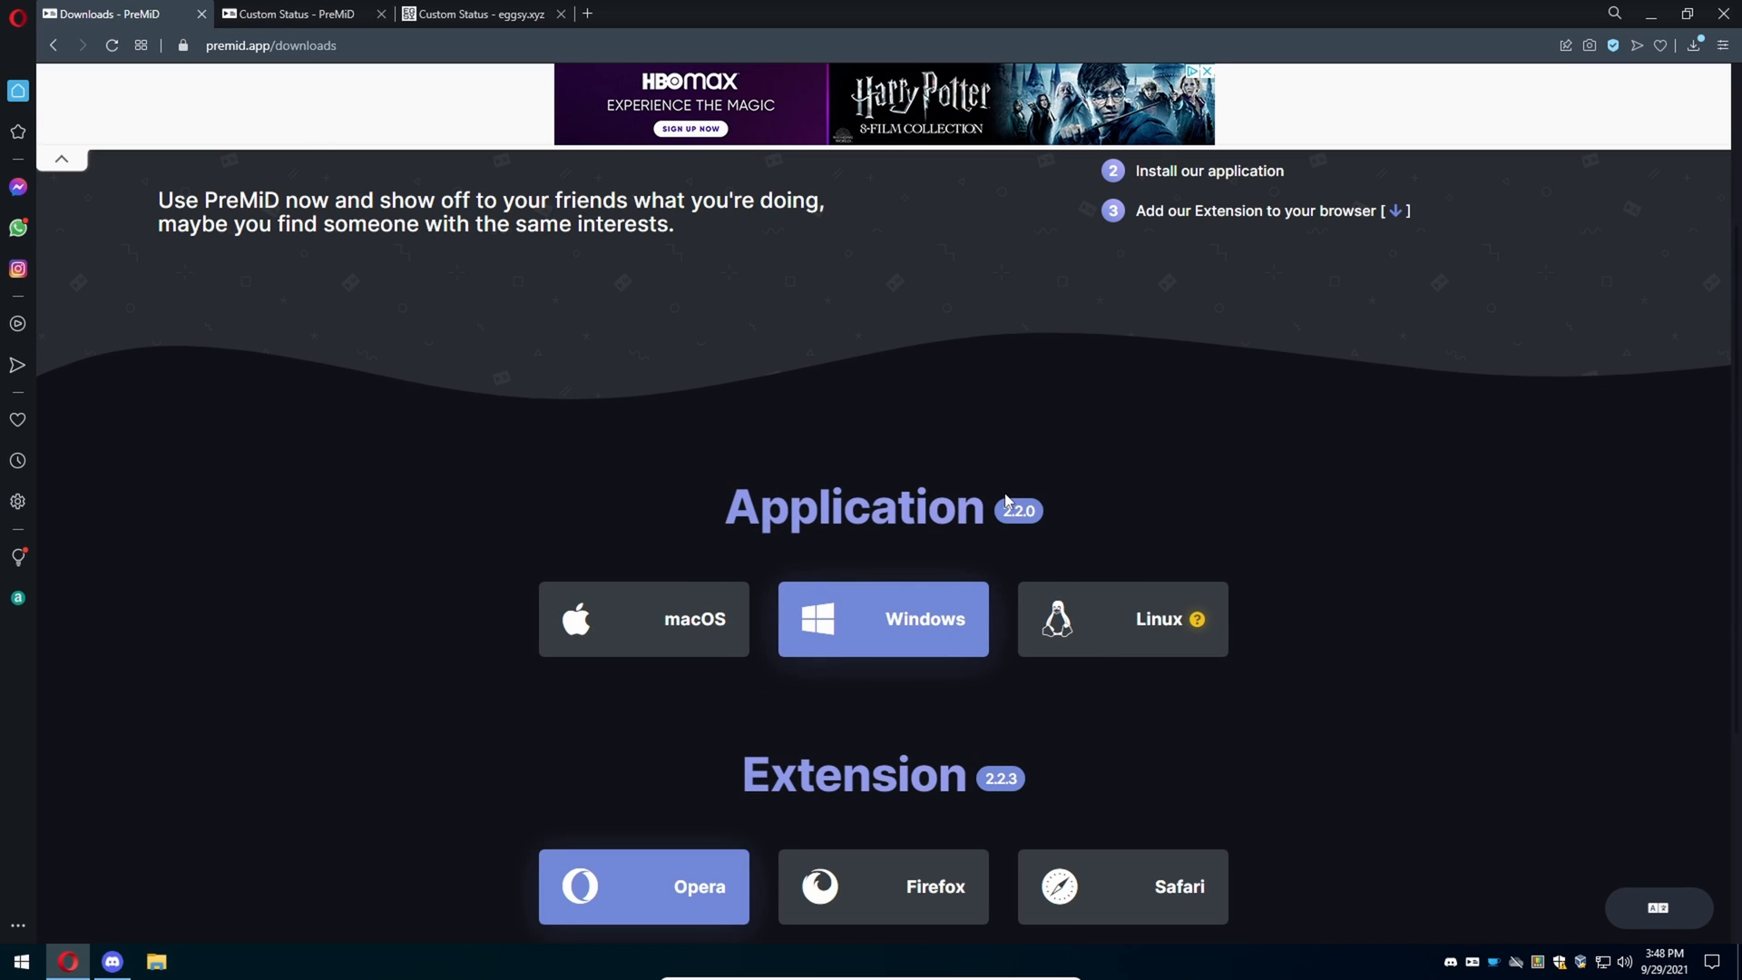
{"action": "mouse_move", "coordinate": [891, 636]}
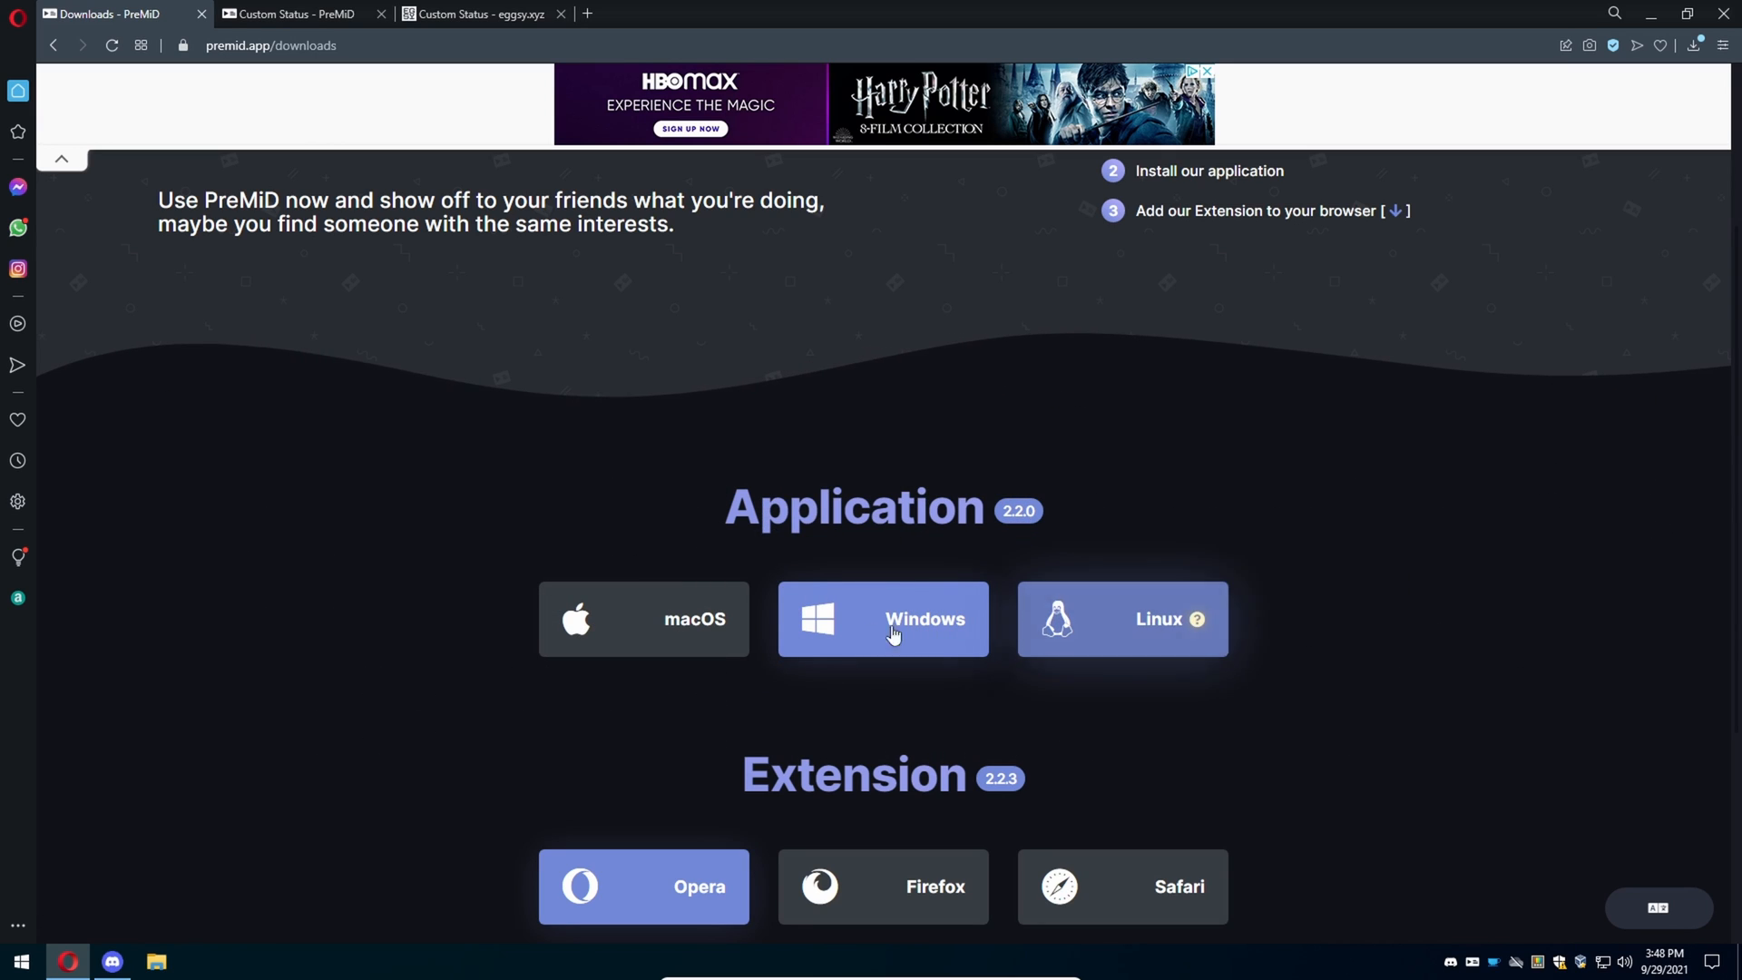
Download the Windows PreMiD installer and save PreMiD-installer.exe to the Desktop.
{"action": "left_click", "coordinate": [892, 633]}
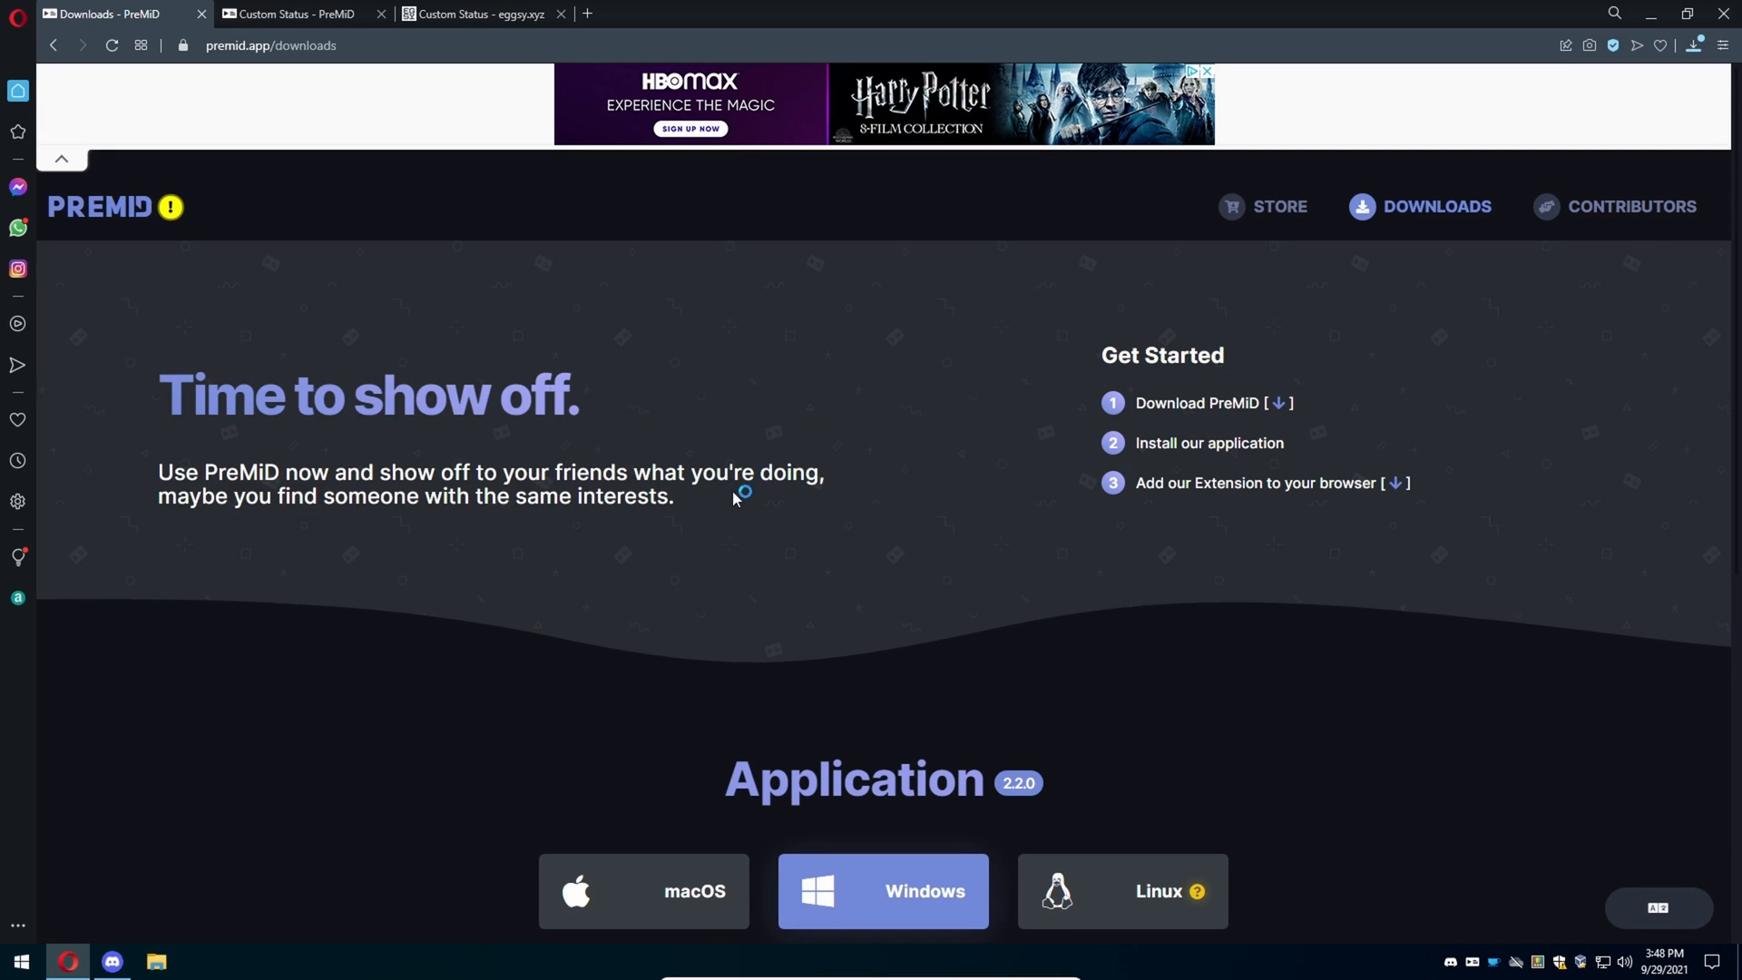
{"action": "left_click", "coordinate": [882, 890]}
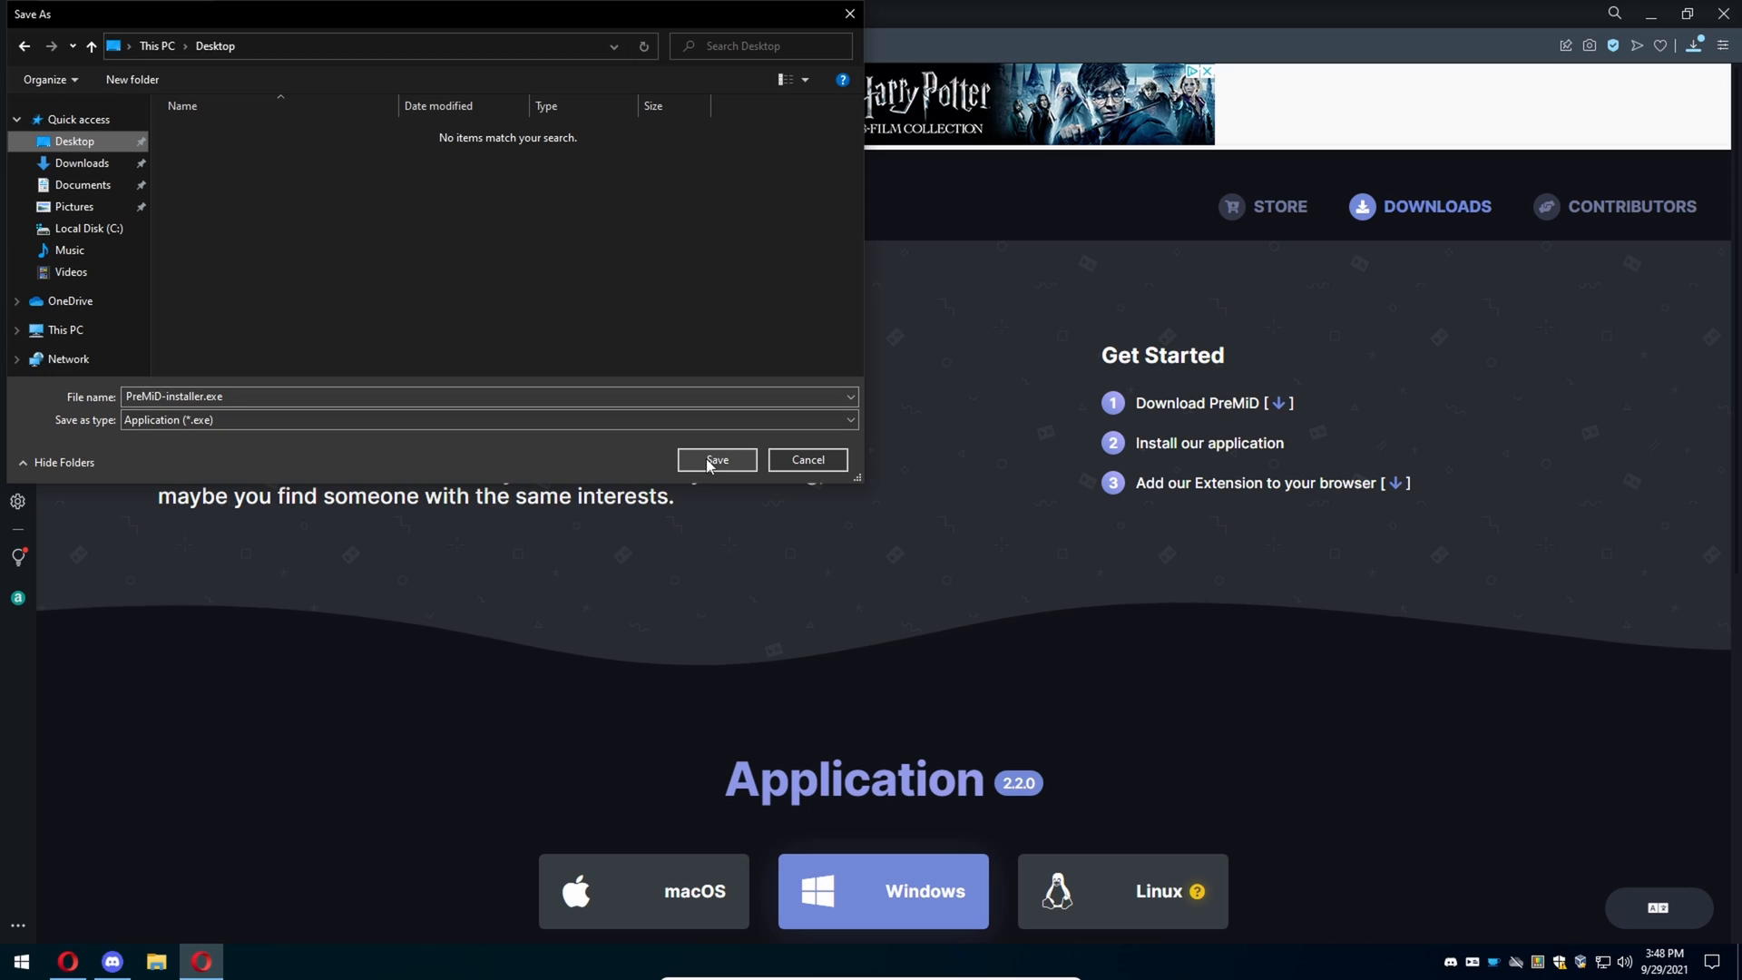
{"action": "left_click", "coordinate": [716, 460]}
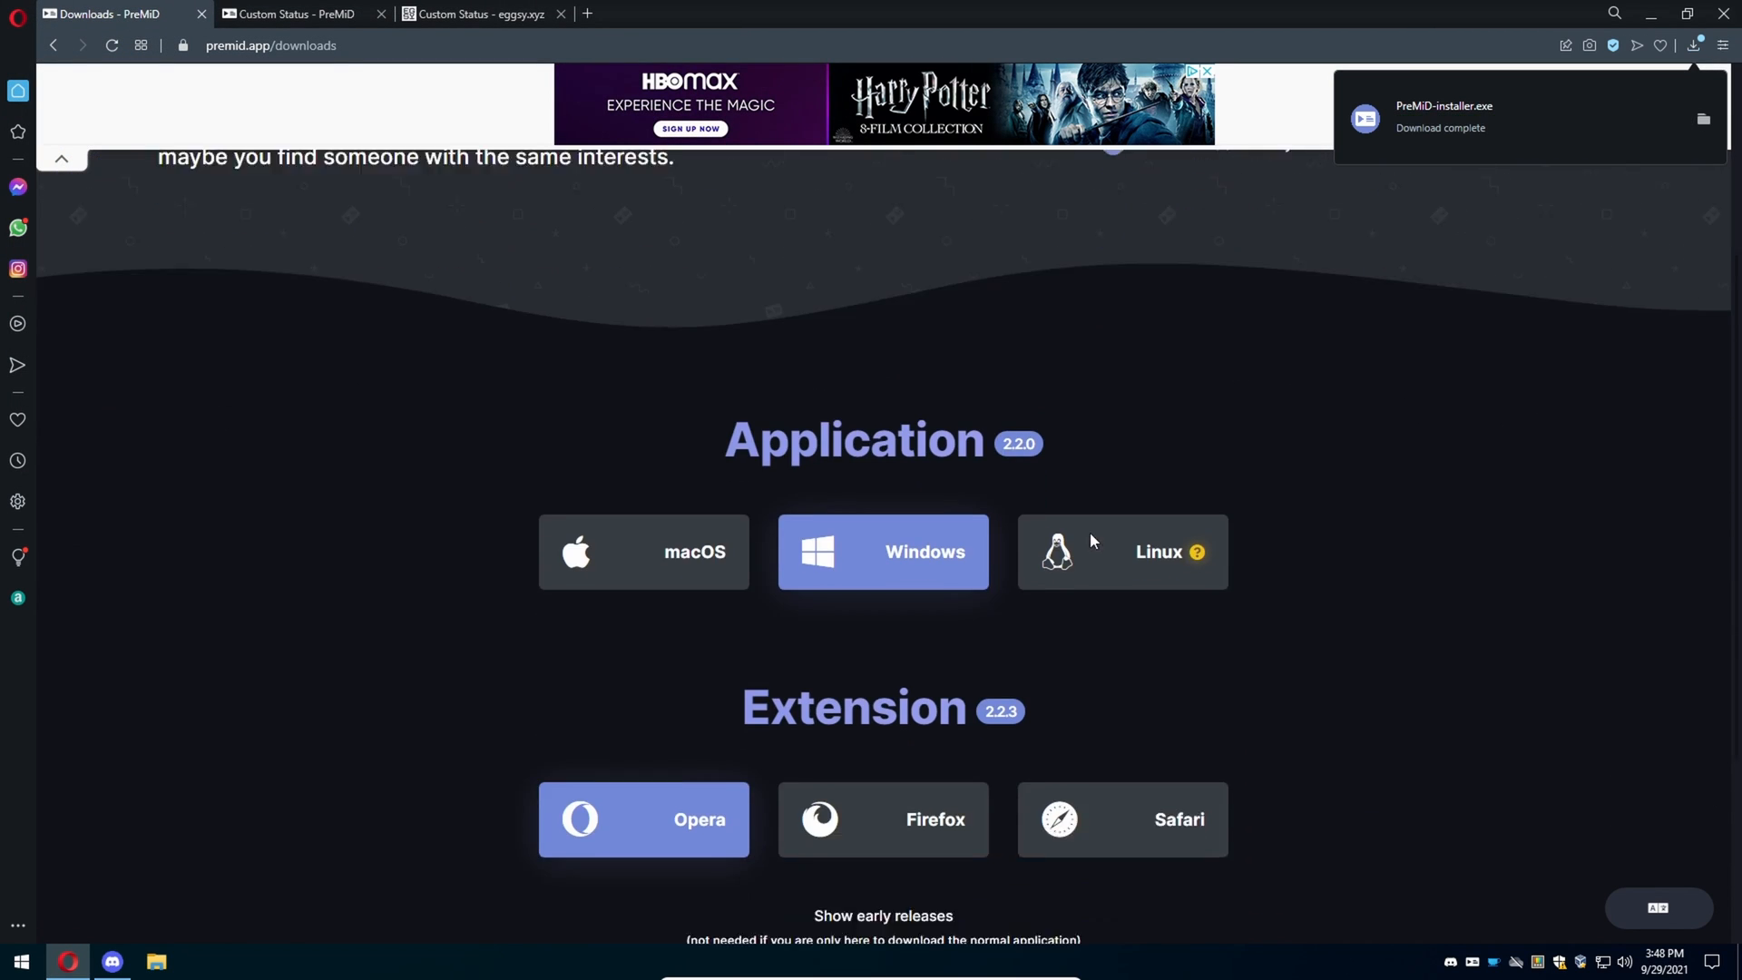
Add the PreMiD extension to Opera from its Chrome Web Store page.
{"action": "scroll", "scroll_direction": "down", "scroll_amount": 3}
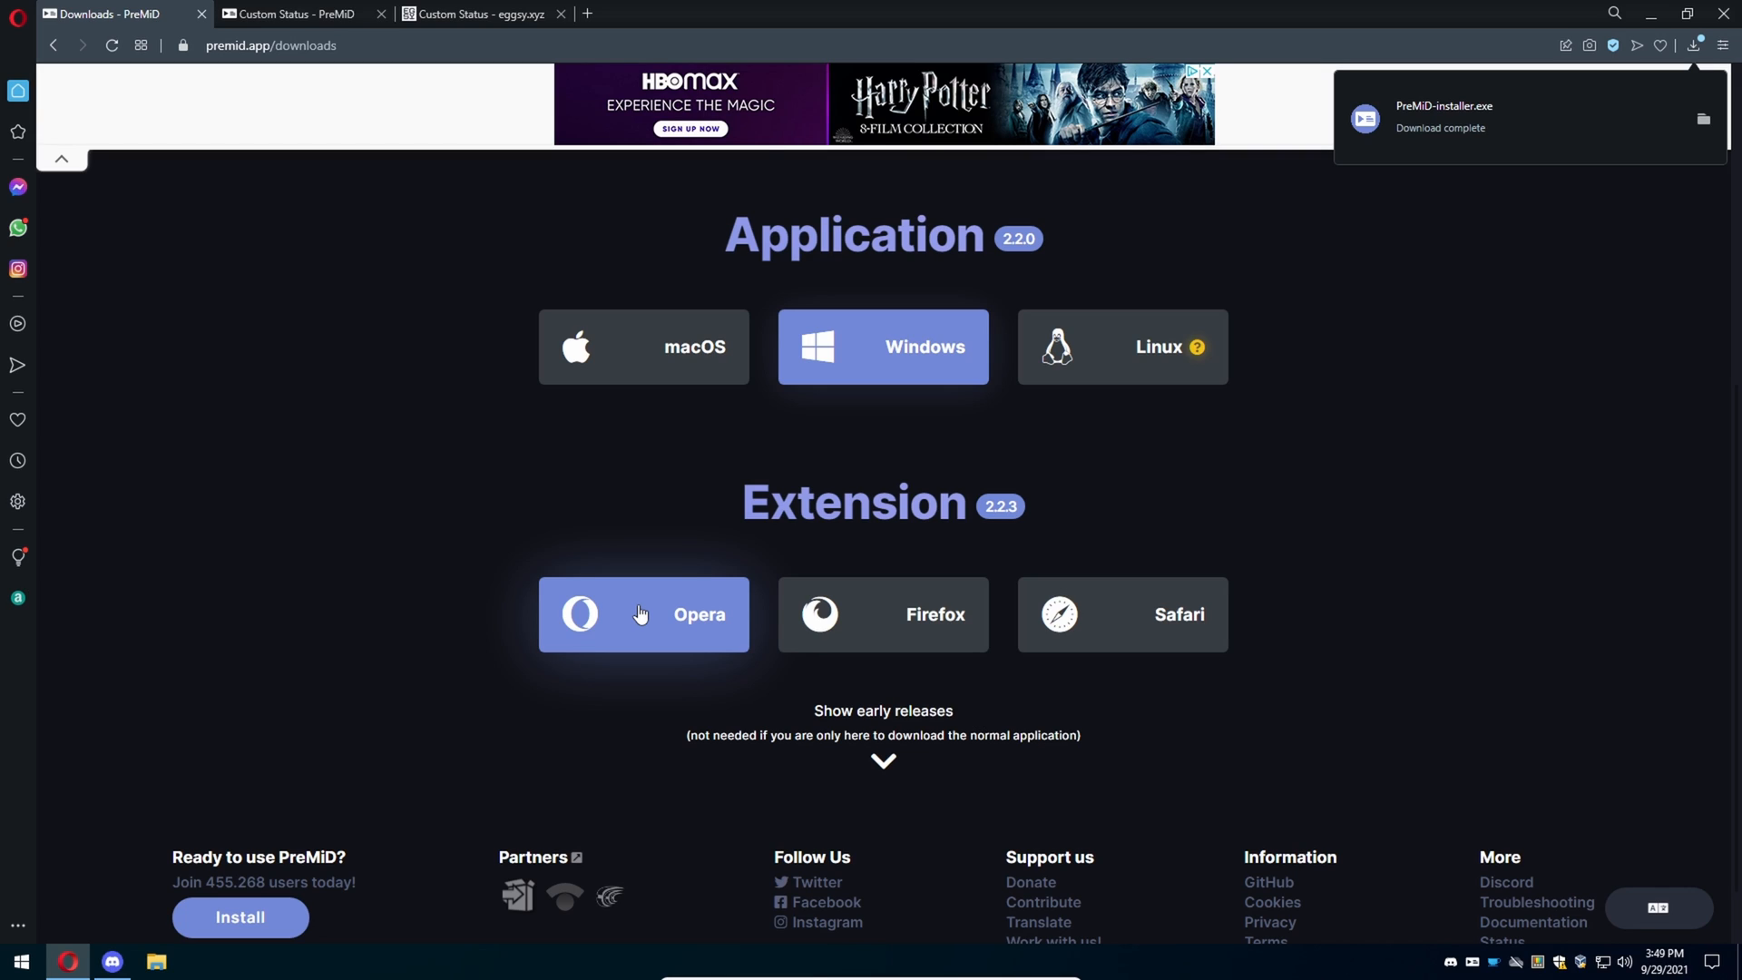
{"action": "left_click", "coordinate": [643, 614]}
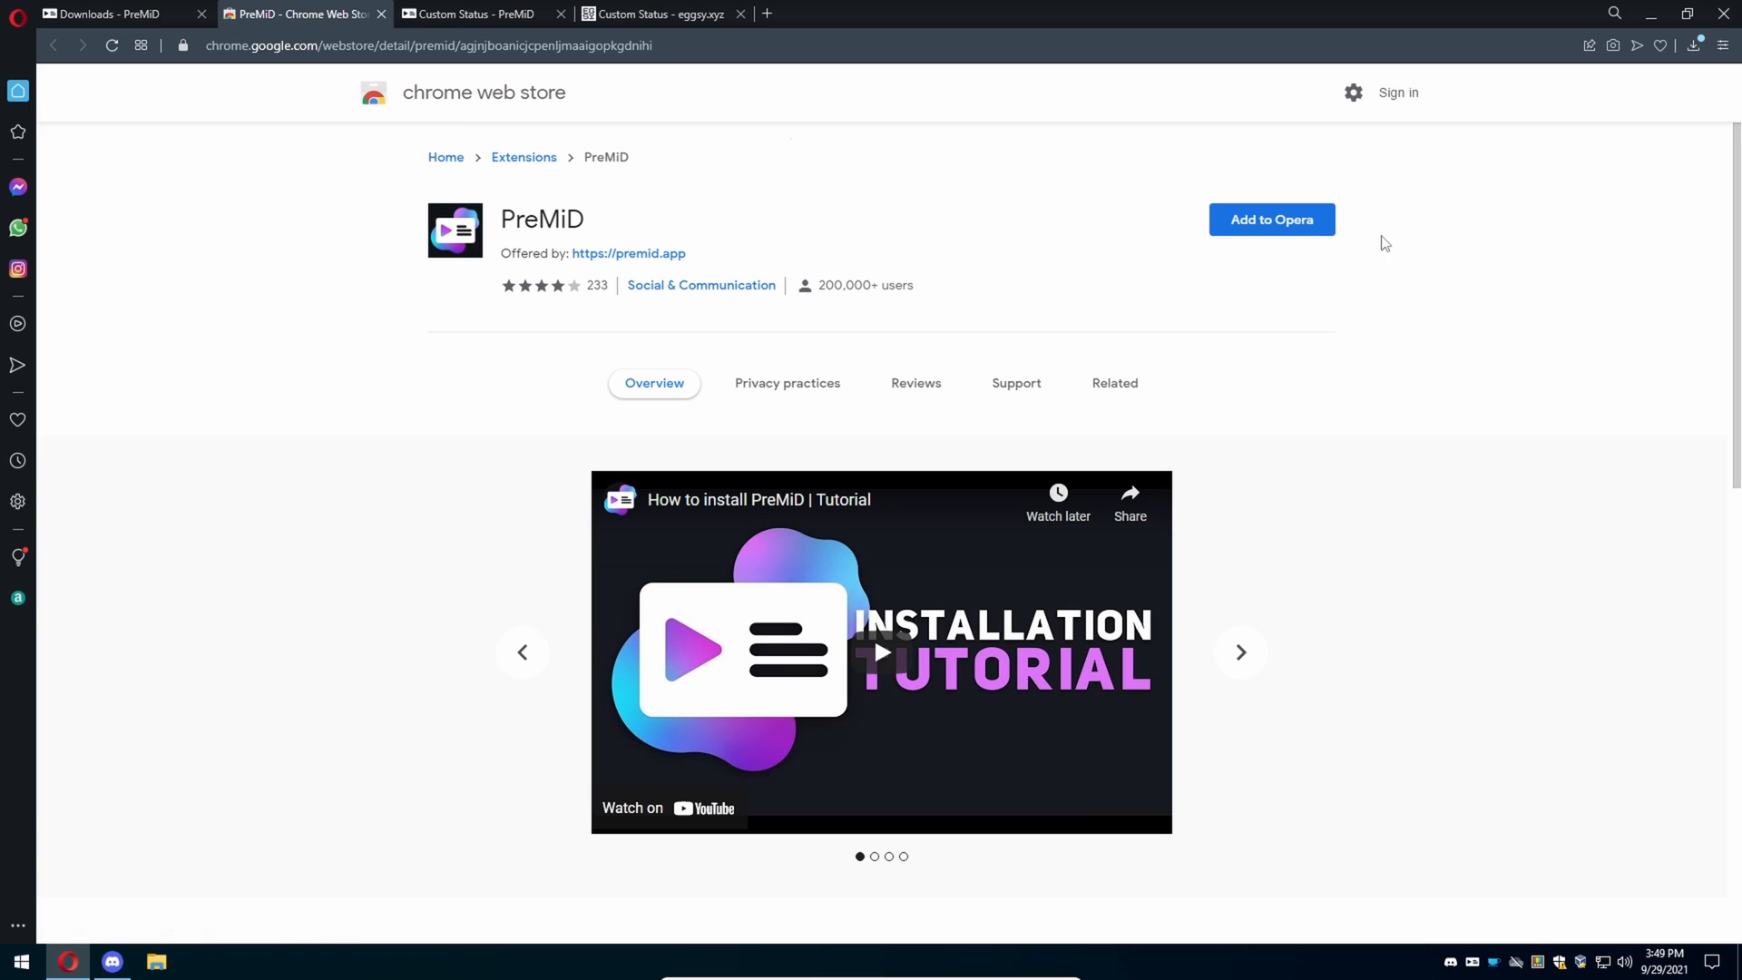
{"action": "left_click", "coordinate": [1272, 219]}
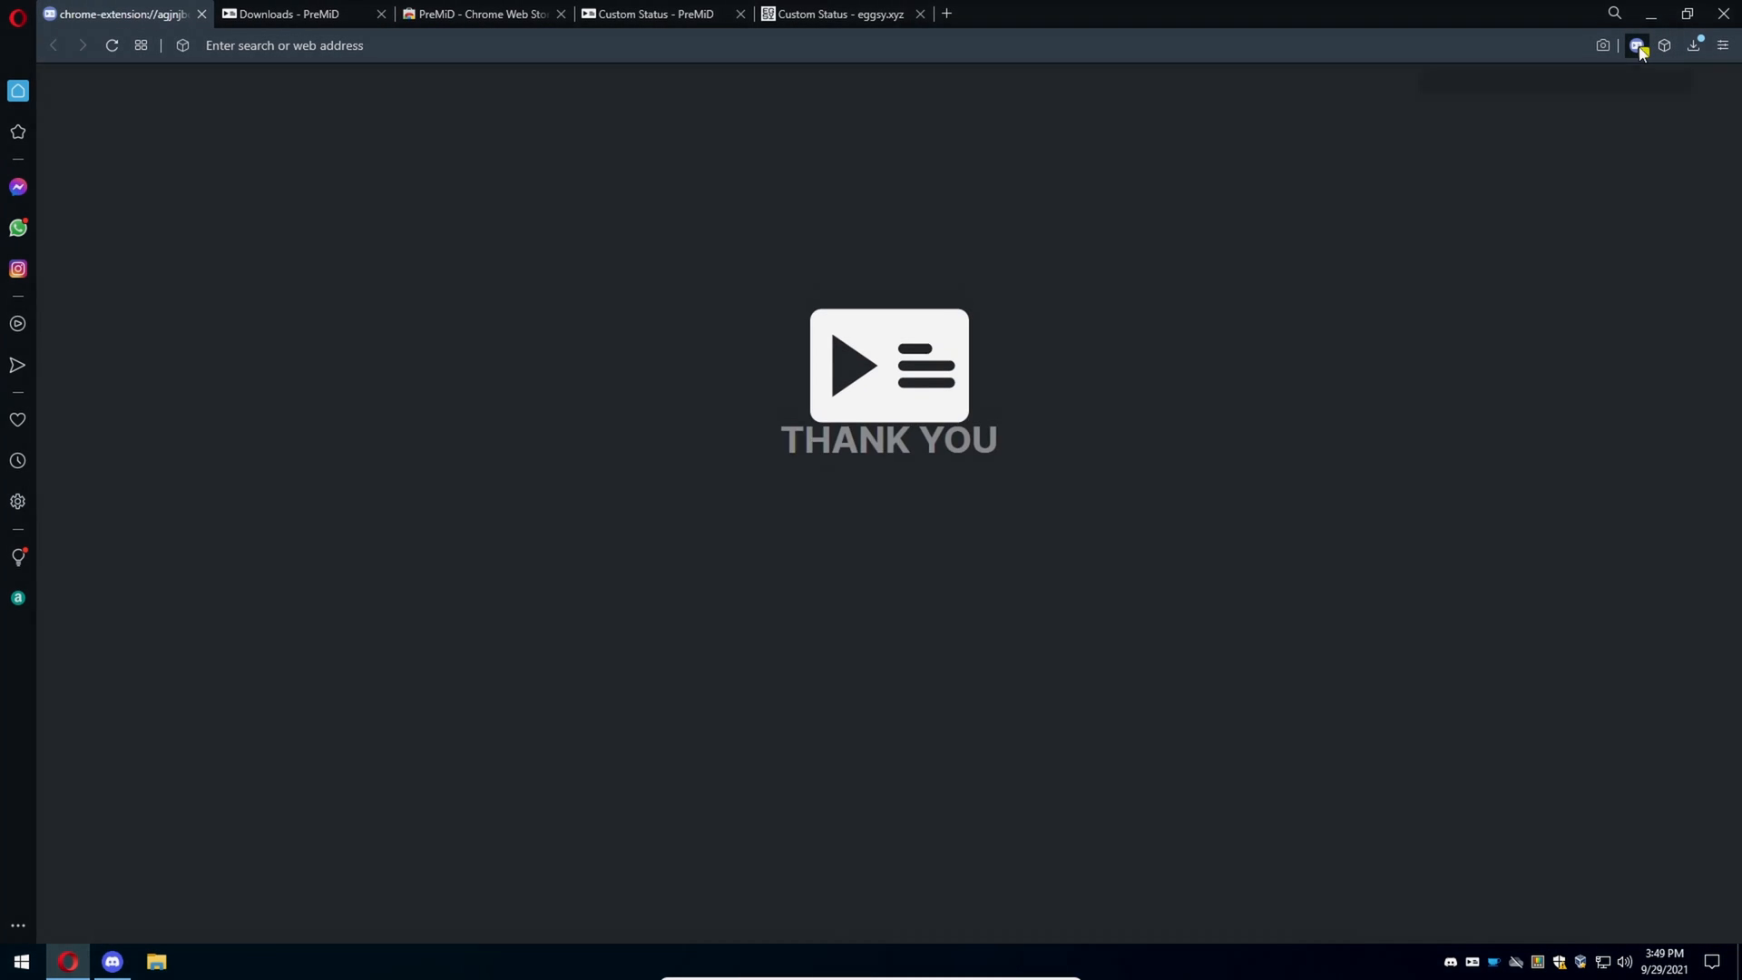
Close the thank-you tab, add the Custom Status presence, and minimize the browser.
{"action": "left_click", "coordinate": [1636, 46]}
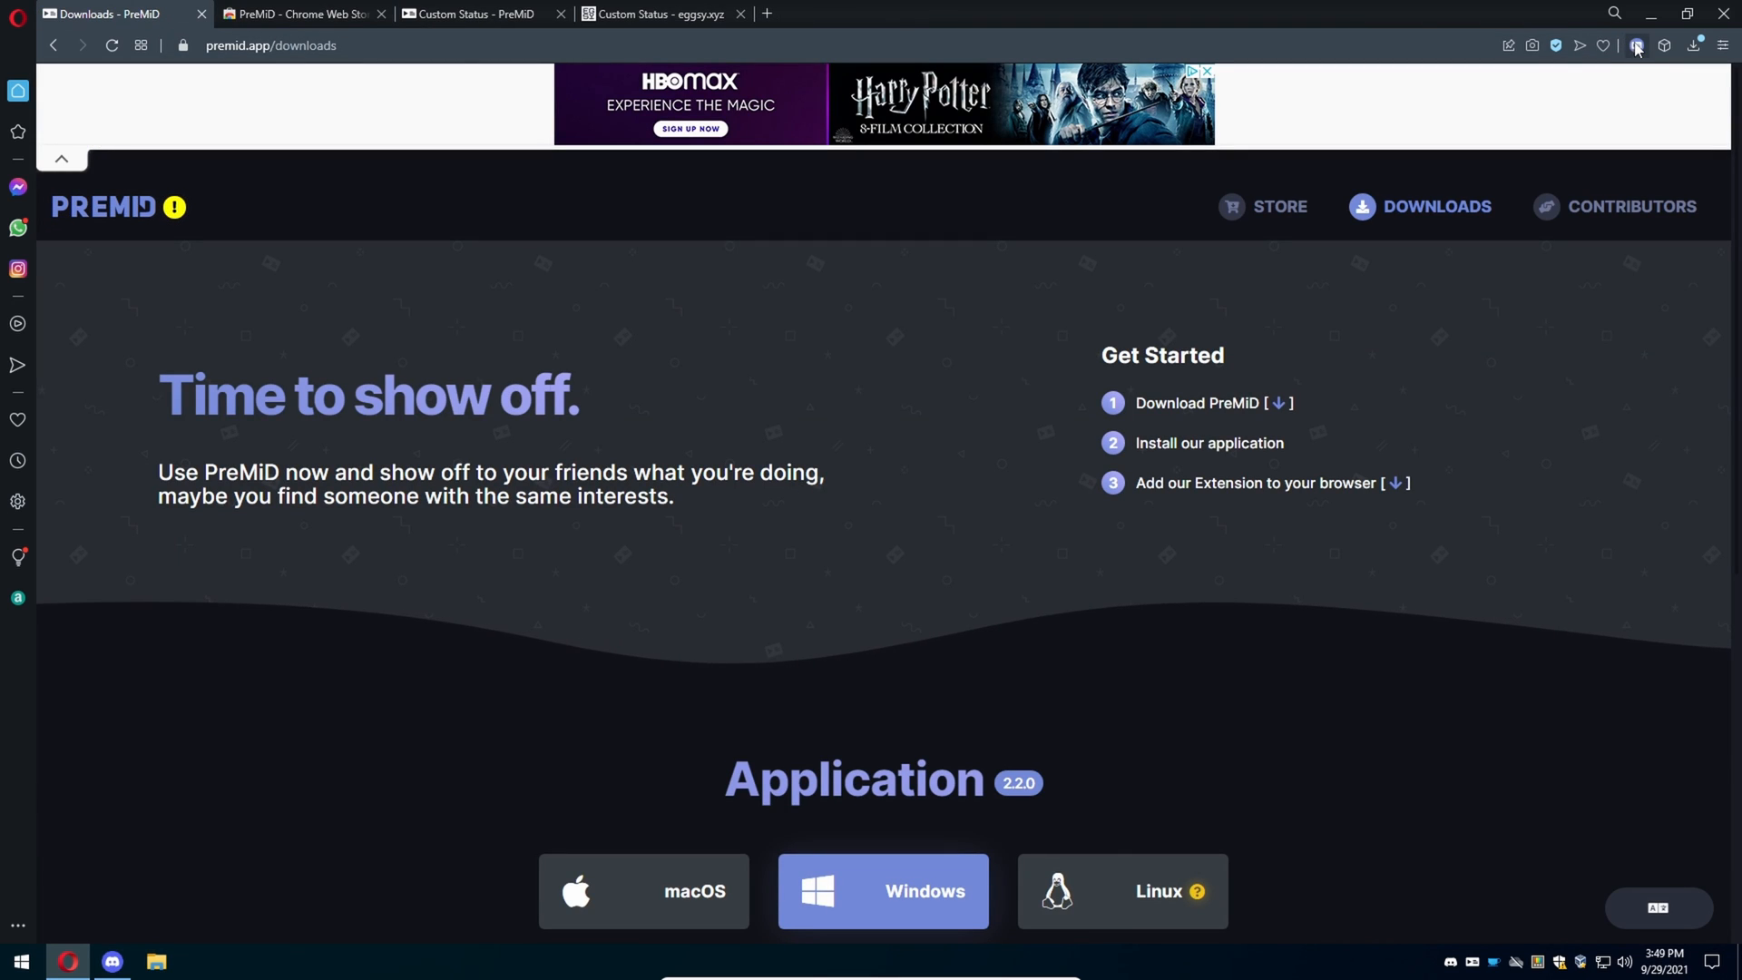
{"action": "left_click", "coordinate": [1638, 45]}
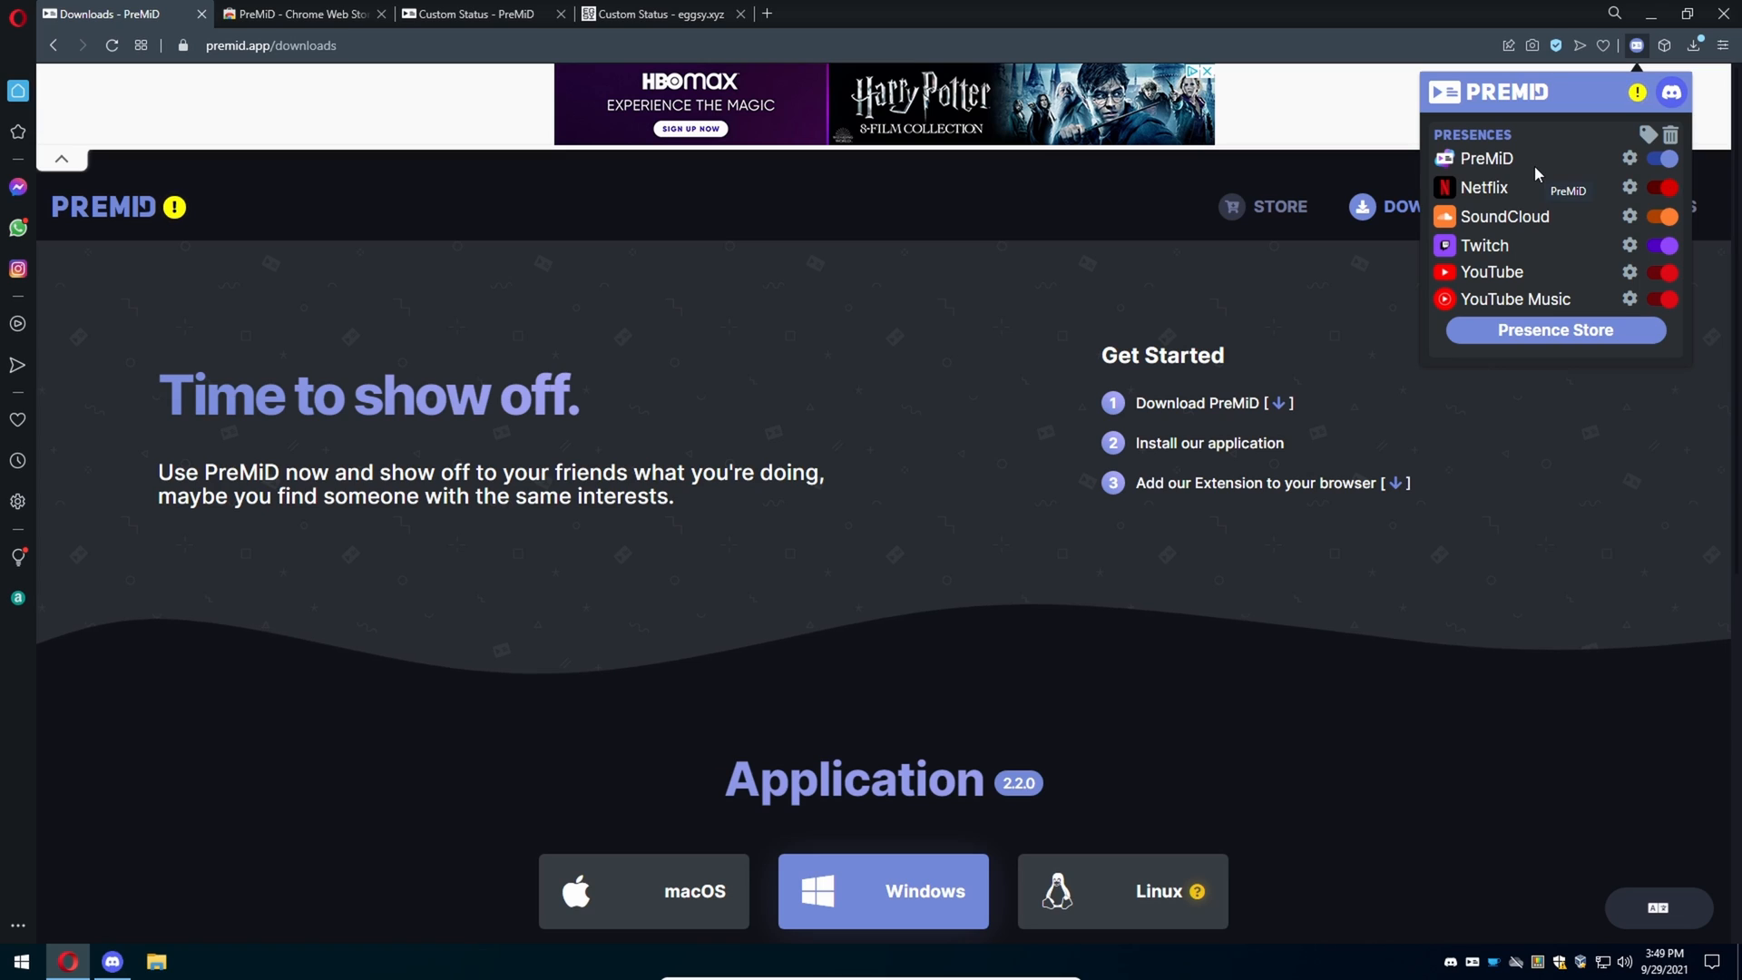
{"action": "mouse_move", "coordinate": [1573, 178]}
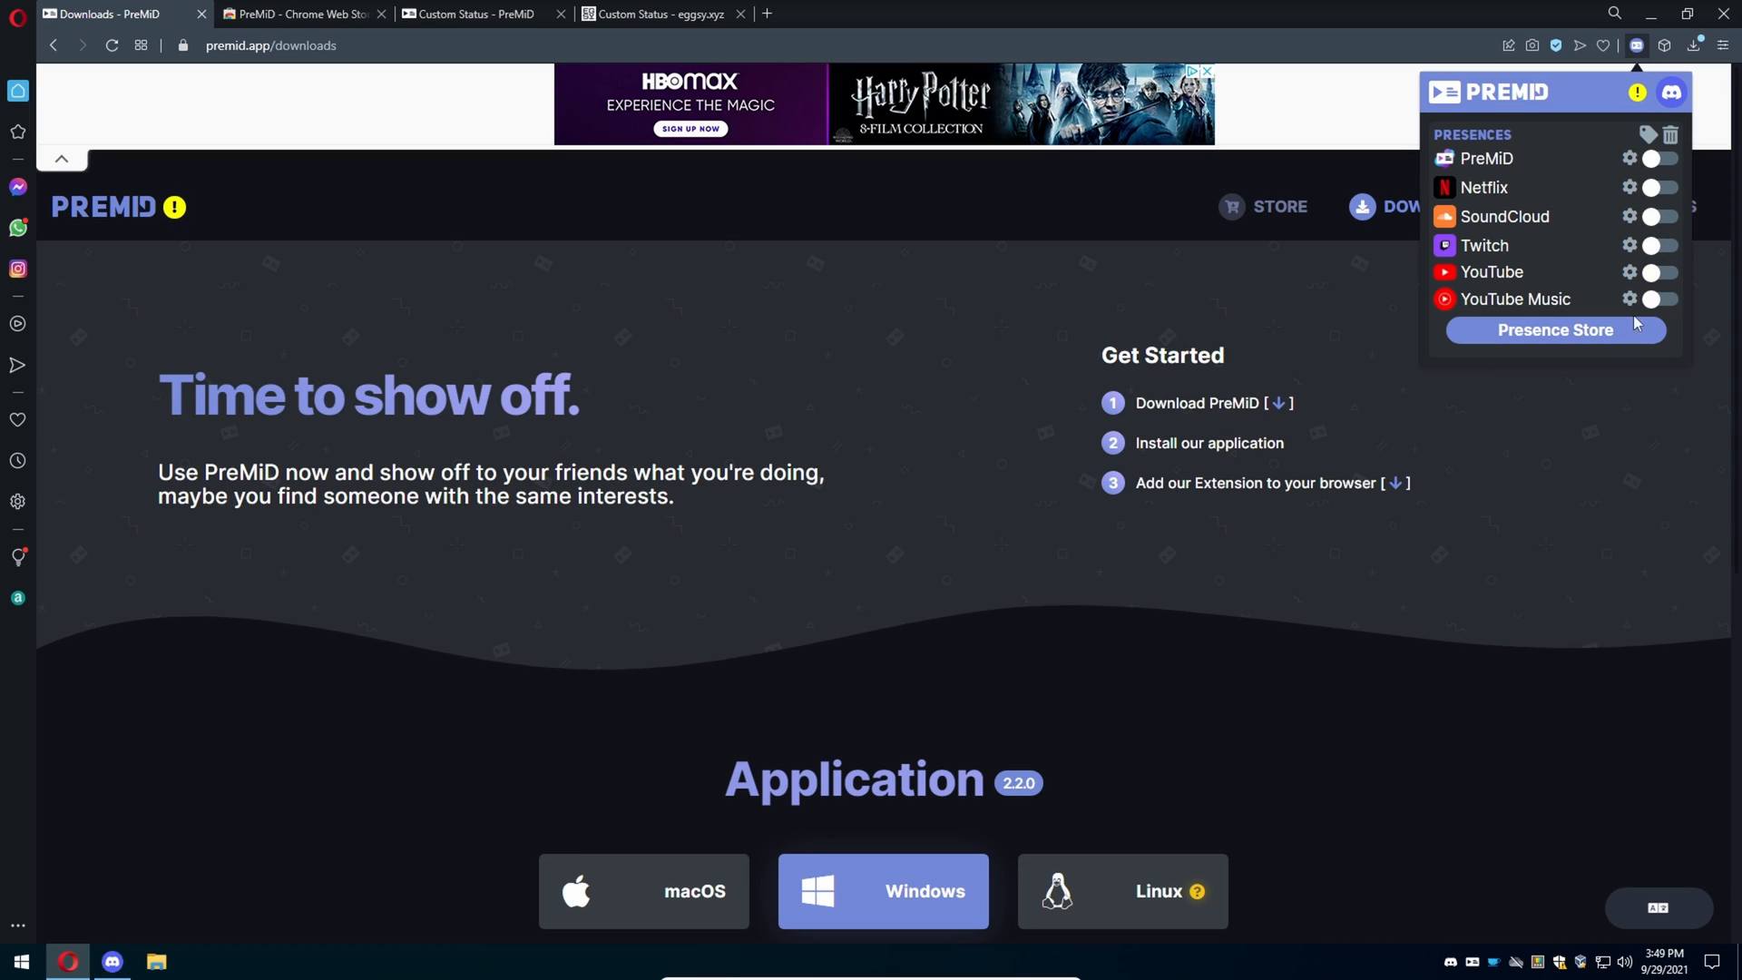
{"action": "mouse_move", "coordinate": [314, 261]}
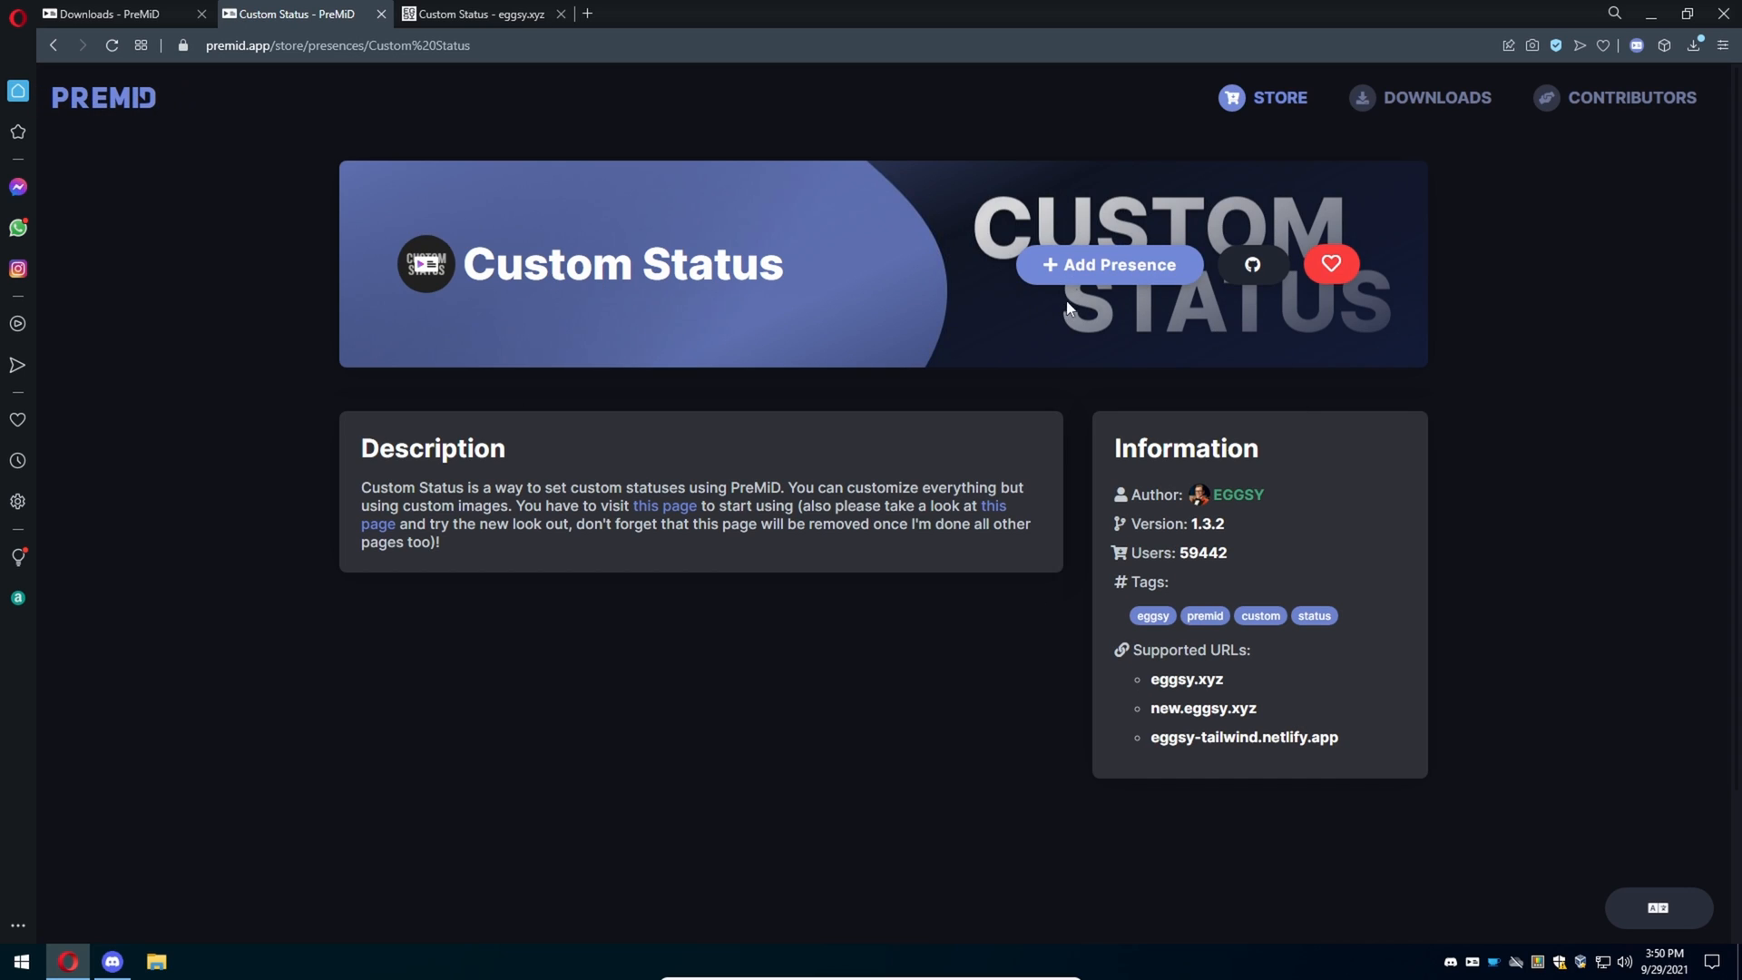
{"action": "left_click", "coordinate": [1109, 265]}
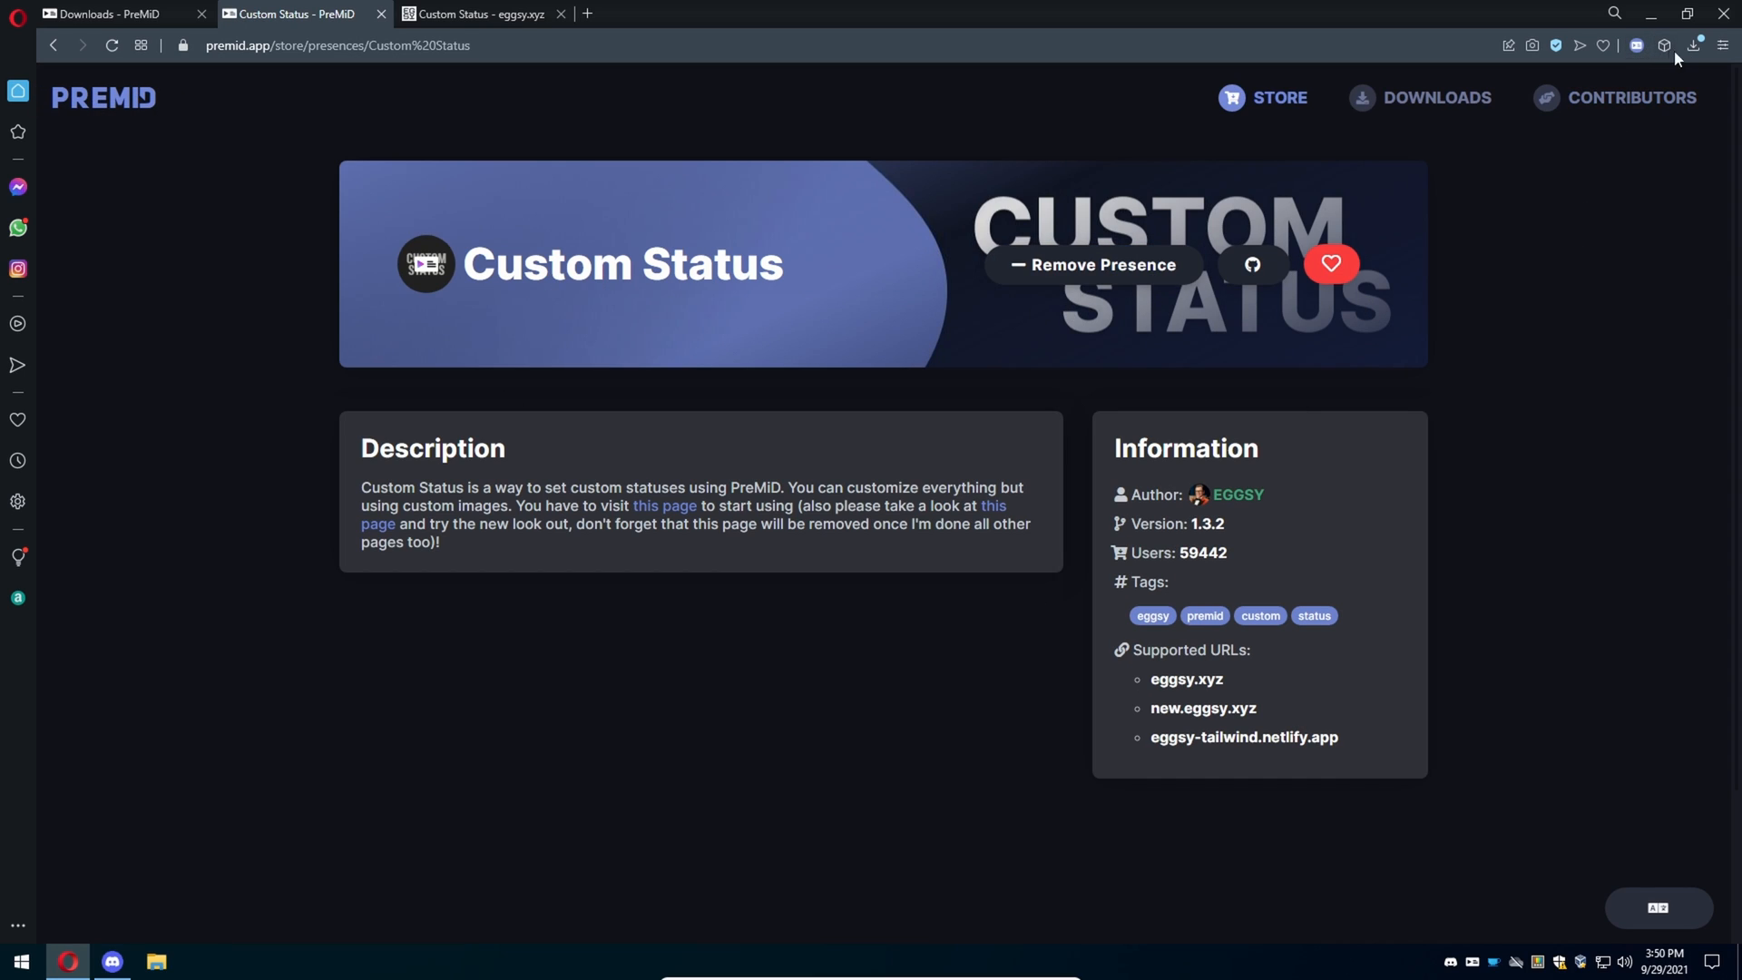
{"action": "left_click", "coordinate": [1636, 45]}
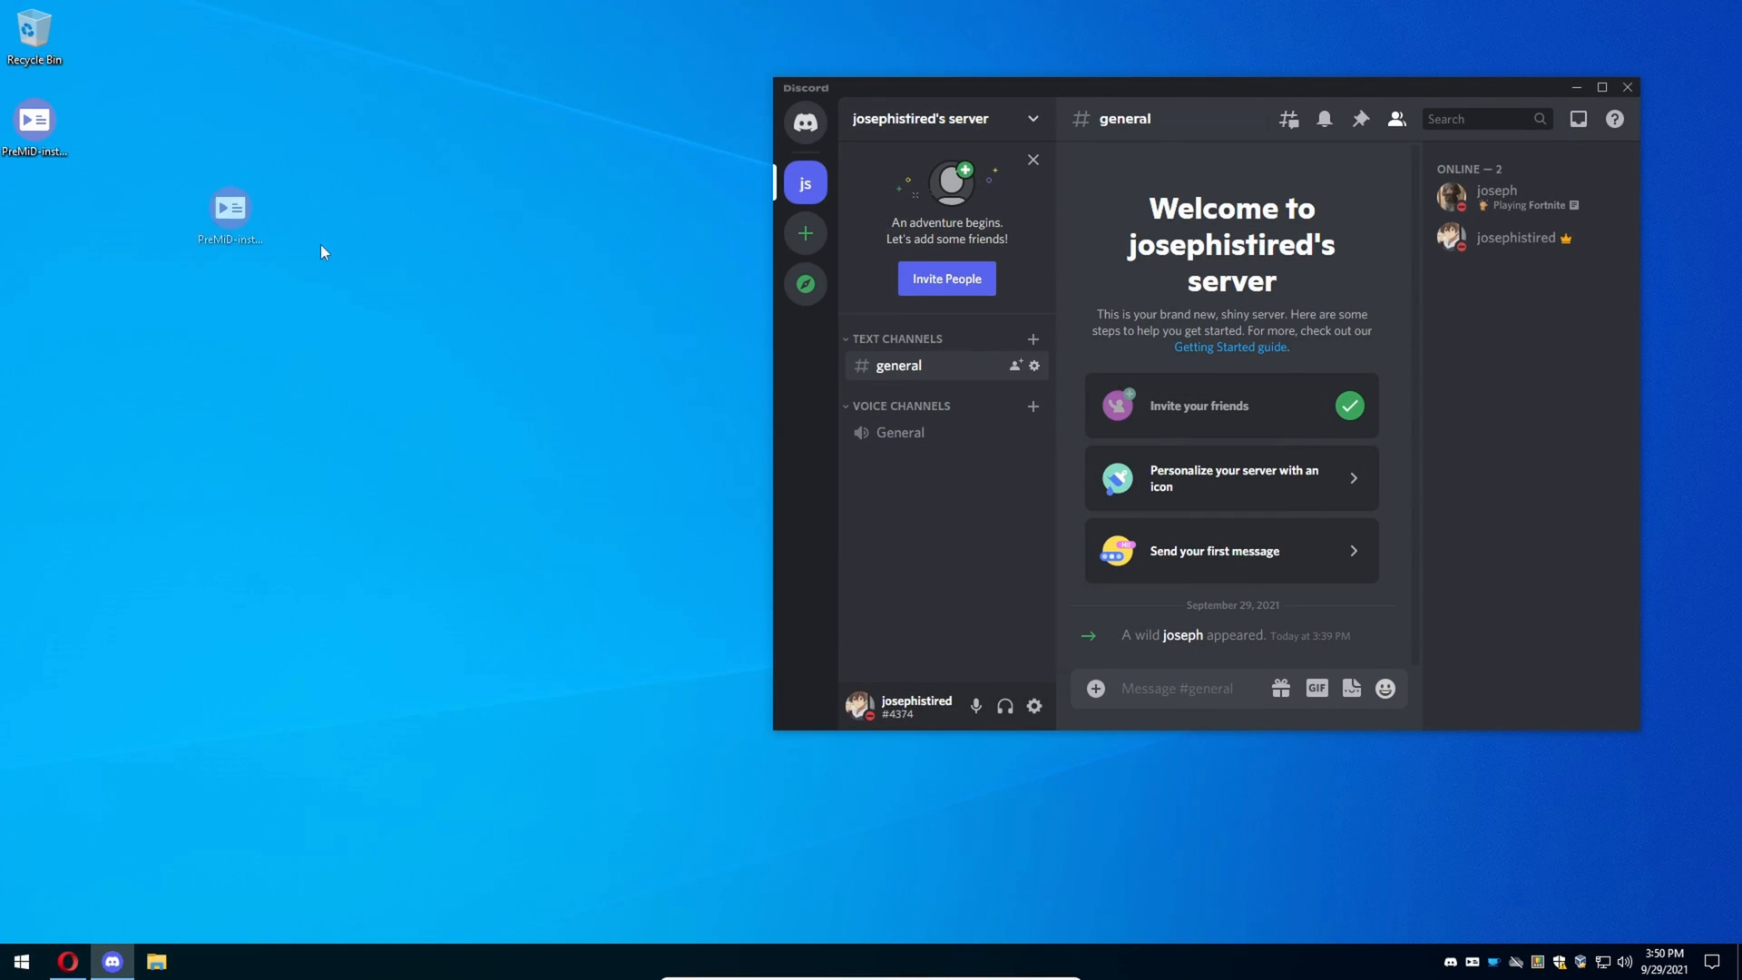
Accept the PreMiD license agreement and run the installation through to finish.
{"action": "left_click_drag", "start_coordinate": [229, 207], "coordinate": [515, 311]}
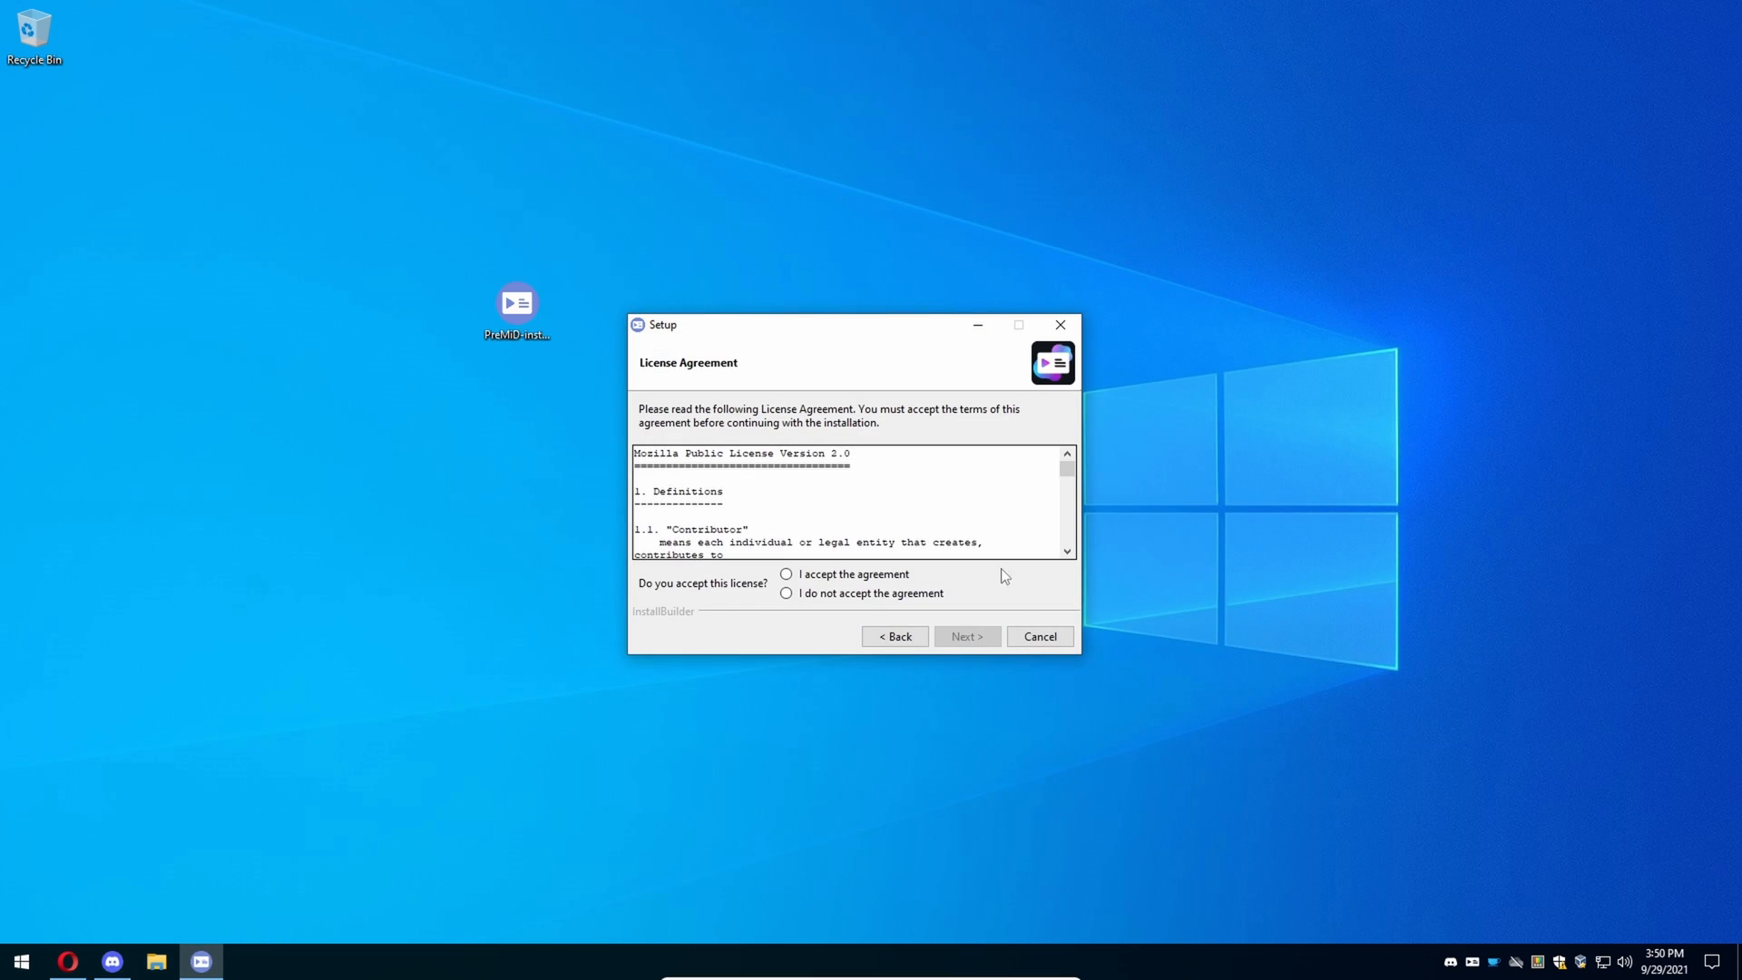
{"action": "left_click", "coordinate": [786, 574]}
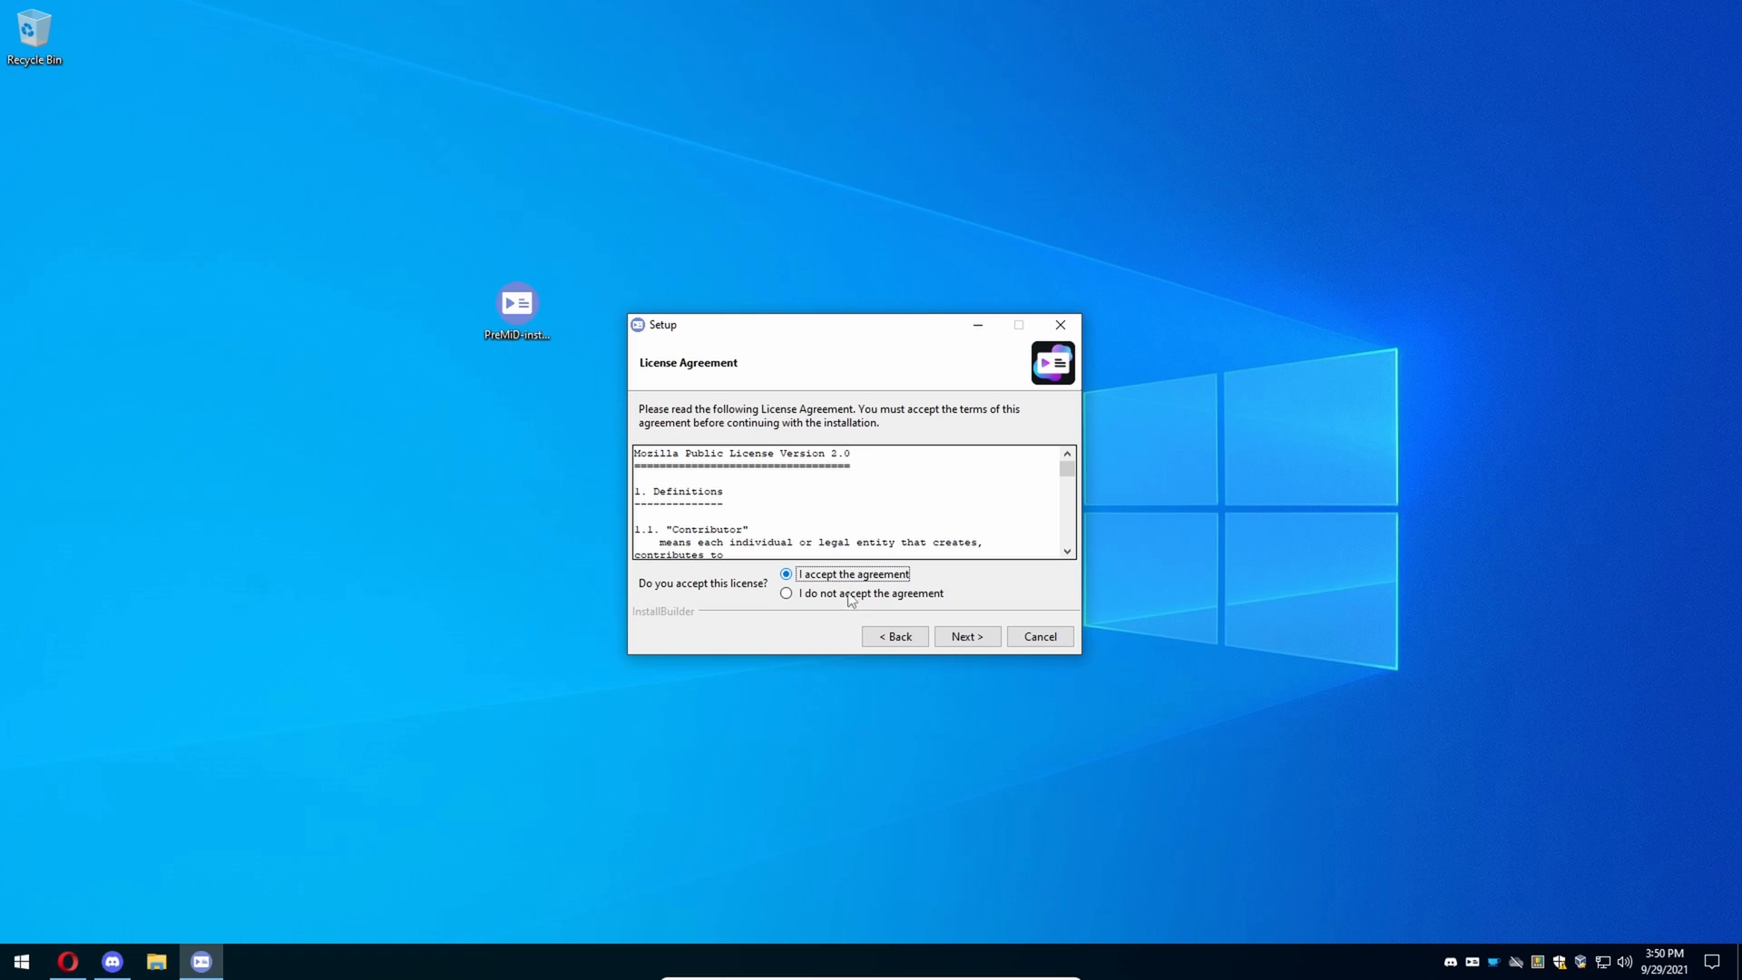
{"action": "left_click", "coordinate": [786, 593]}
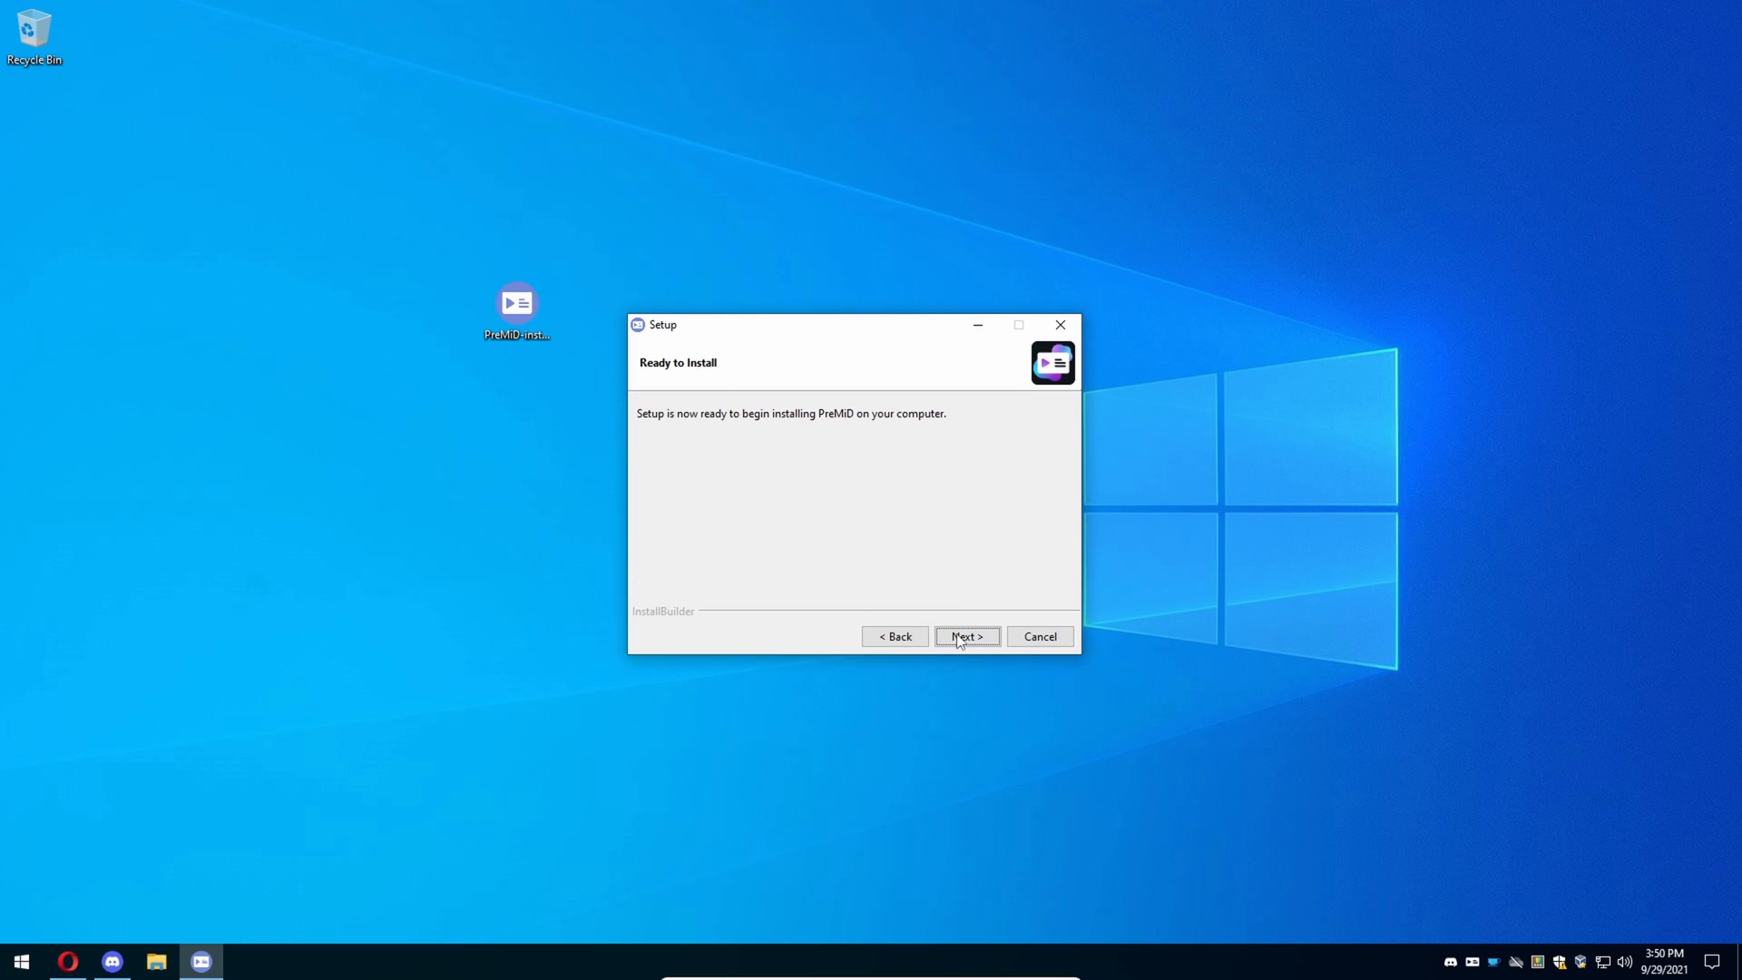
{"action": "left_click", "coordinate": [966, 636]}
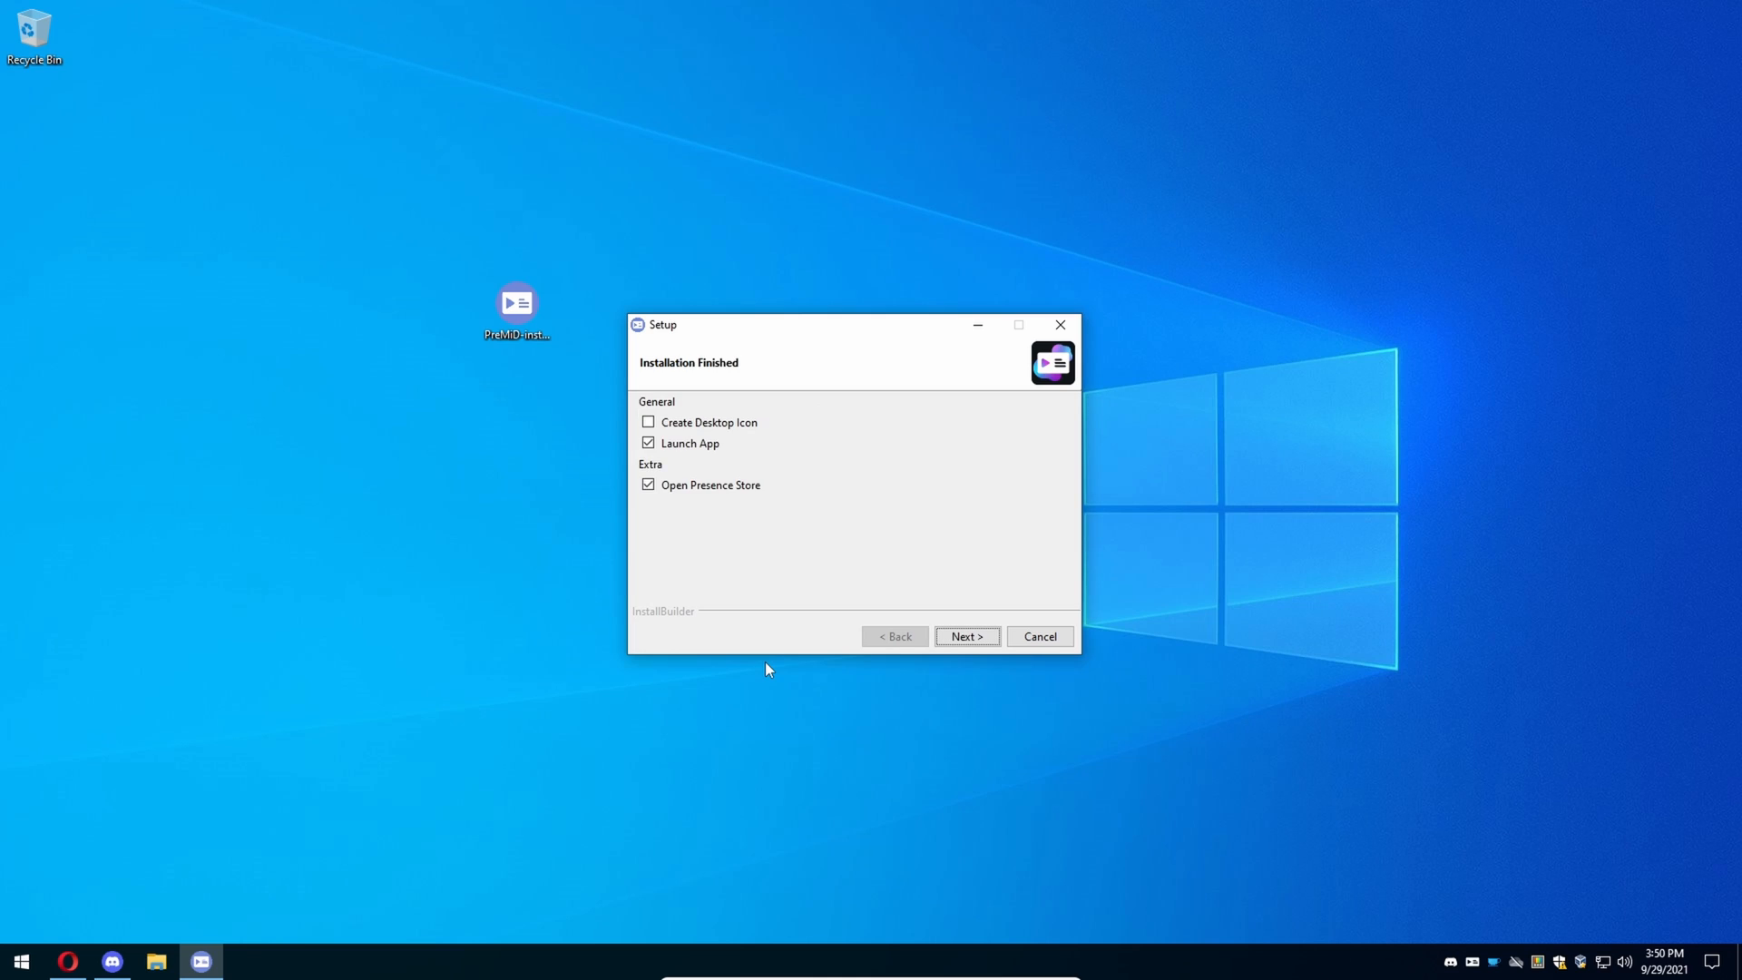
{"action": "mouse_move", "coordinate": [753, 523]}
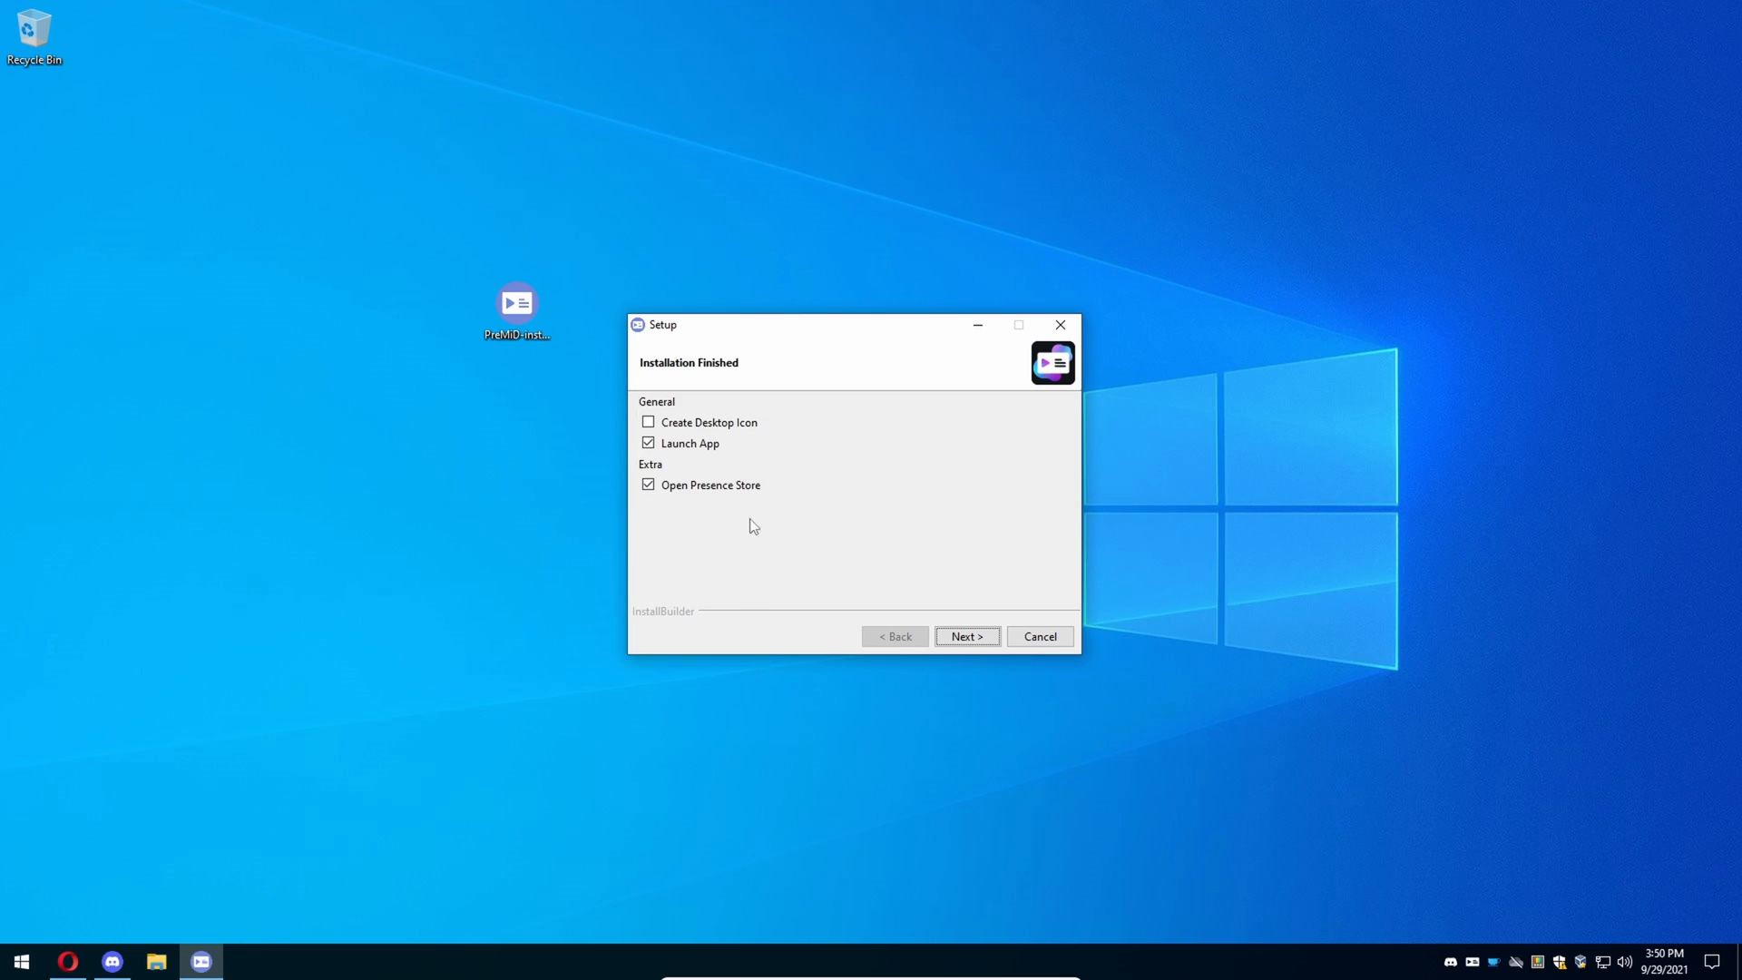
{"action": "mouse_move", "coordinate": [740, 493]}
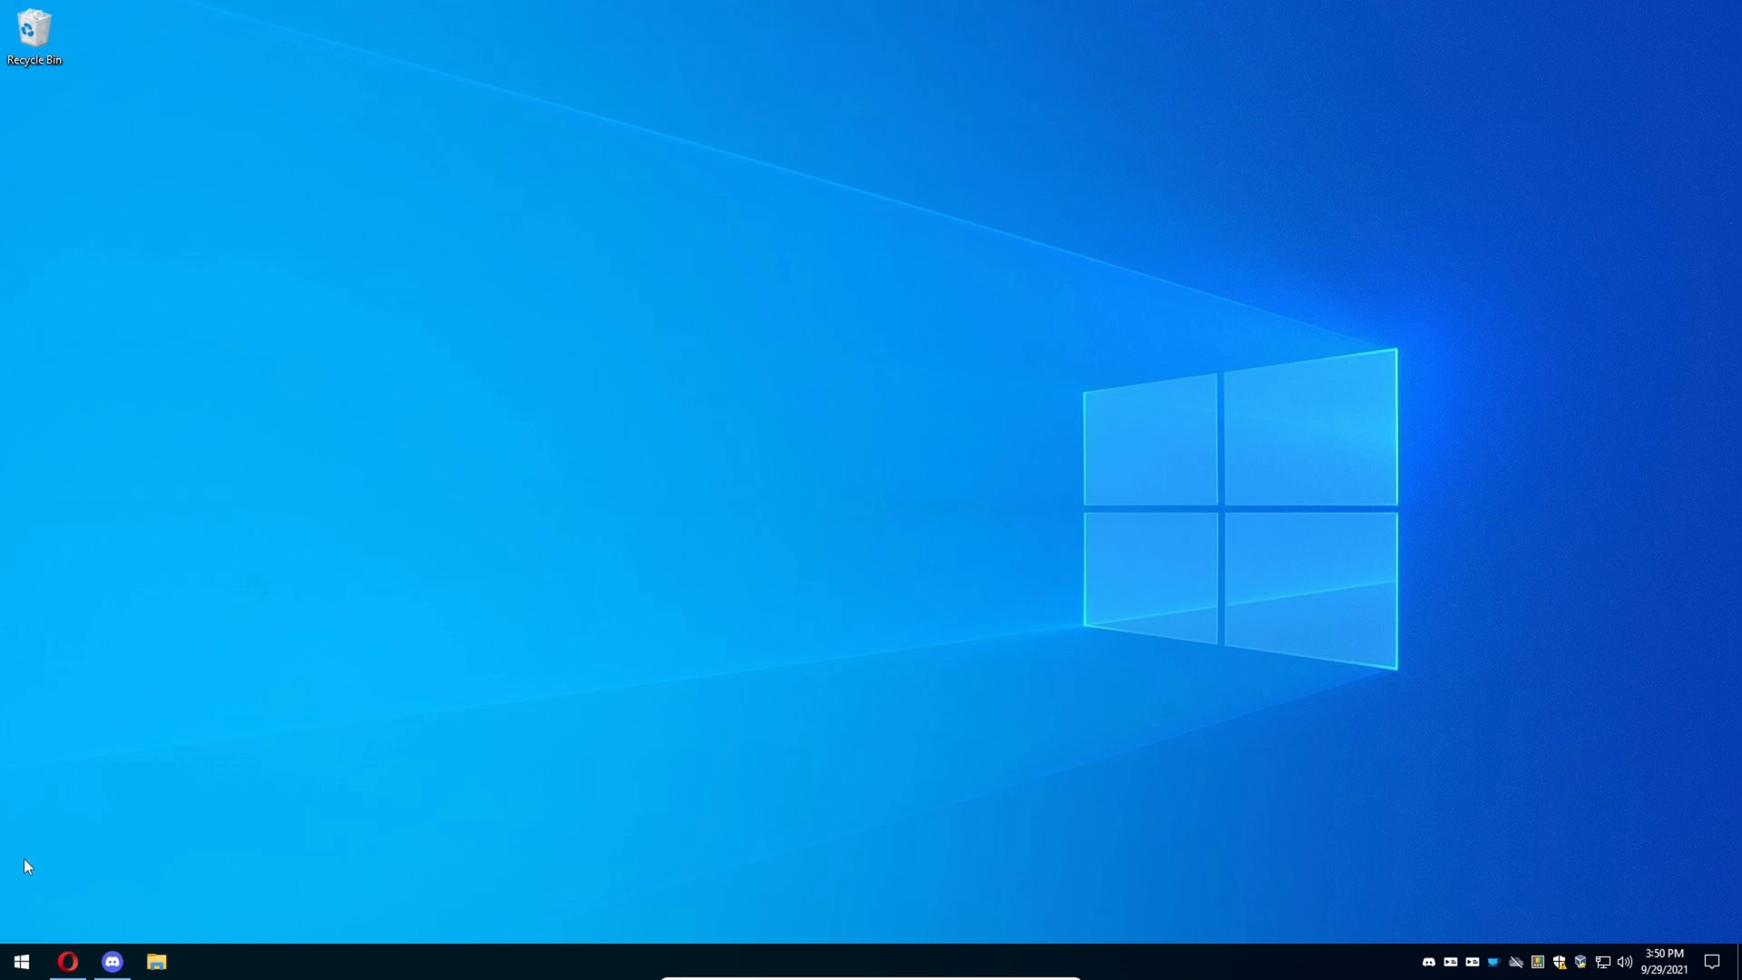
Restore Opera and reload the eggsy.xyz Custom Status page.
{"action": "left_click", "coordinate": [67, 961]}
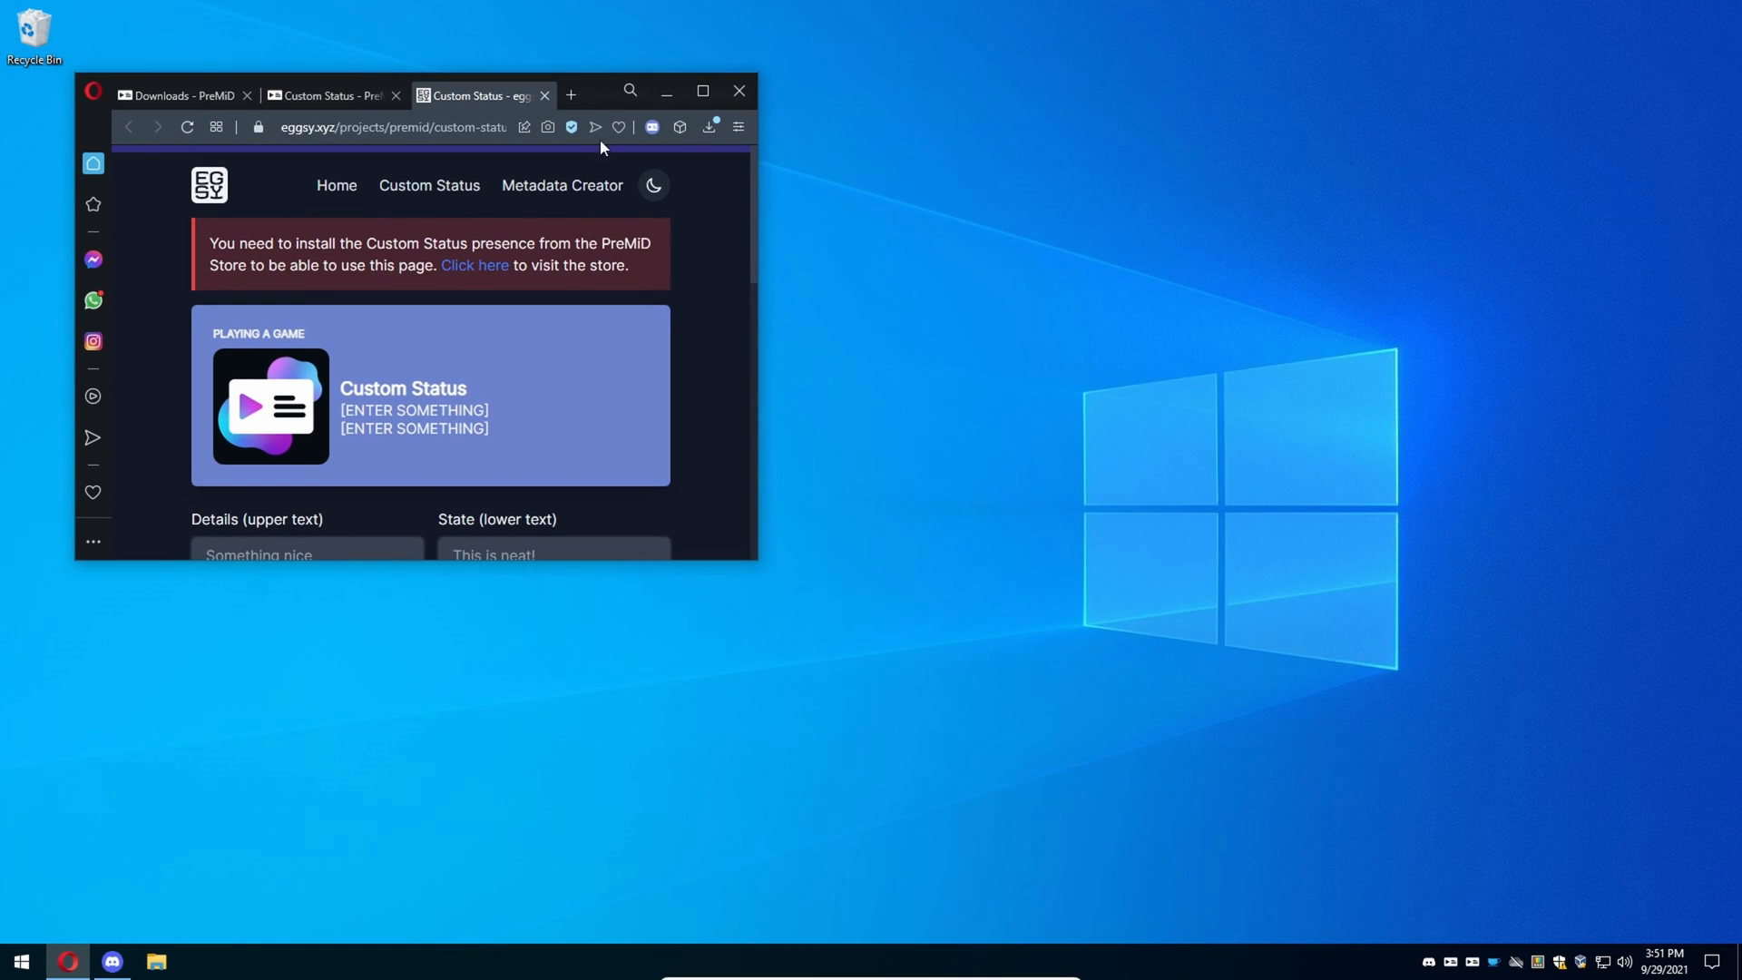
{"action": "left_click", "coordinate": [112, 962]}
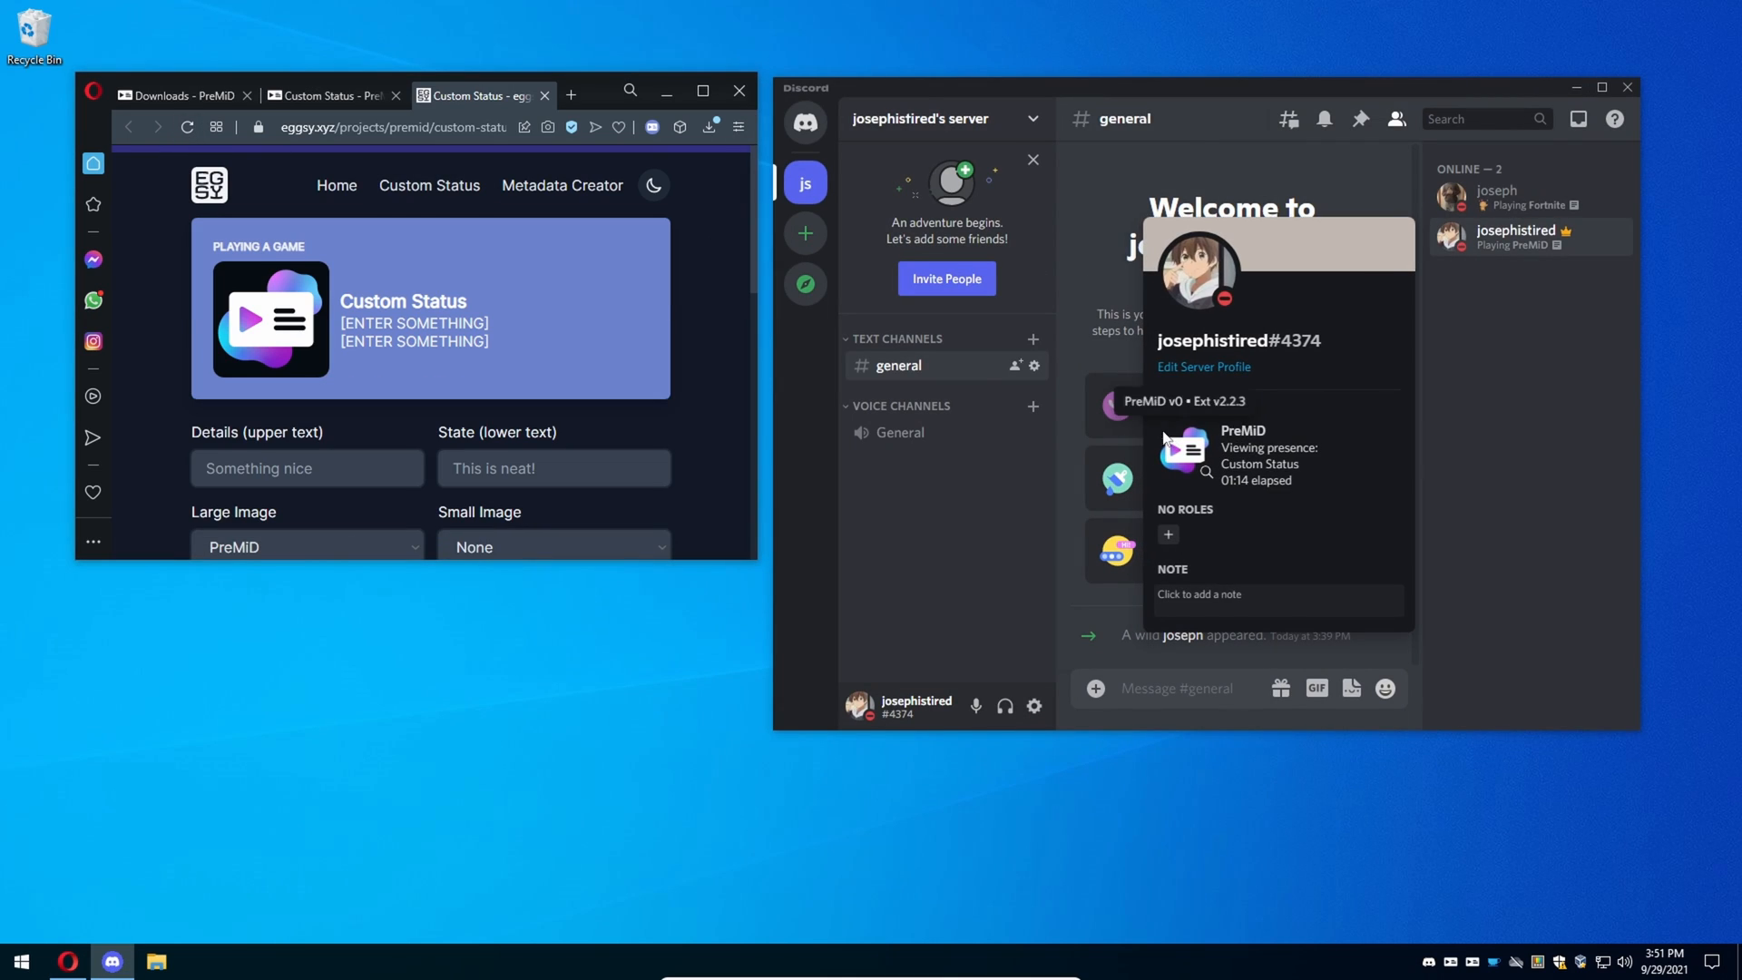
{"action": "mouse_move", "coordinate": [1235, 461]}
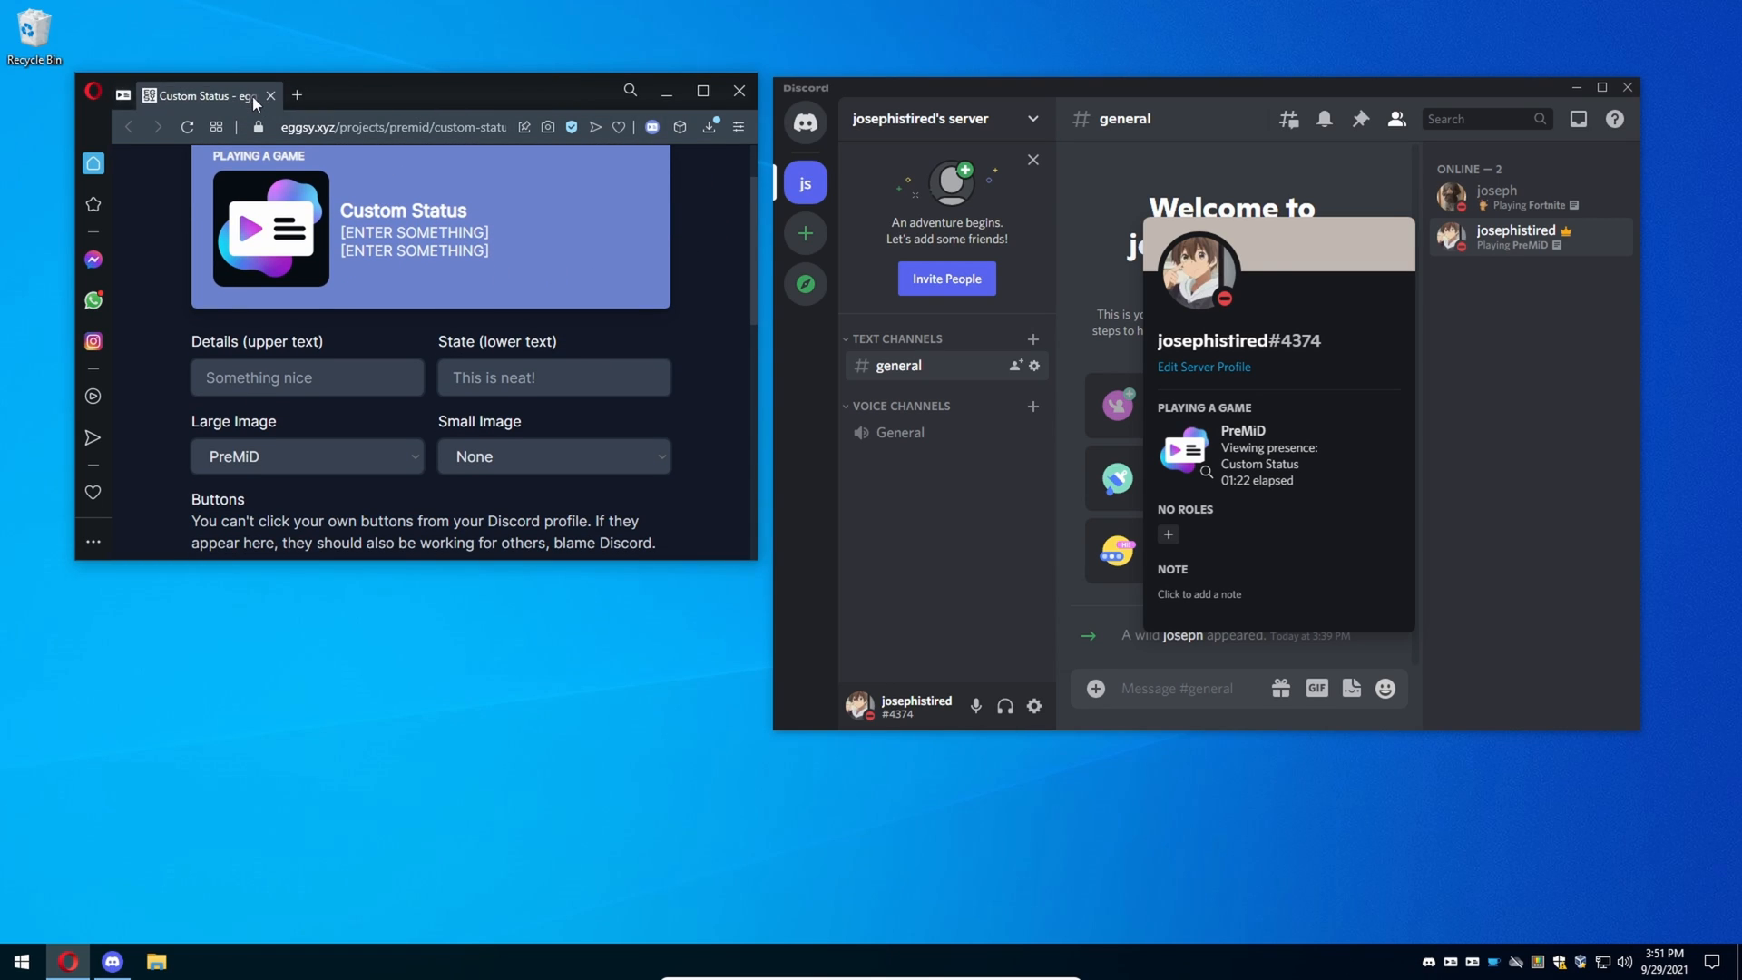
Type 'Fuck you' into Details and check the PreMiD extension panel.
{"action": "left_click", "coordinate": [306, 377]}
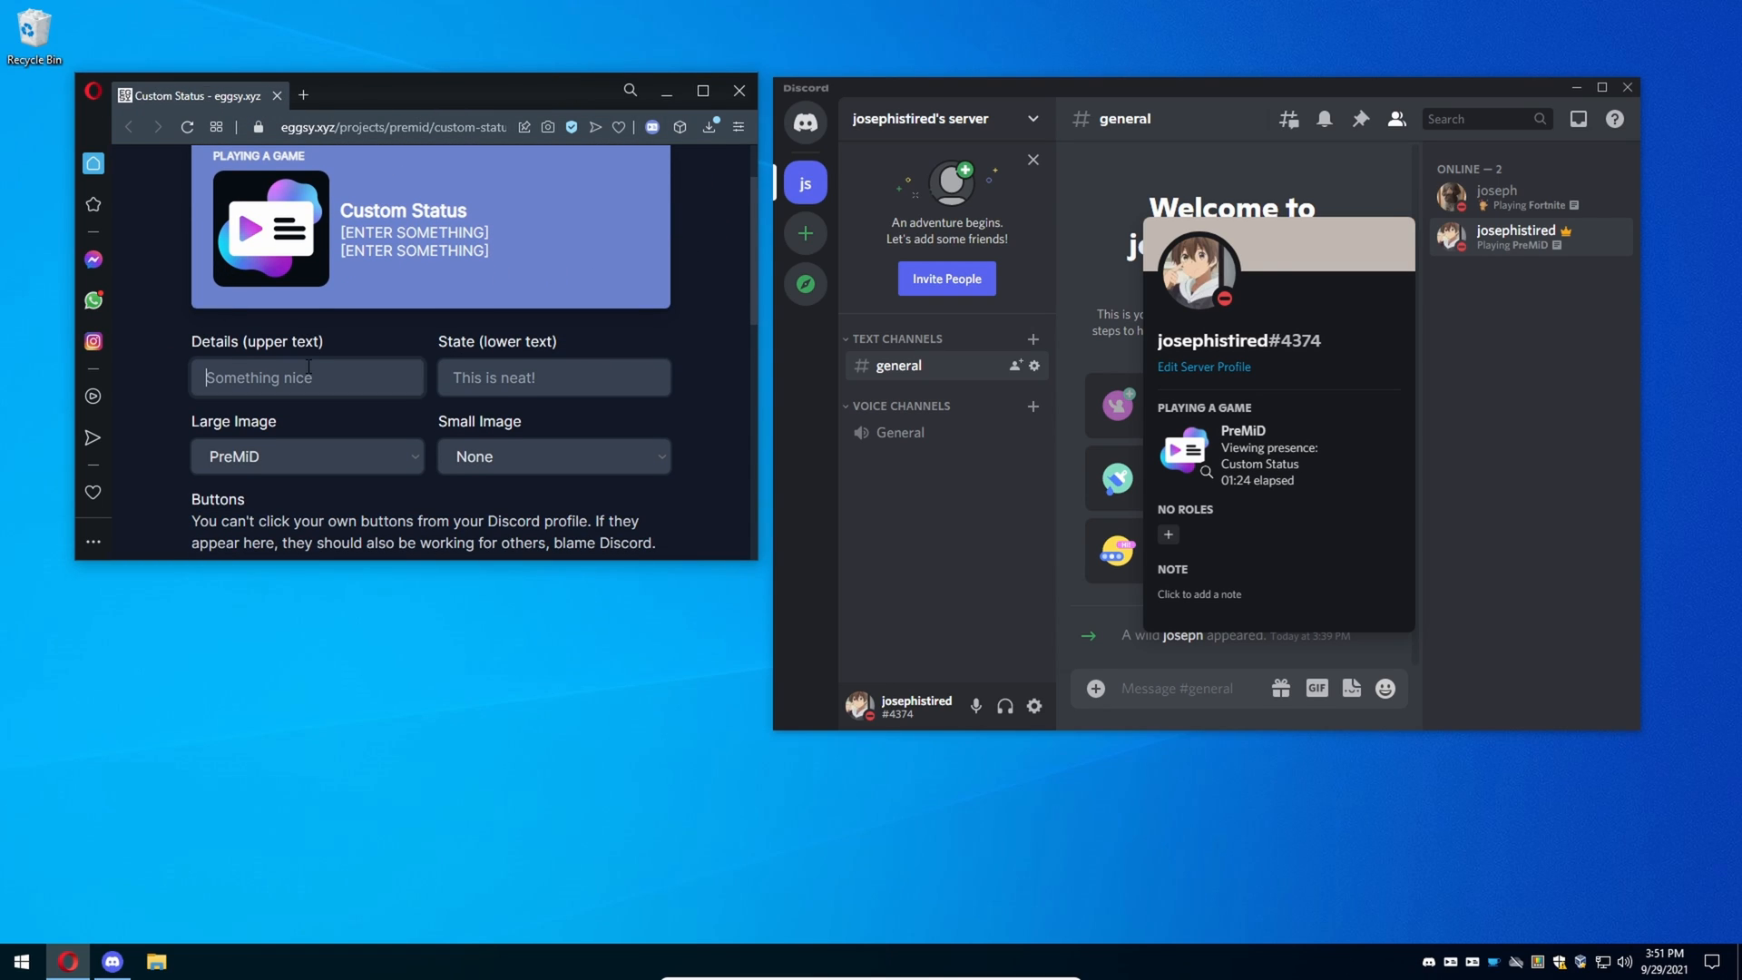
{"action": "mouse_move", "coordinate": [376, 350]}
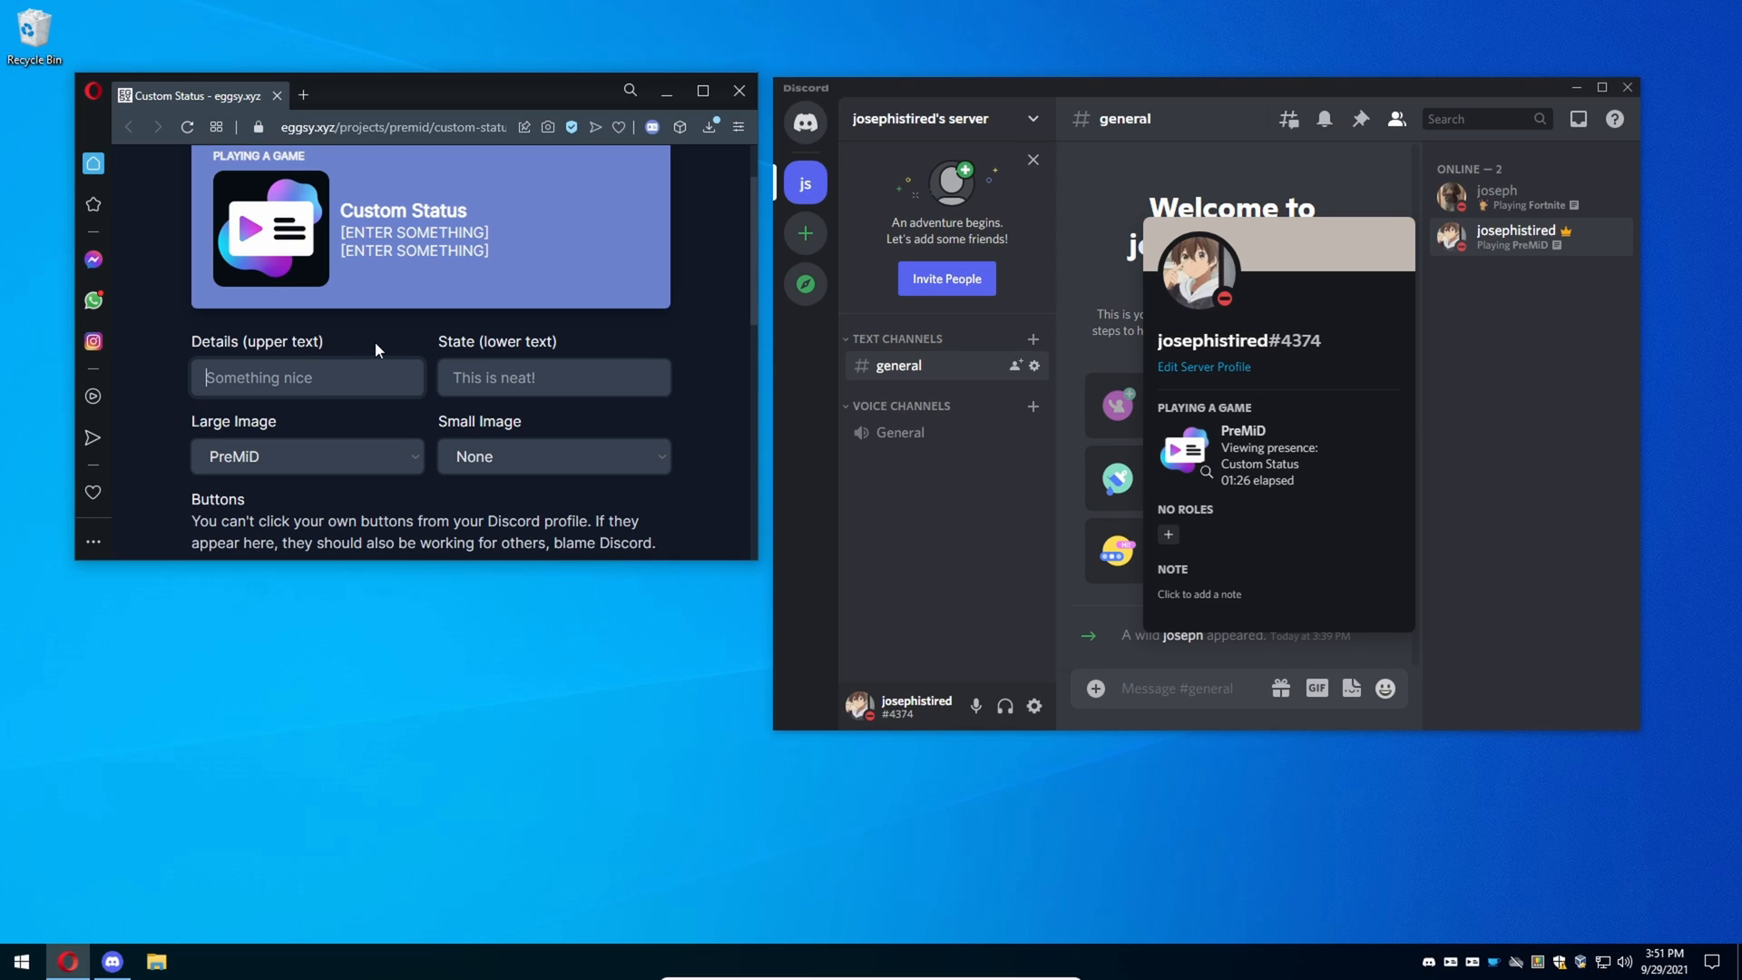
{"action": "type", "text": "Fuck y"}
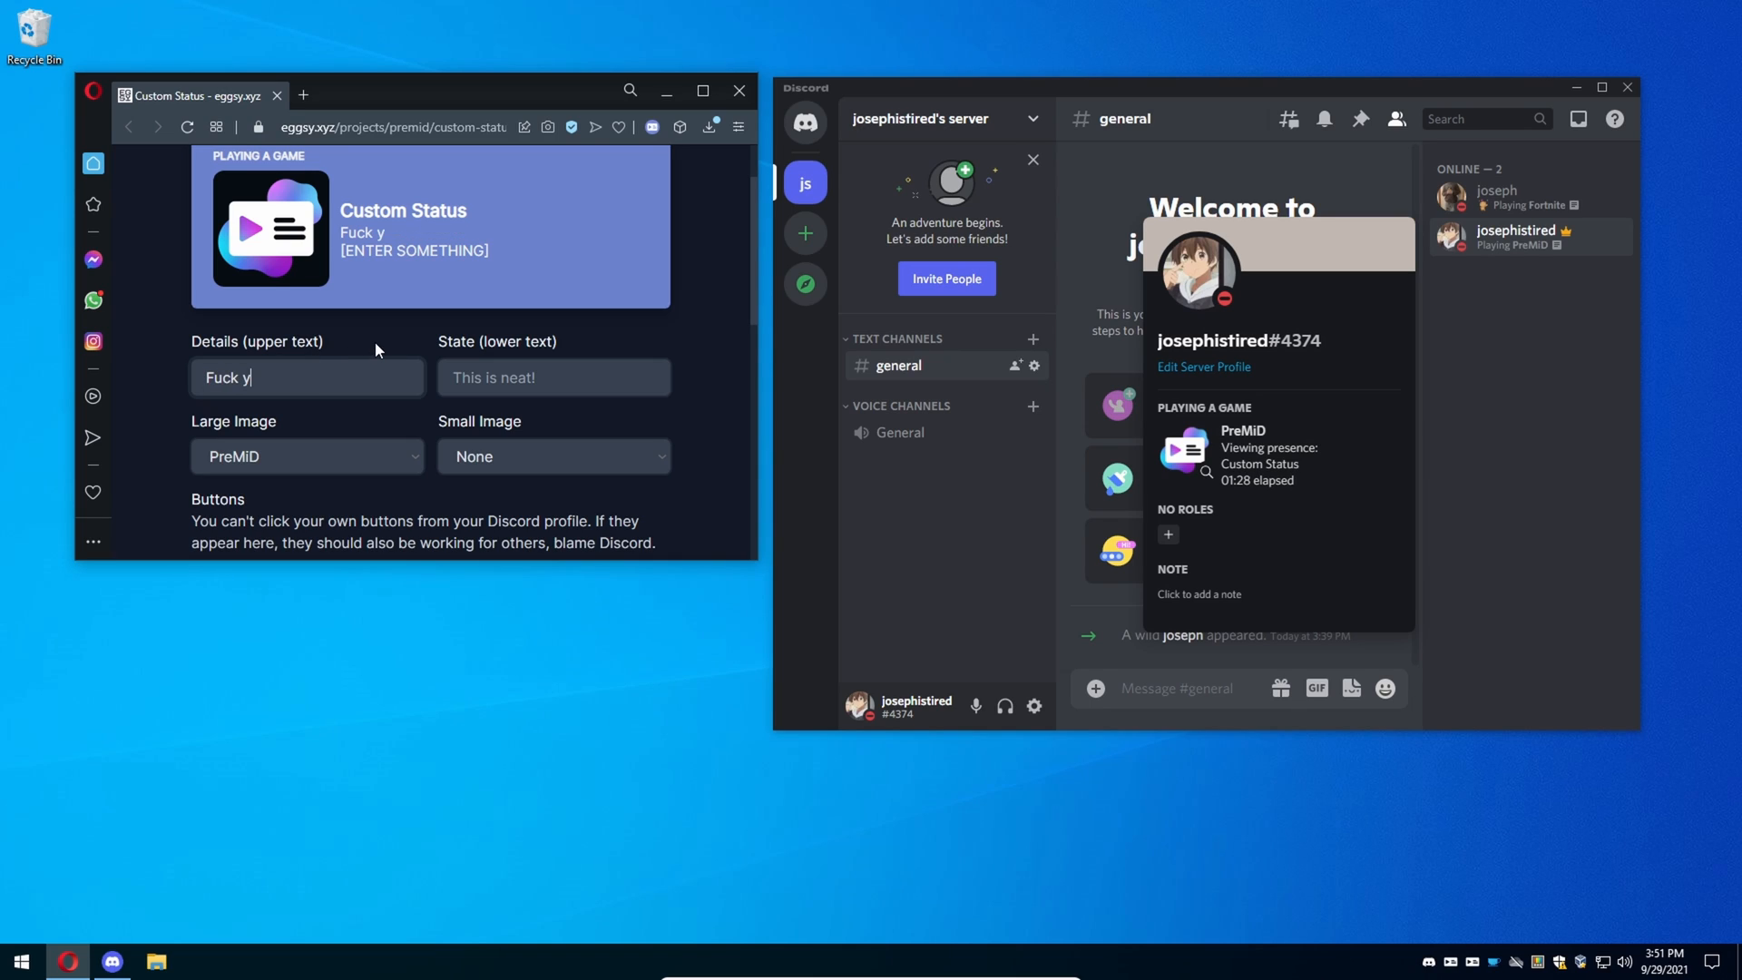
{"action": "type", "text": "ou"}
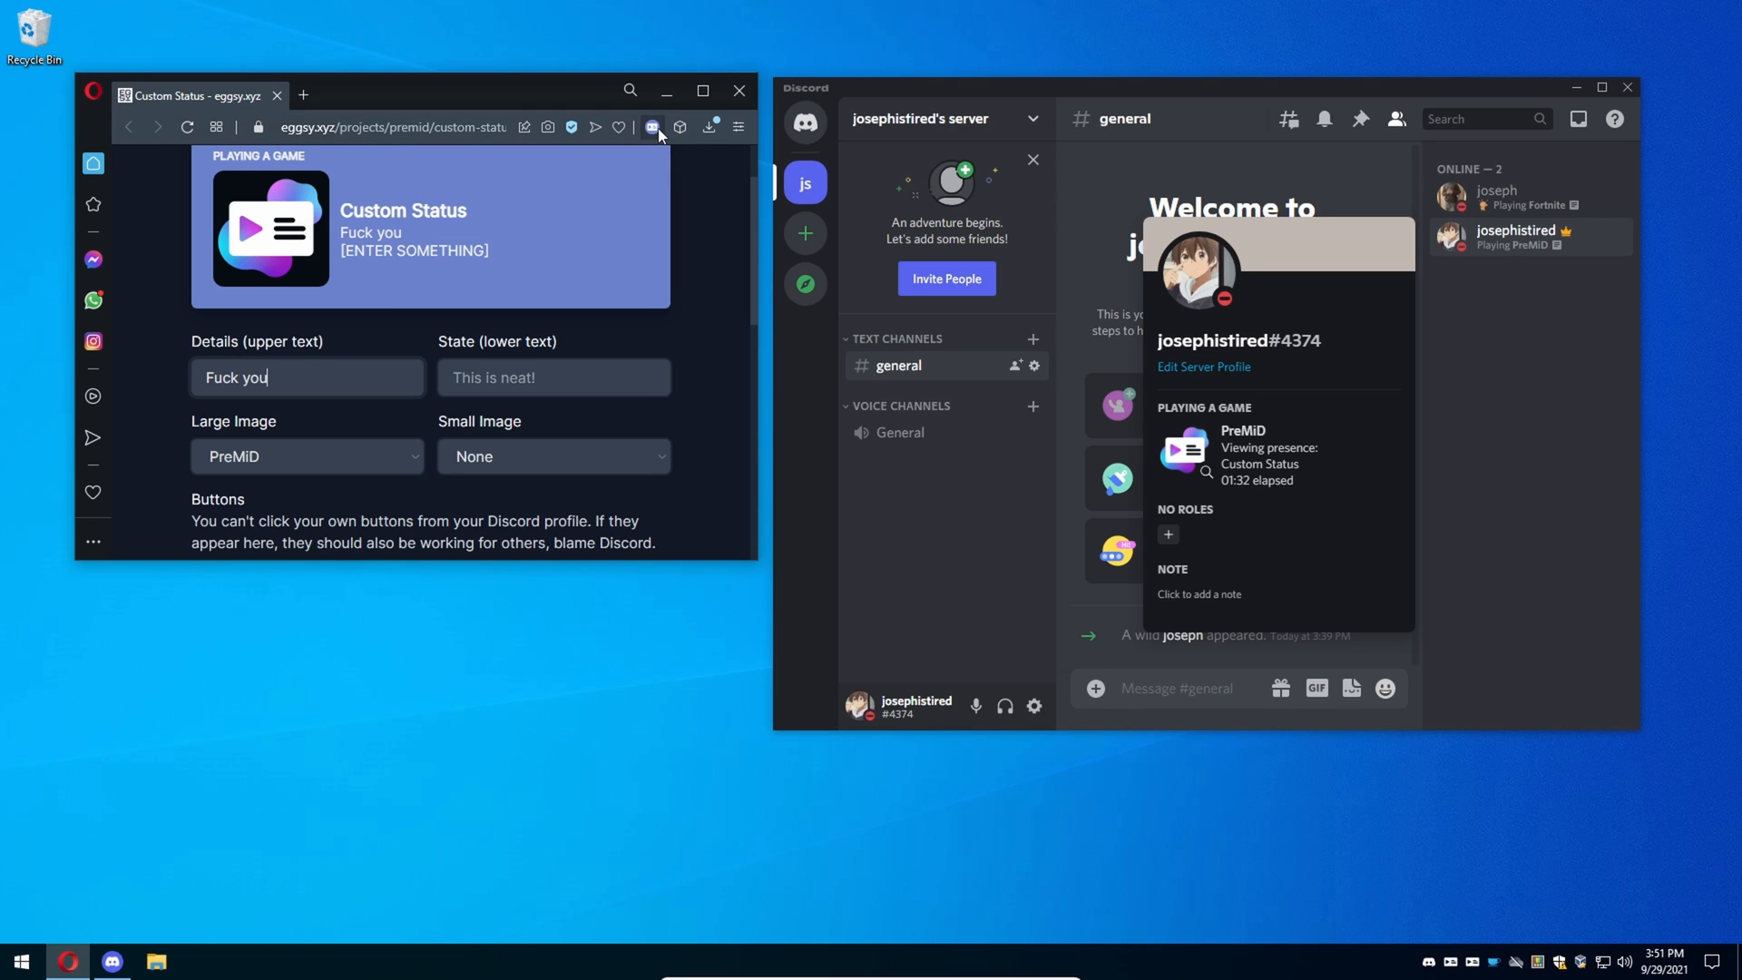
{"action": "left_click", "coordinate": [651, 127]}
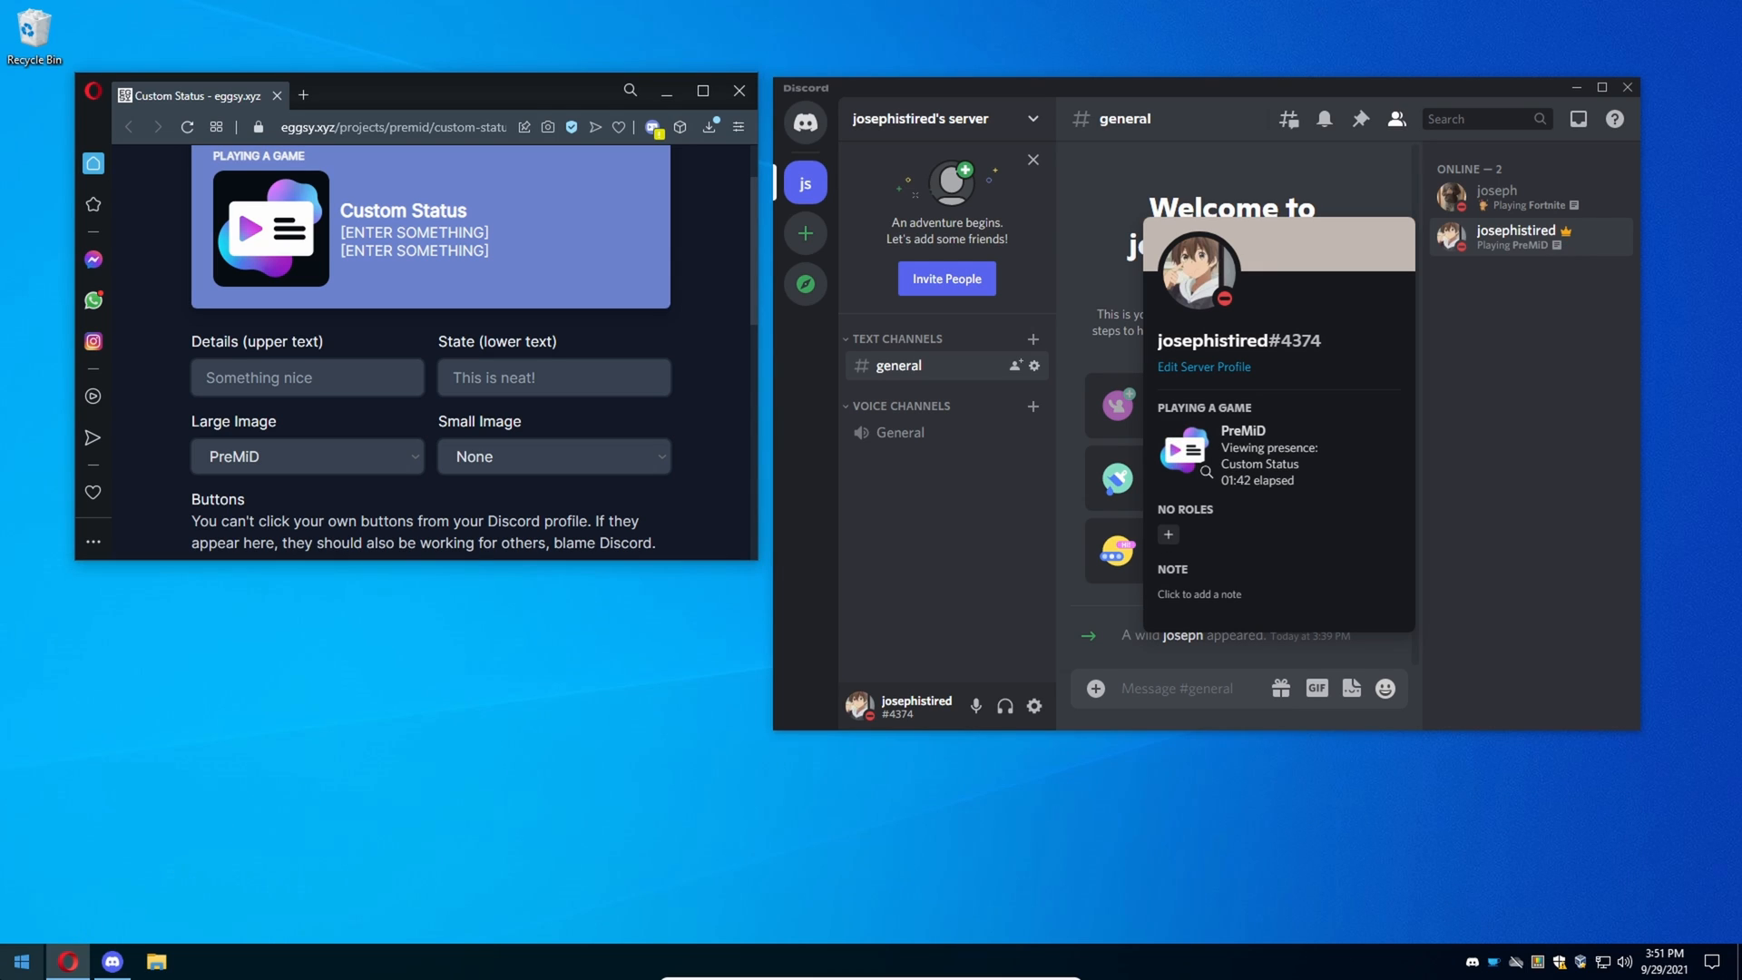
{"action": "left_click", "coordinate": [24, 963]}
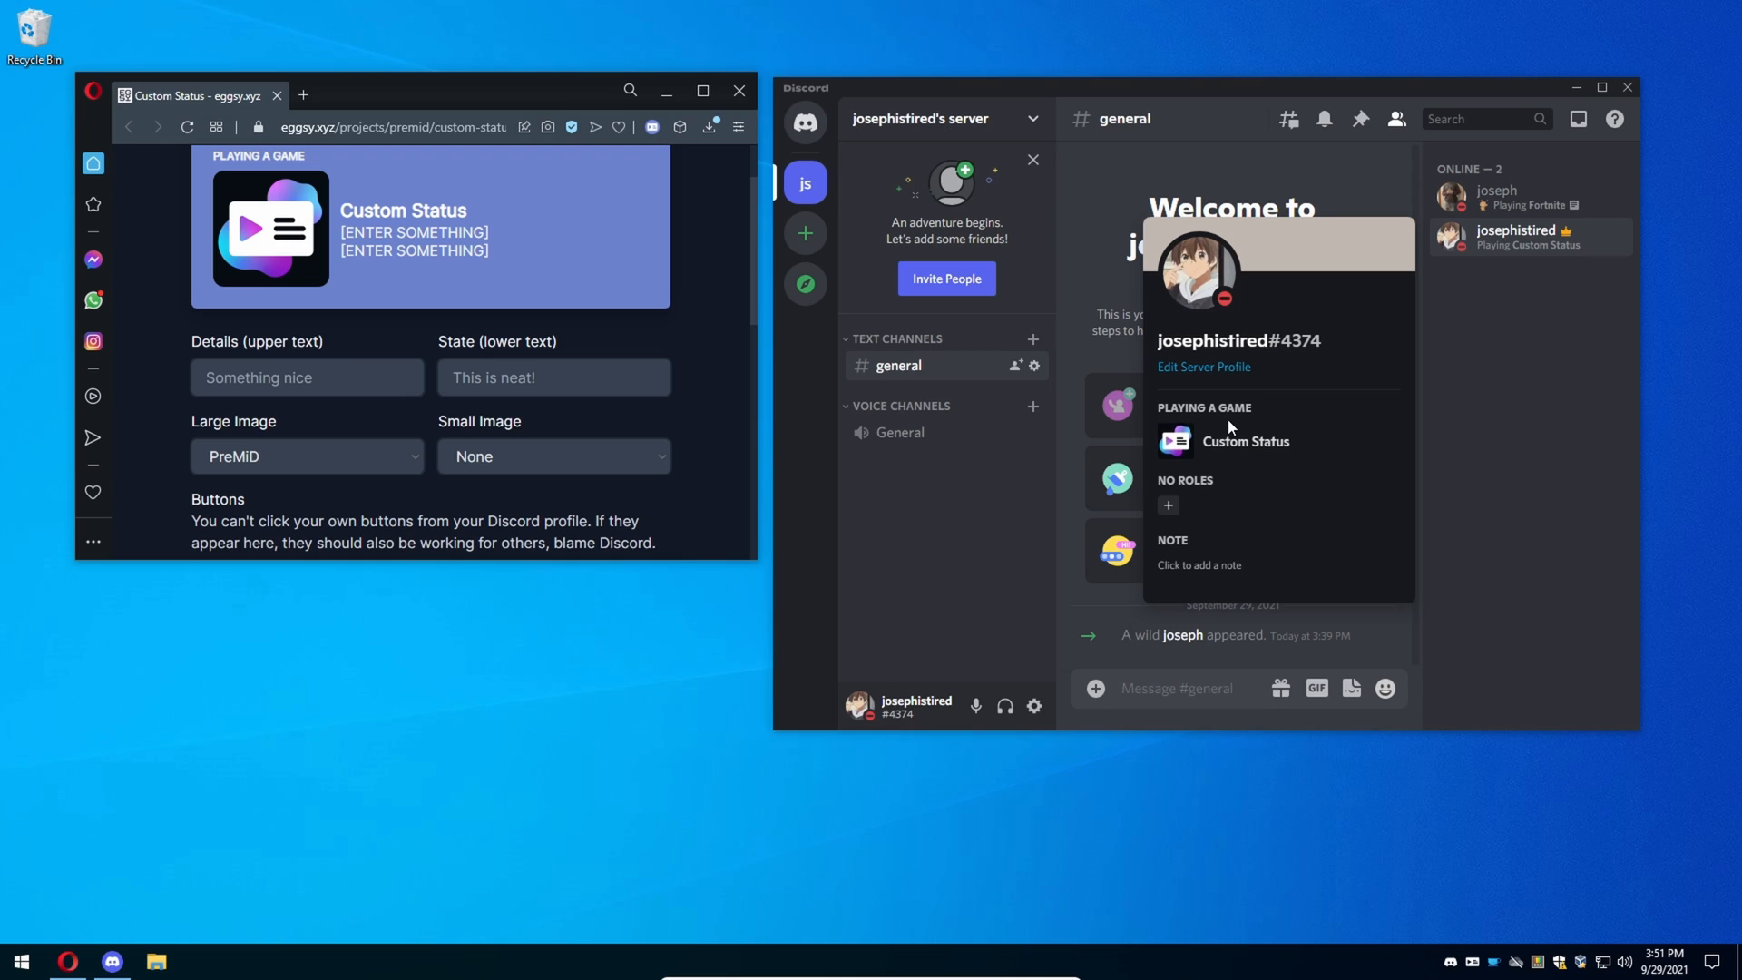
Enter 'Fuck You' as the upper text and 'No Shit' as the lower text.
{"action": "left_click", "coordinate": [307, 378]}
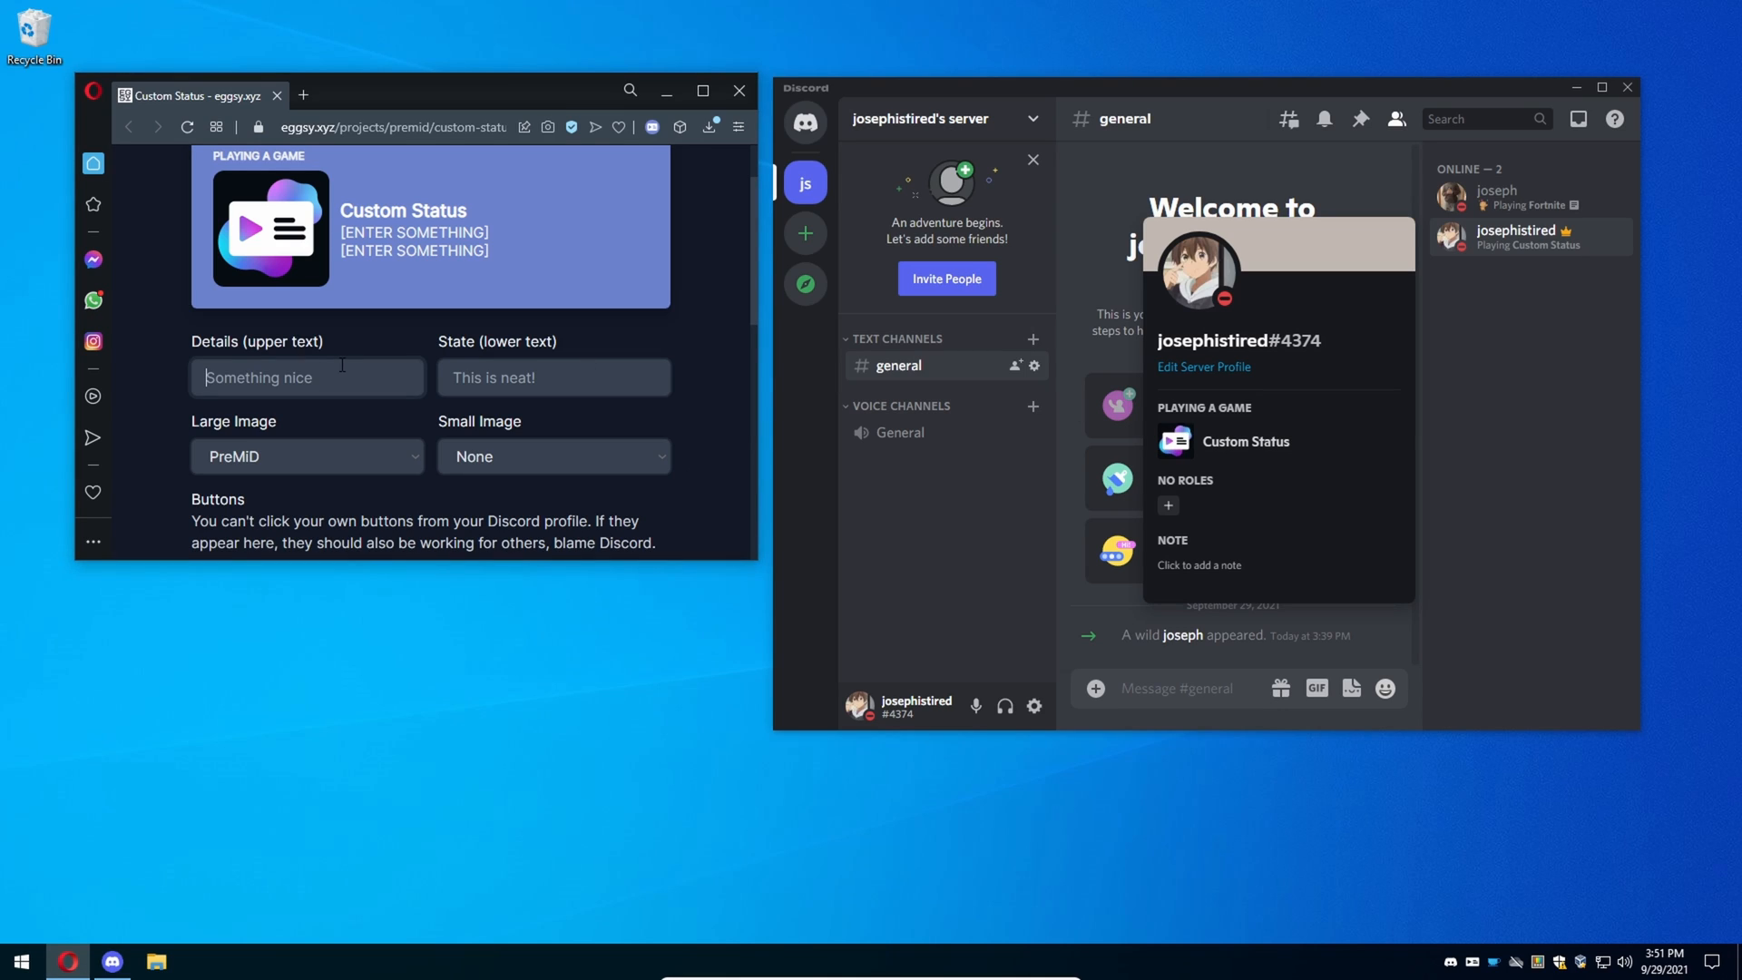
{"action": "type", "text": "Fc"}
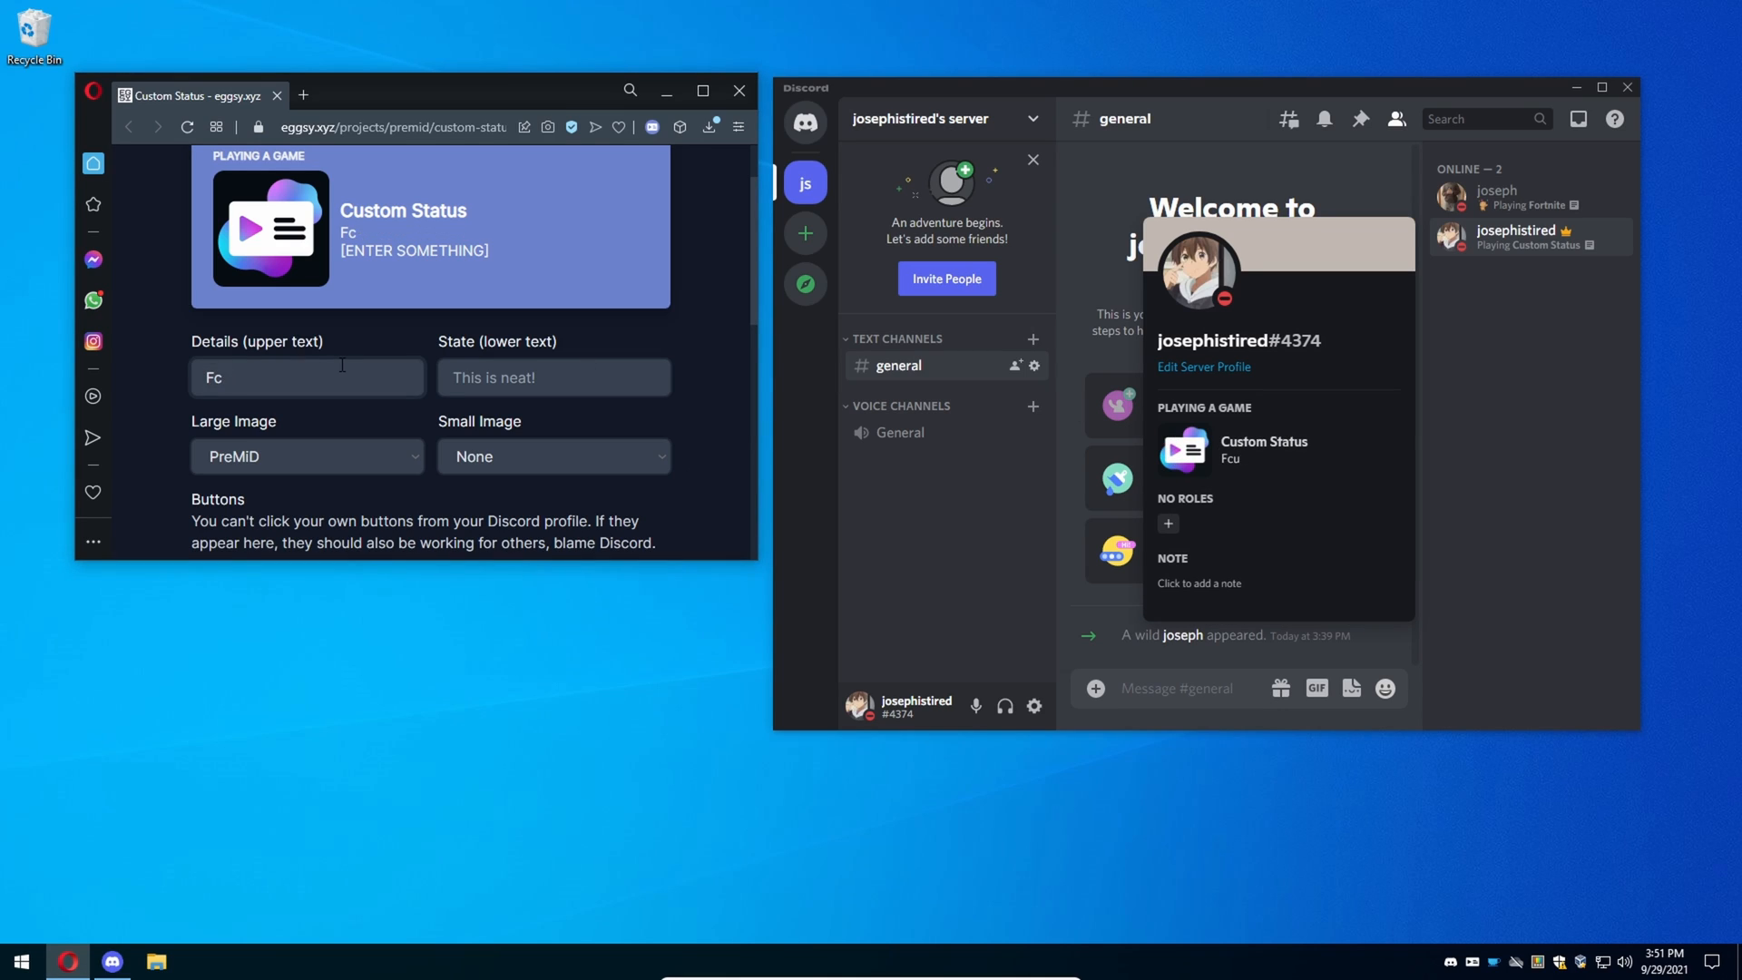
{"action": "type", "text": "Fuck You"}
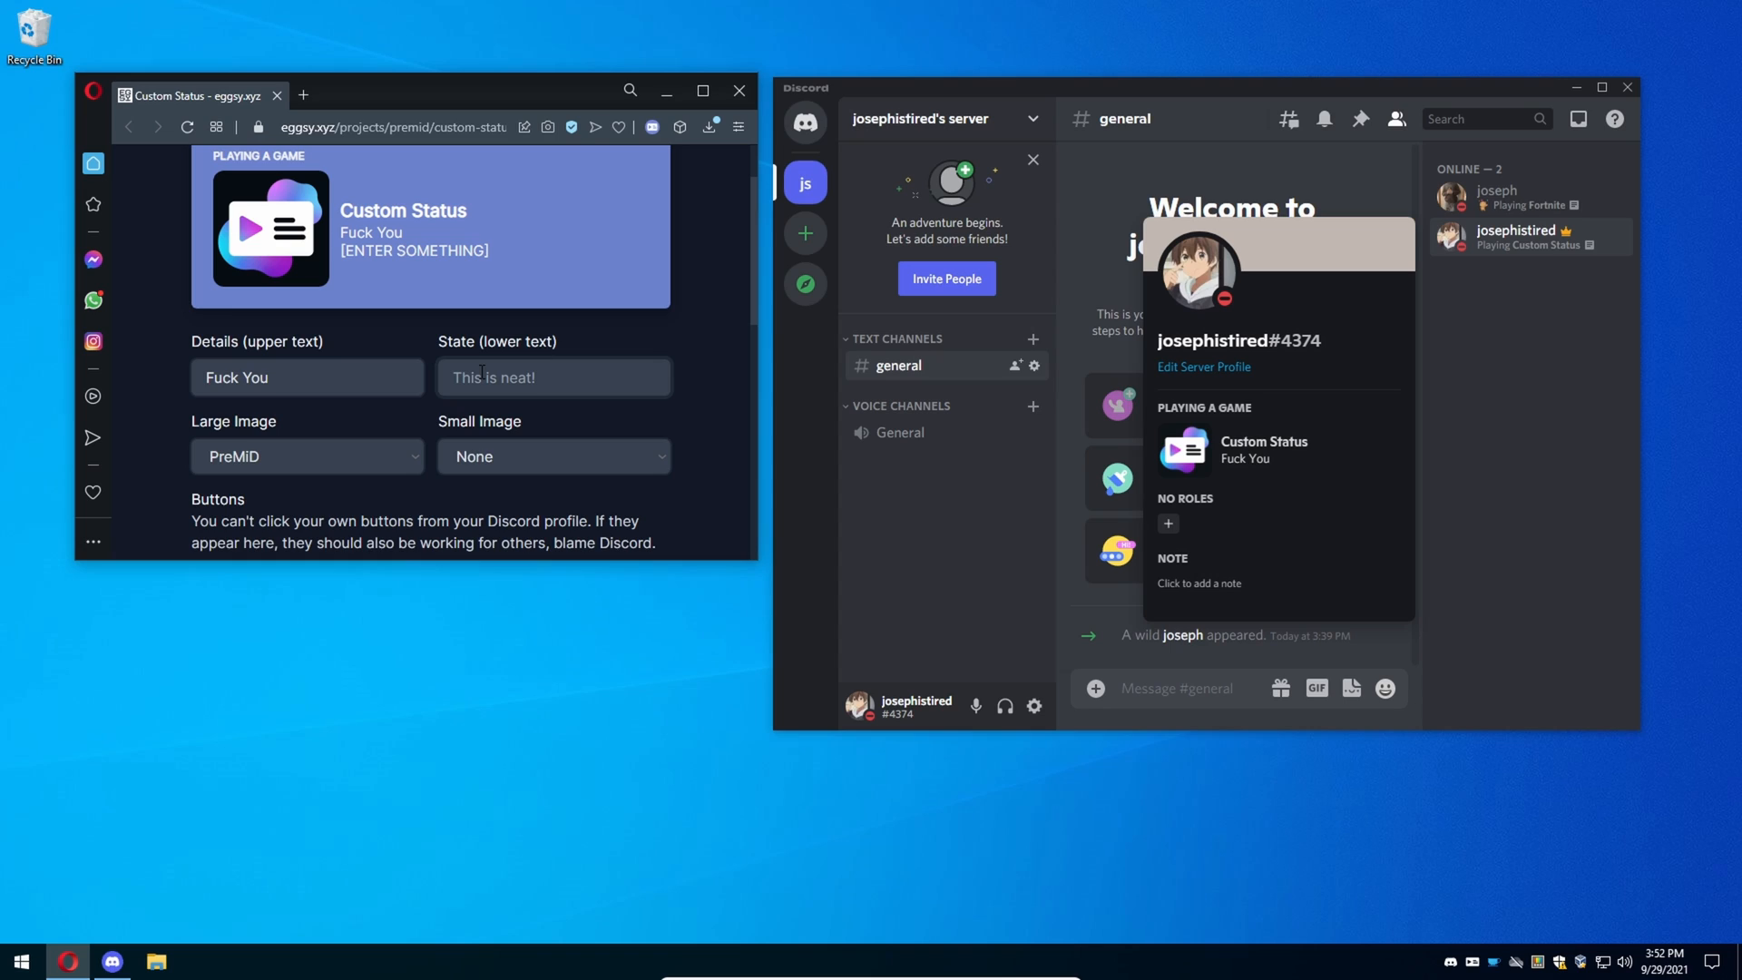
{"action": "type", "text": "No SHIT"}
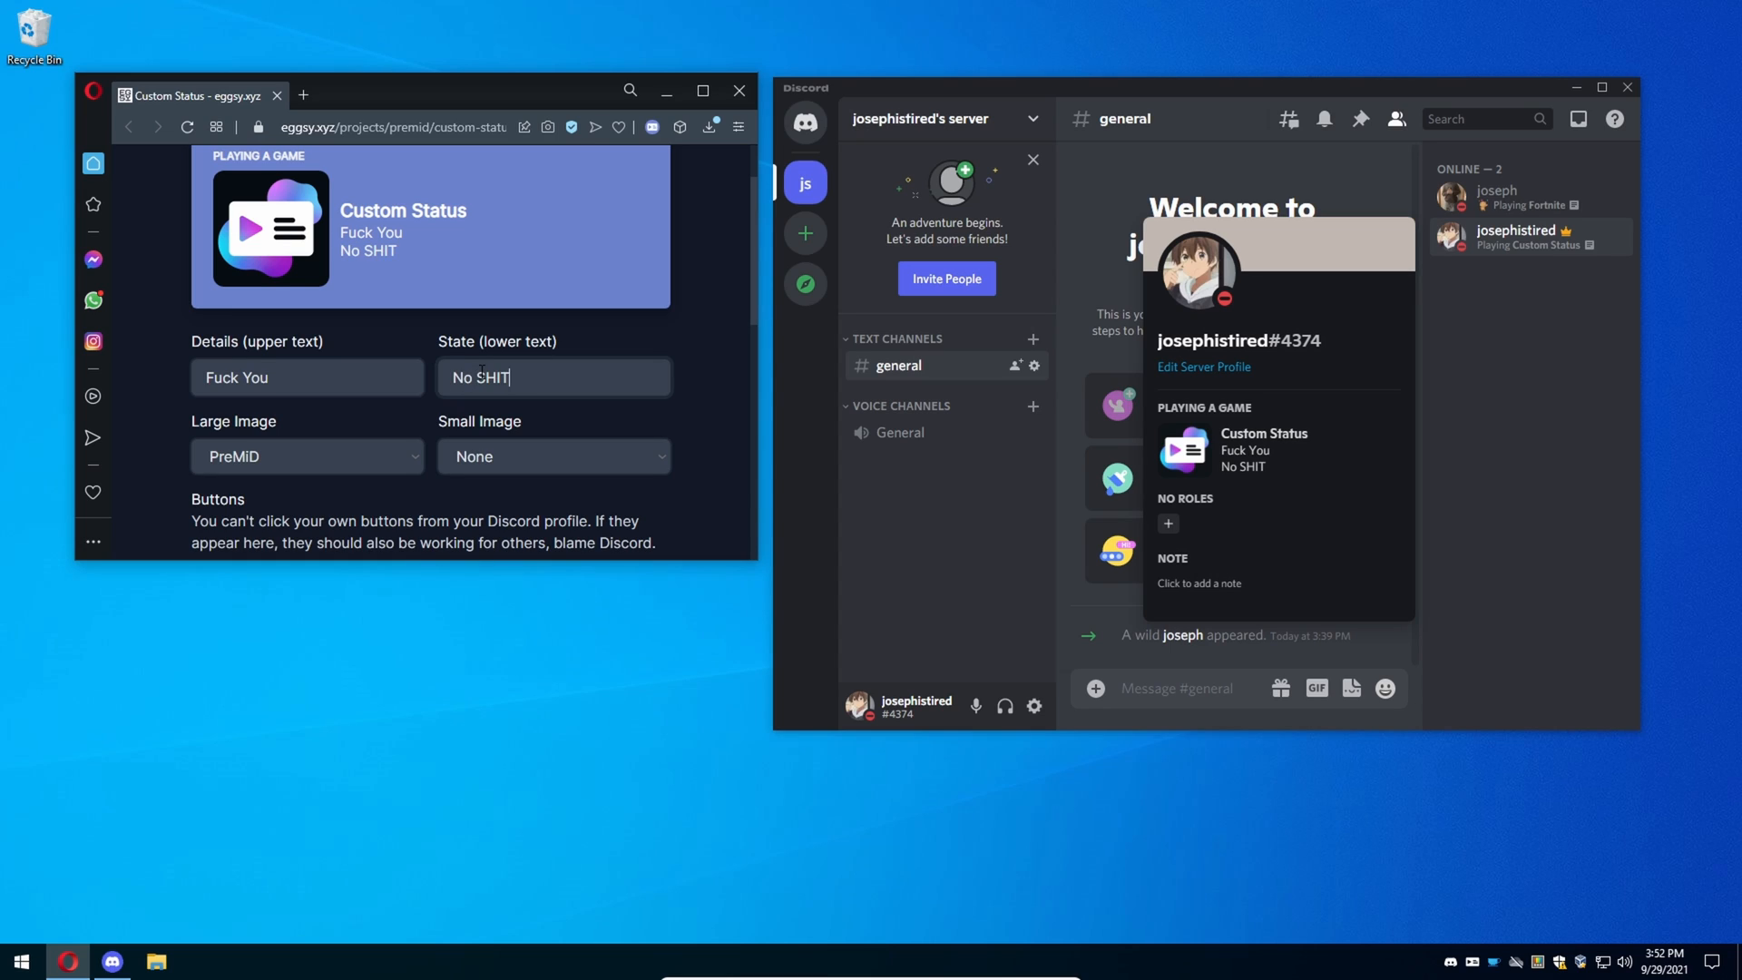
{"action": "type", "text": "No Shit"}
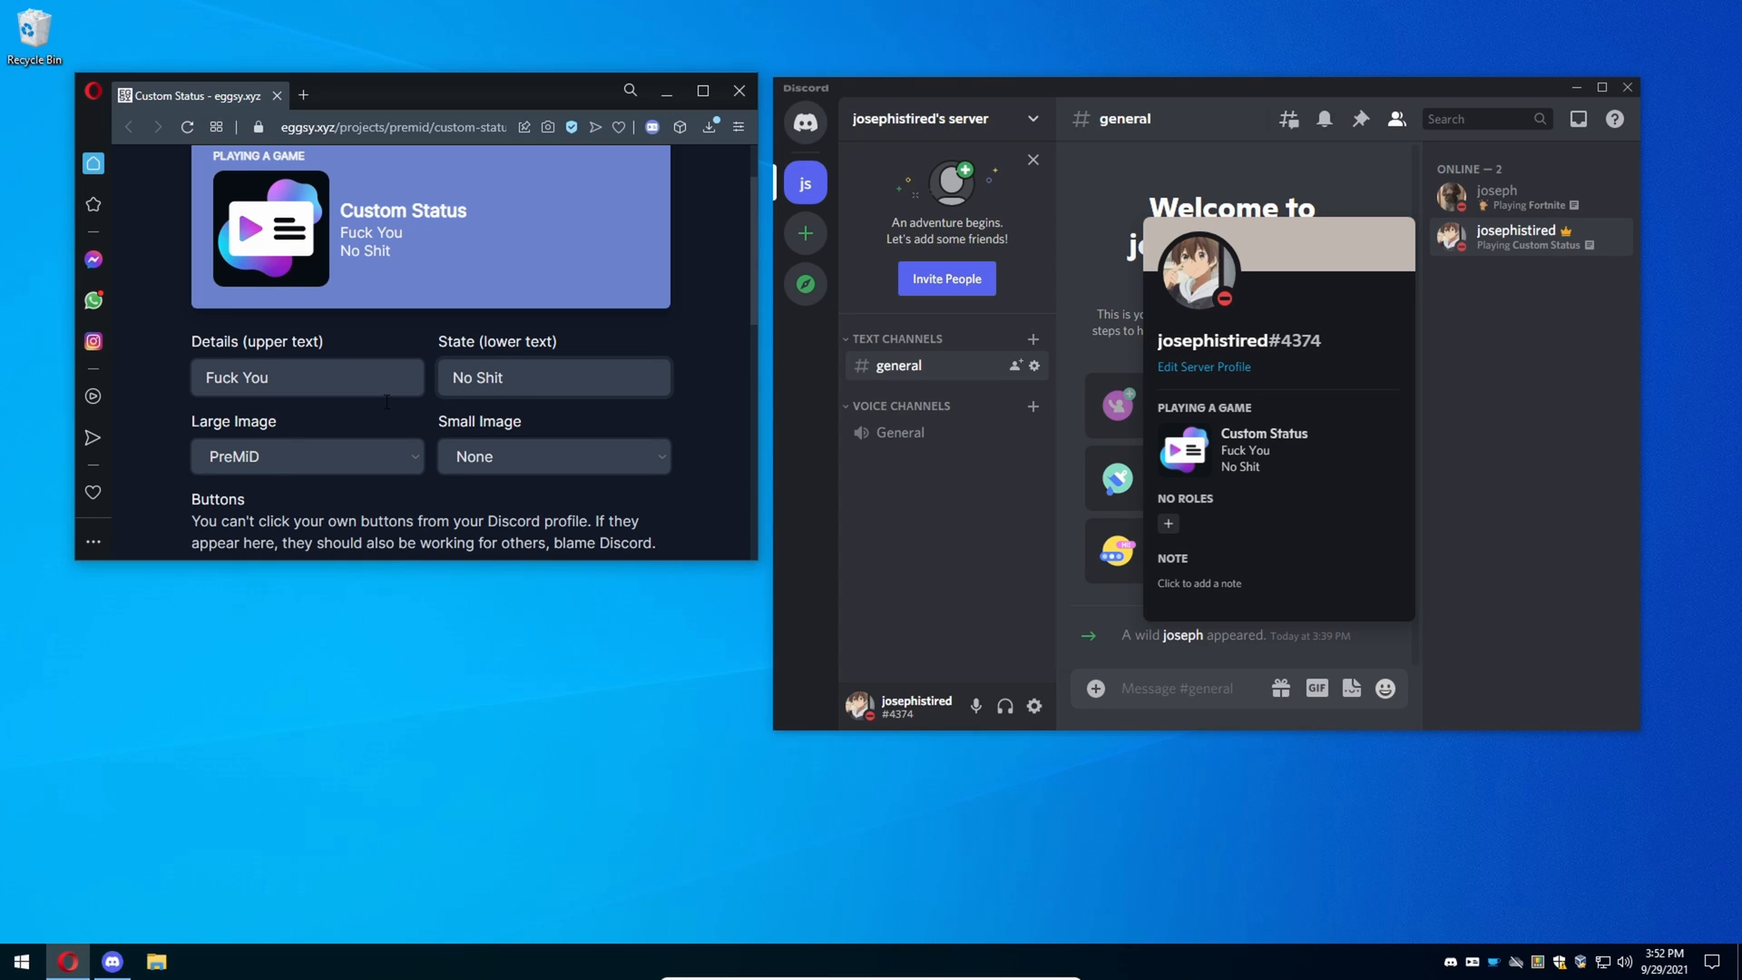
Pick Heart in the Large Image dropdown and Search in the Small Image dropdown.
{"action": "left_click", "coordinate": [307, 456]}
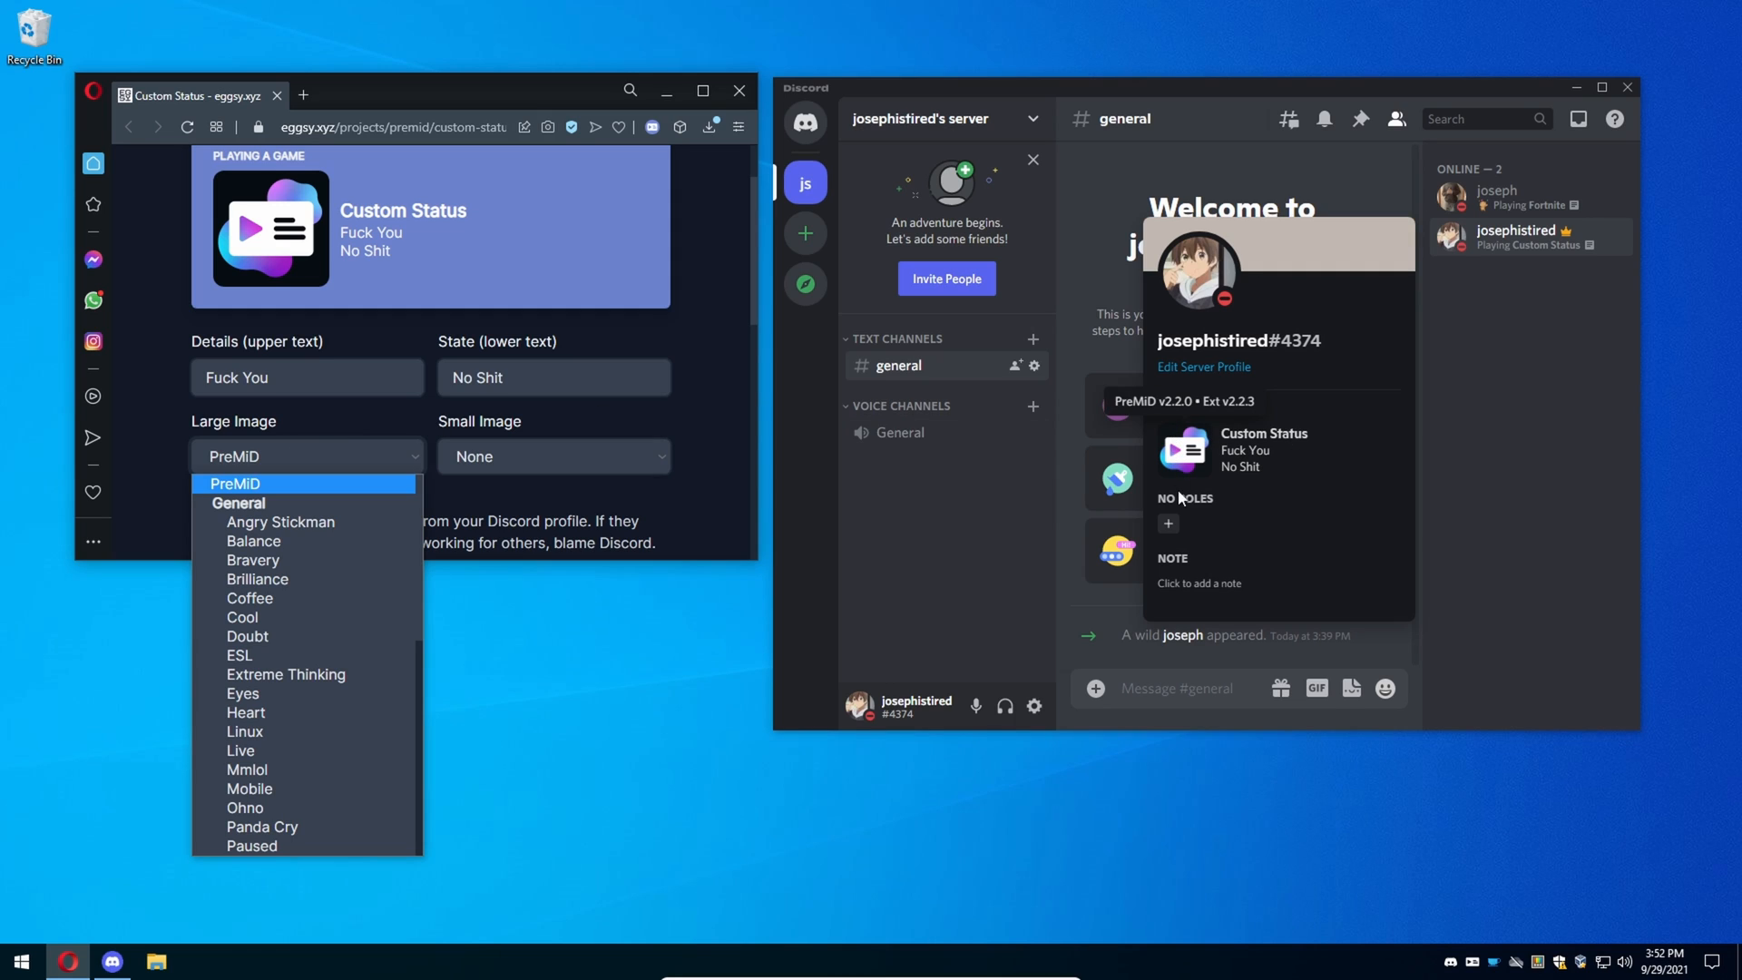
{"action": "scroll", "scroll_direction": "down", "scroll_amount": 3}
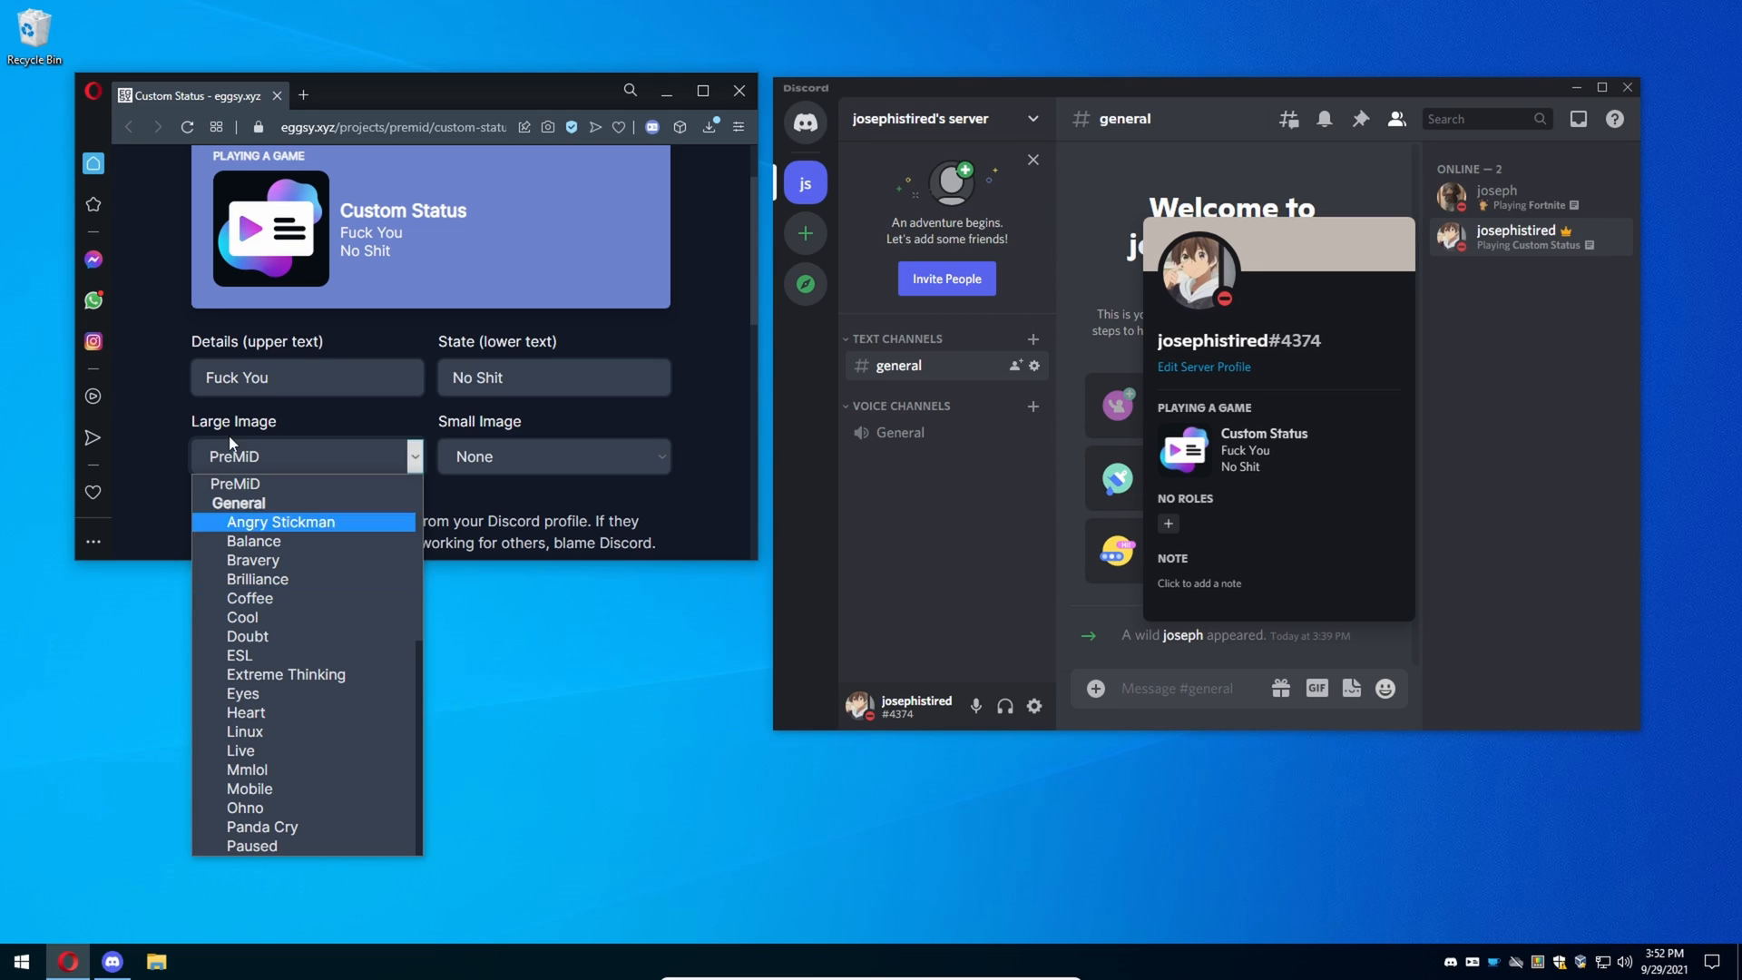
{"action": "mouse_move", "coordinate": [305, 704]}
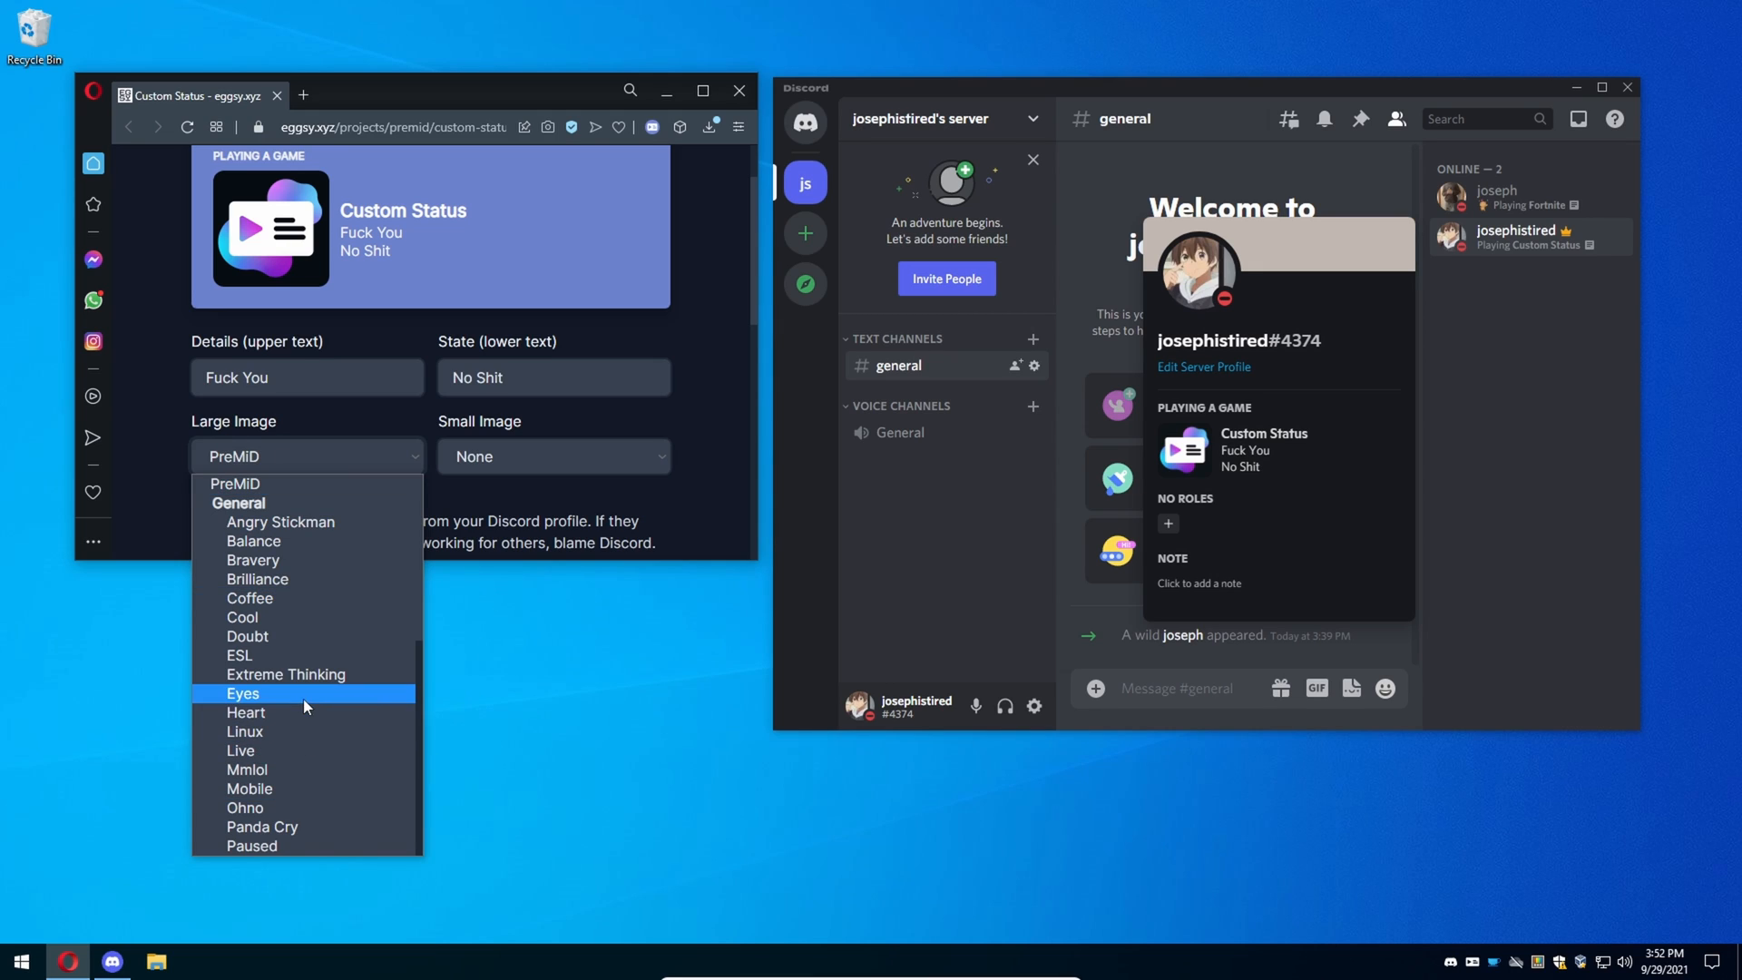
{"action": "left_click", "coordinate": [246, 712]}
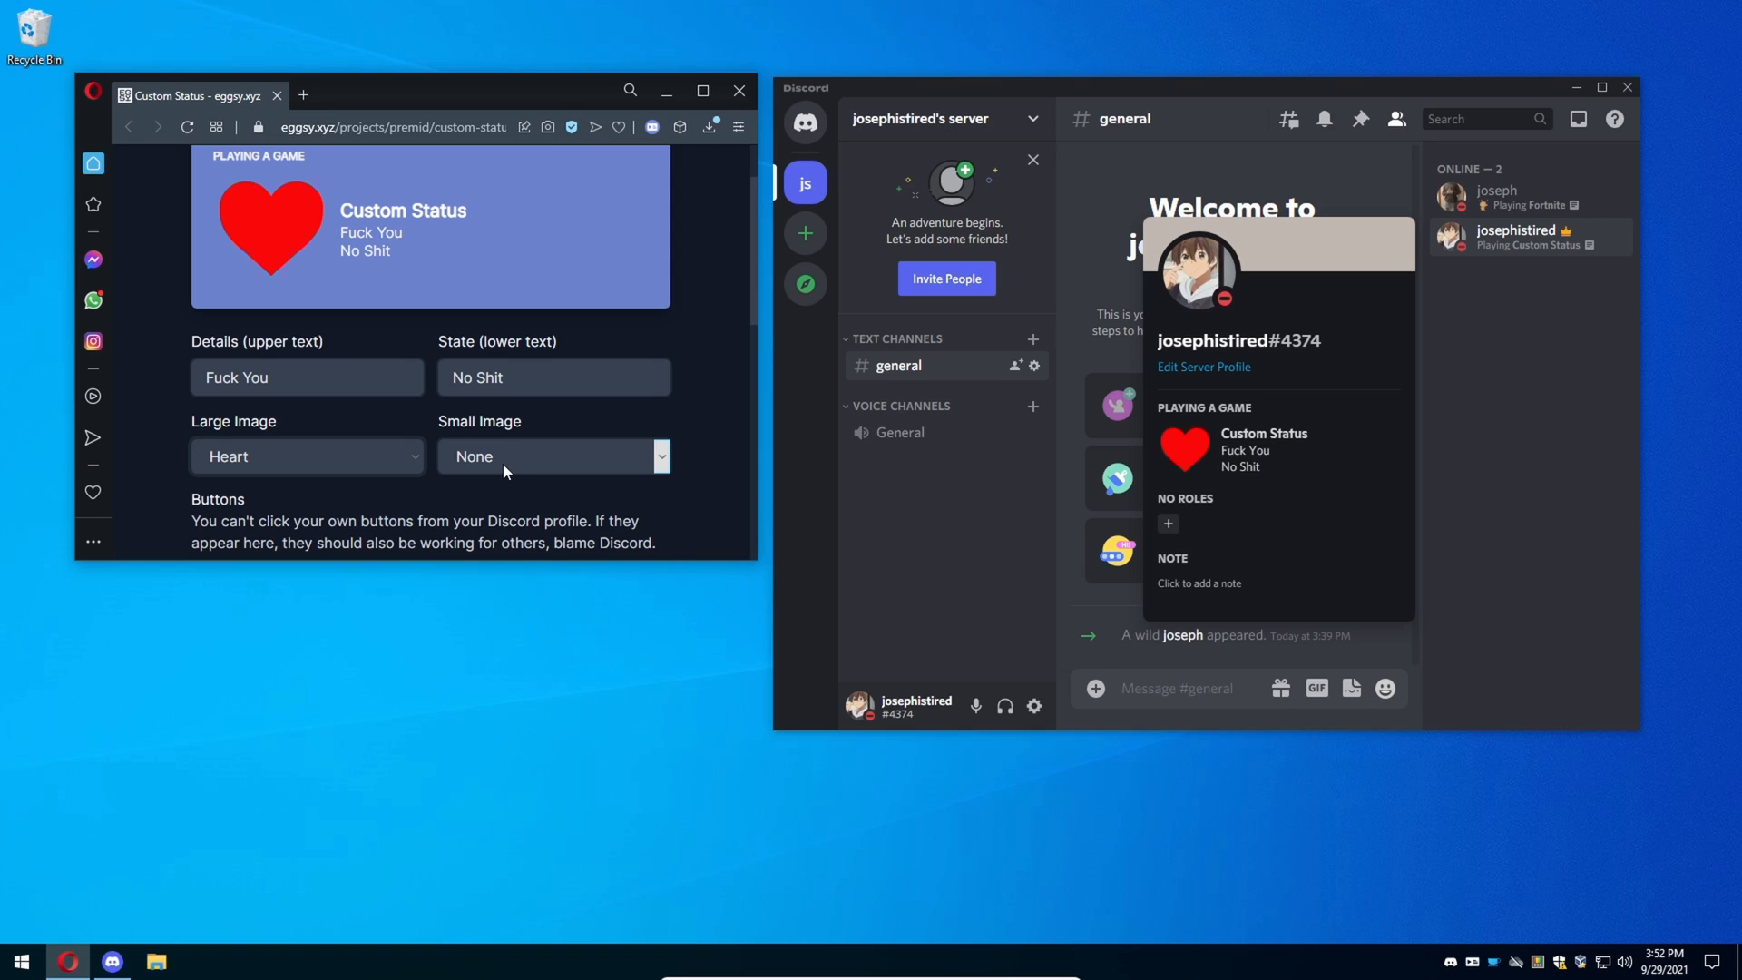
{"action": "left_click", "coordinate": [551, 457]}
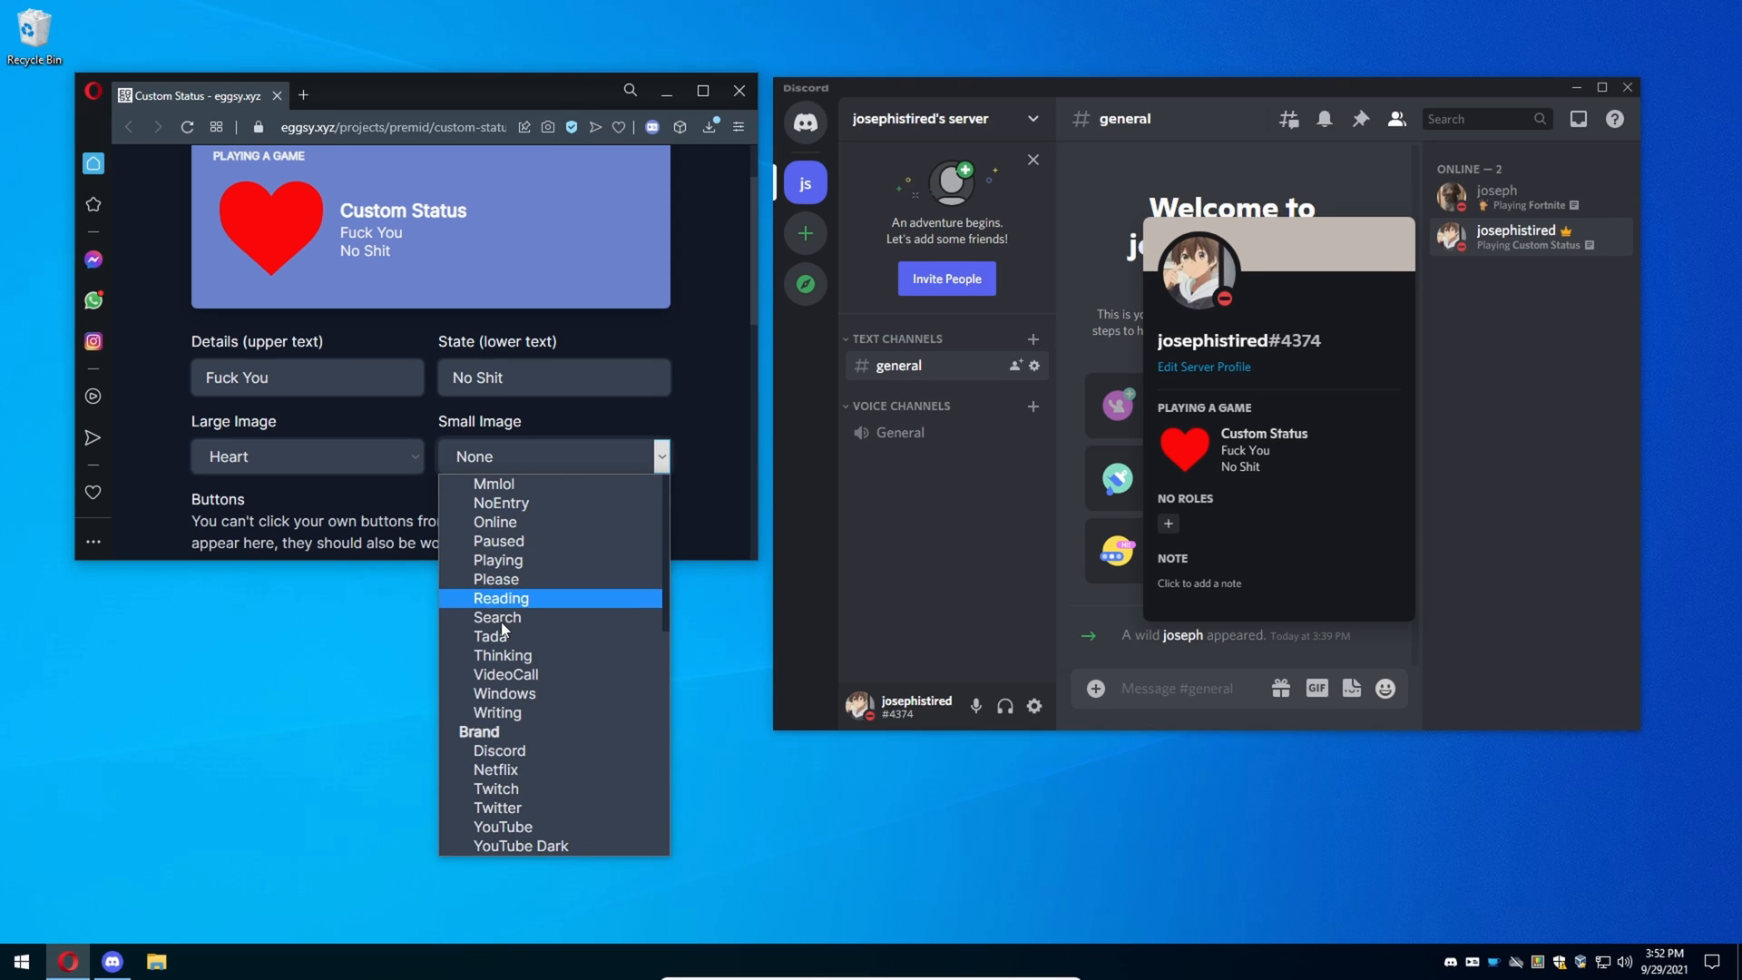
{"action": "left_click", "coordinate": [498, 617]}
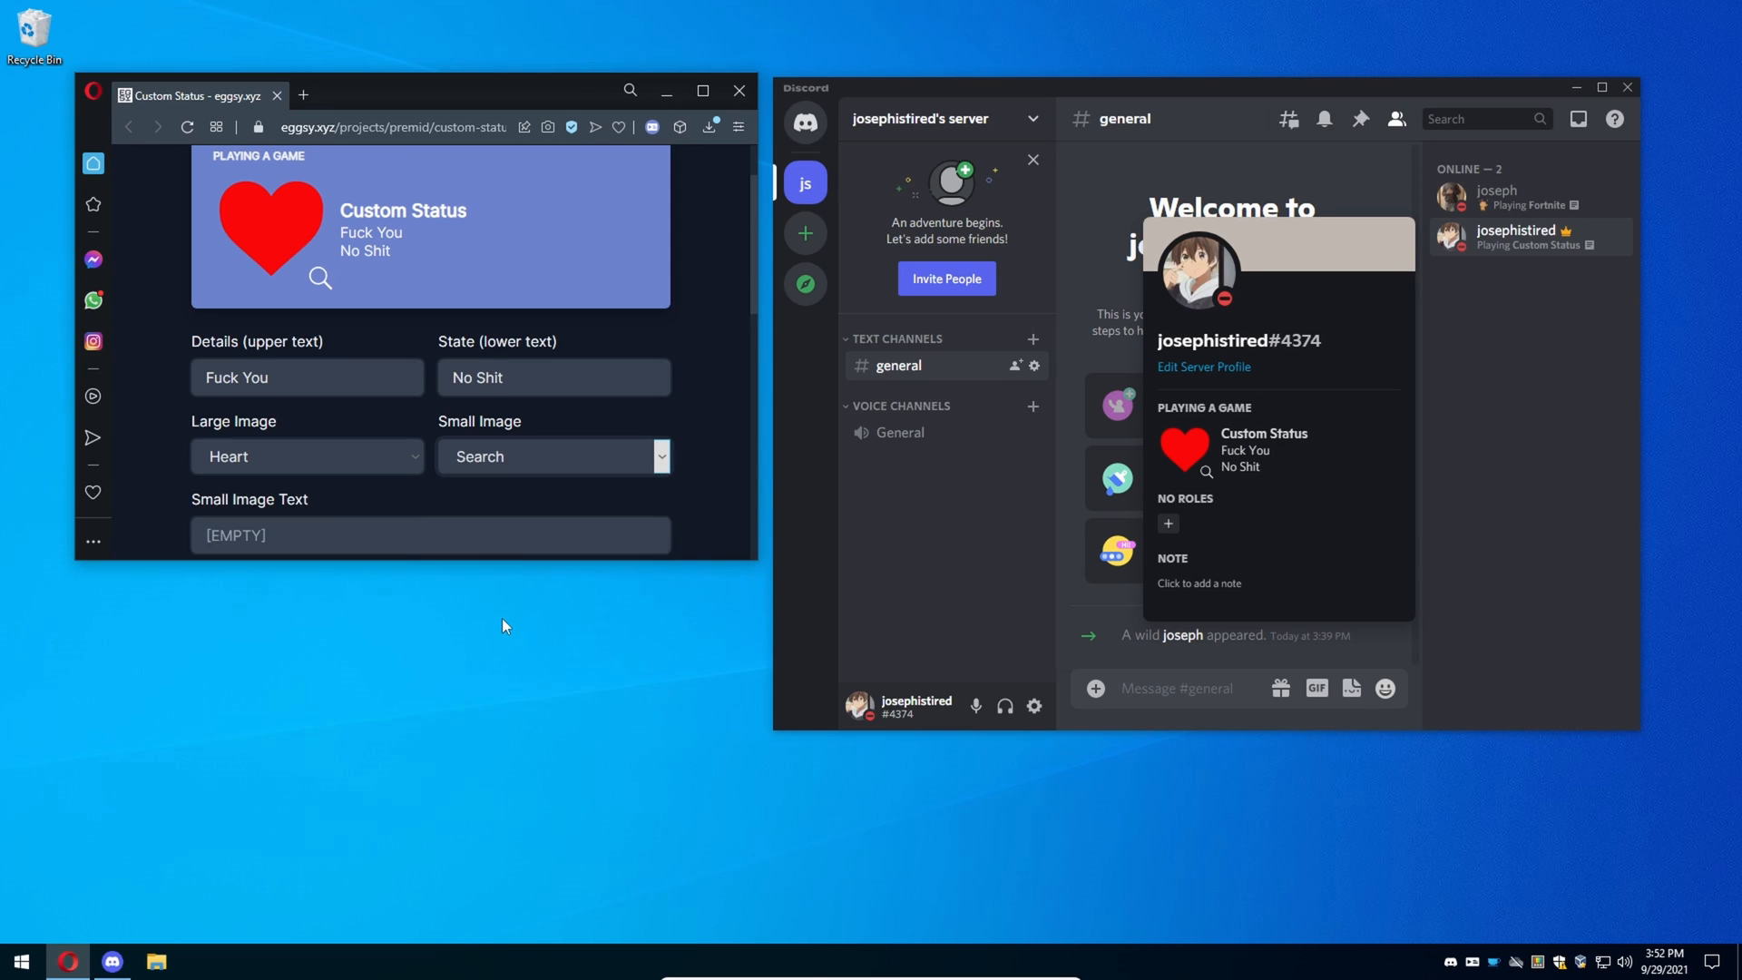
Enter 'Searching For Love' in the Small Image Text field.
{"action": "left_click", "coordinate": [444, 536]}
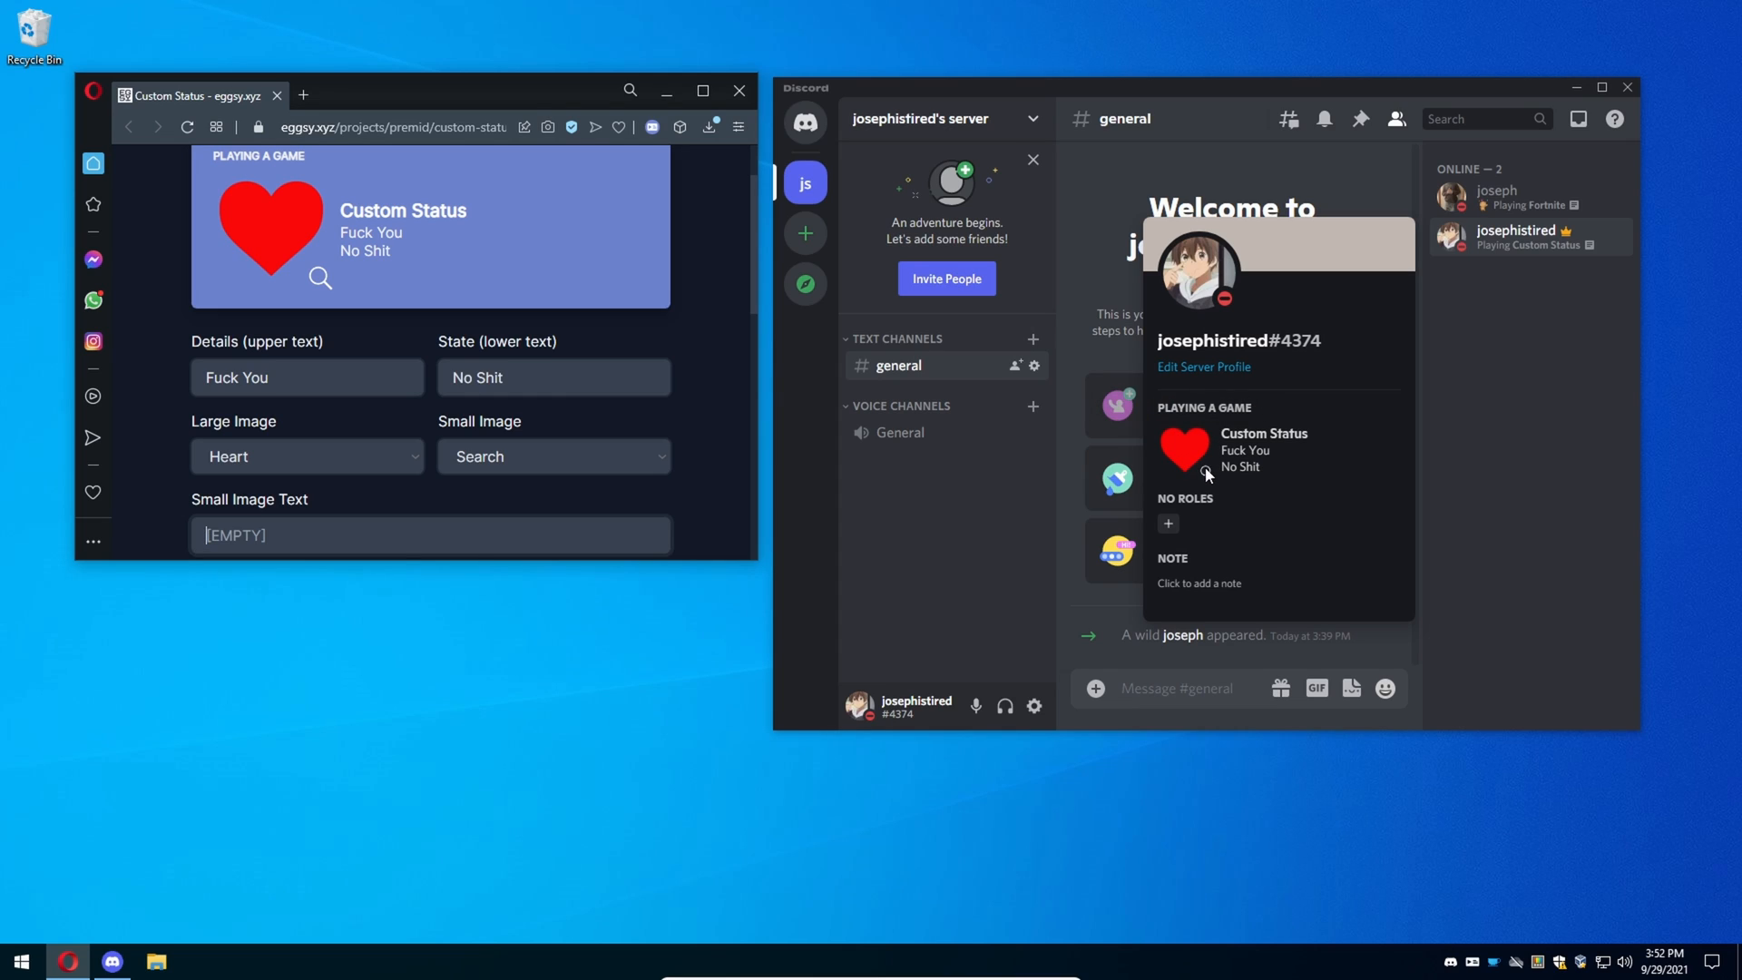
{"action": "mouse_move", "coordinate": [705, 529]}
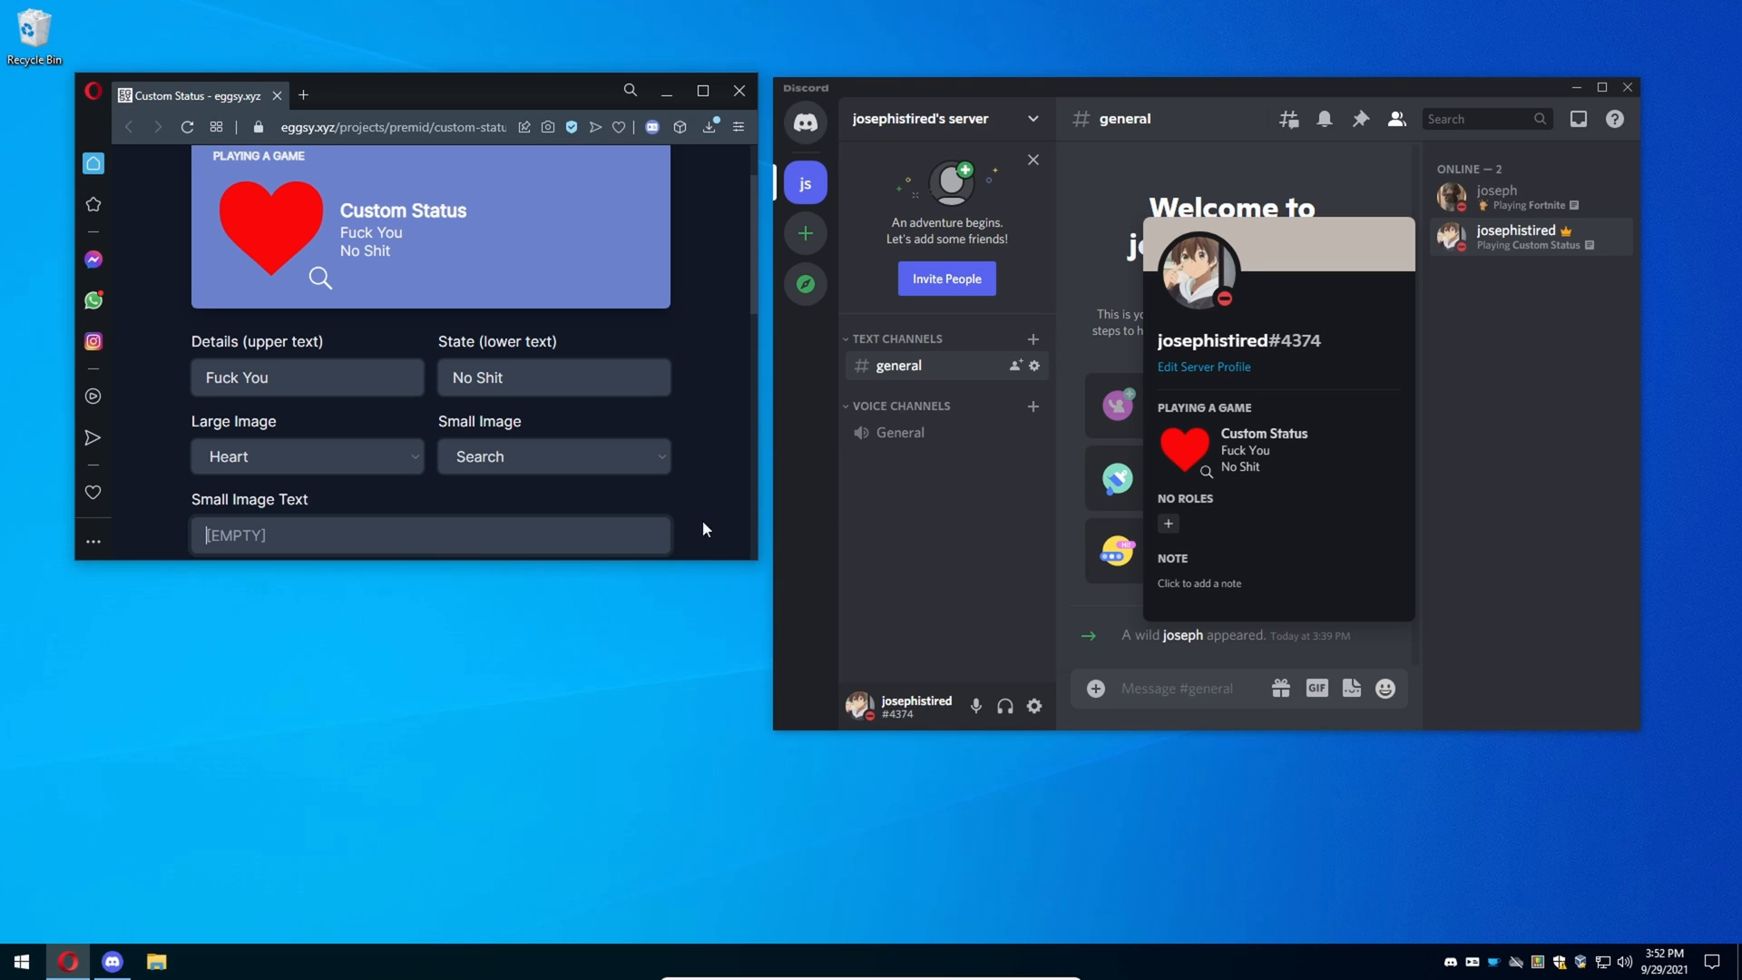
{"action": "scroll", "scroll_direction": "down", "scroll_amount": 3}
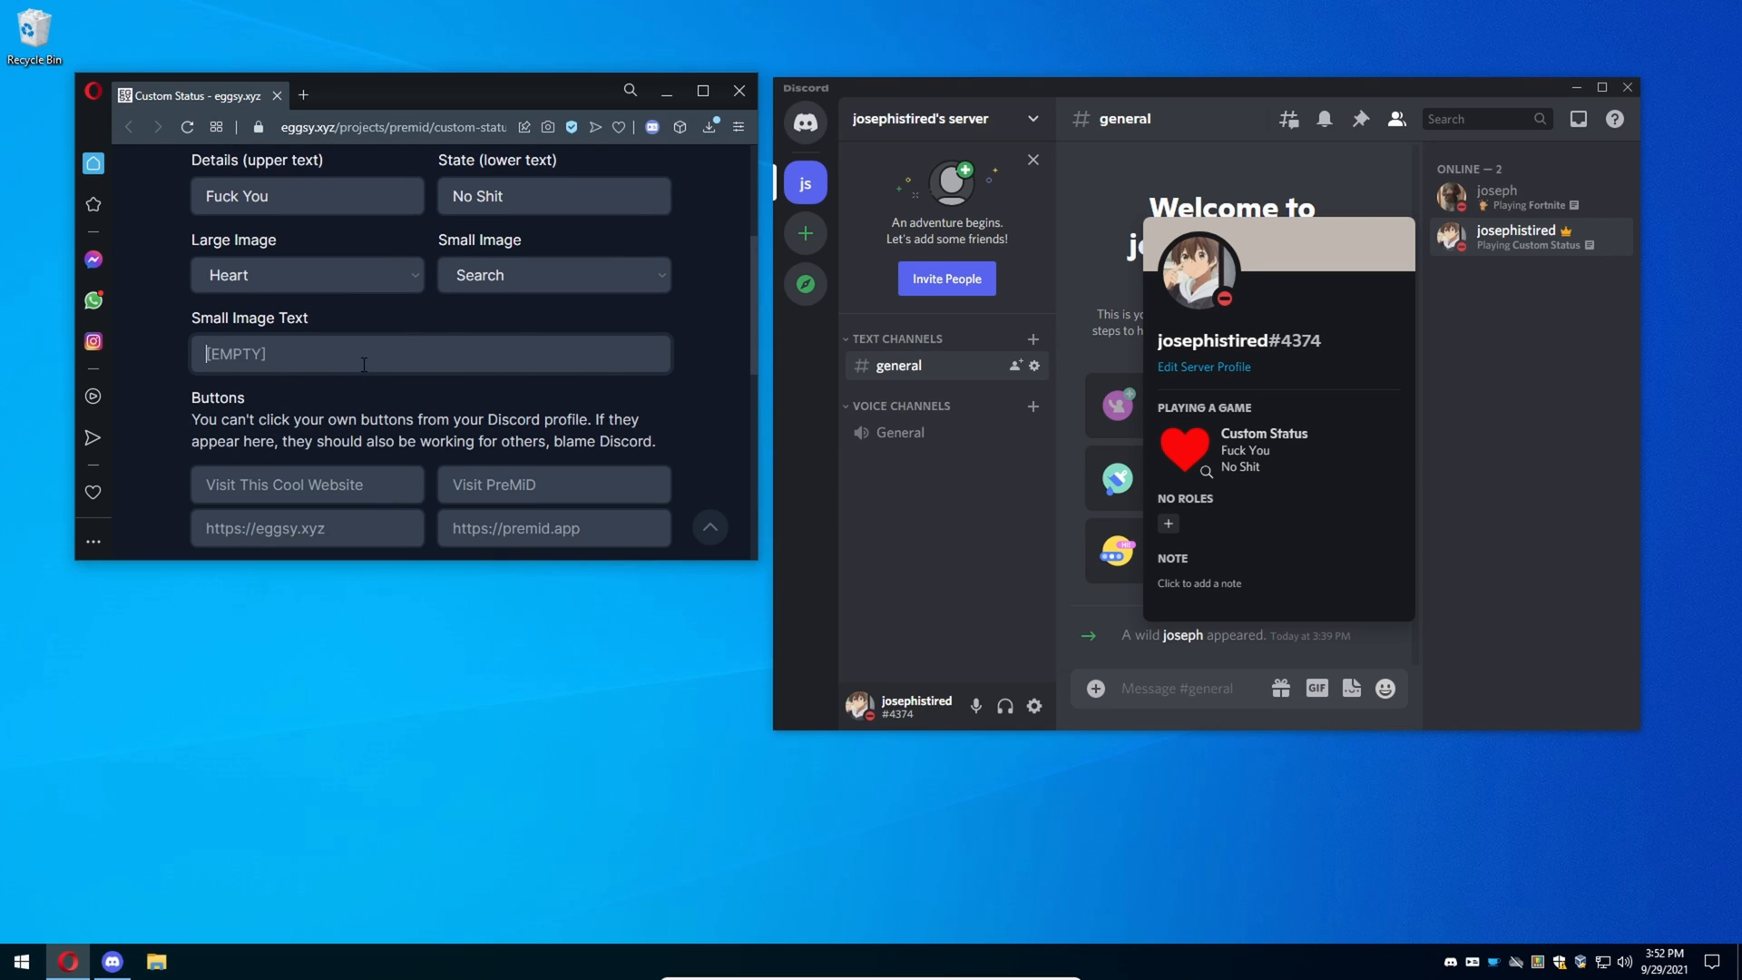
{"action": "type", "text": "Searching For"}
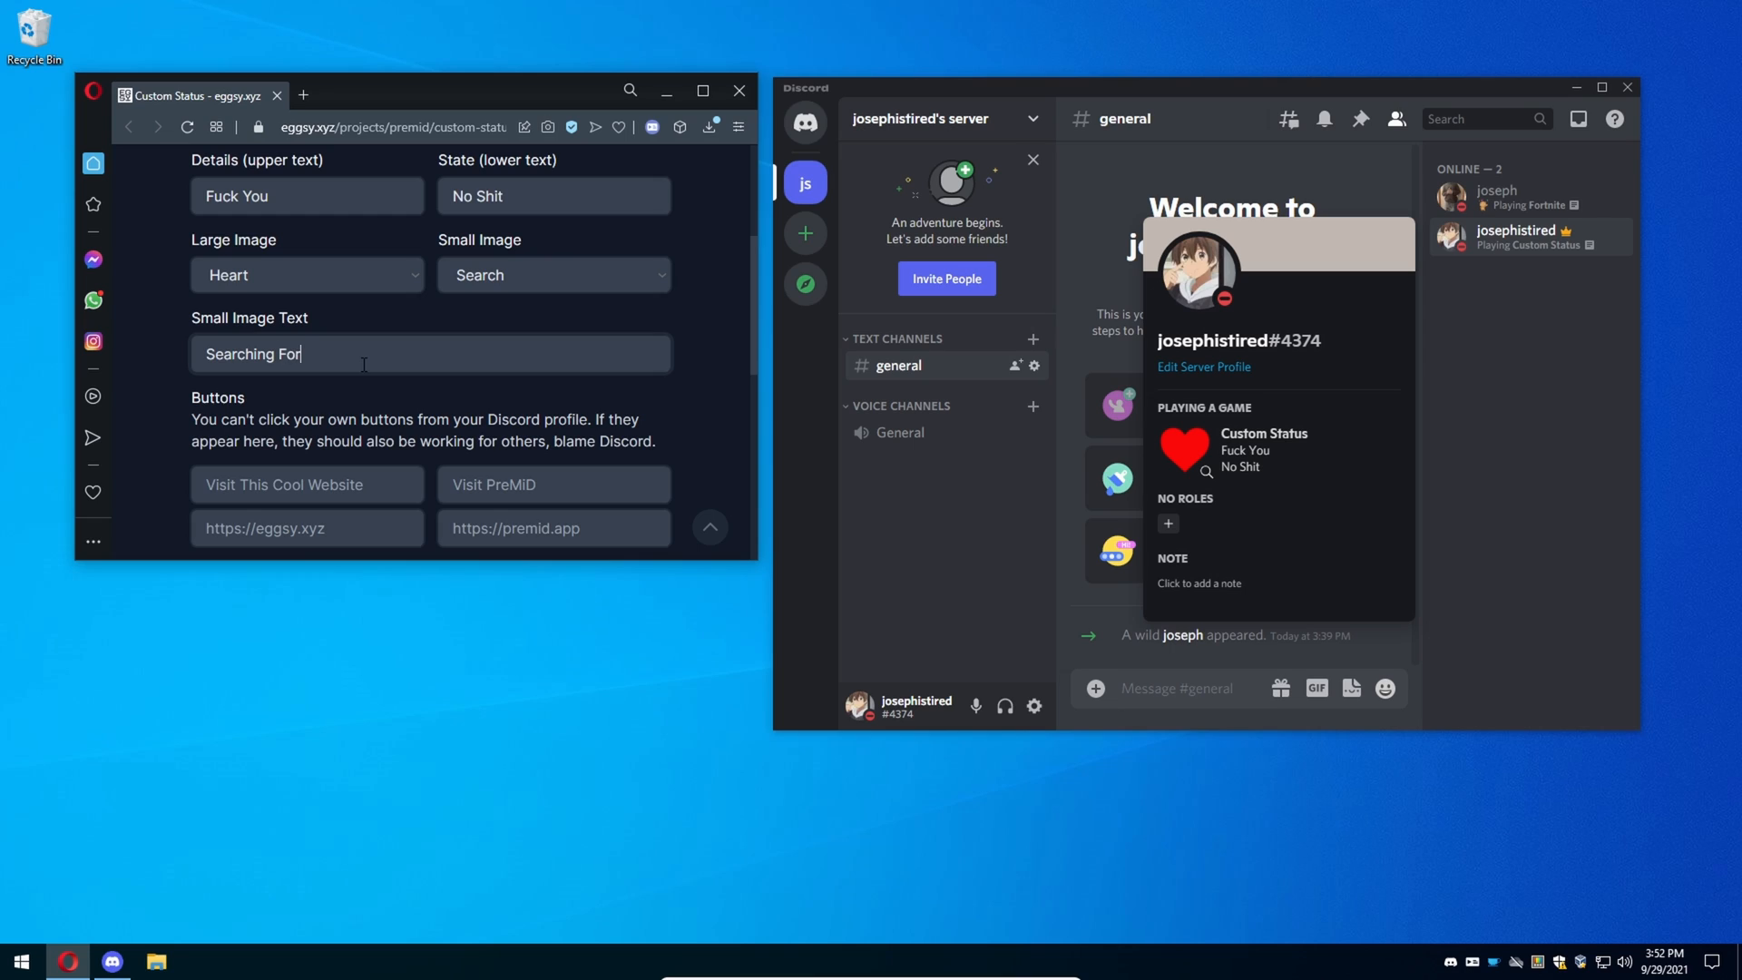
{"action": "type", "text": "Love"}
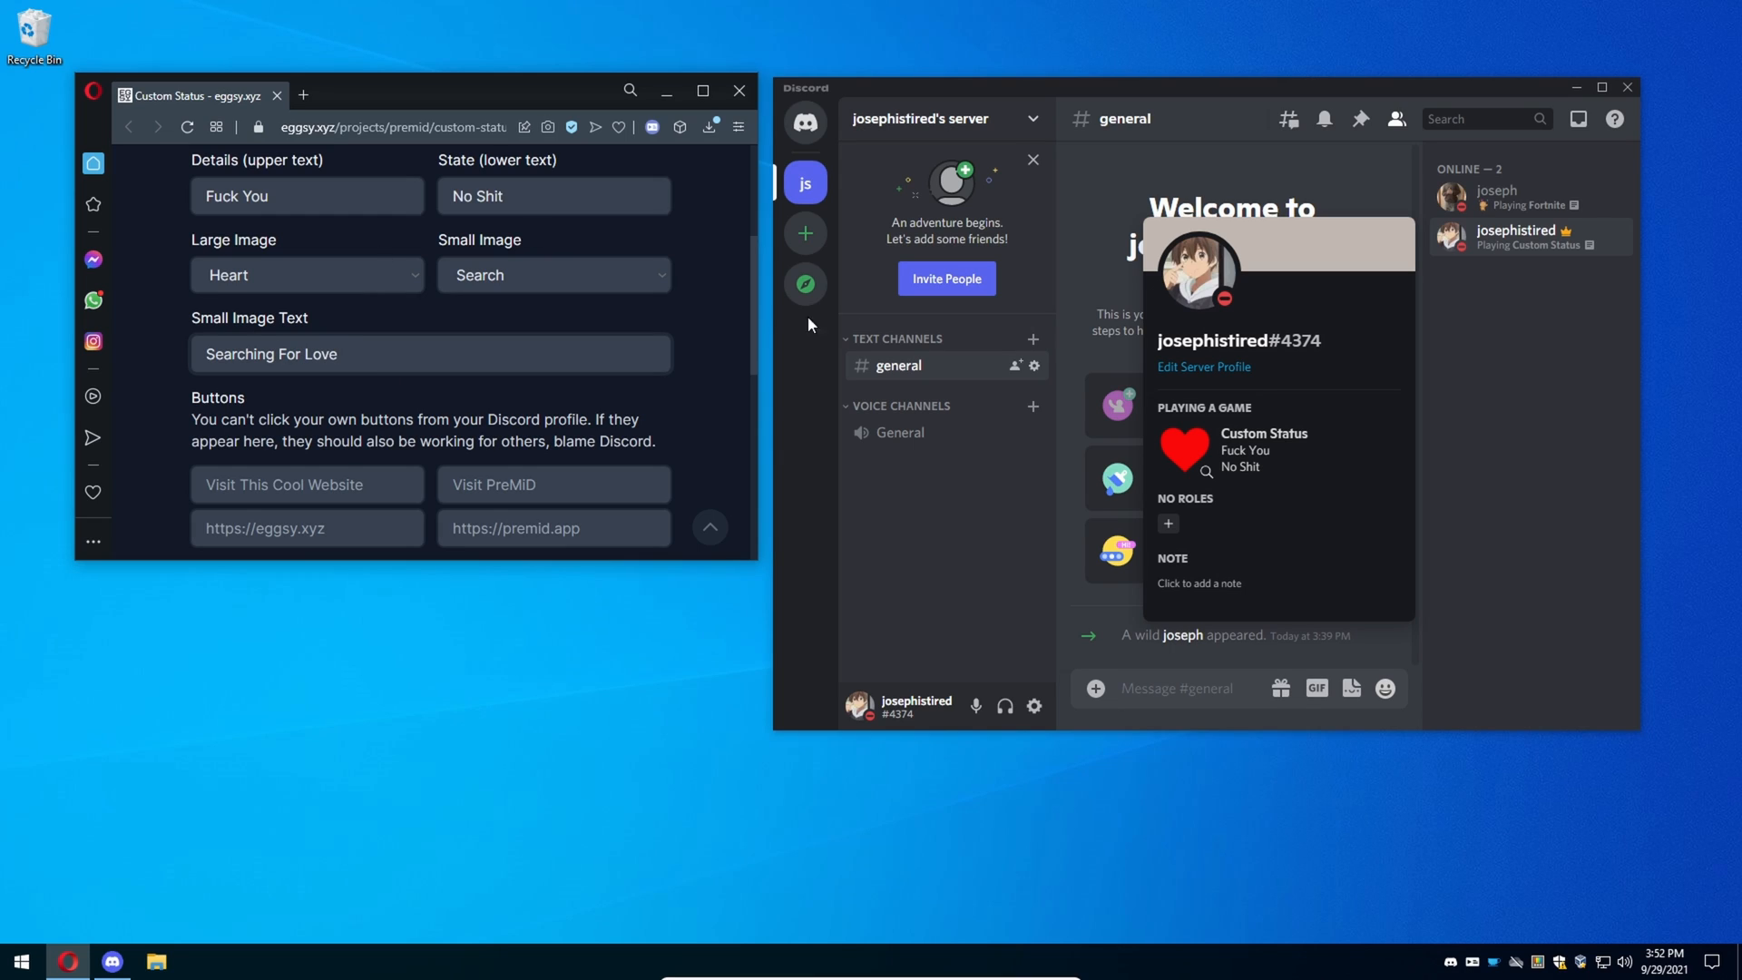
{"action": "mouse_move", "coordinate": [1205, 472]}
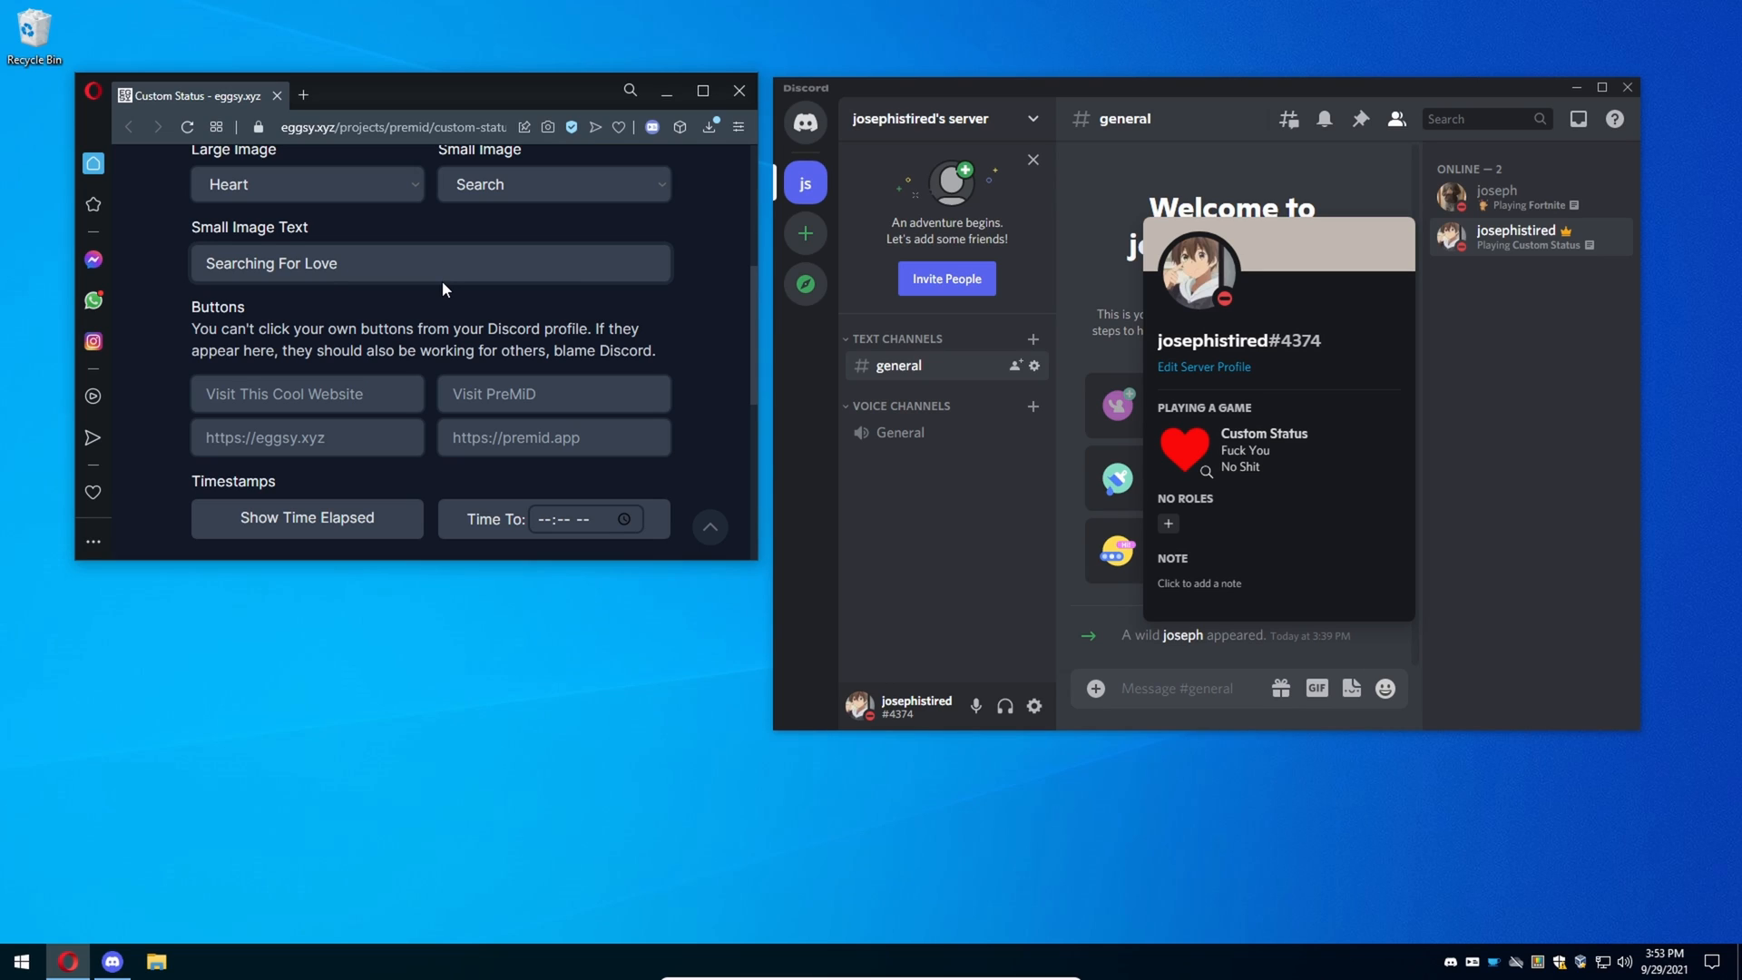
Label the two status buttons 'Cool Website' and 'Visit Nuts' with their links.
{"action": "type", "text": "Cool Website"}
{"action": "type", "text": "https://yout"}
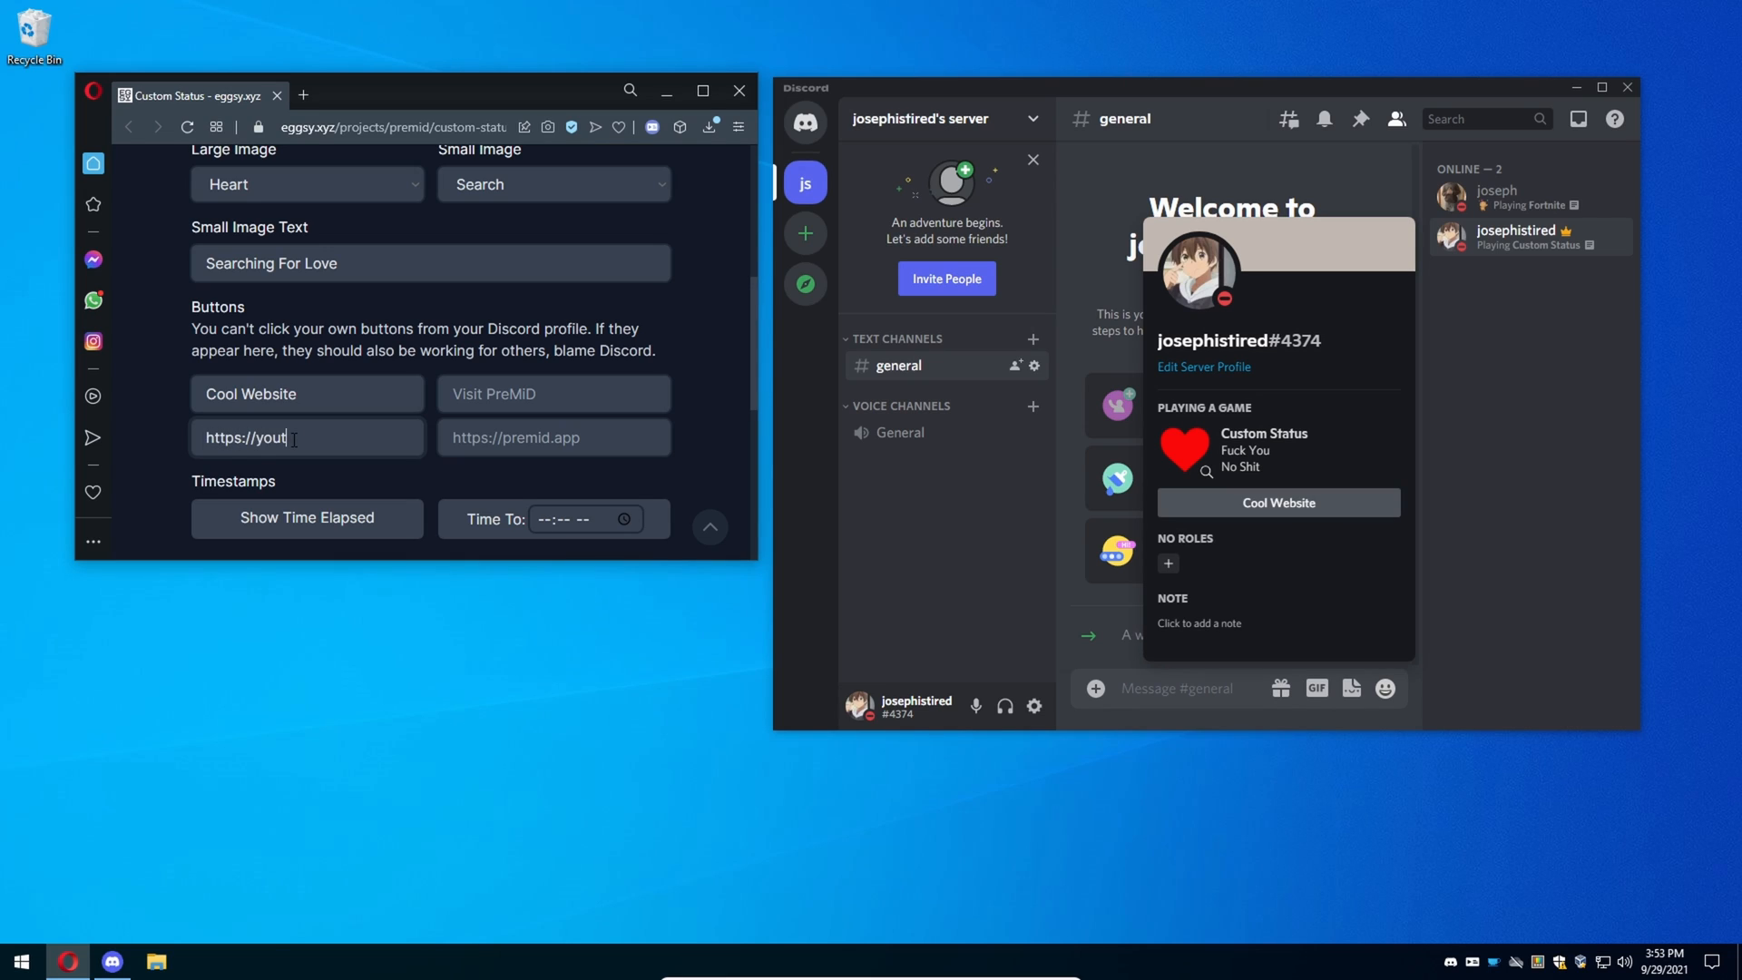
{"action": "left_click", "coordinate": [554, 394]}
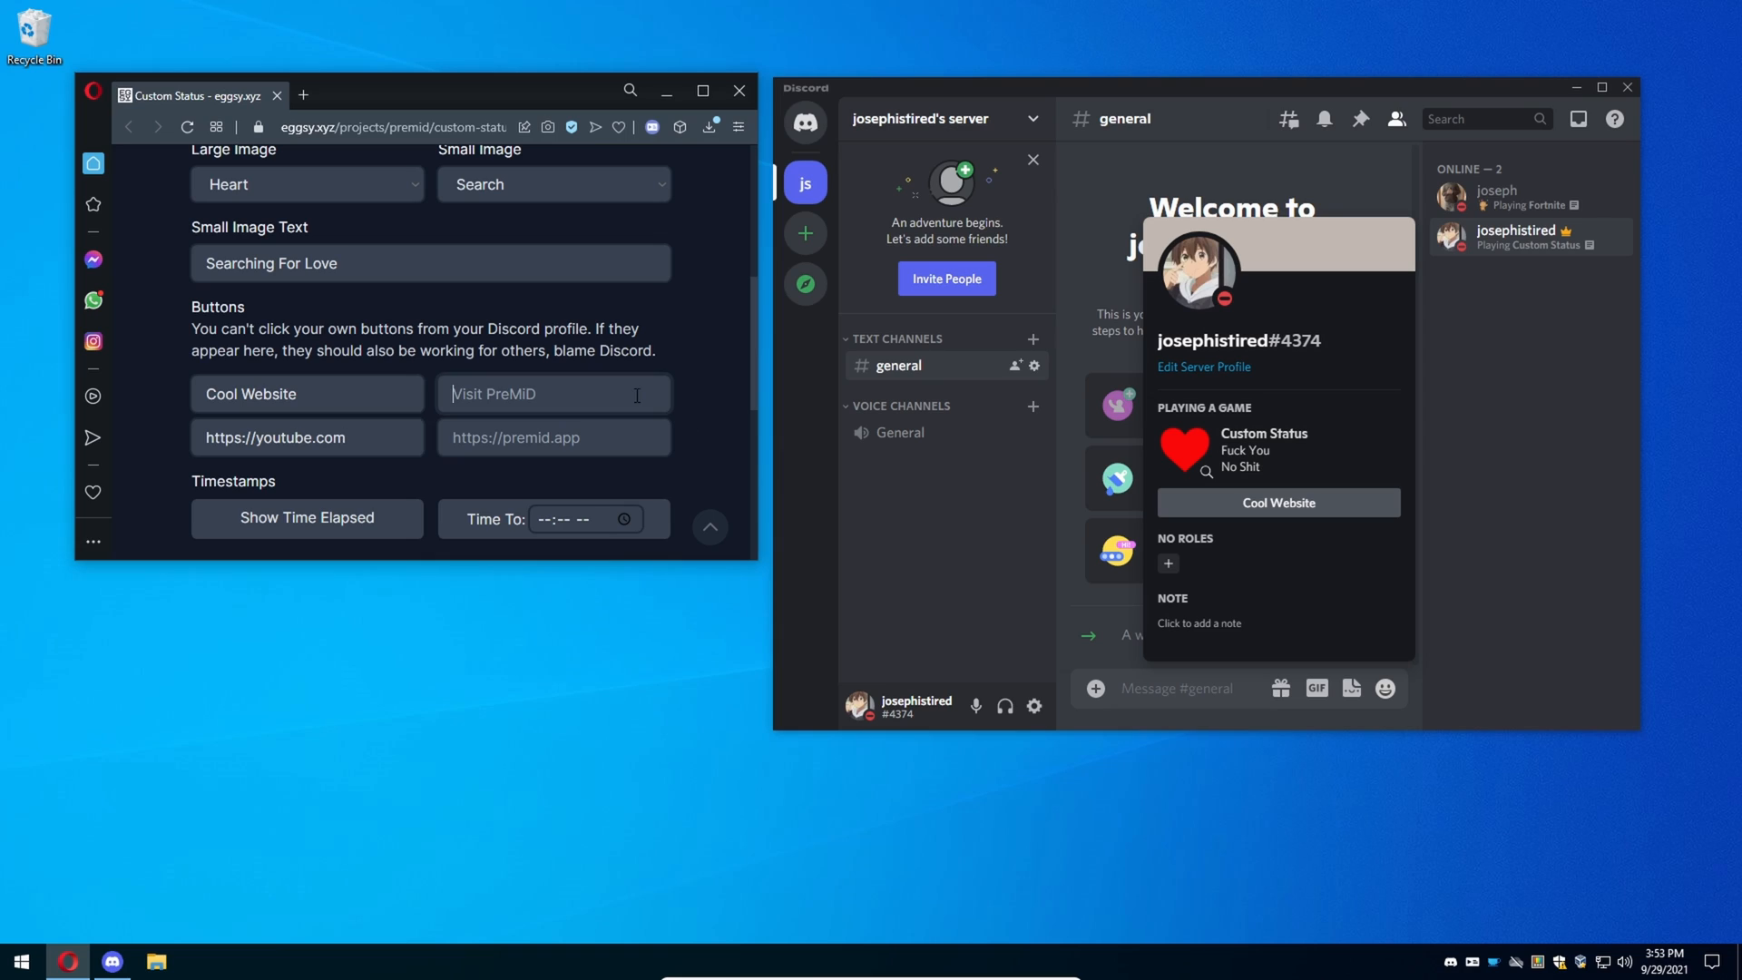
{"action": "type", "text": "Vist"}
{"action": "left_click", "coordinate": [555, 437]}
{"action": "type", "text": "https://pornhub.com"}
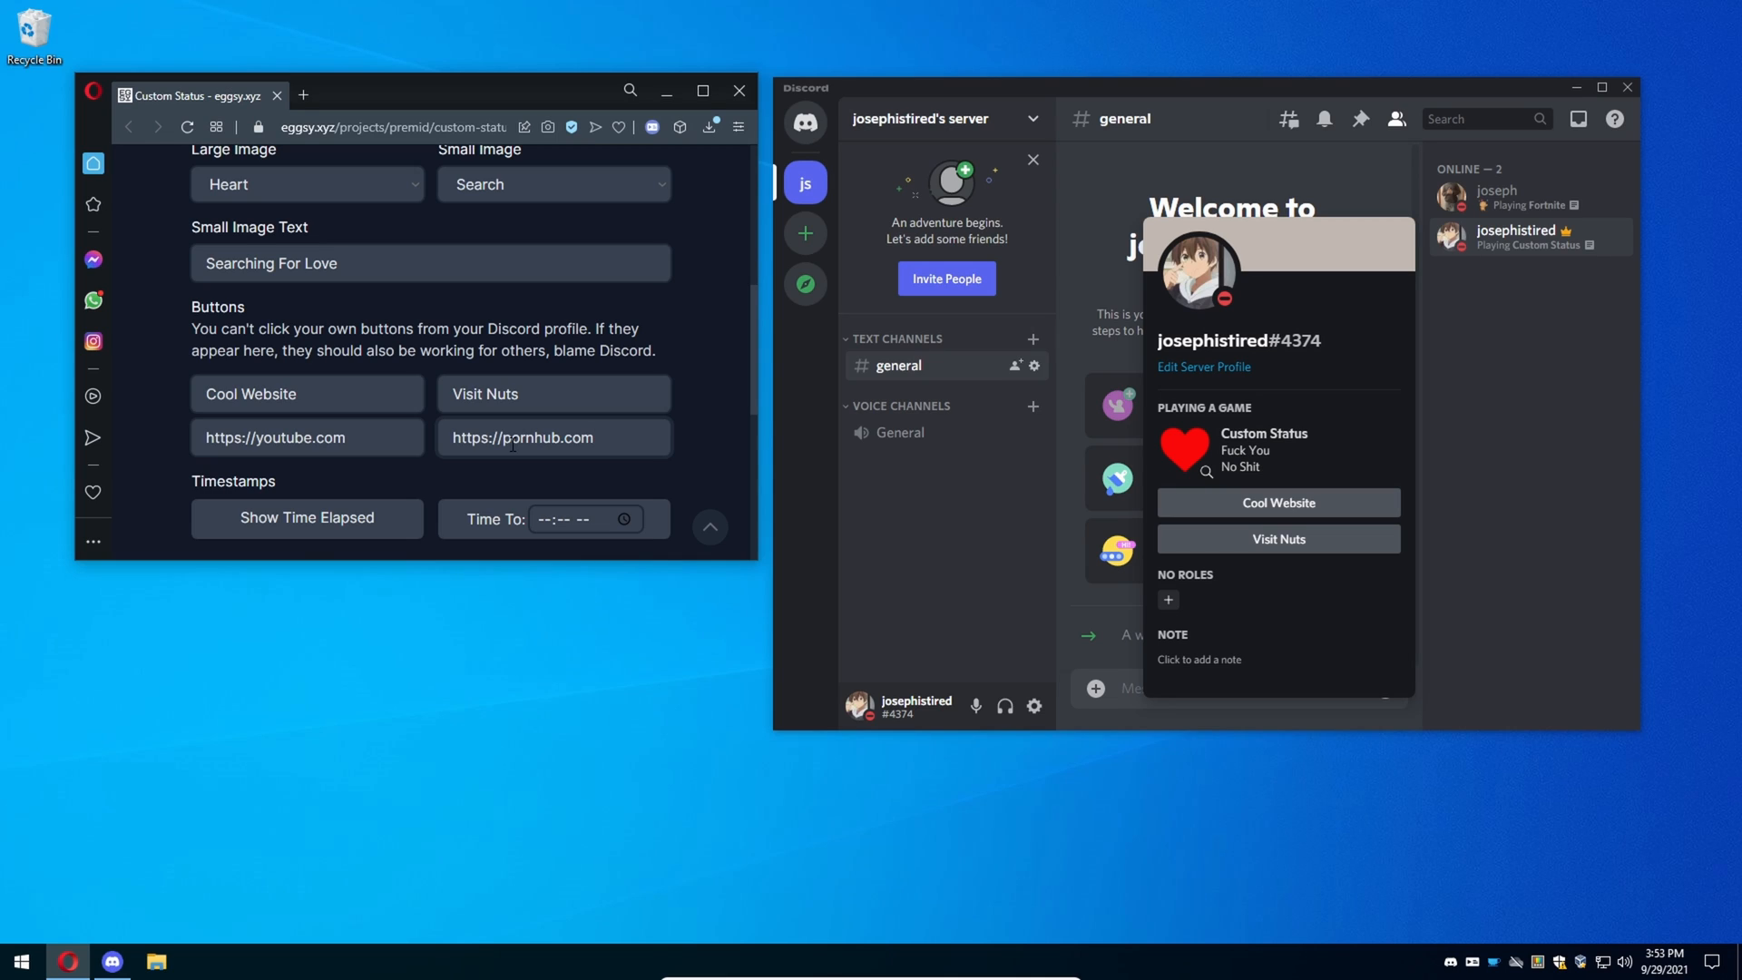
Switch the timestamp from elapsed time to a countdown to 04:53 AM.
{"action": "scroll", "scroll_direction": "down", "scroll_amount": 3}
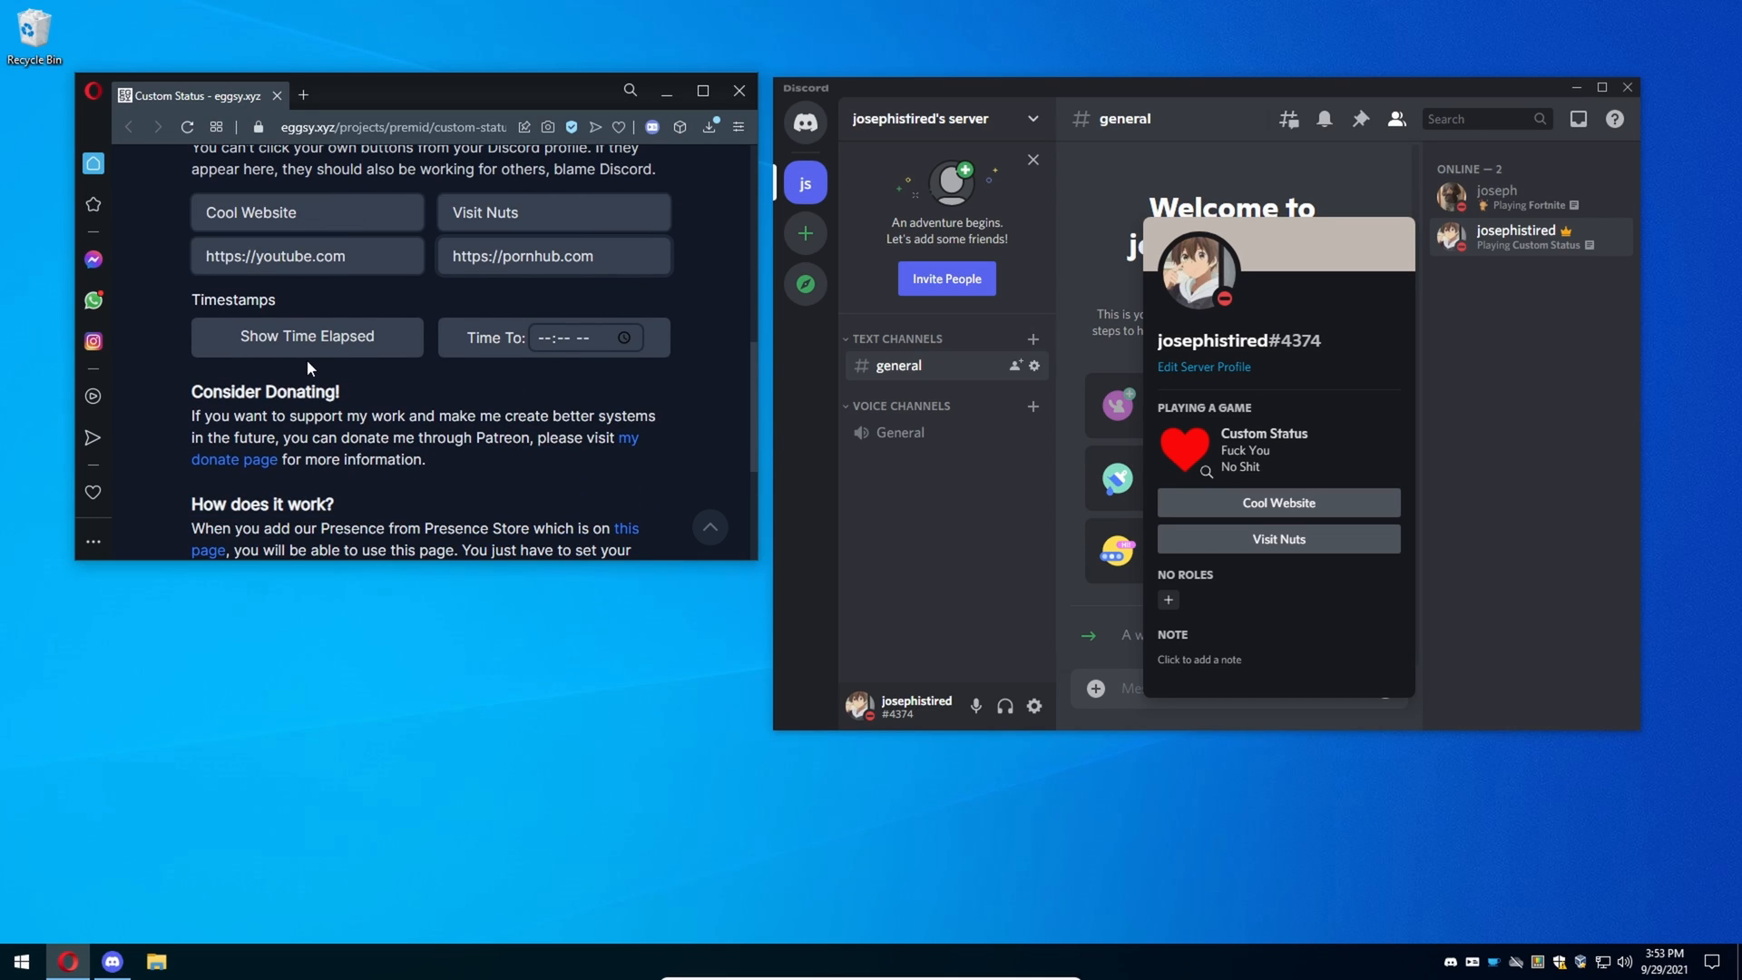
{"action": "mouse_move", "coordinate": [302, 356]}
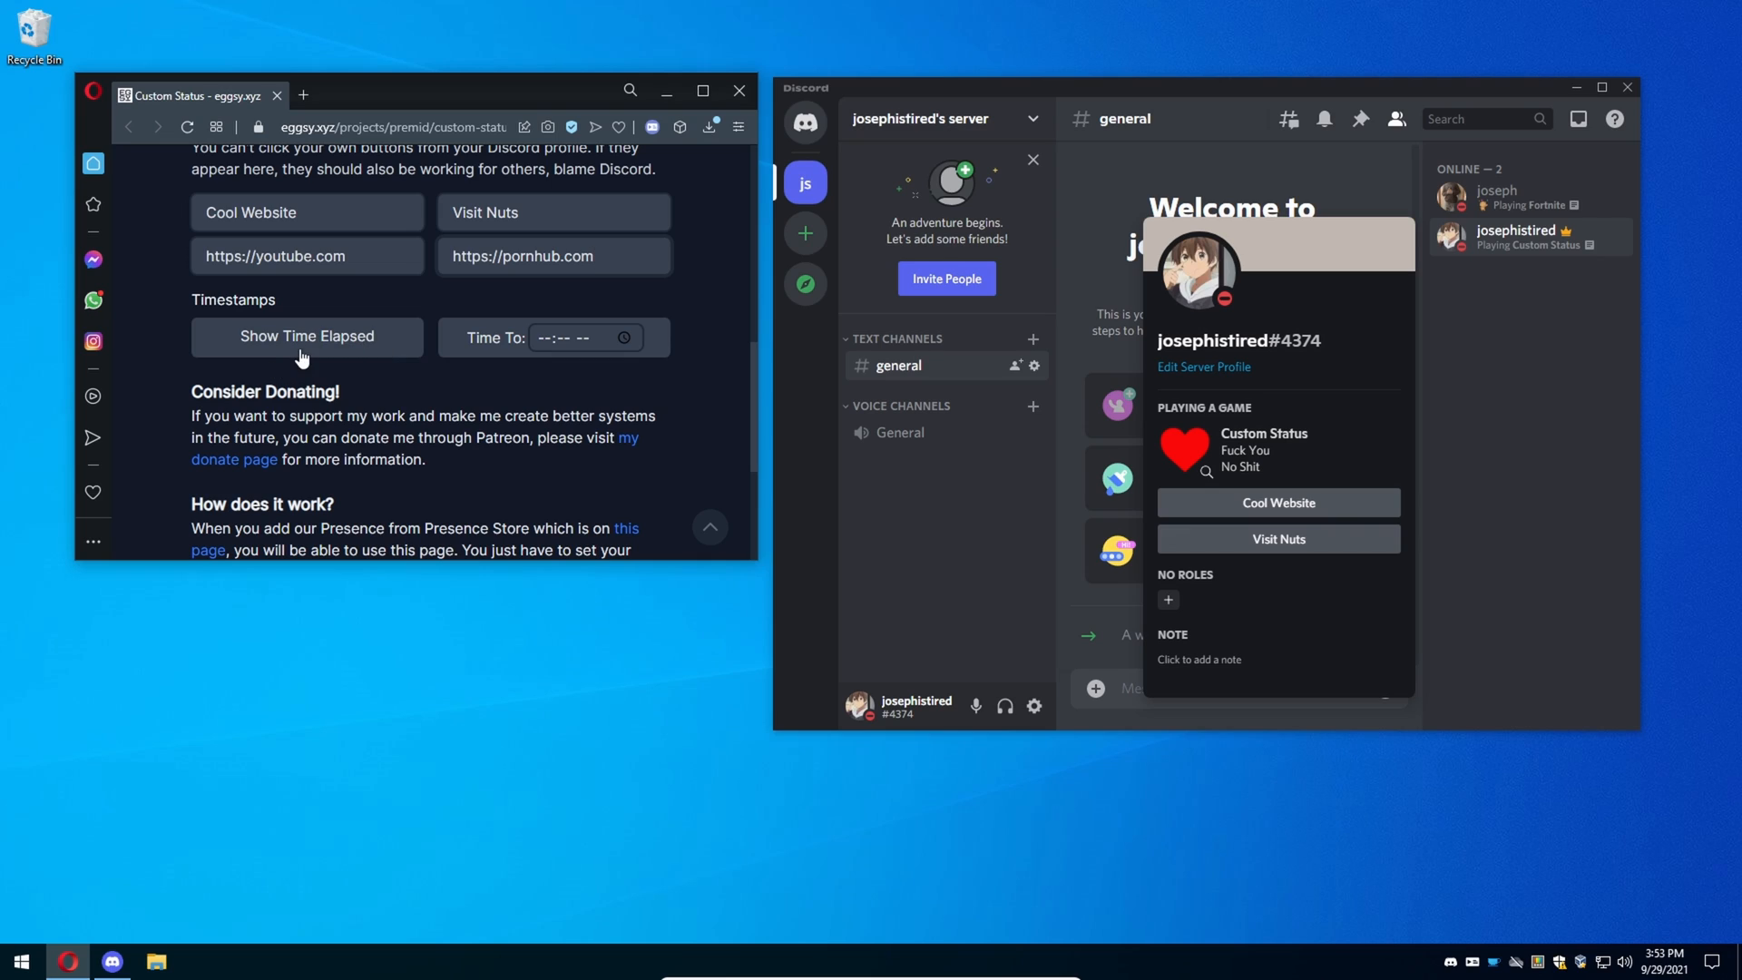
{"action": "mouse_move", "coordinate": [321, 348]}
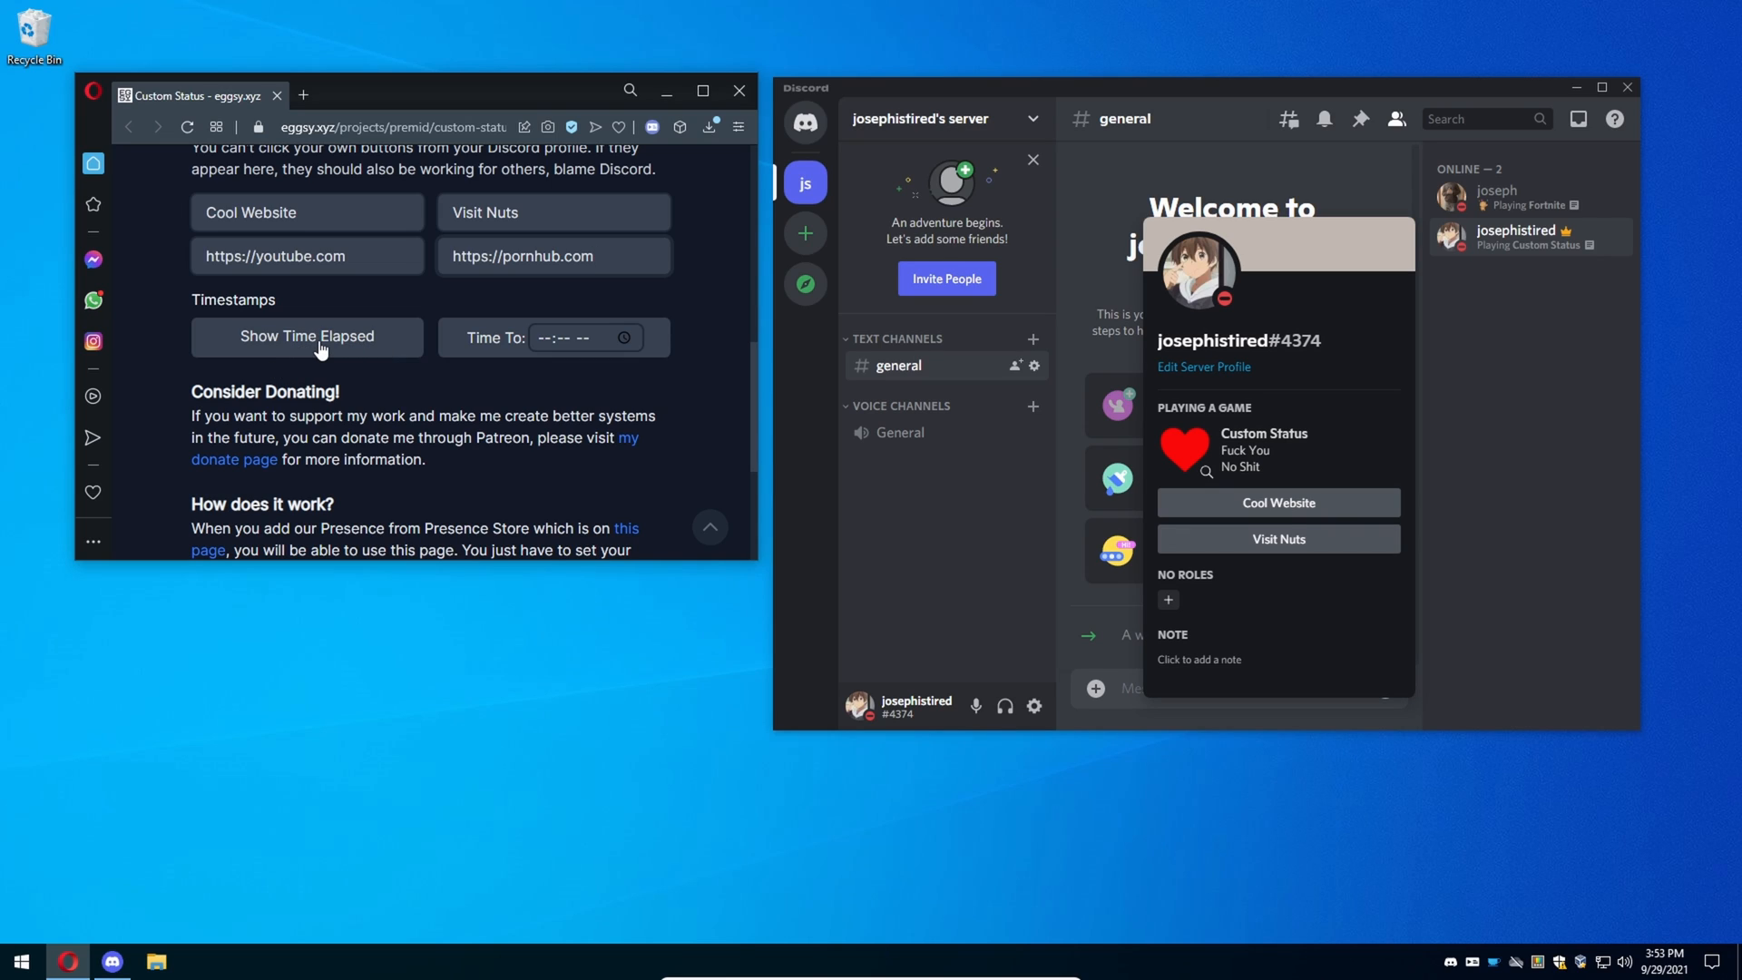
{"action": "left_click", "coordinate": [307, 336]}
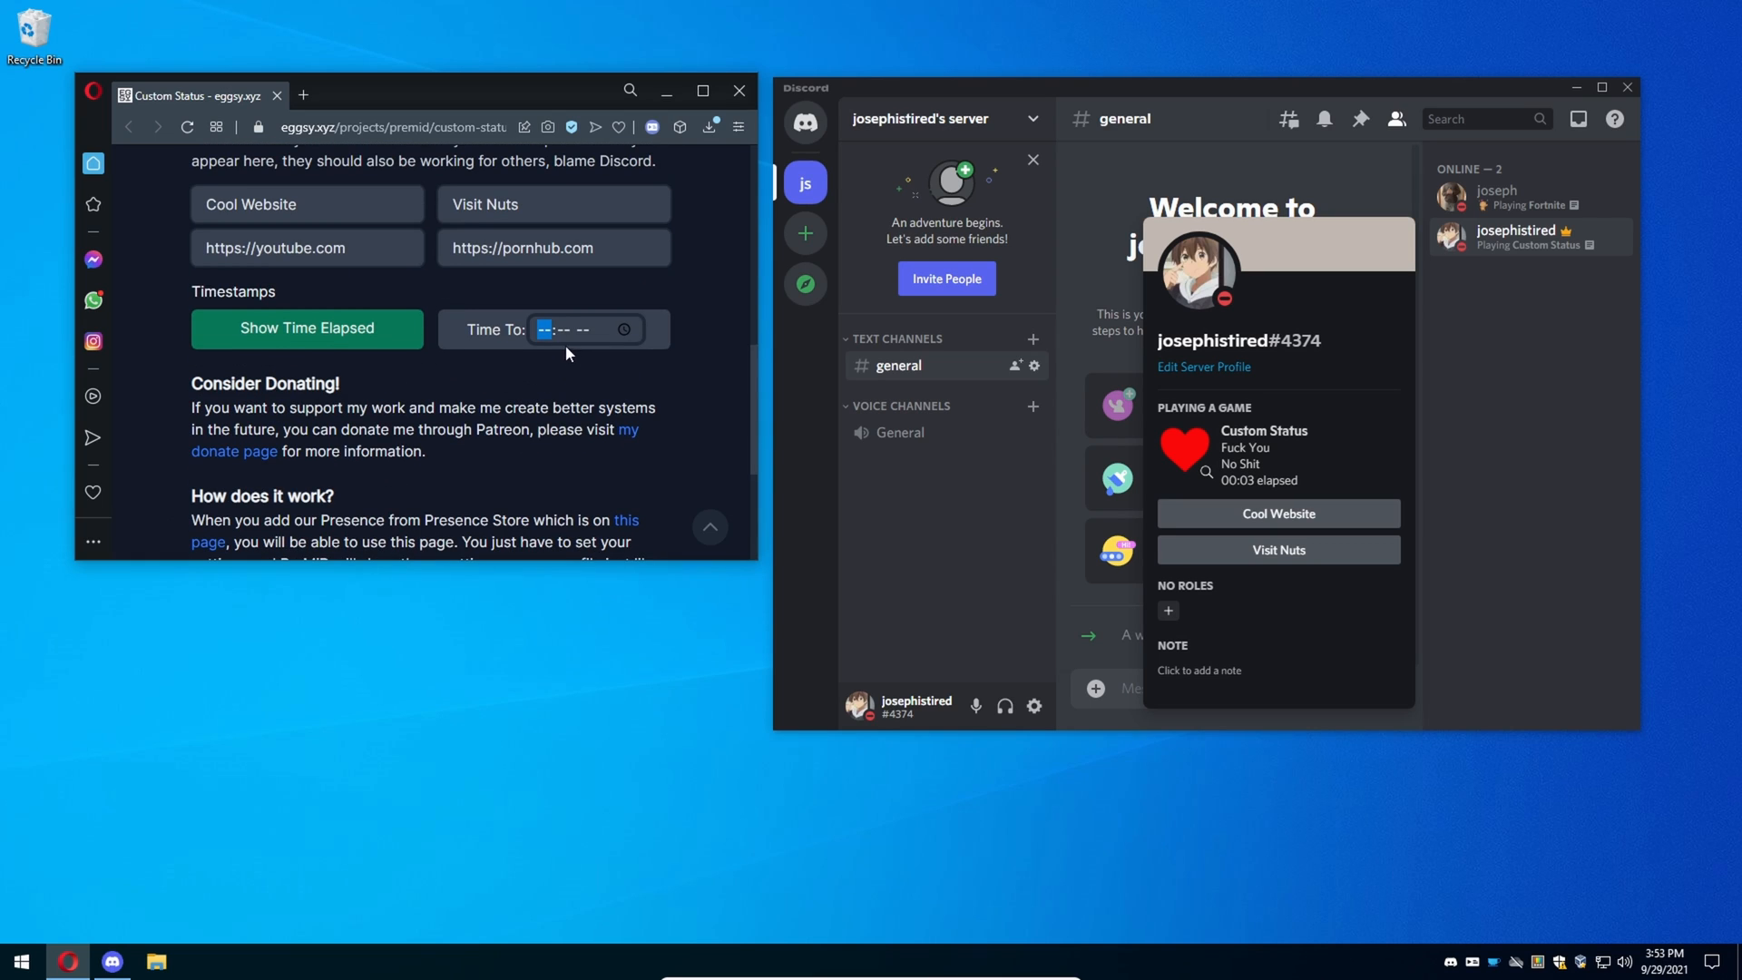
{"action": "left_click", "coordinate": [571, 330]}
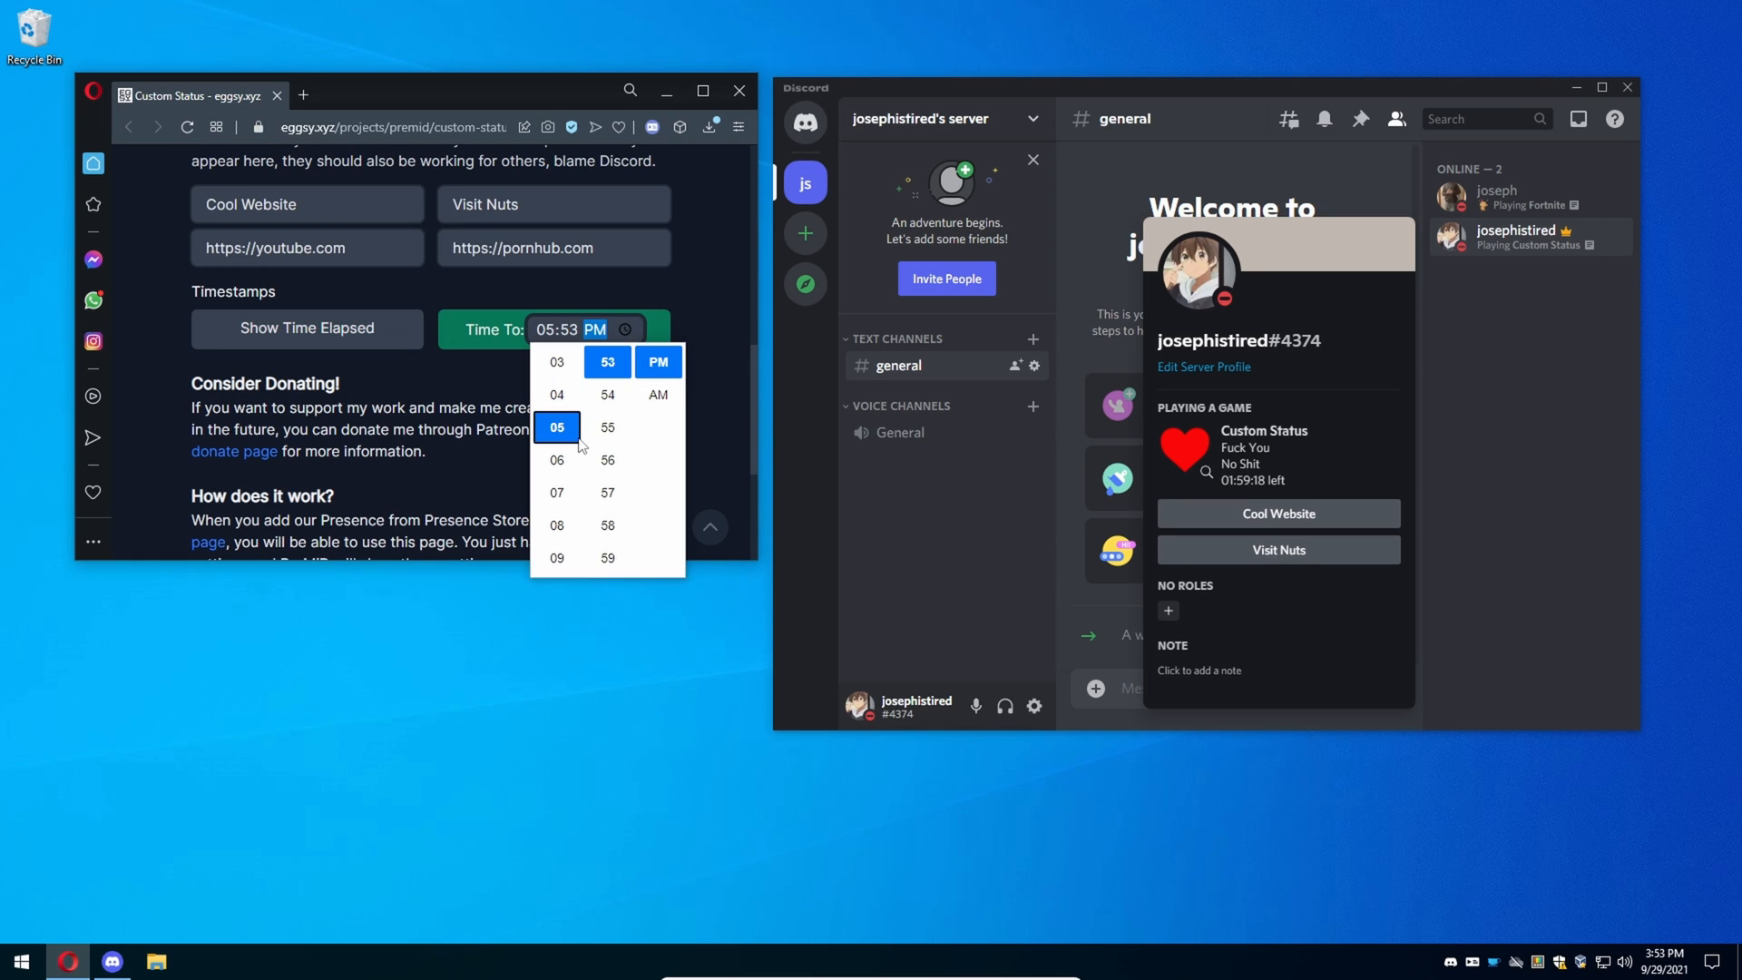
{"action": "left_click", "coordinate": [658, 394]}
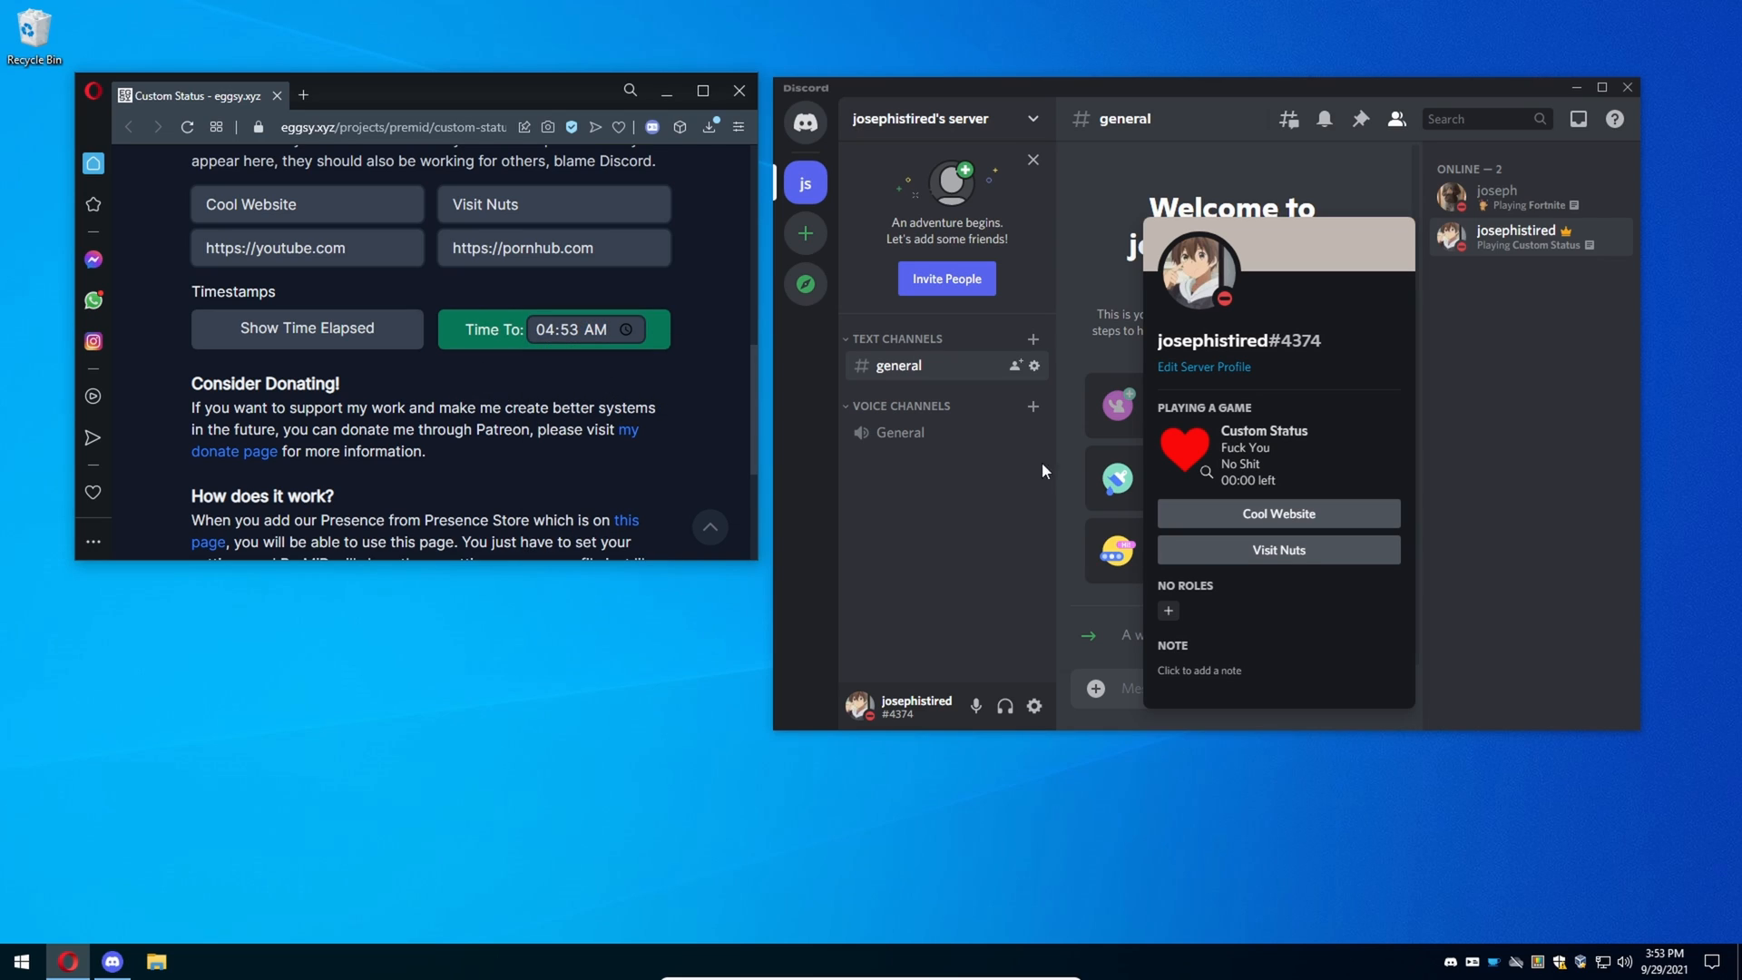
{"action": "mouse_move", "coordinate": [1328, 527]}
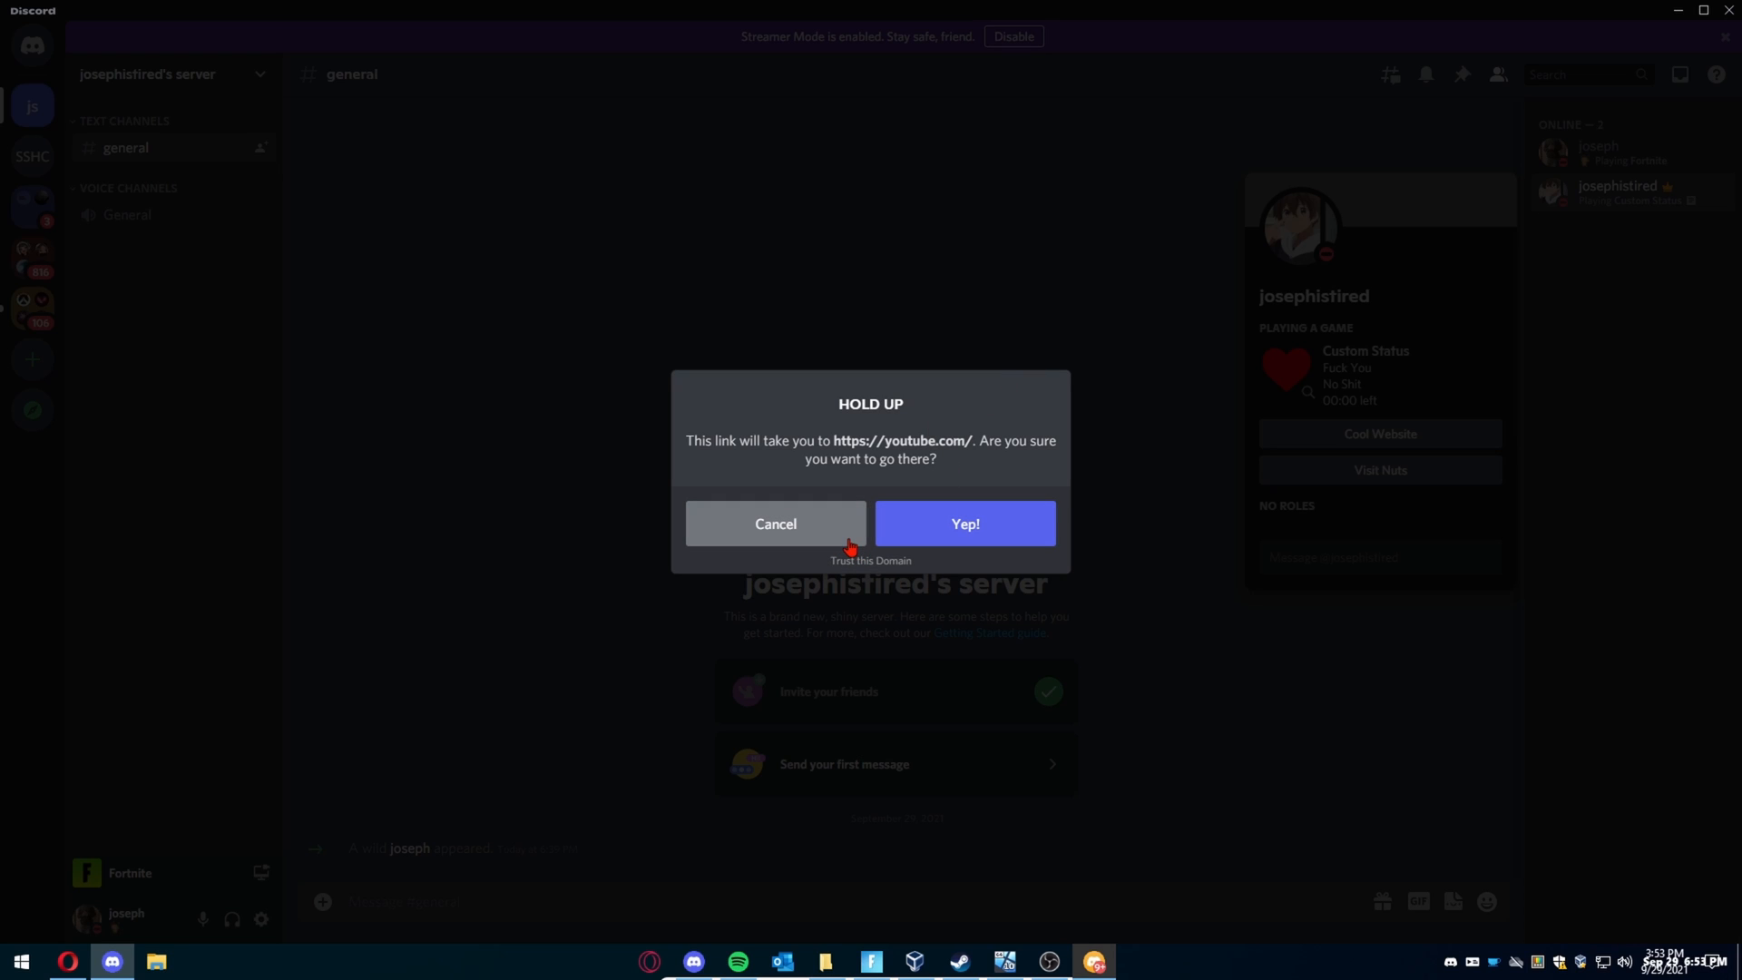
From the second account, cancel the Cool Website warning and confirm Visit Nuts.
{"action": "left_click", "coordinate": [776, 523]}
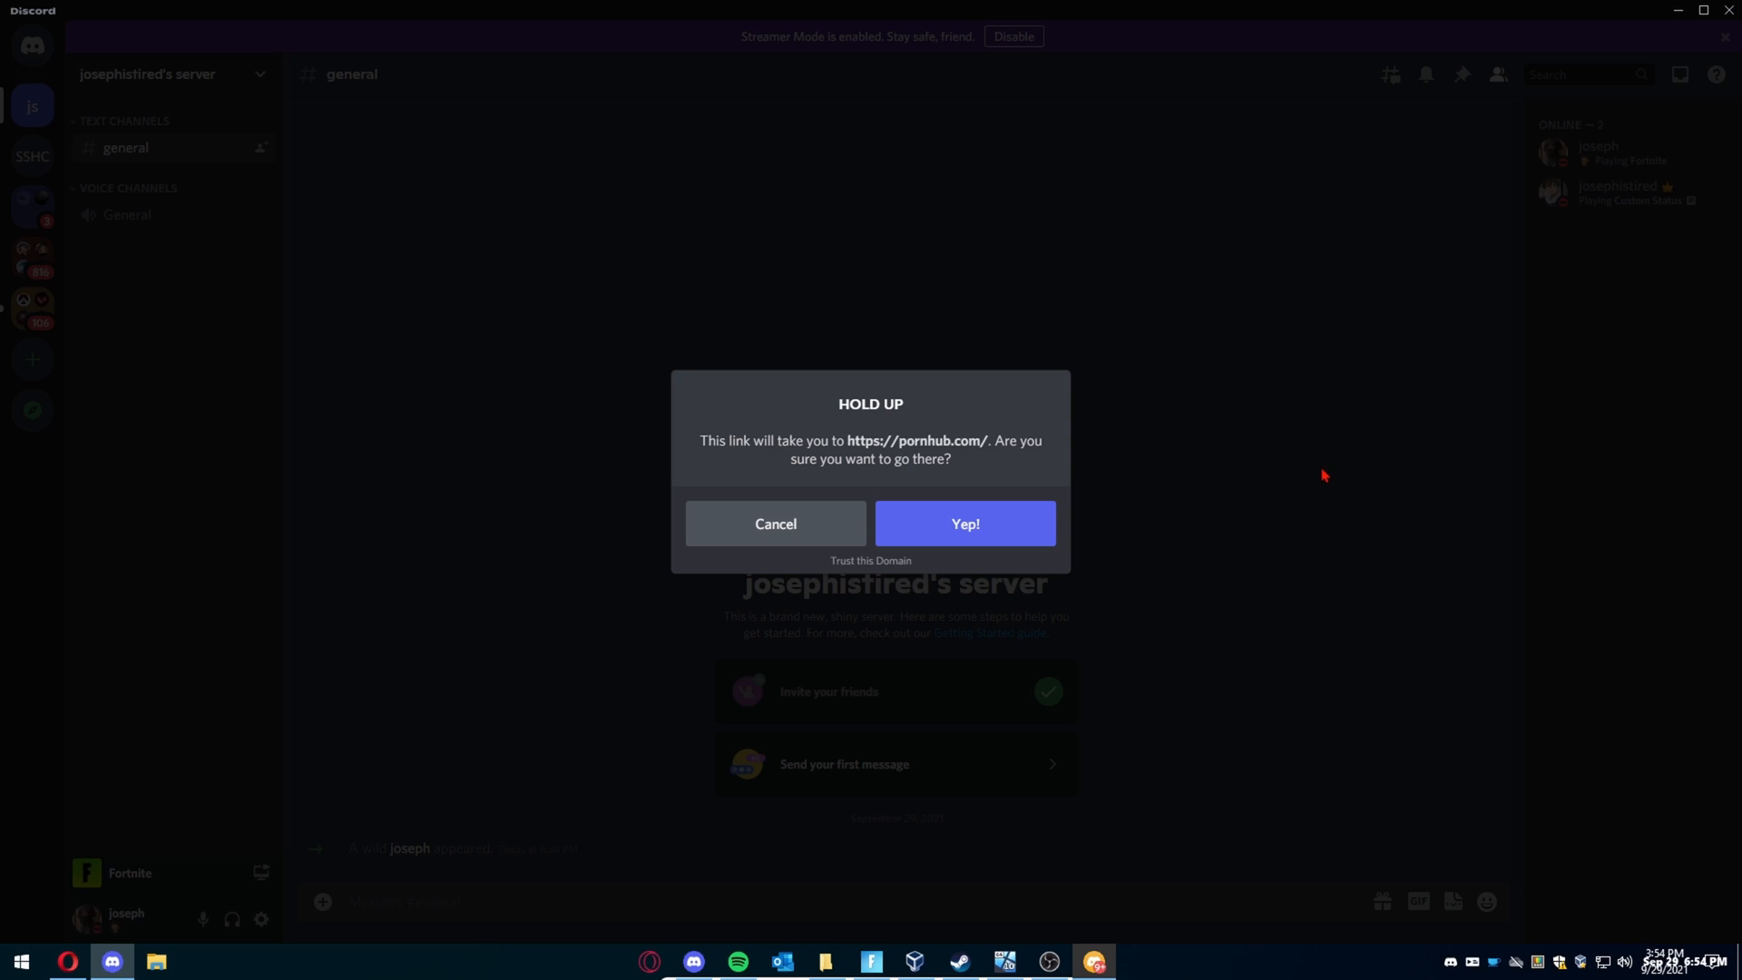
{"action": "mouse_move", "coordinate": [999, 501]}
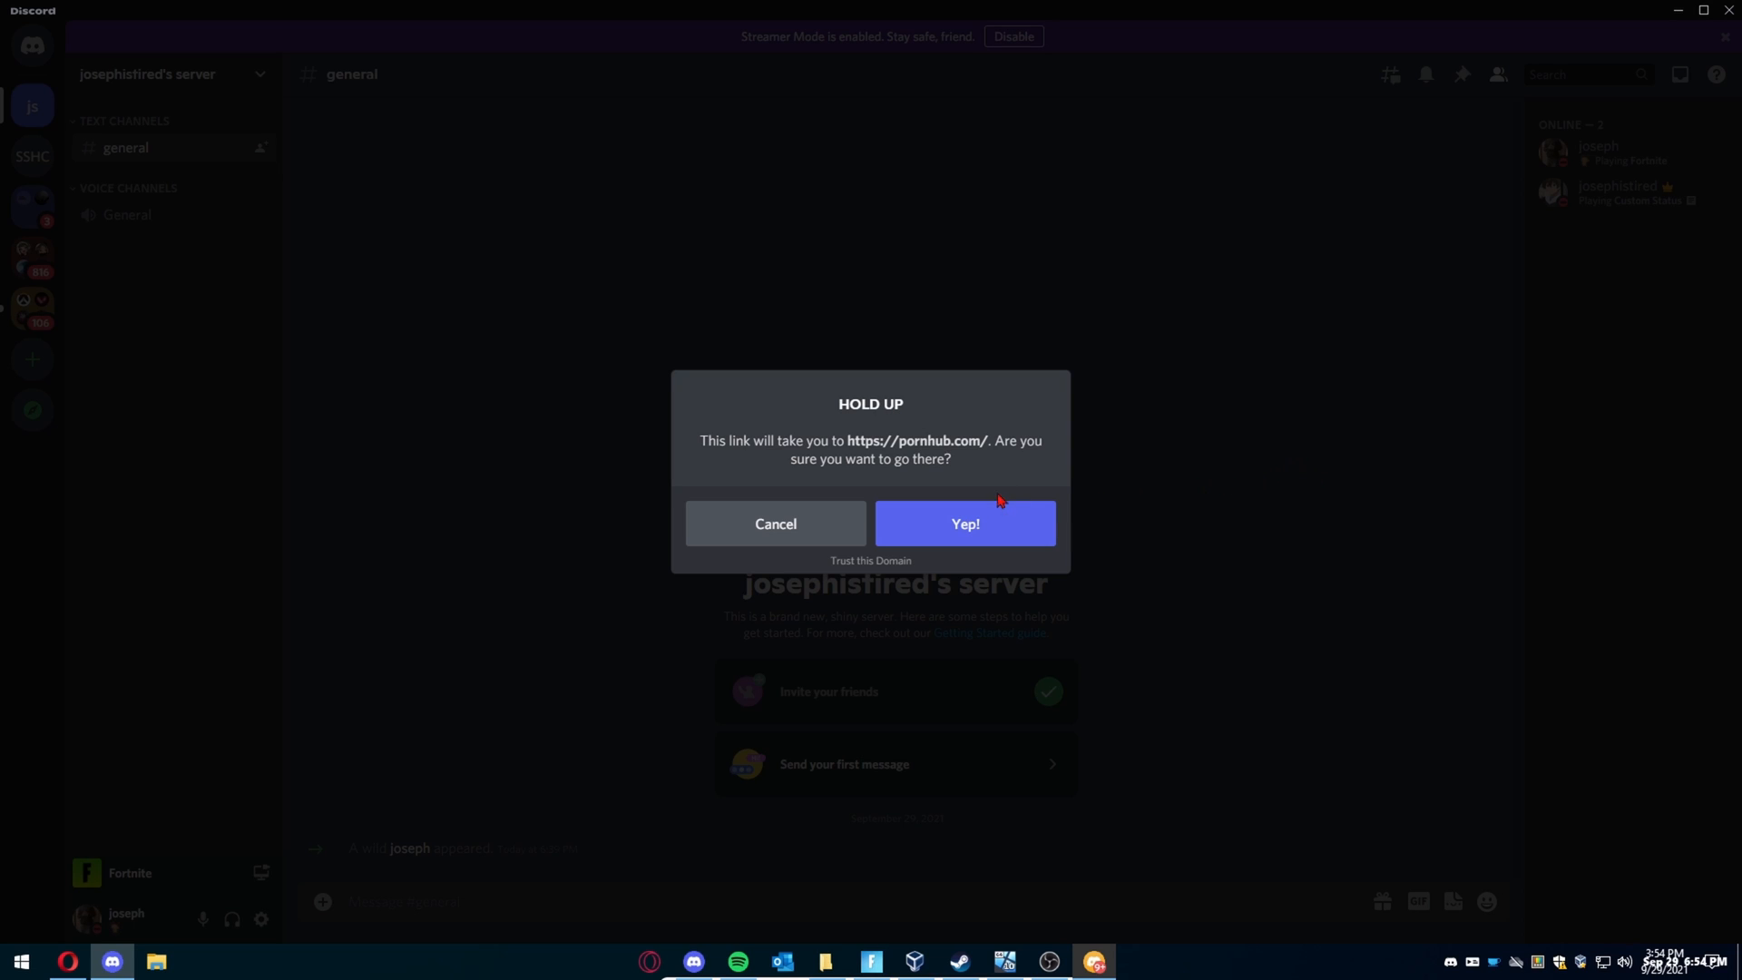
{"action": "left_click", "coordinate": [775, 523]}
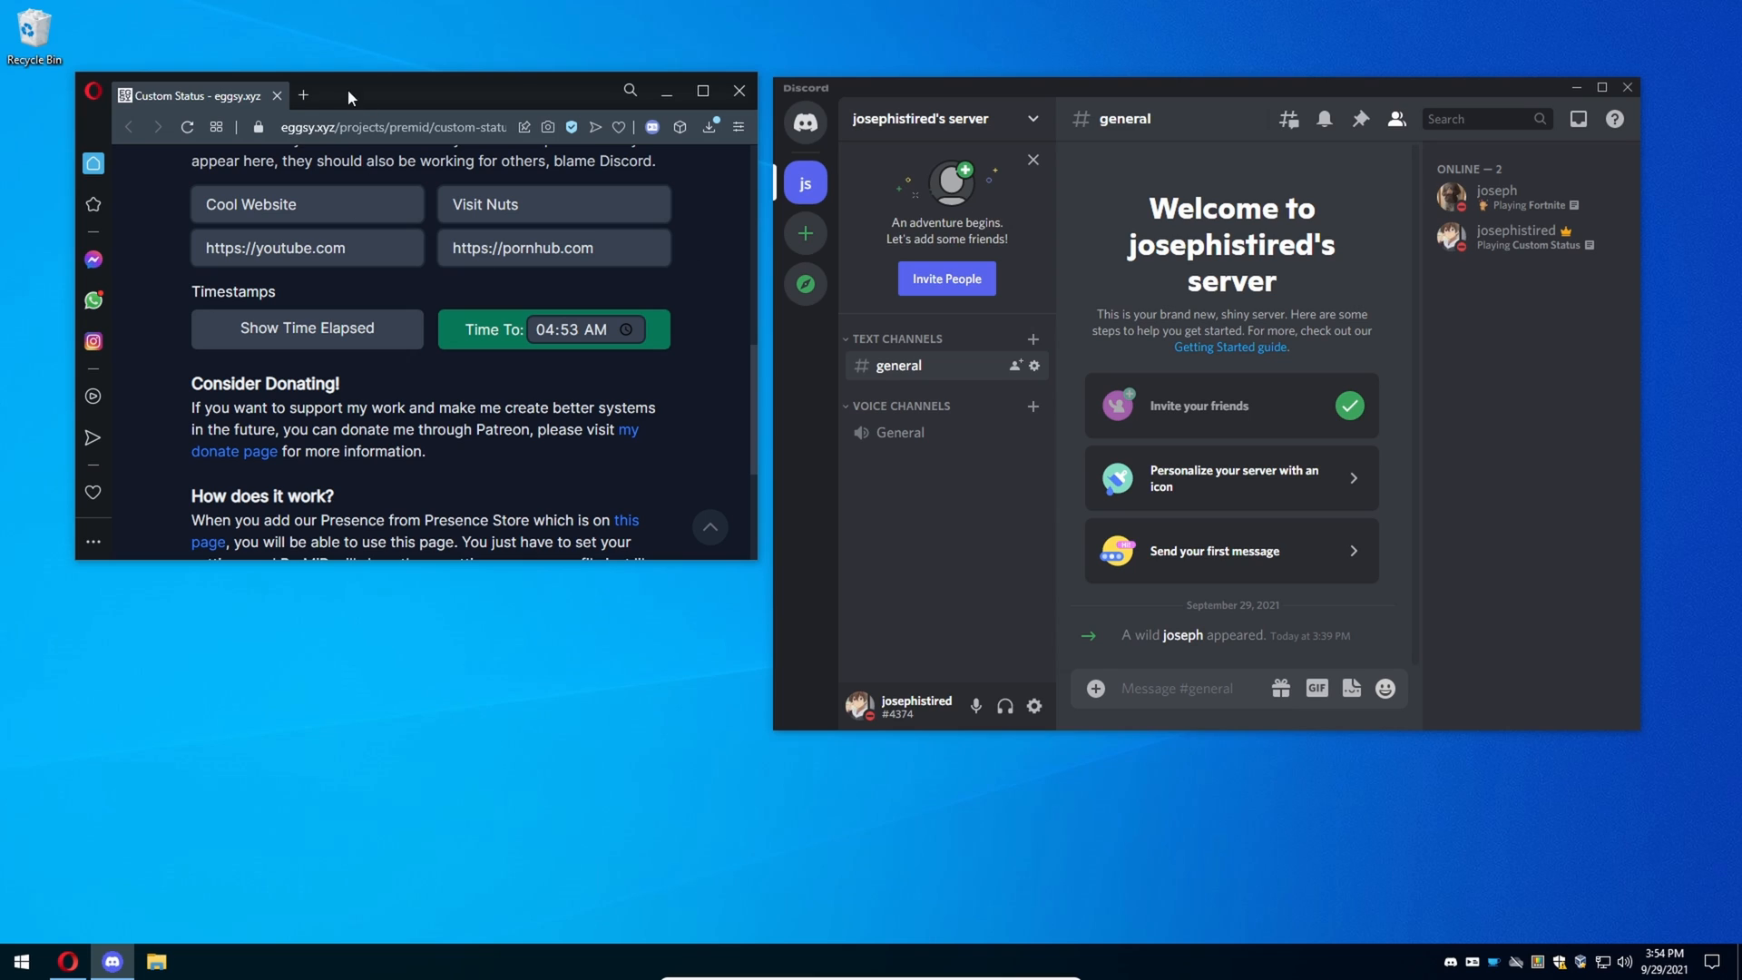
Add PreMiD's Google presence in a new tab and search Google for 'dog pics'.
{"action": "left_click", "coordinate": [302, 94]}
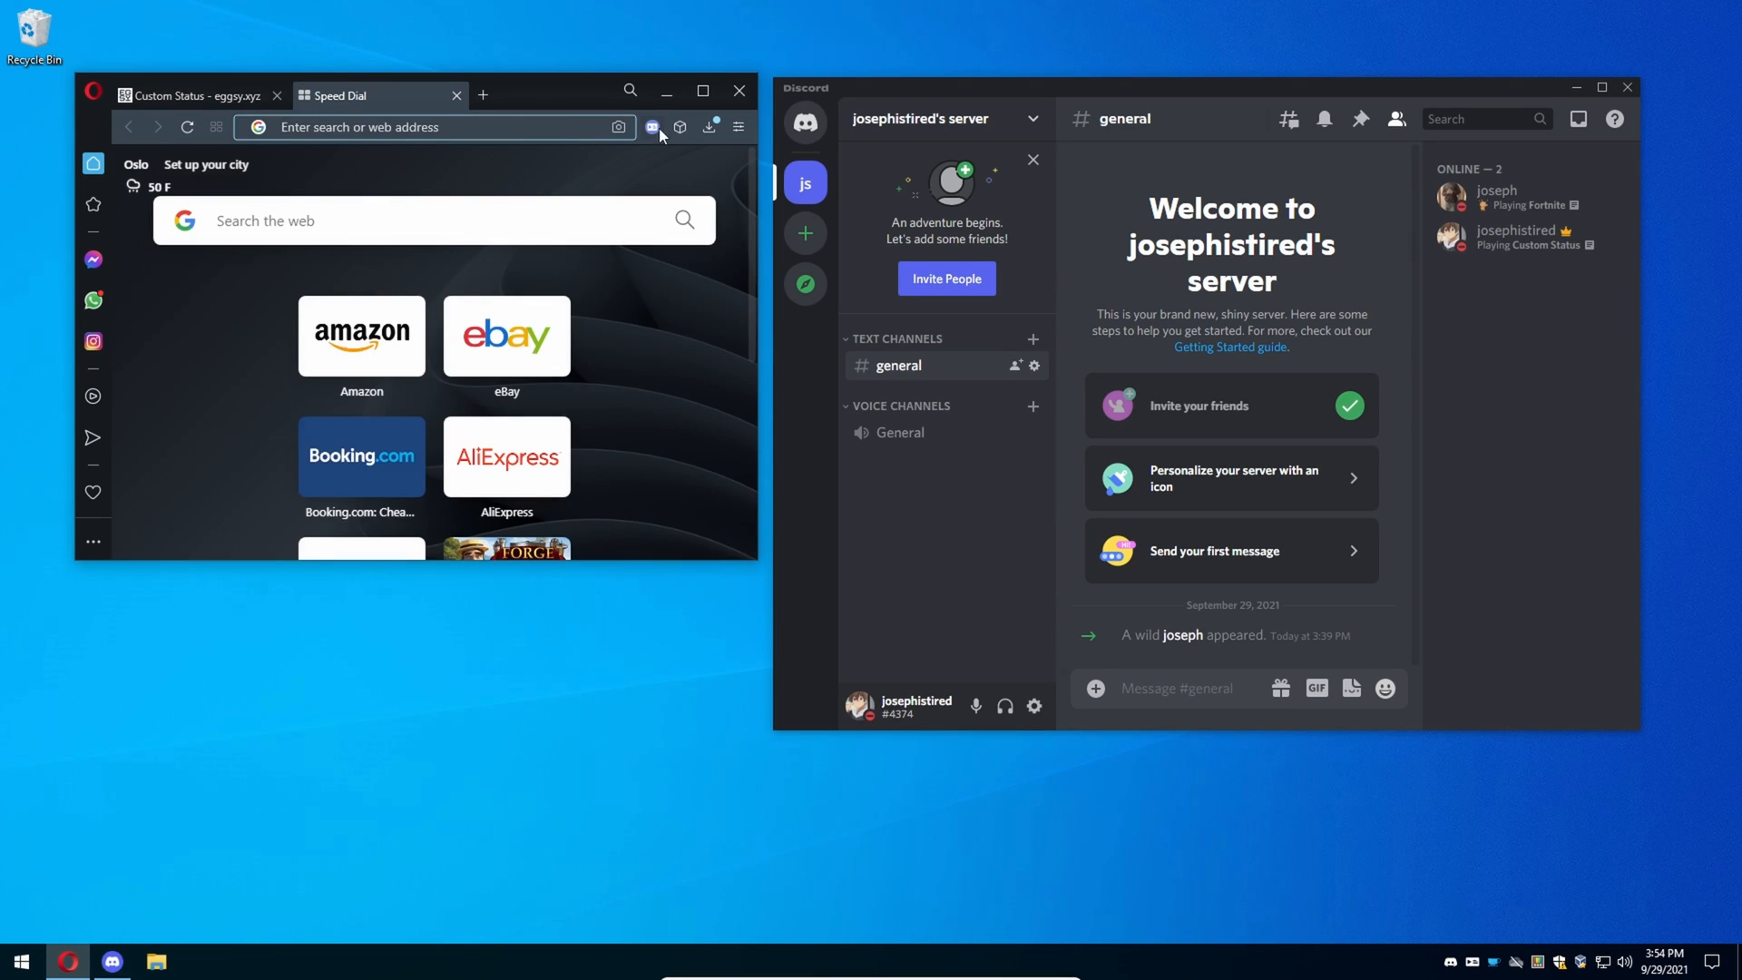
{"action": "left_click", "coordinate": [651, 126]}
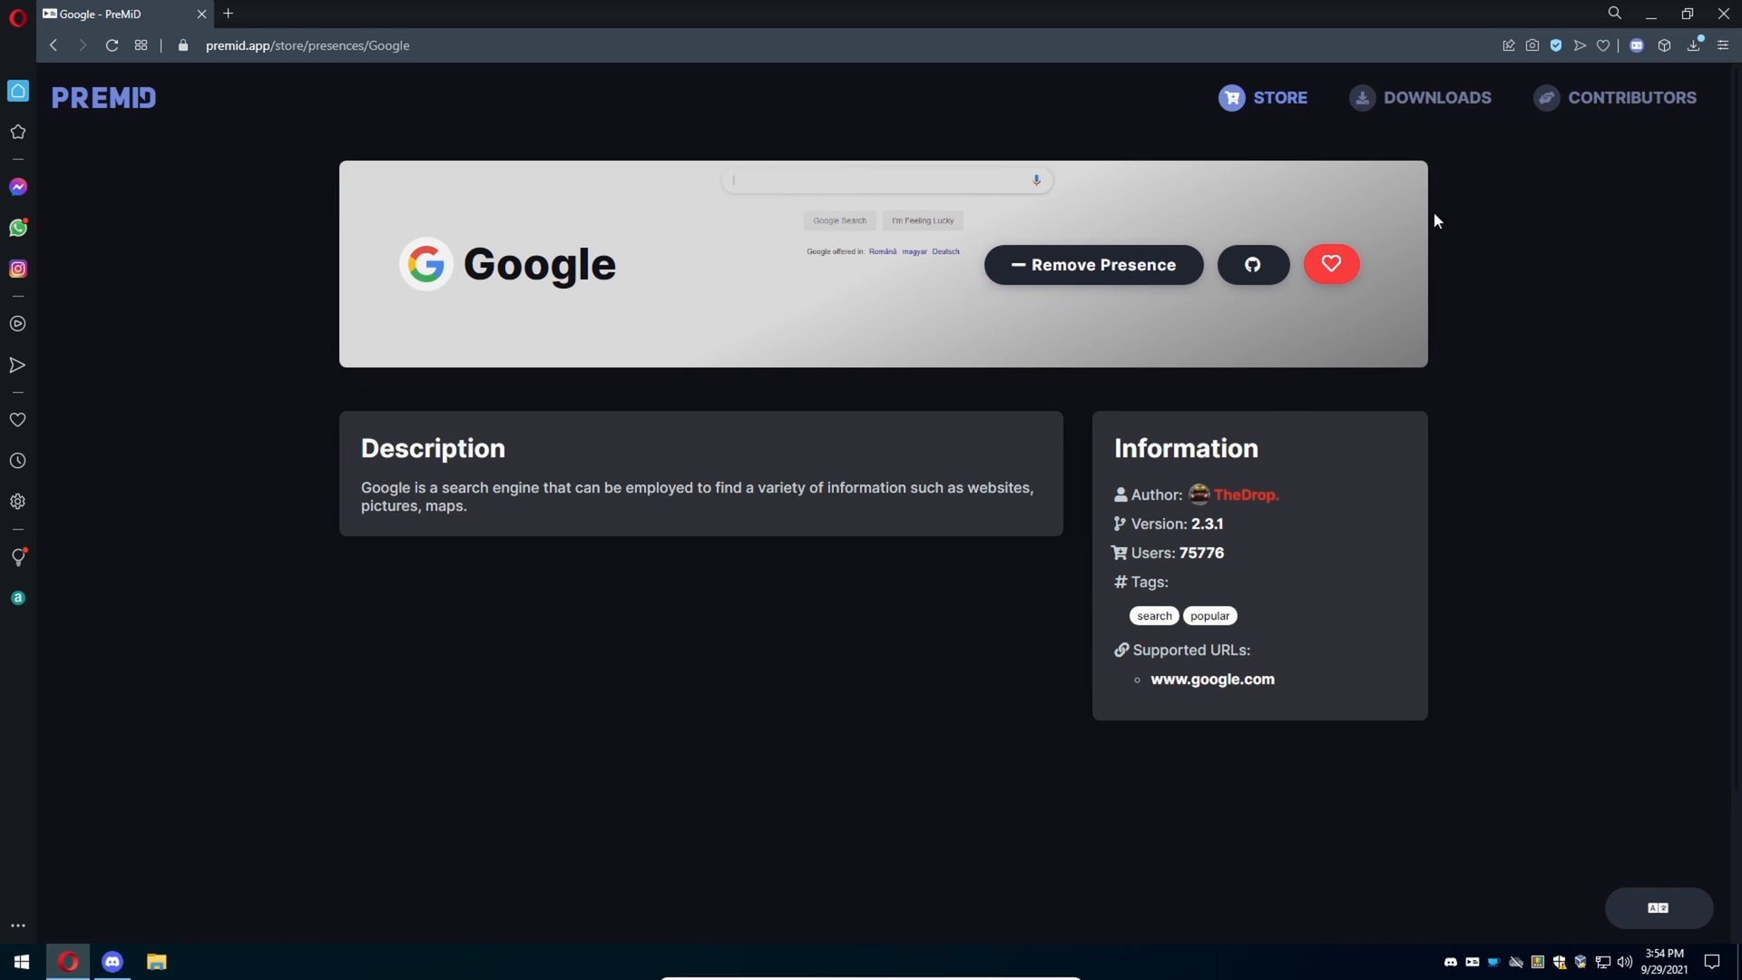
{"action": "left_click", "coordinate": [1636, 46]}
{"action": "type", "text": "d"}
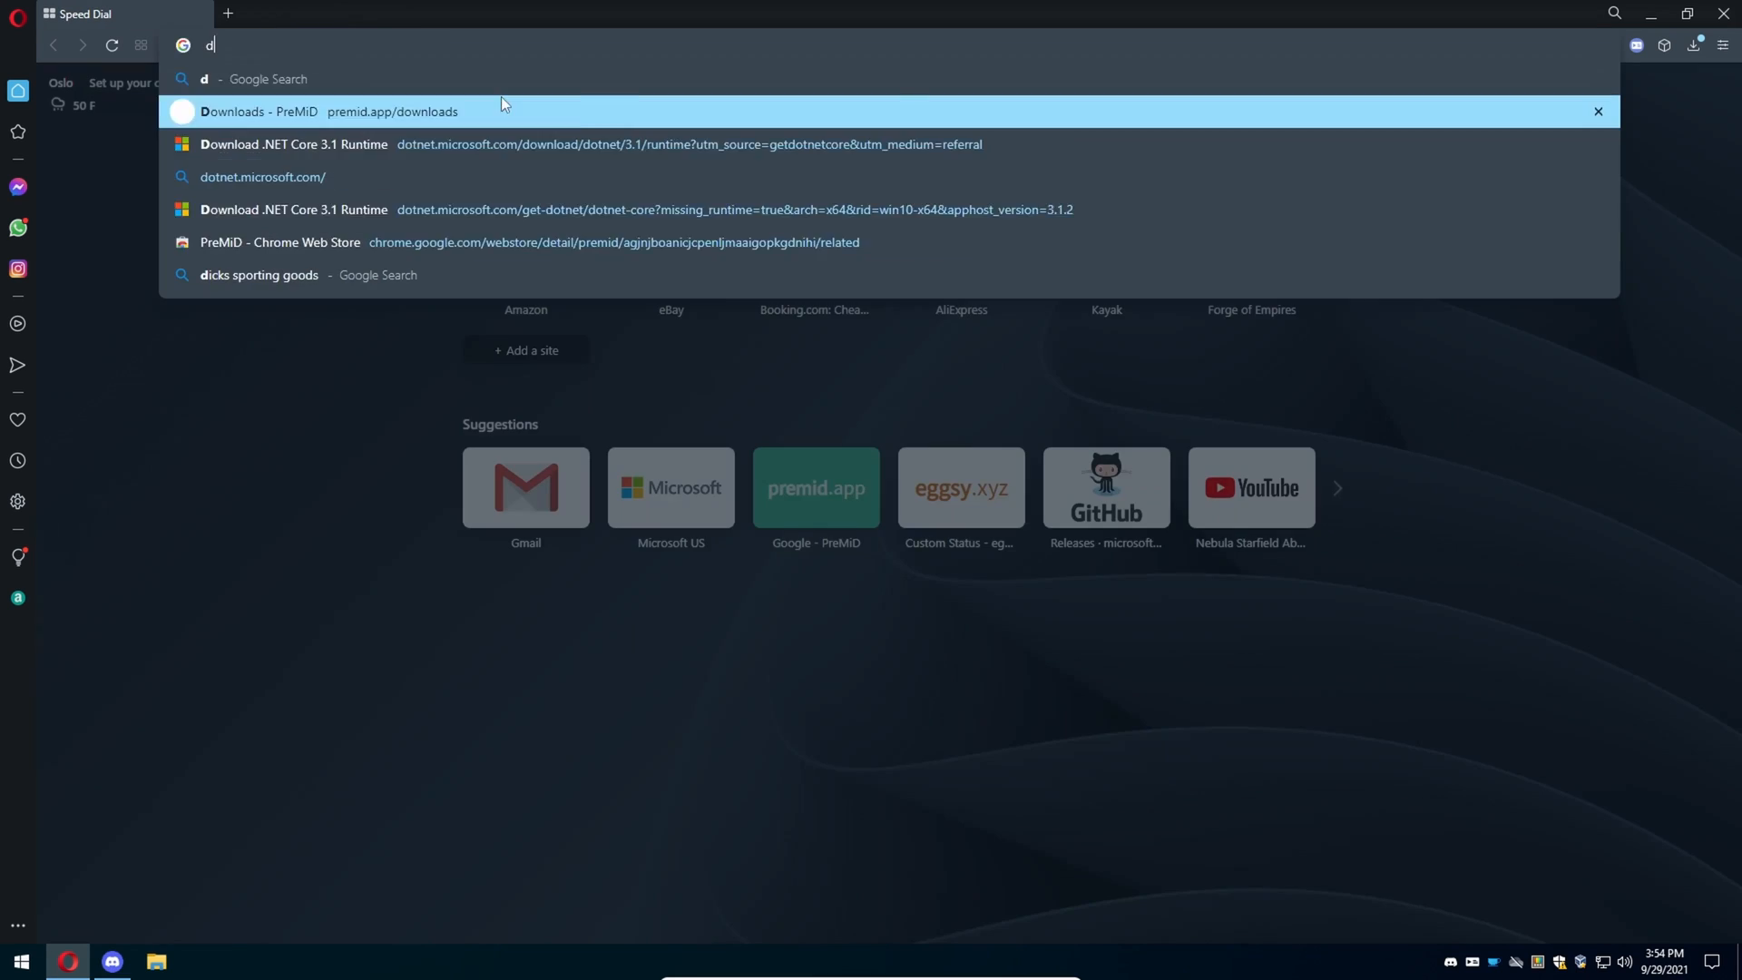
{"action": "type", "text": "og pics"}
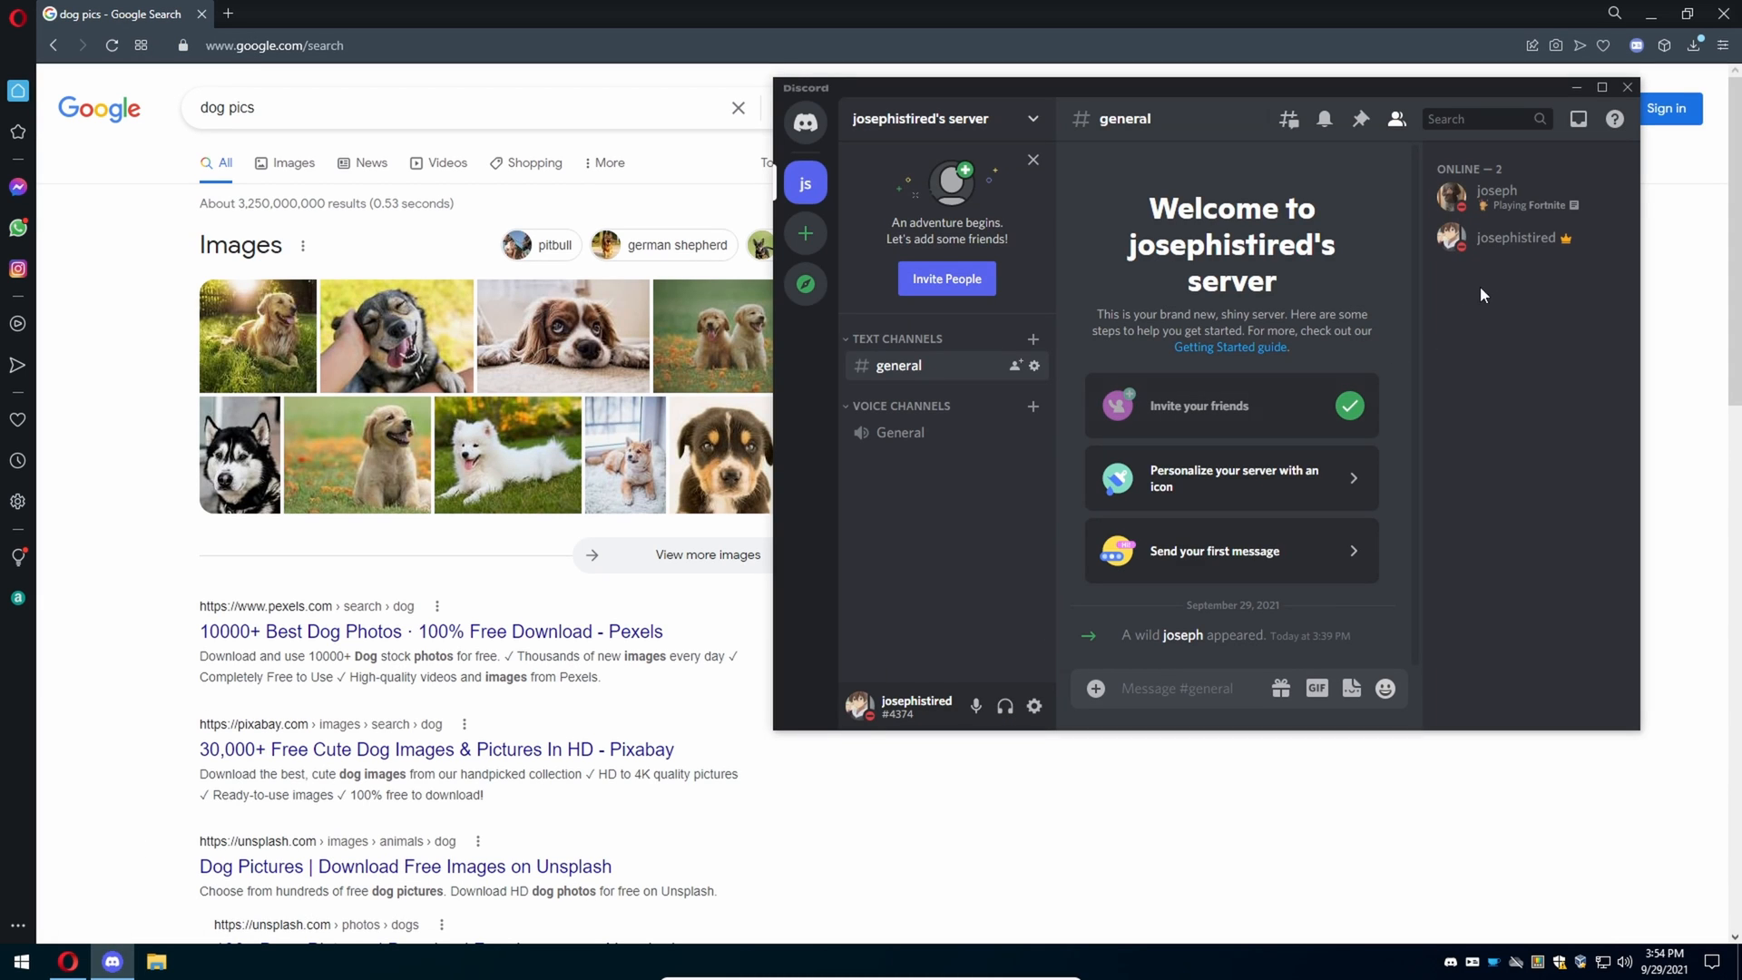
Reload the search, check PreMiD's enabled presences, then view your Discord profile card.
{"action": "left_click", "coordinate": [1626, 86]}
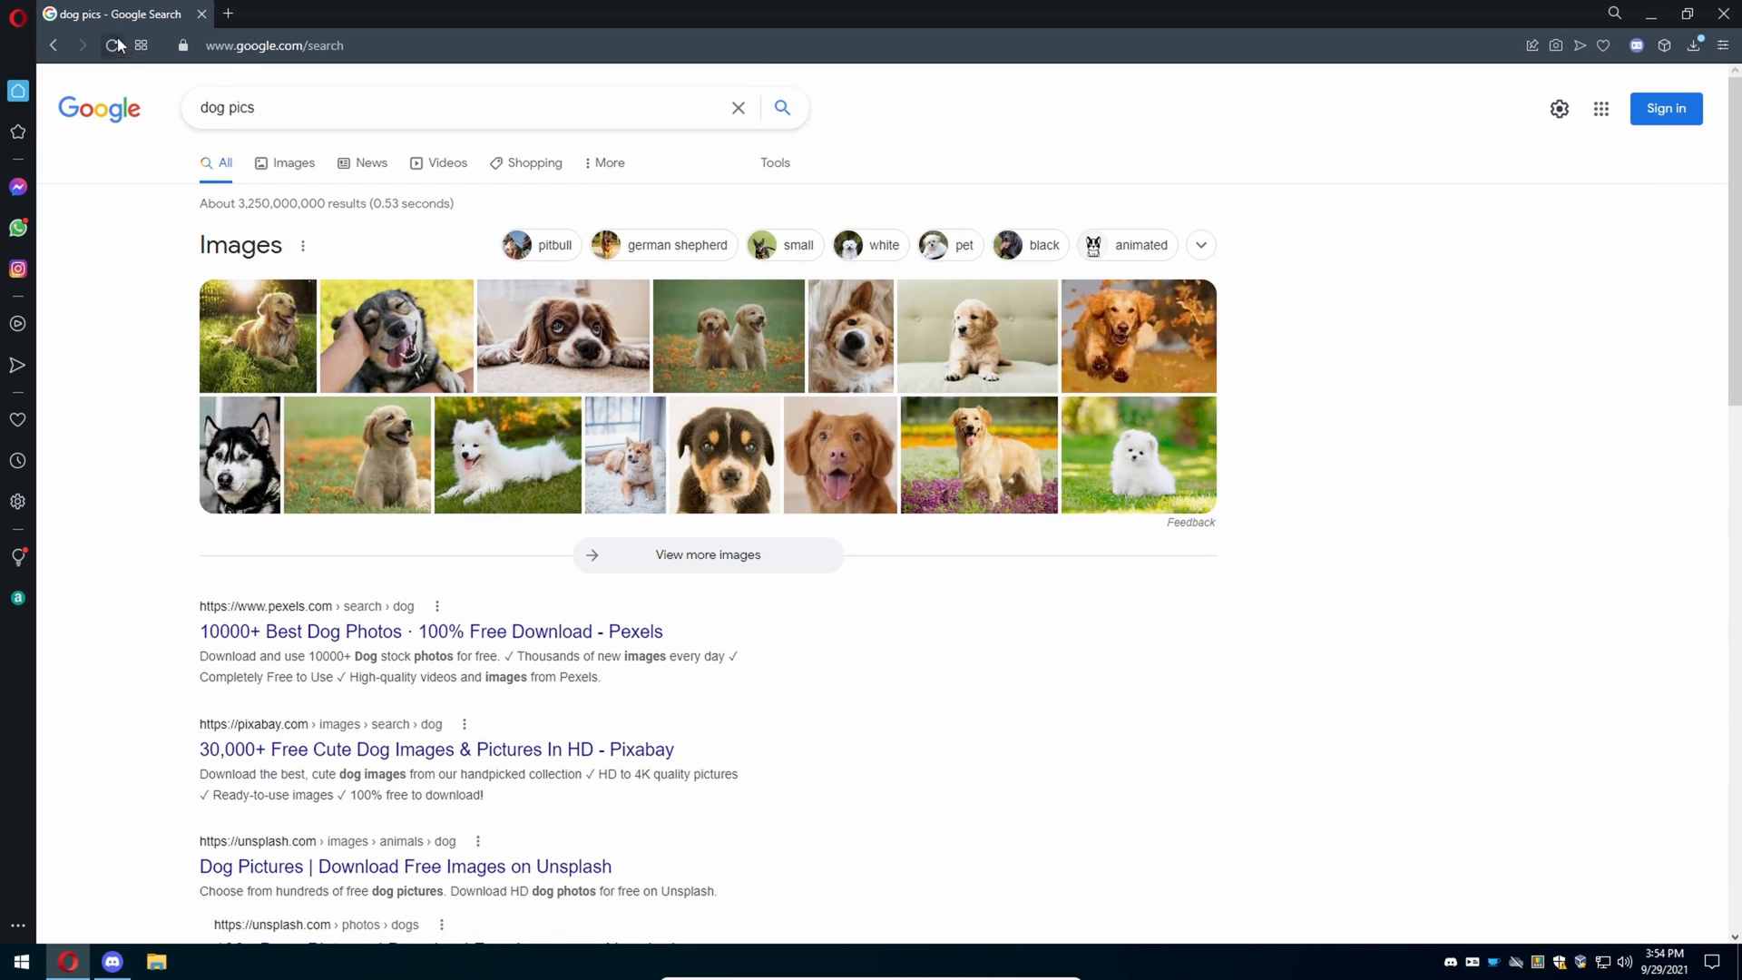
{"action": "left_click", "coordinate": [1636, 46]}
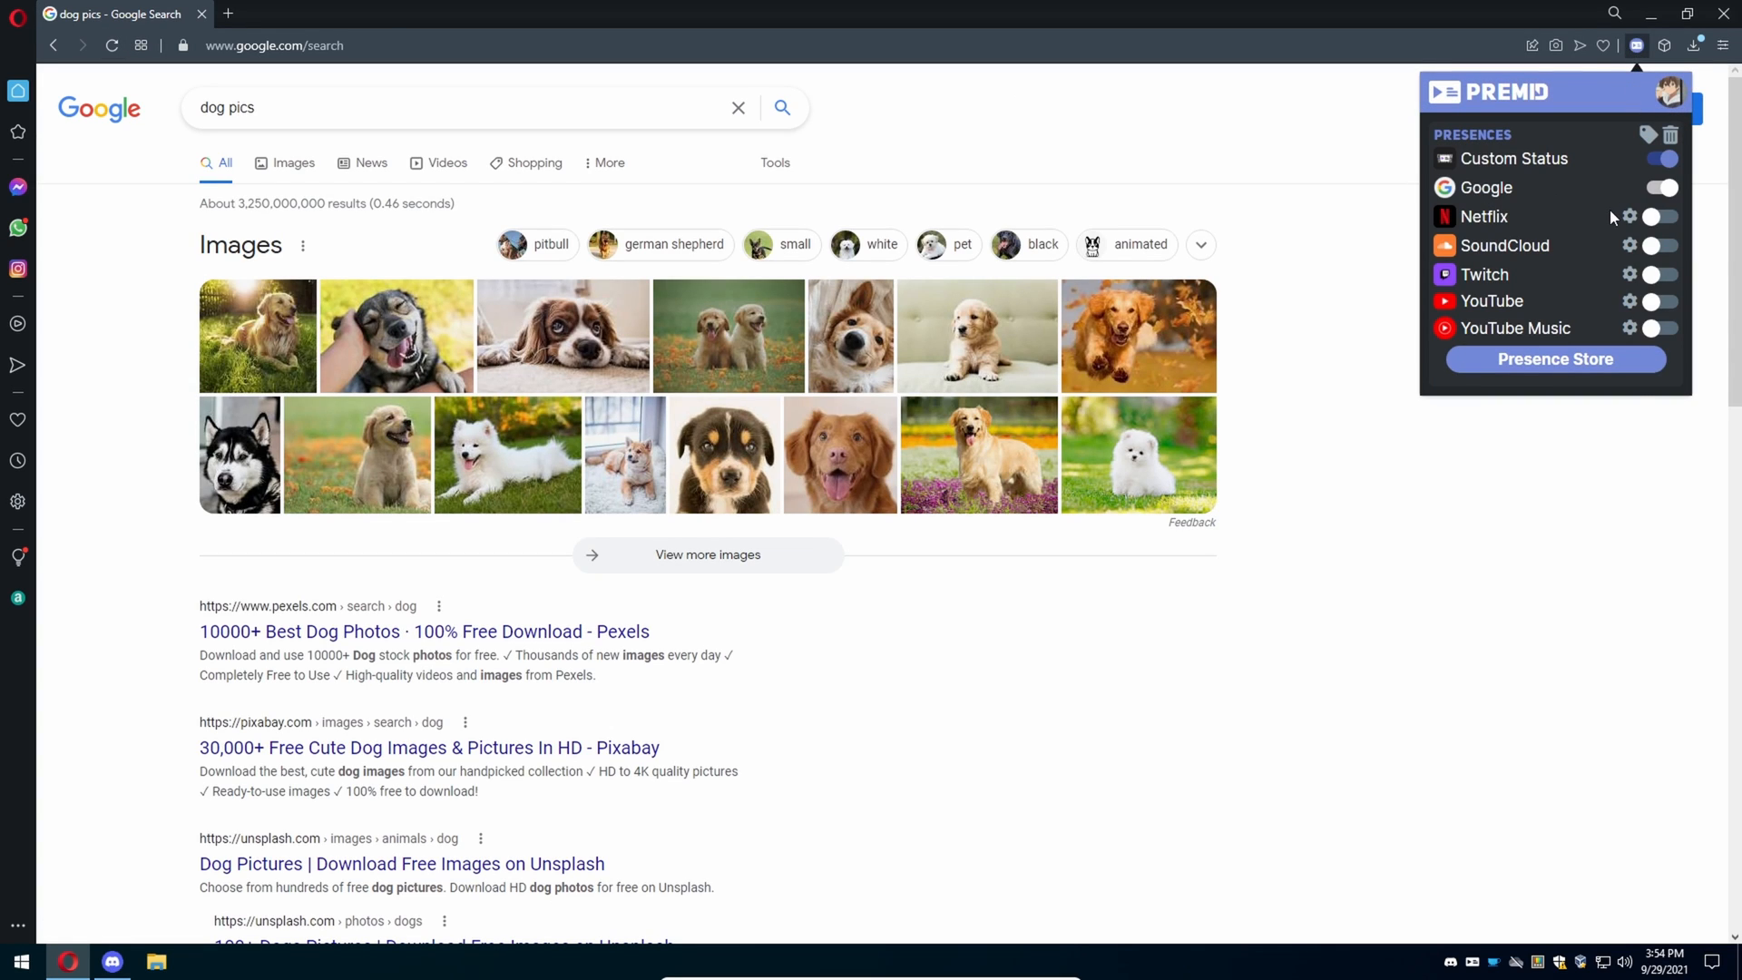
{"action": "mouse_move", "coordinate": [1480, 965]}
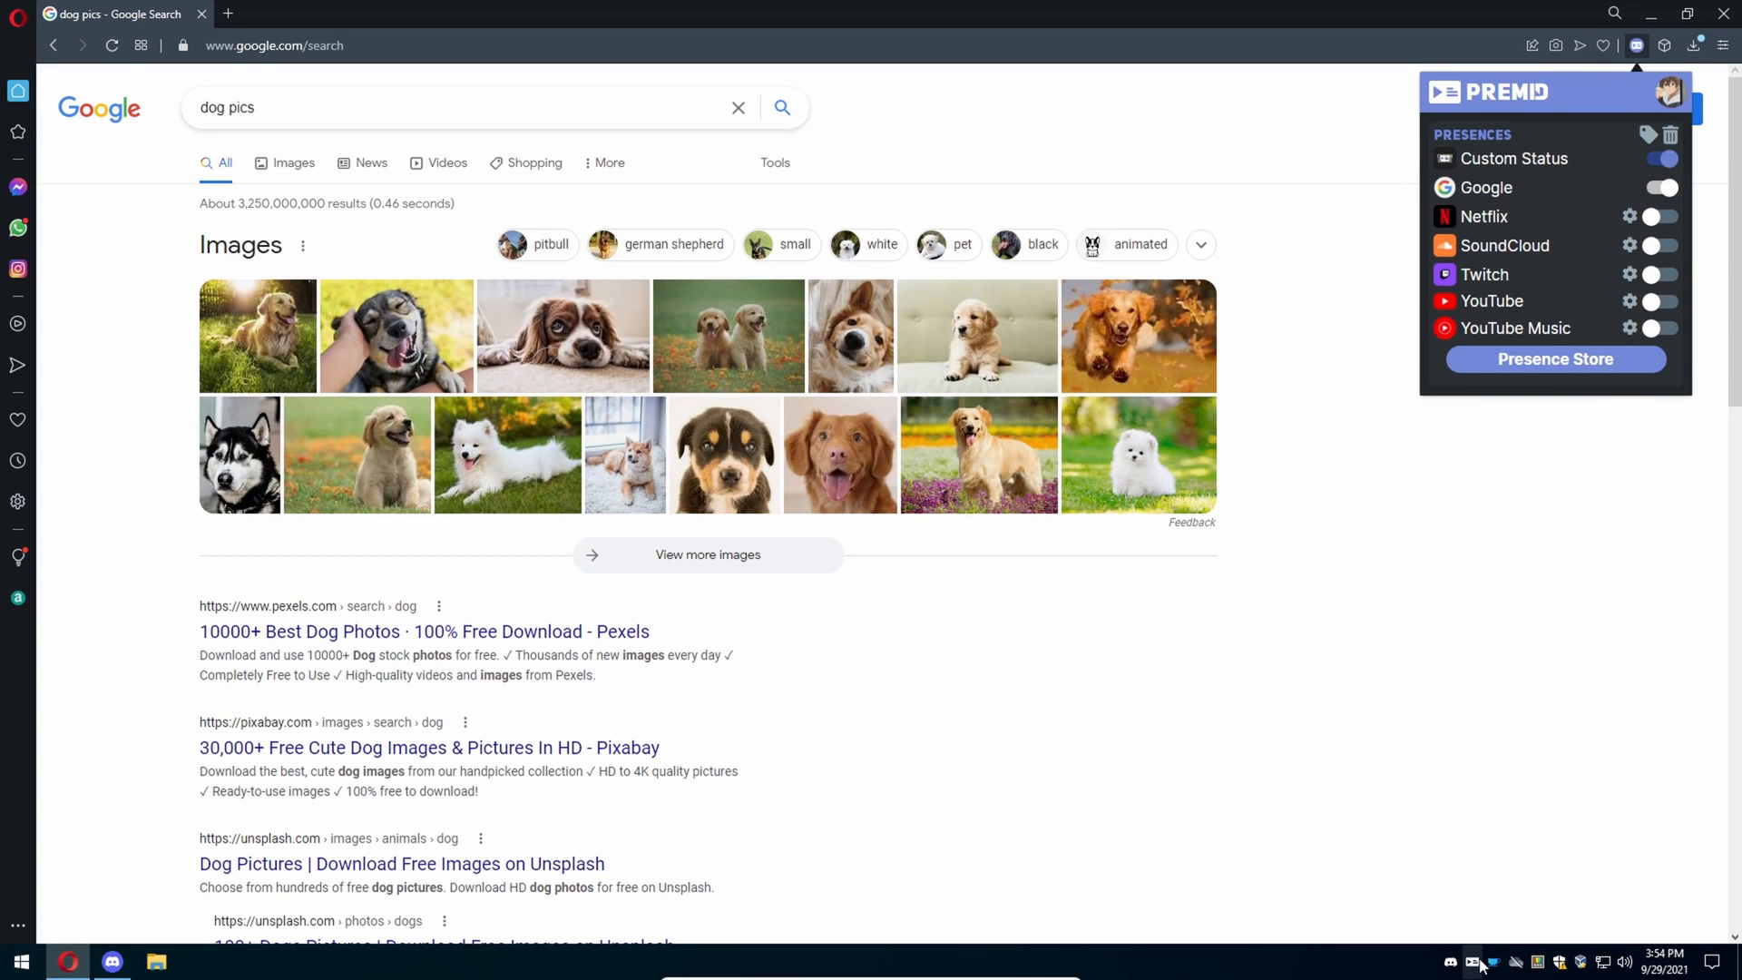
{"action": "left_click", "coordinate": [22, 961]}
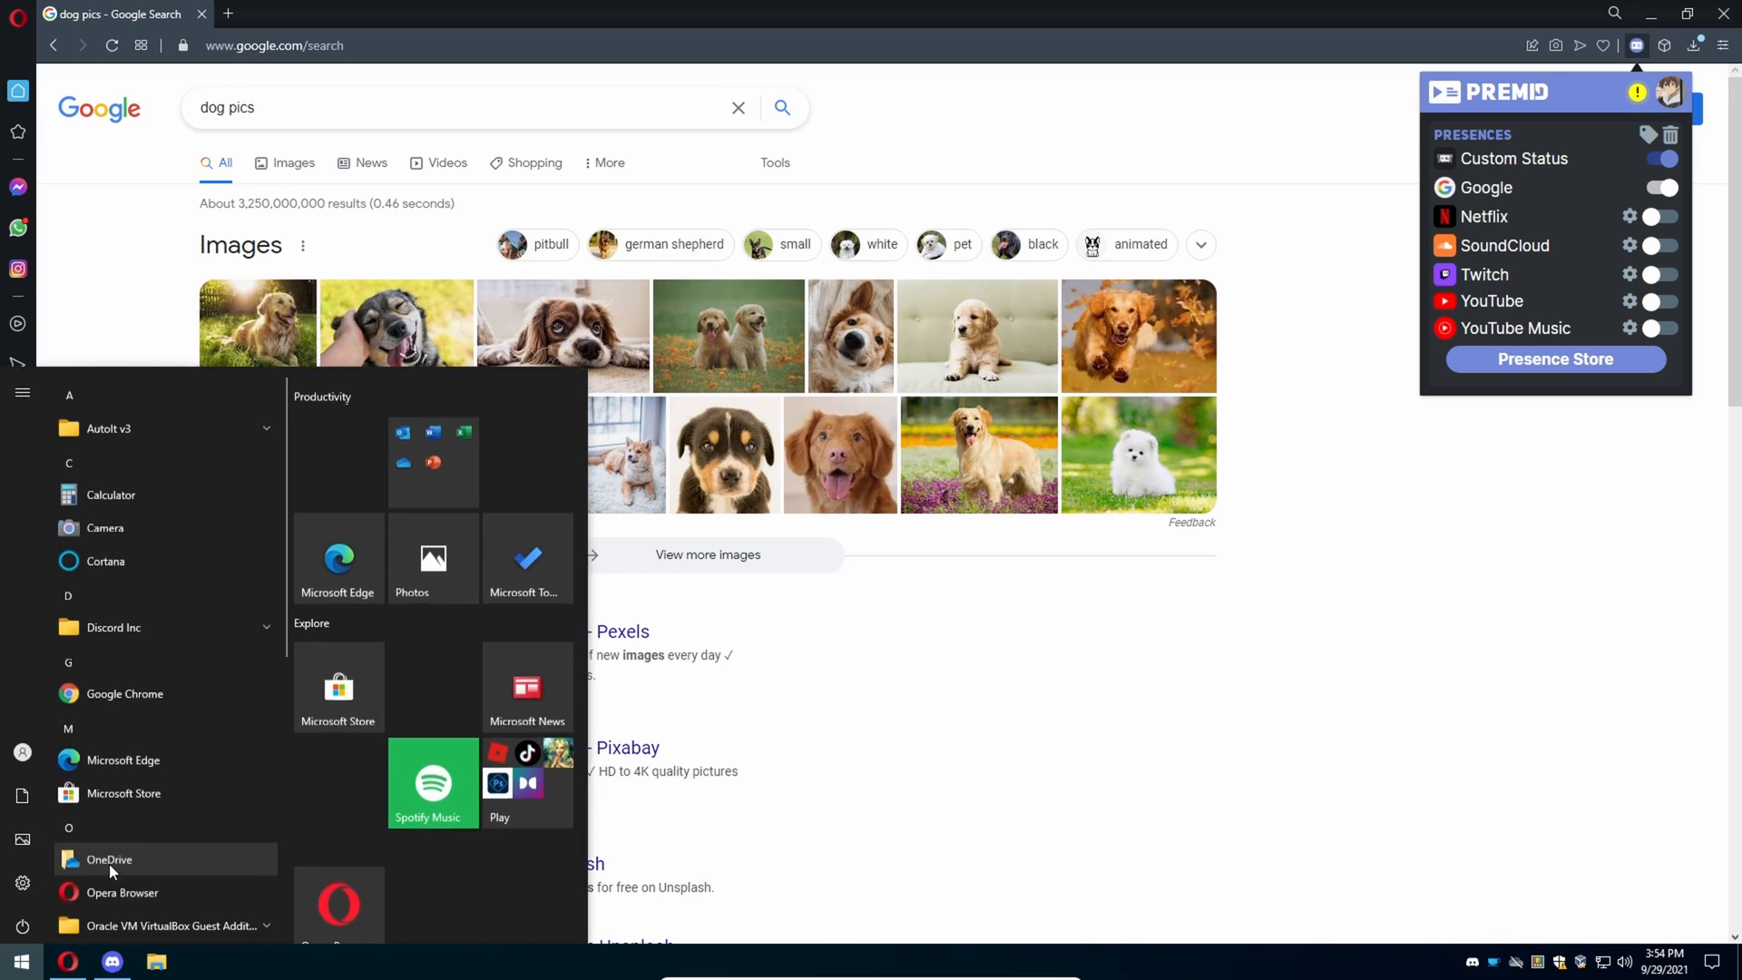
{"action": "type", "text": "pre"}
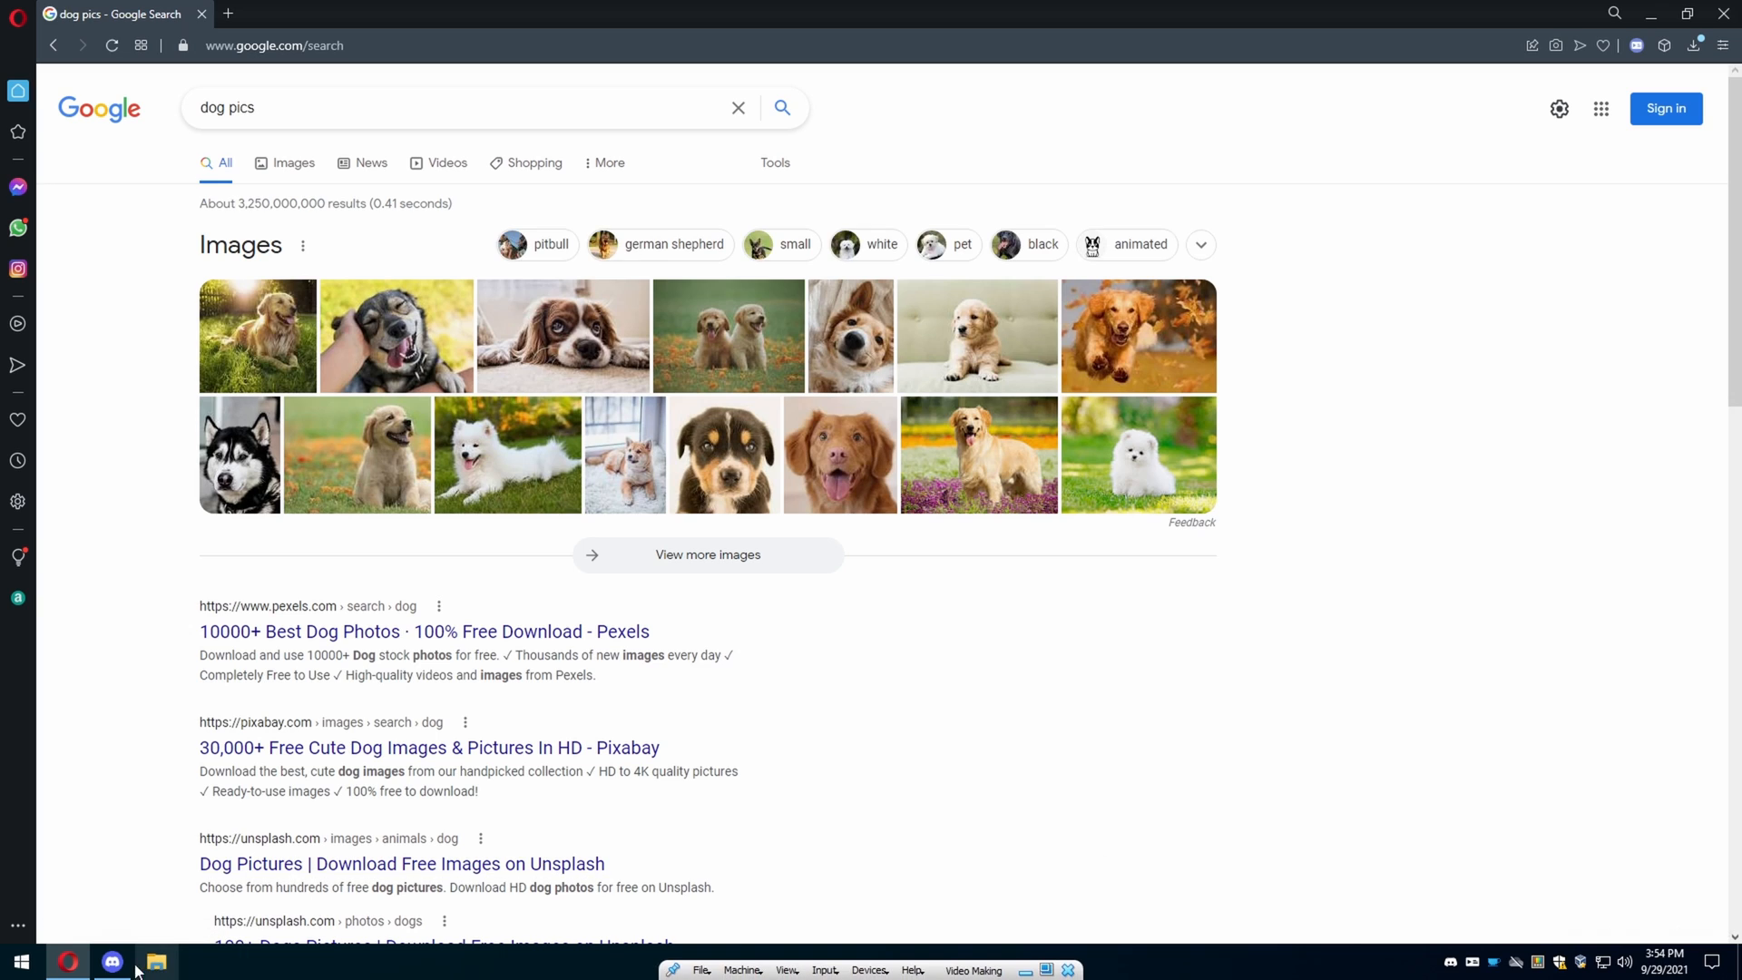
{"action": "left_click", "coordinate": [111, 961]}
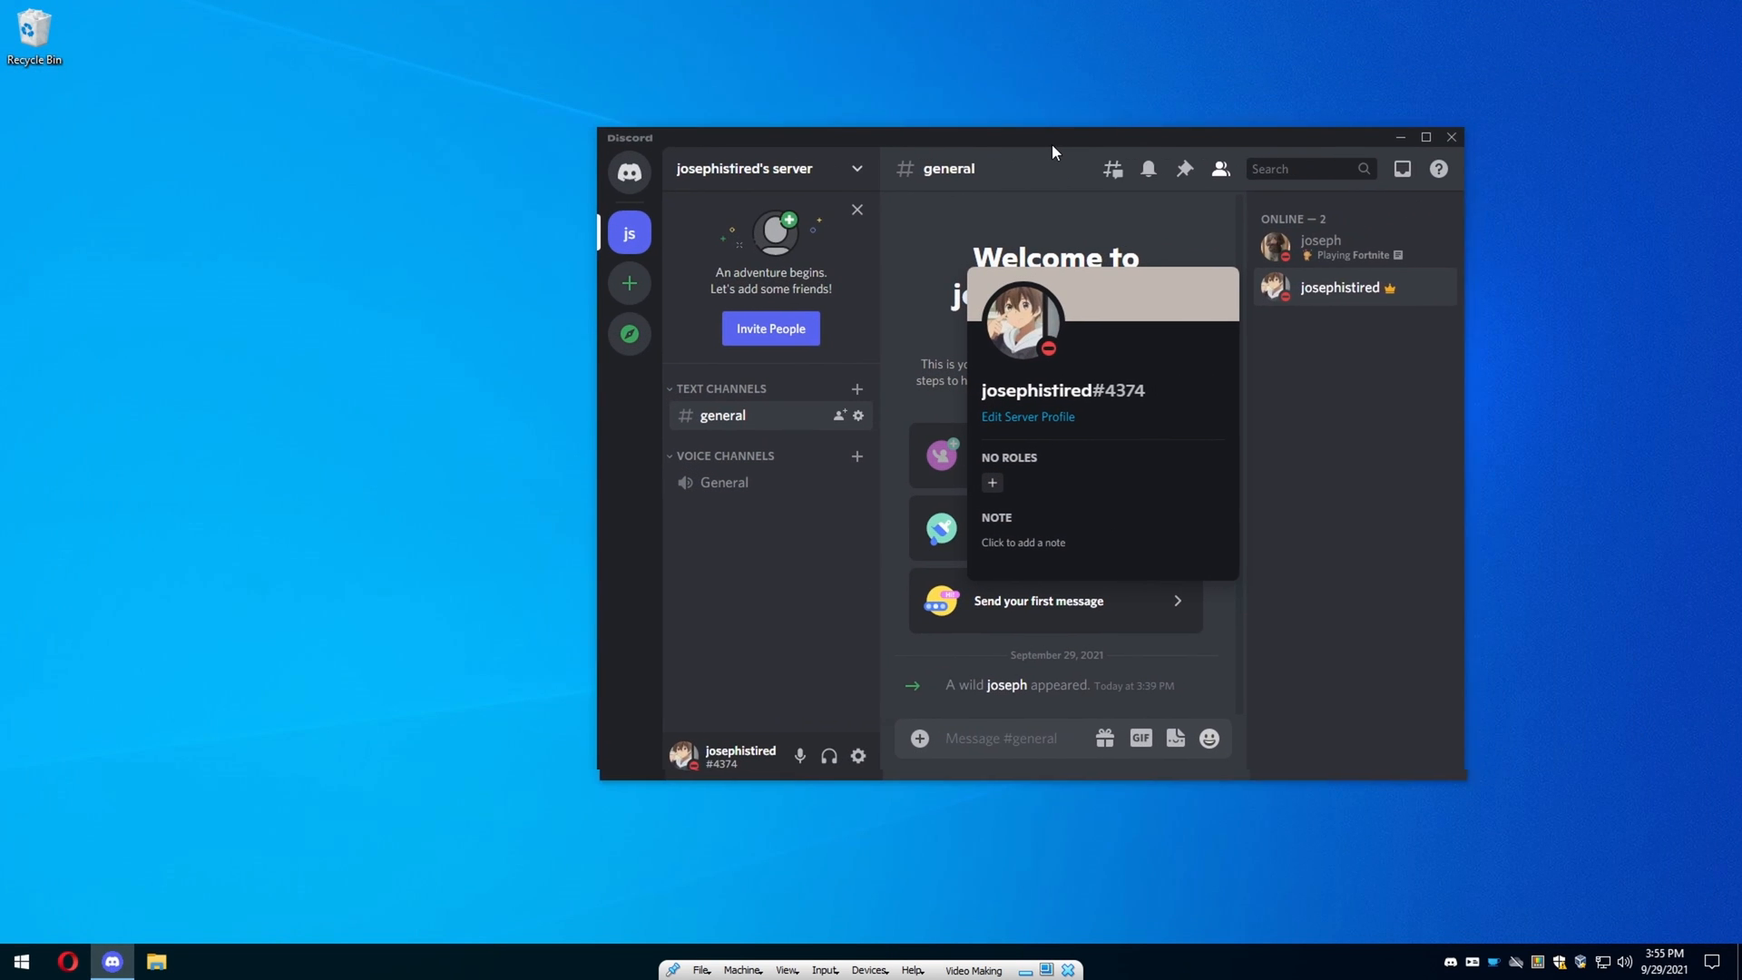
Filter Add or remove programs by 'pre' and launch PreMiD's uninstaller.
{"action": "left_click", "coordinate": [22, 961]}
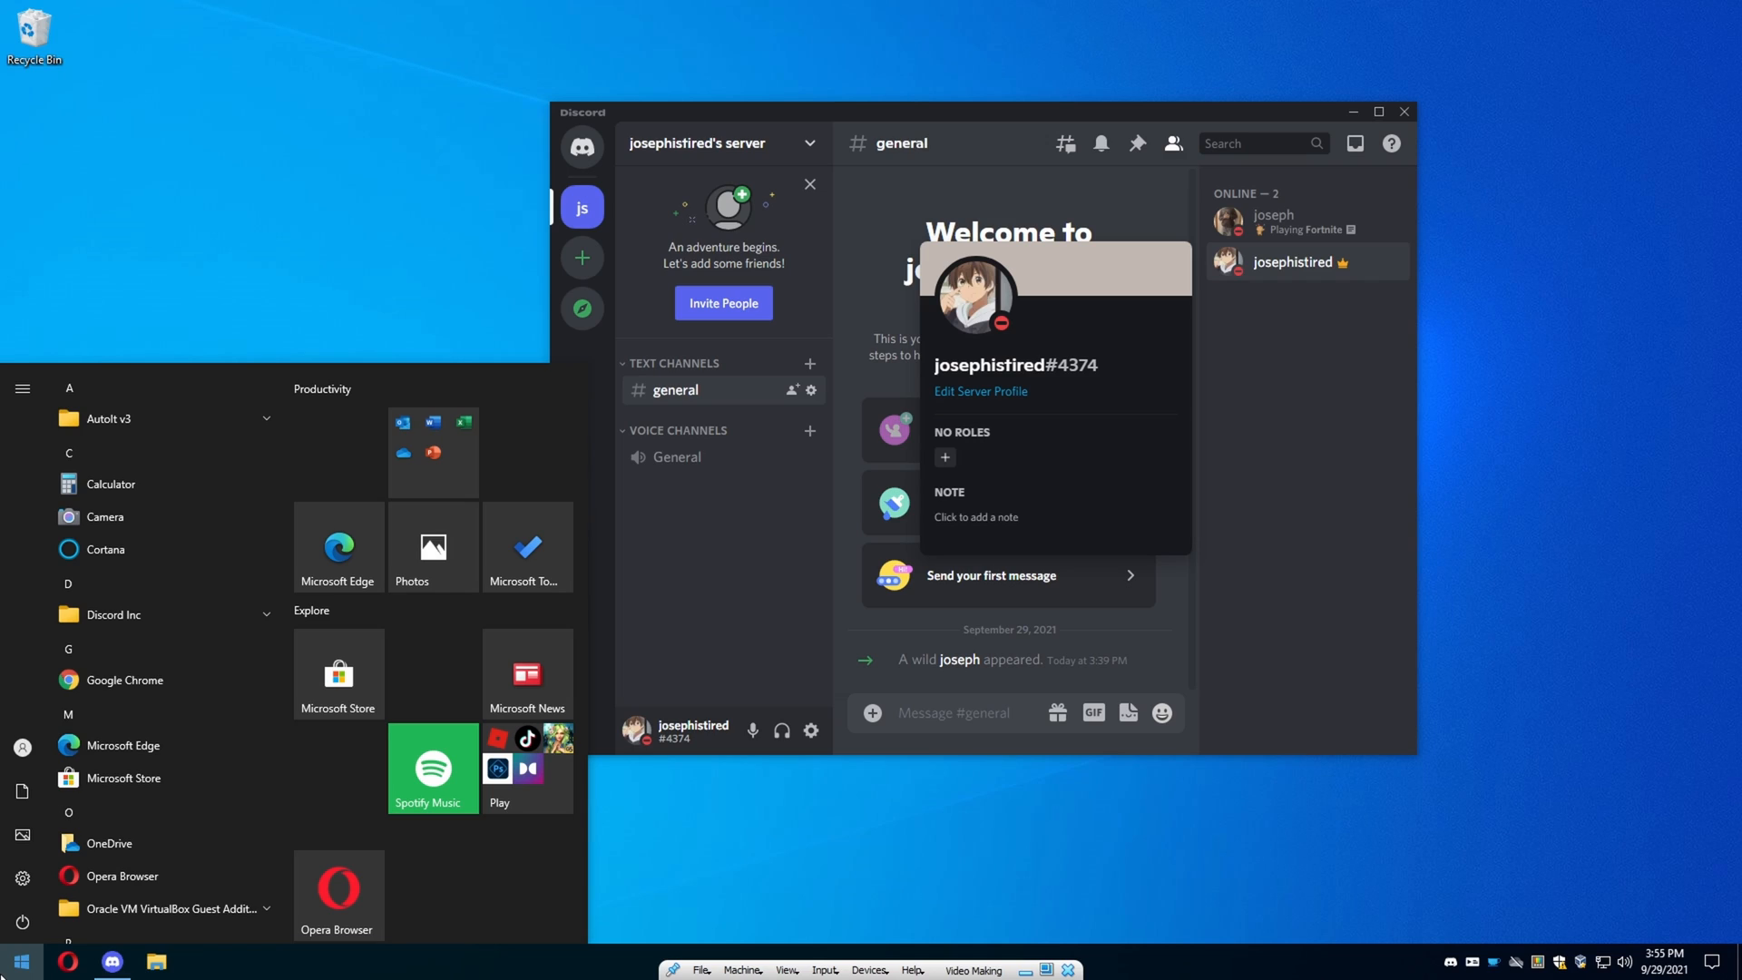
{"action": "type", "text": "app"}
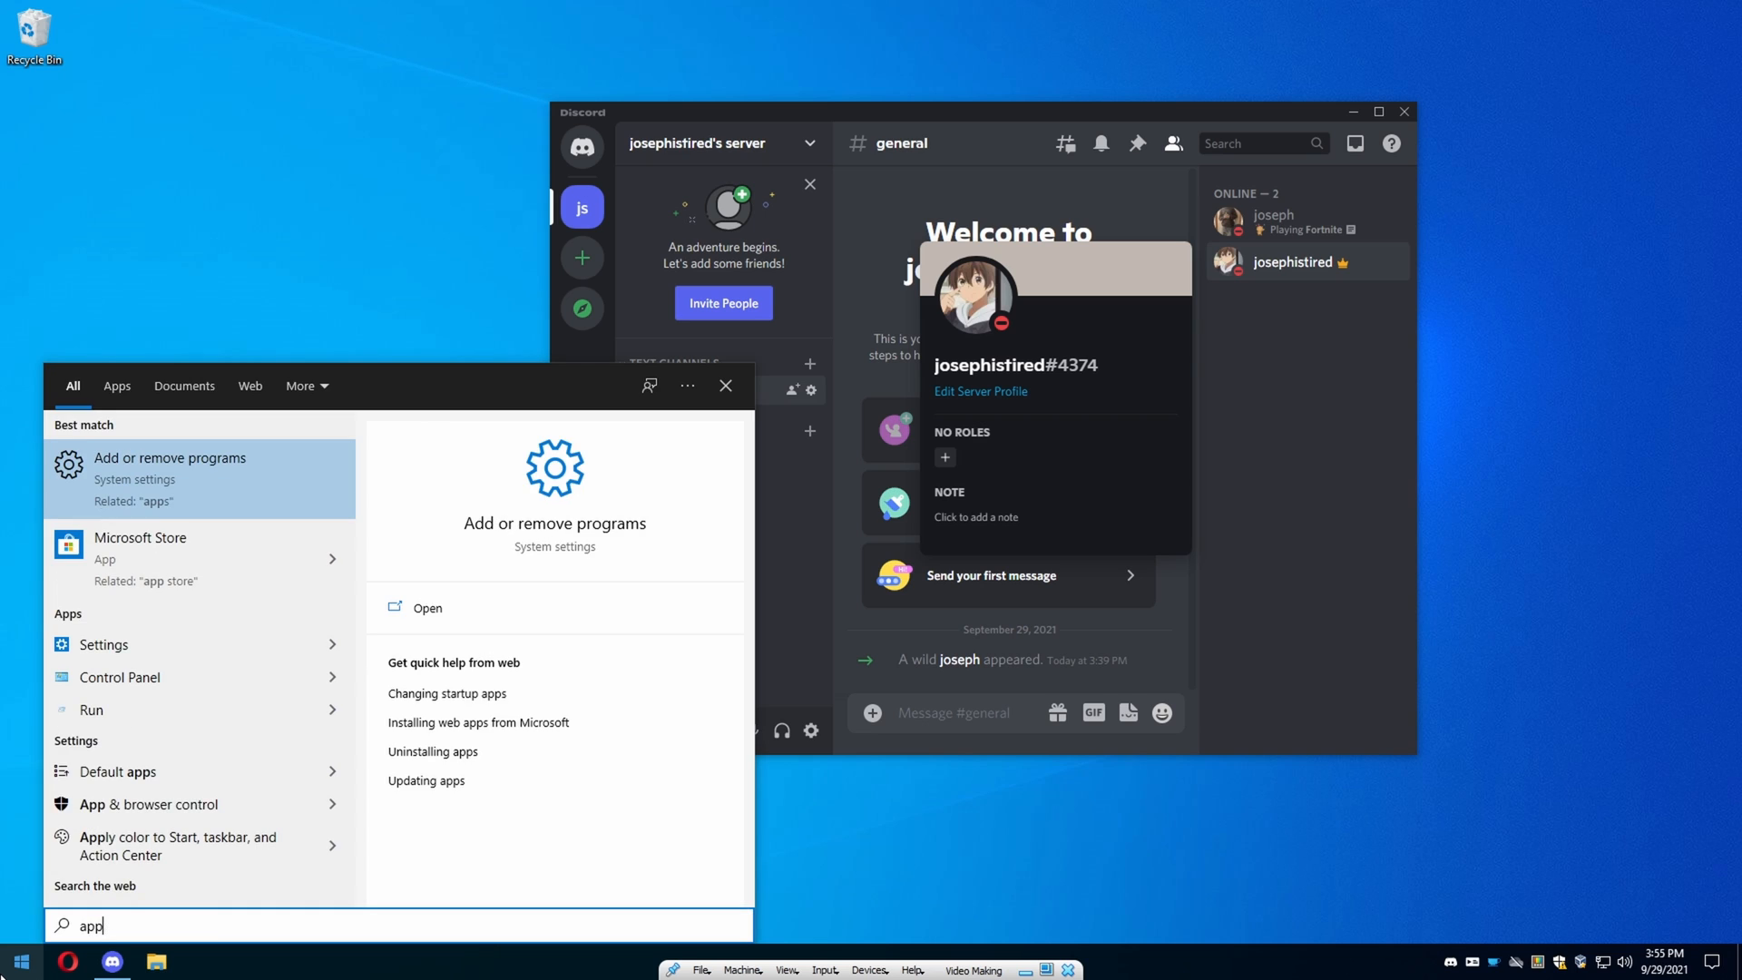
{"action": "left_click", "coordinate": [168, 479]}
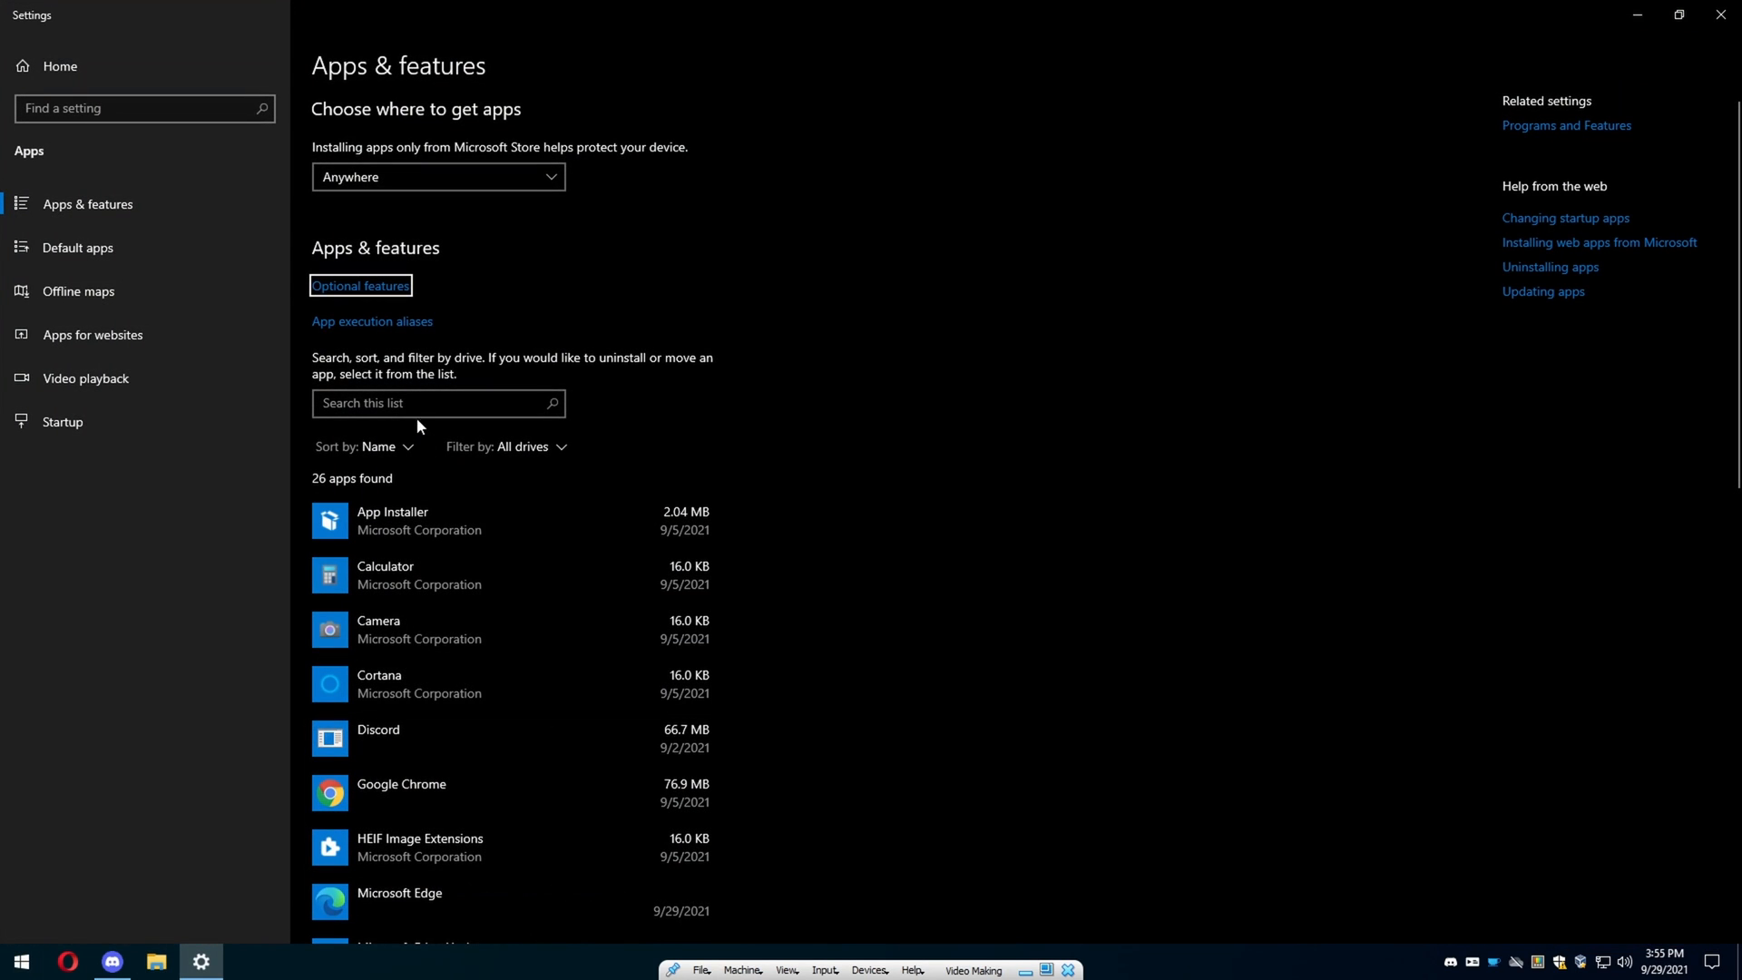
{"action": "type", "text": "pre"}
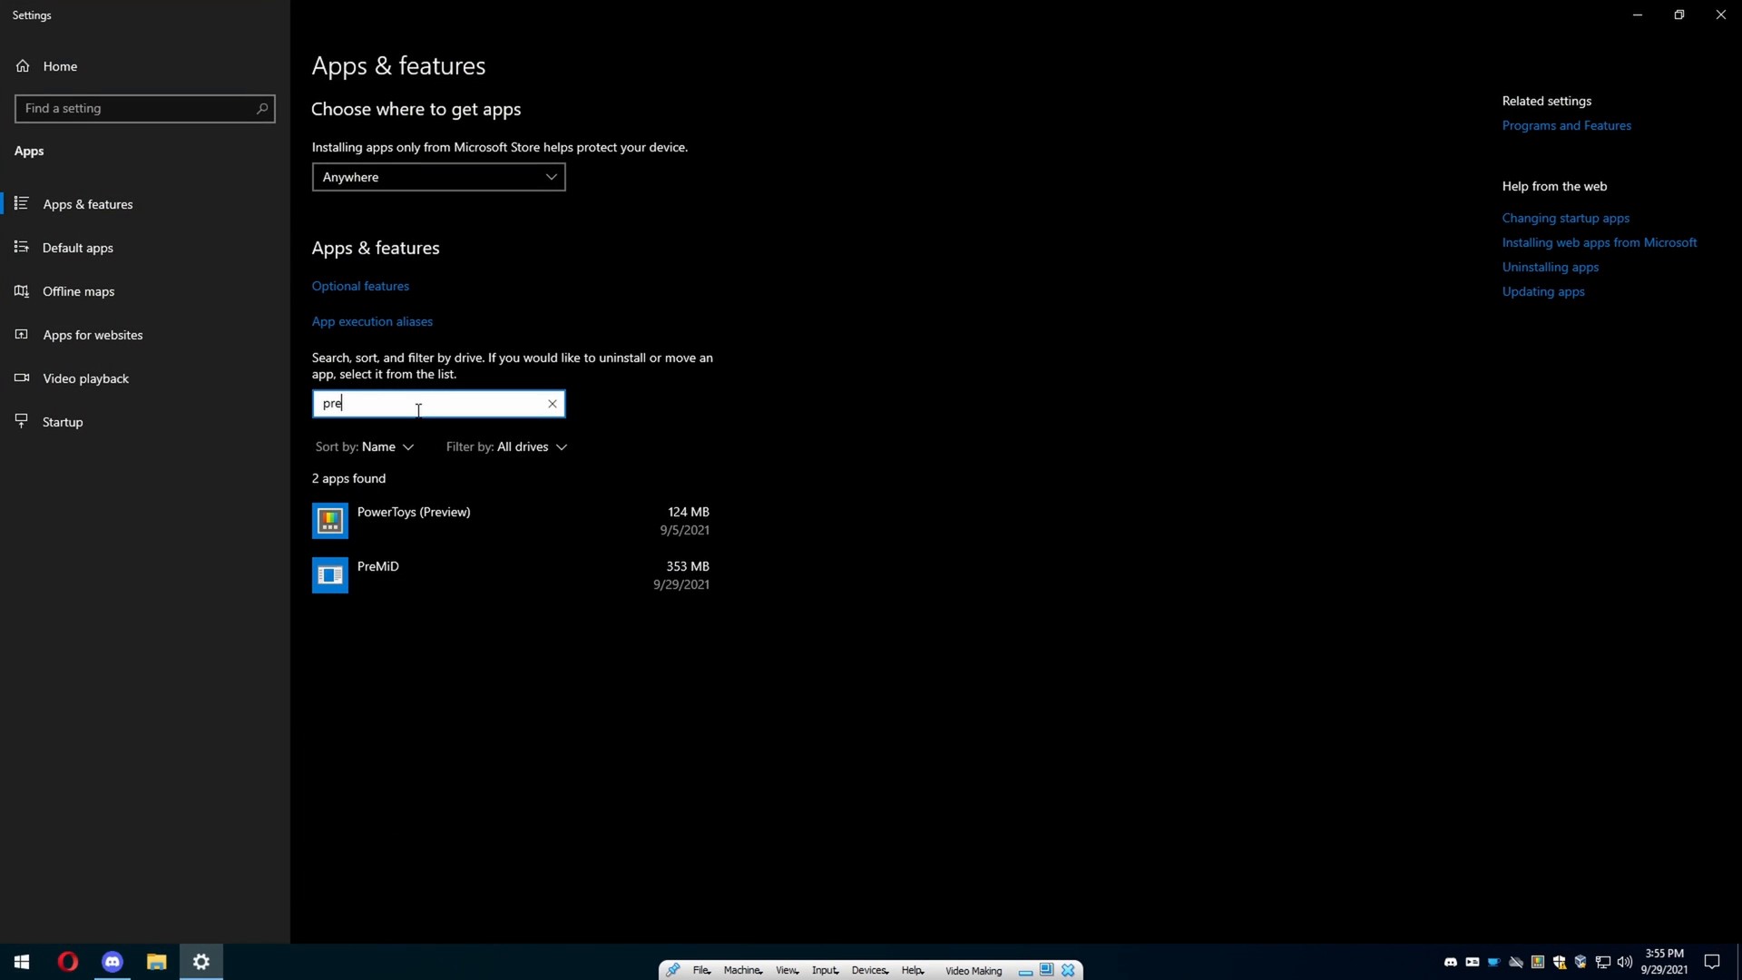
{"action": "left_click", "coordinate": [416, 574]}
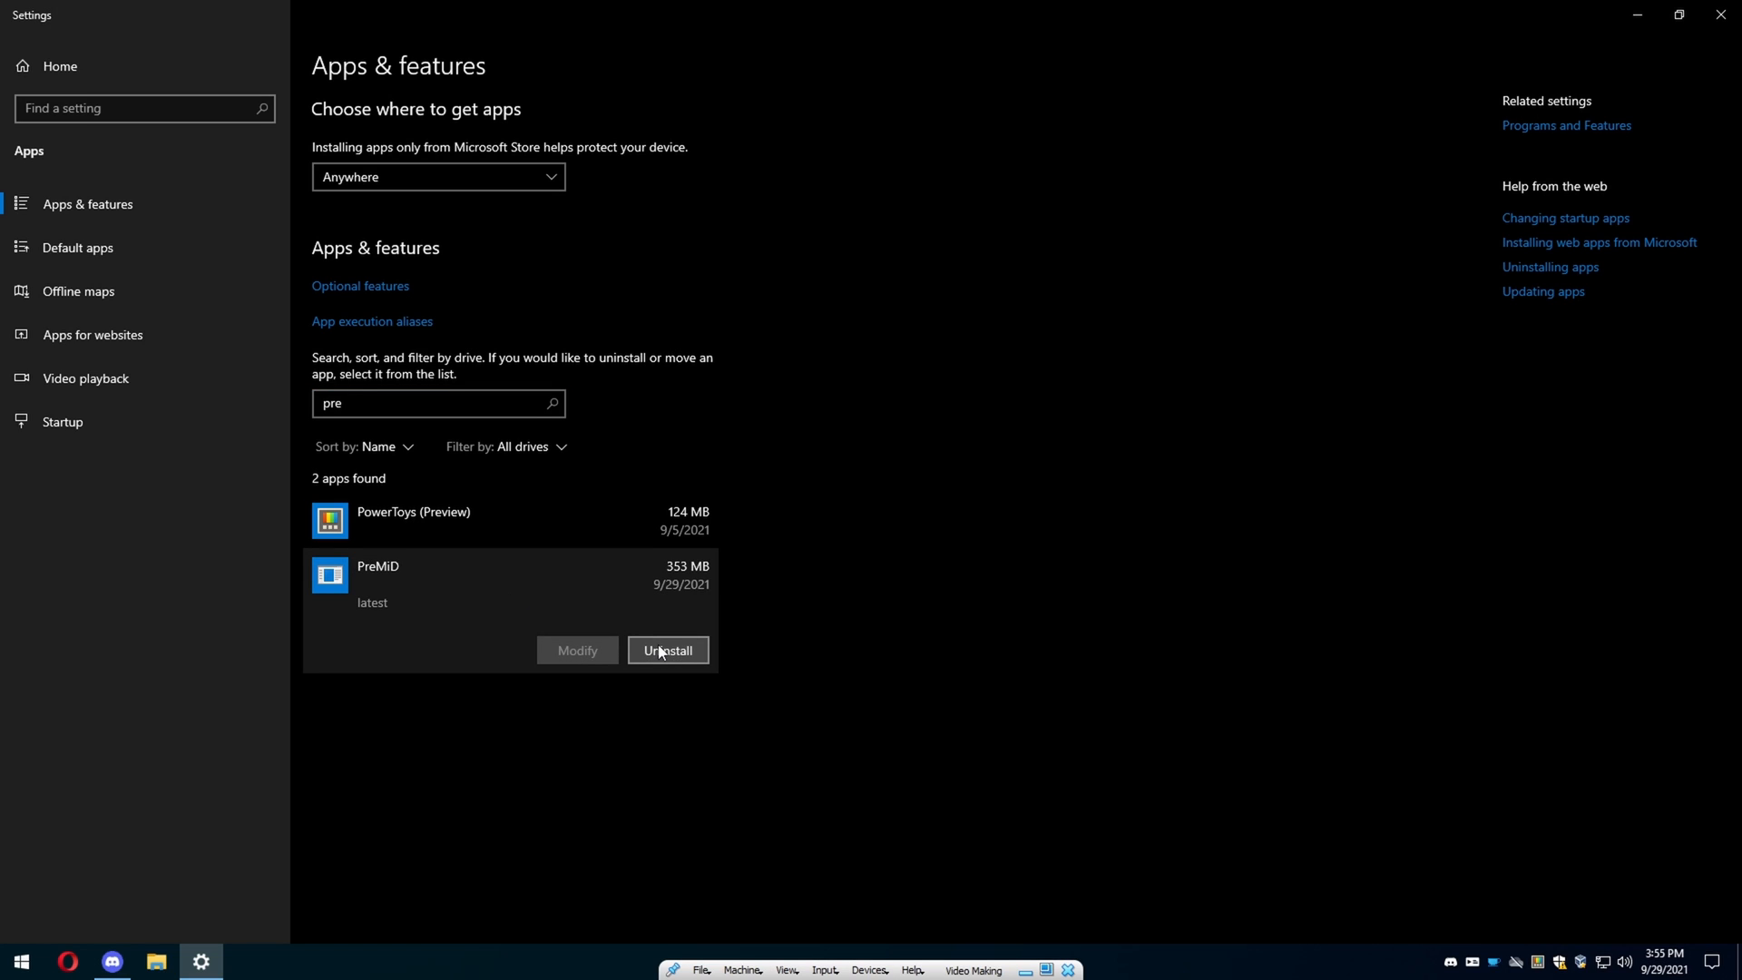
{"action": "left_click", "coordinate": [667, 650]}
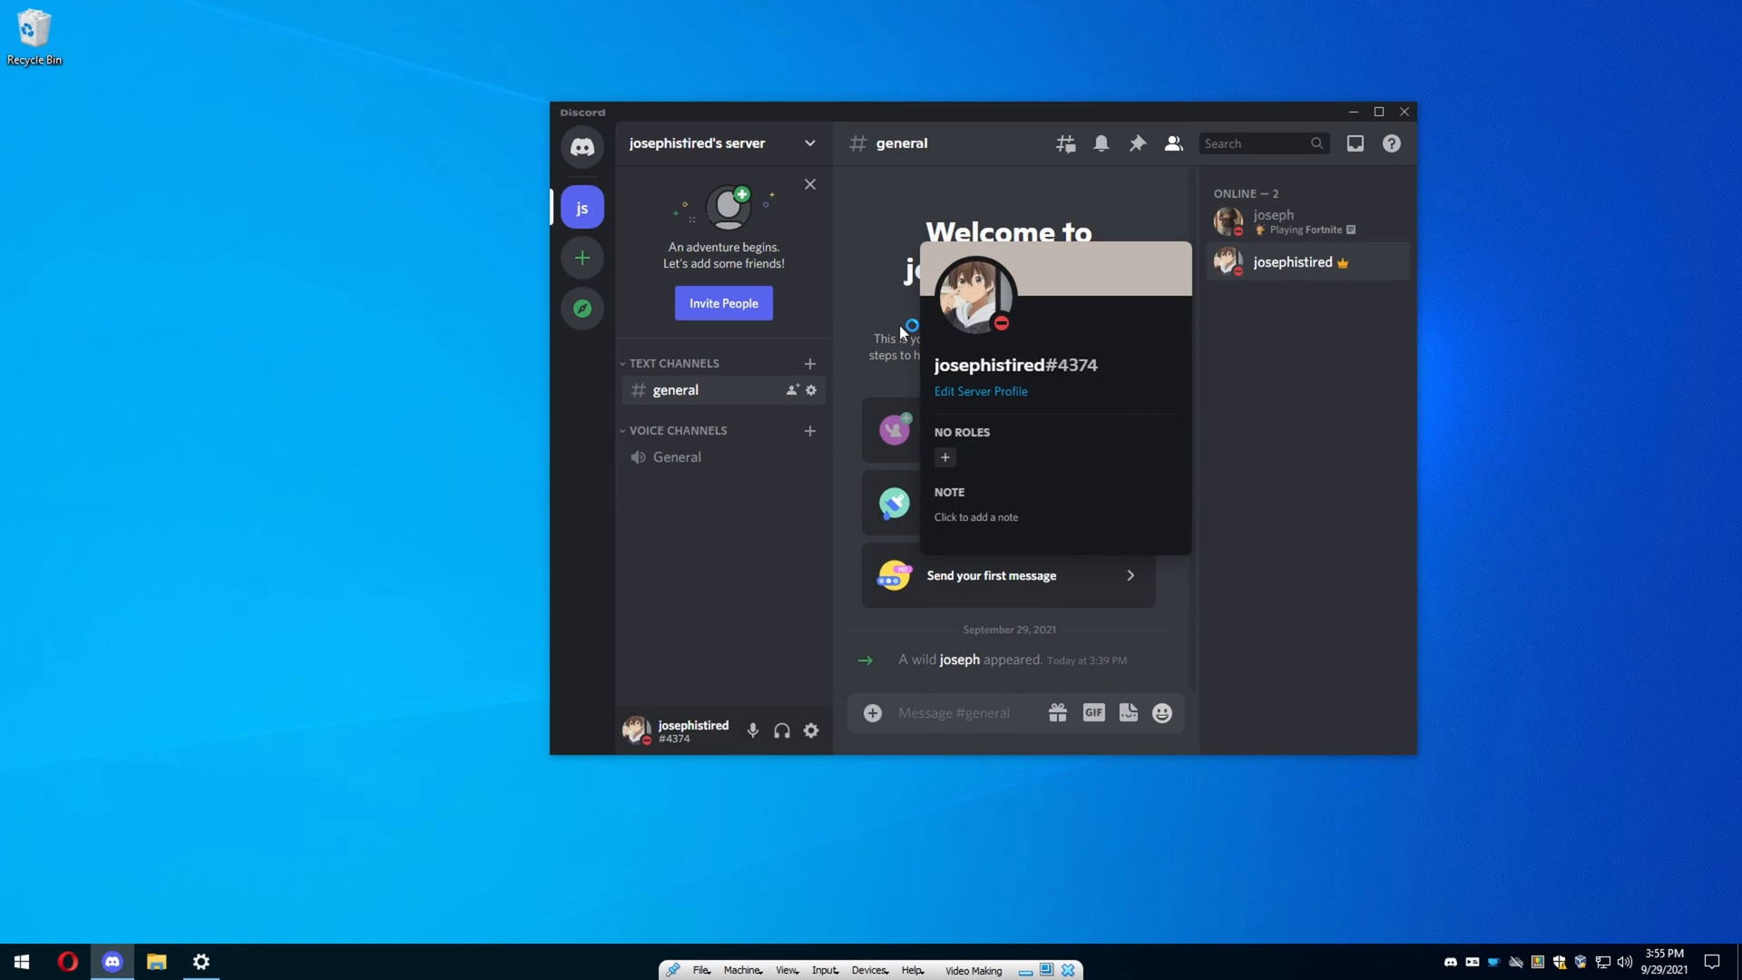
{"action": "mouse_move", "coordinate": [906, 330]}
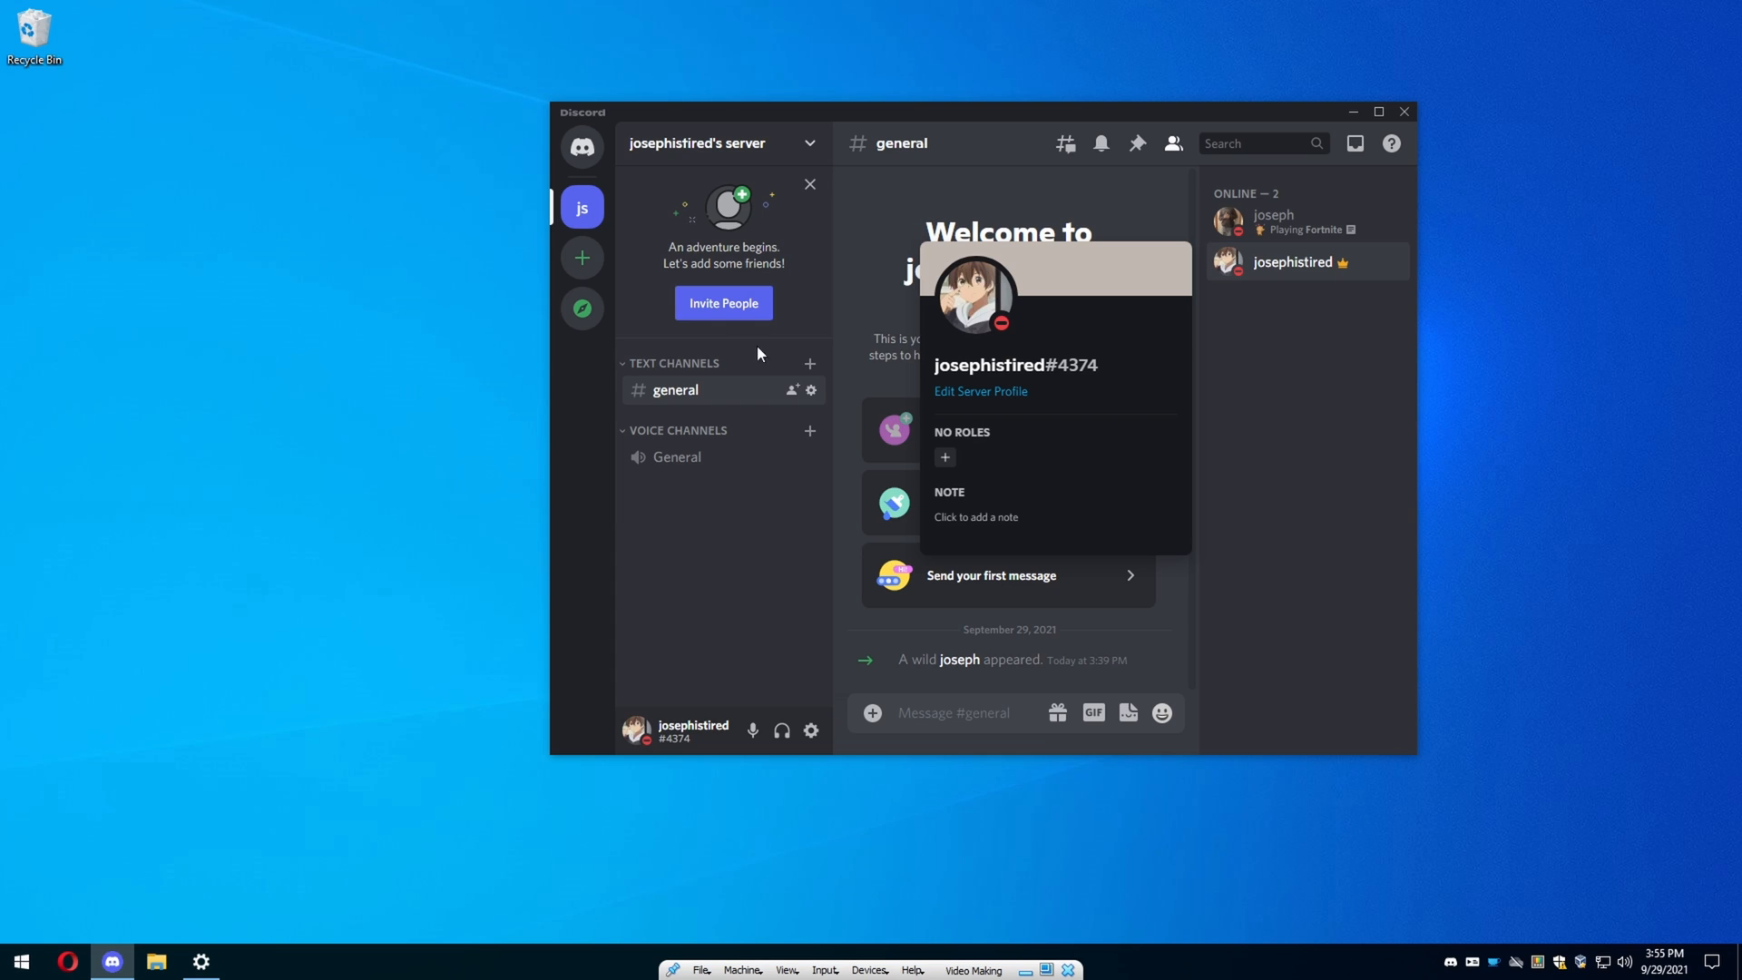
{"action": "left_click", "coordinate": [24, 958]}
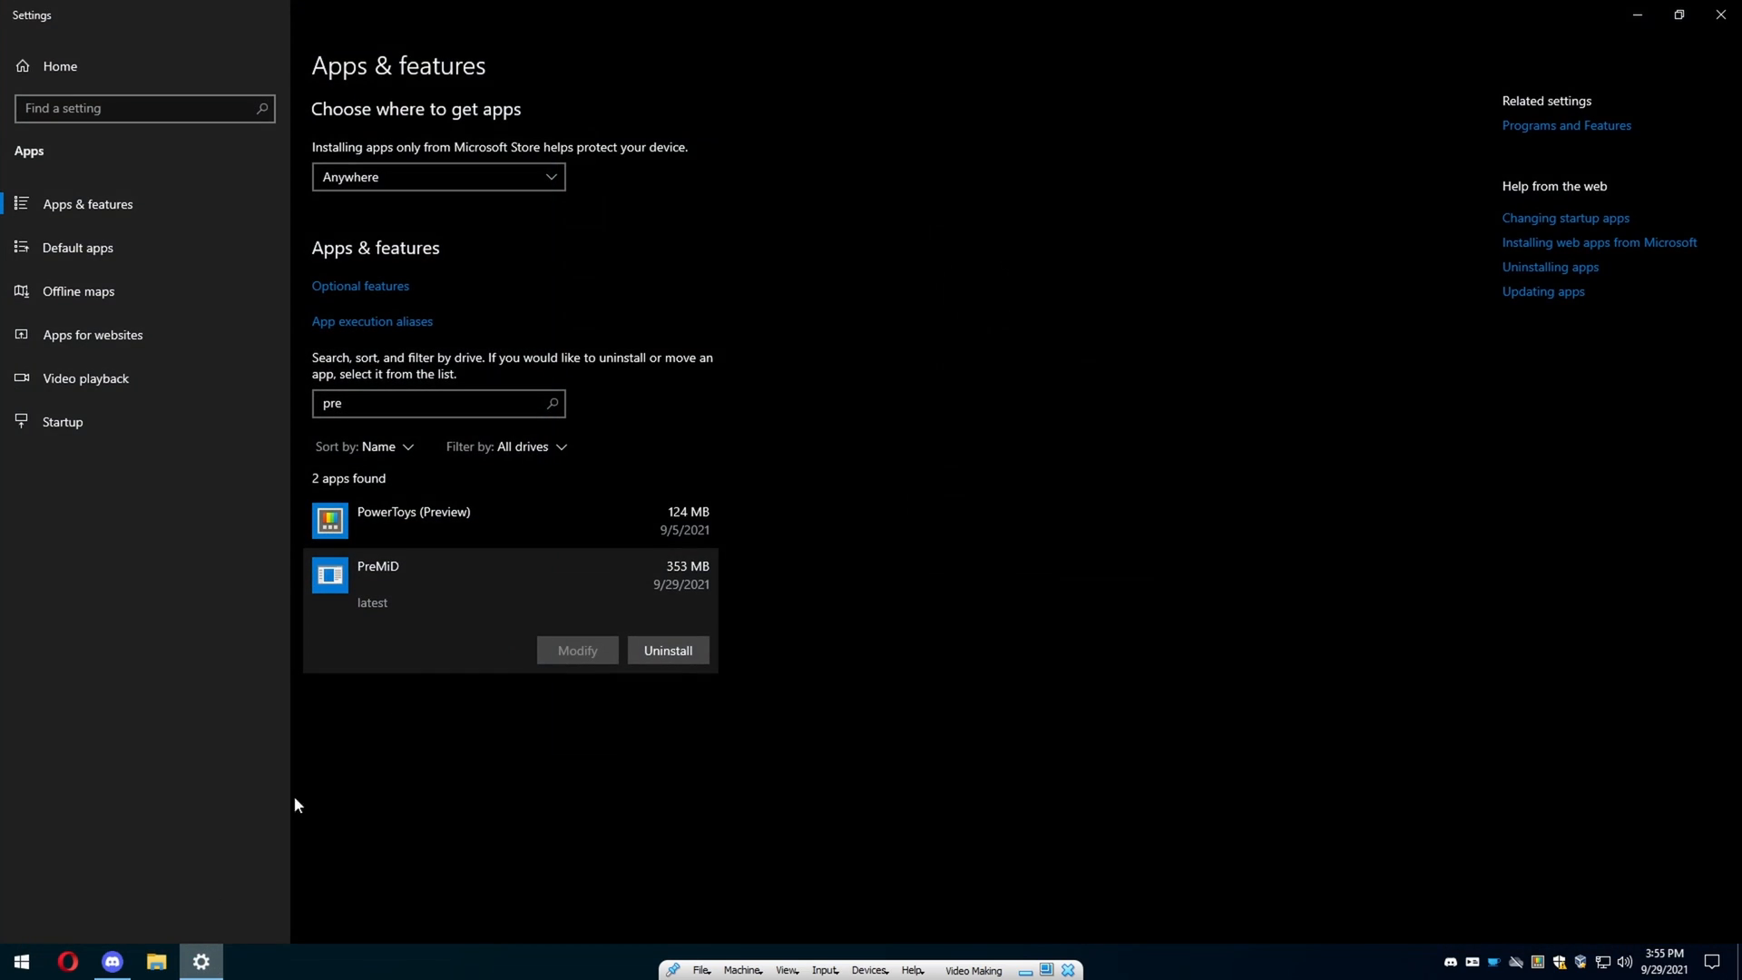
{"action": "left_click", "coordinate": [668, 650]}
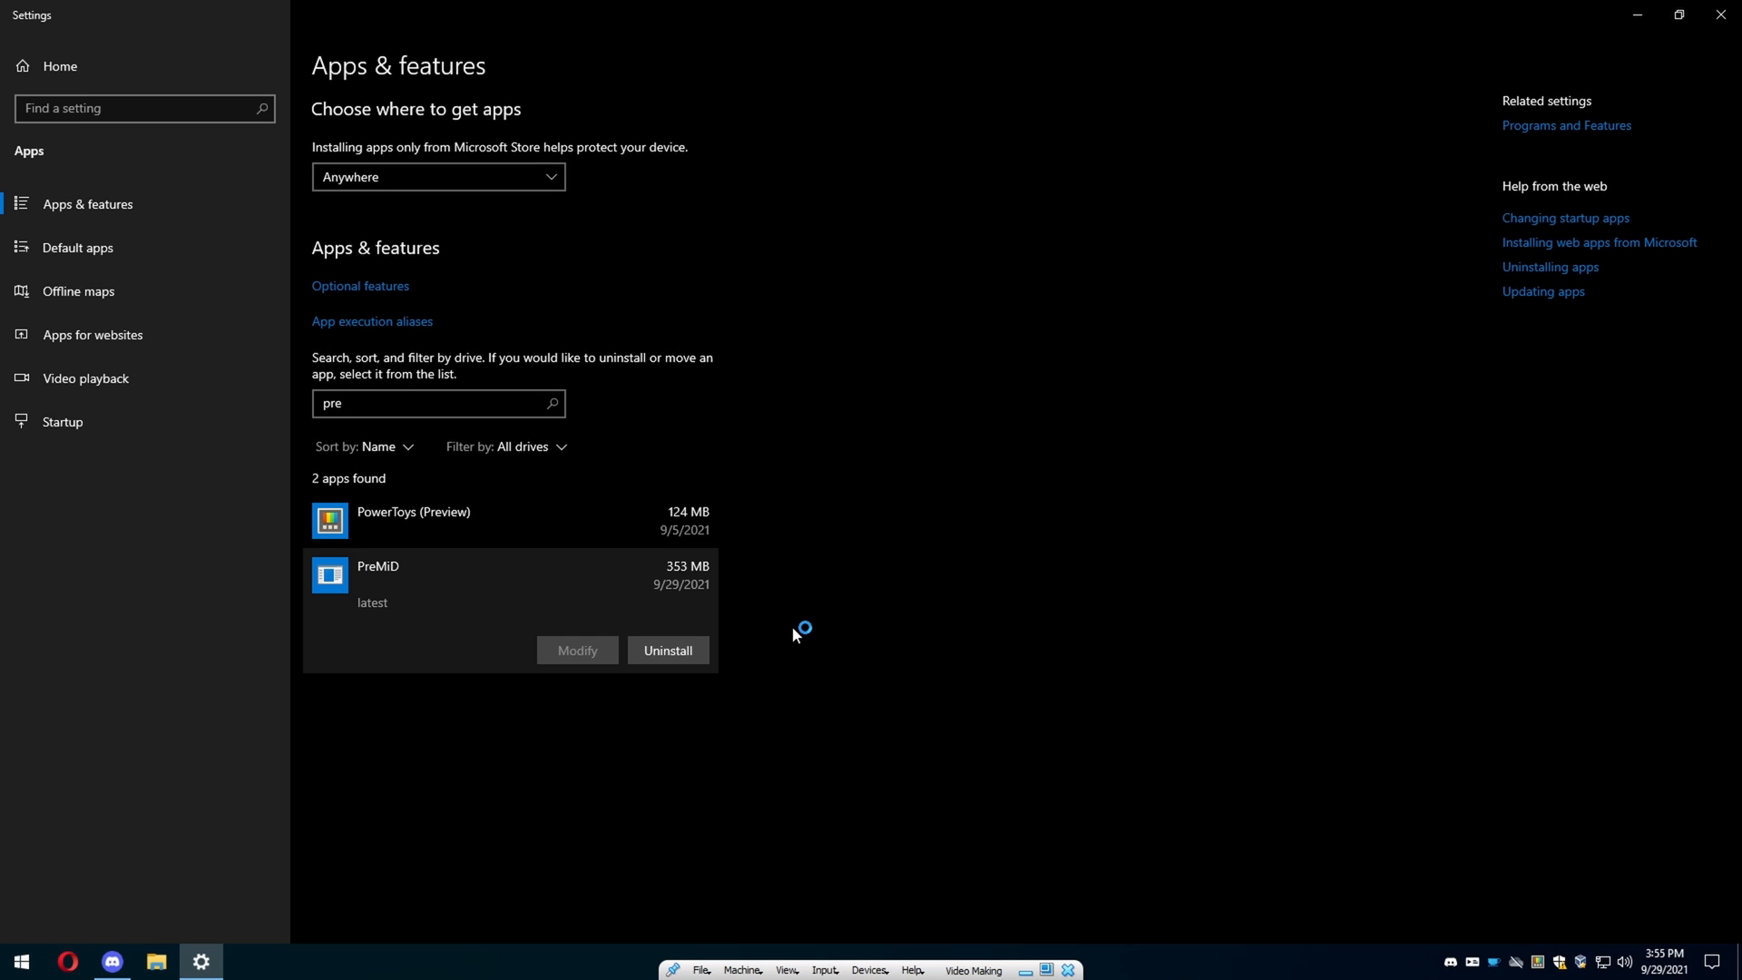
{"action": "mouse_move", "coordinate": [1489, 926]}
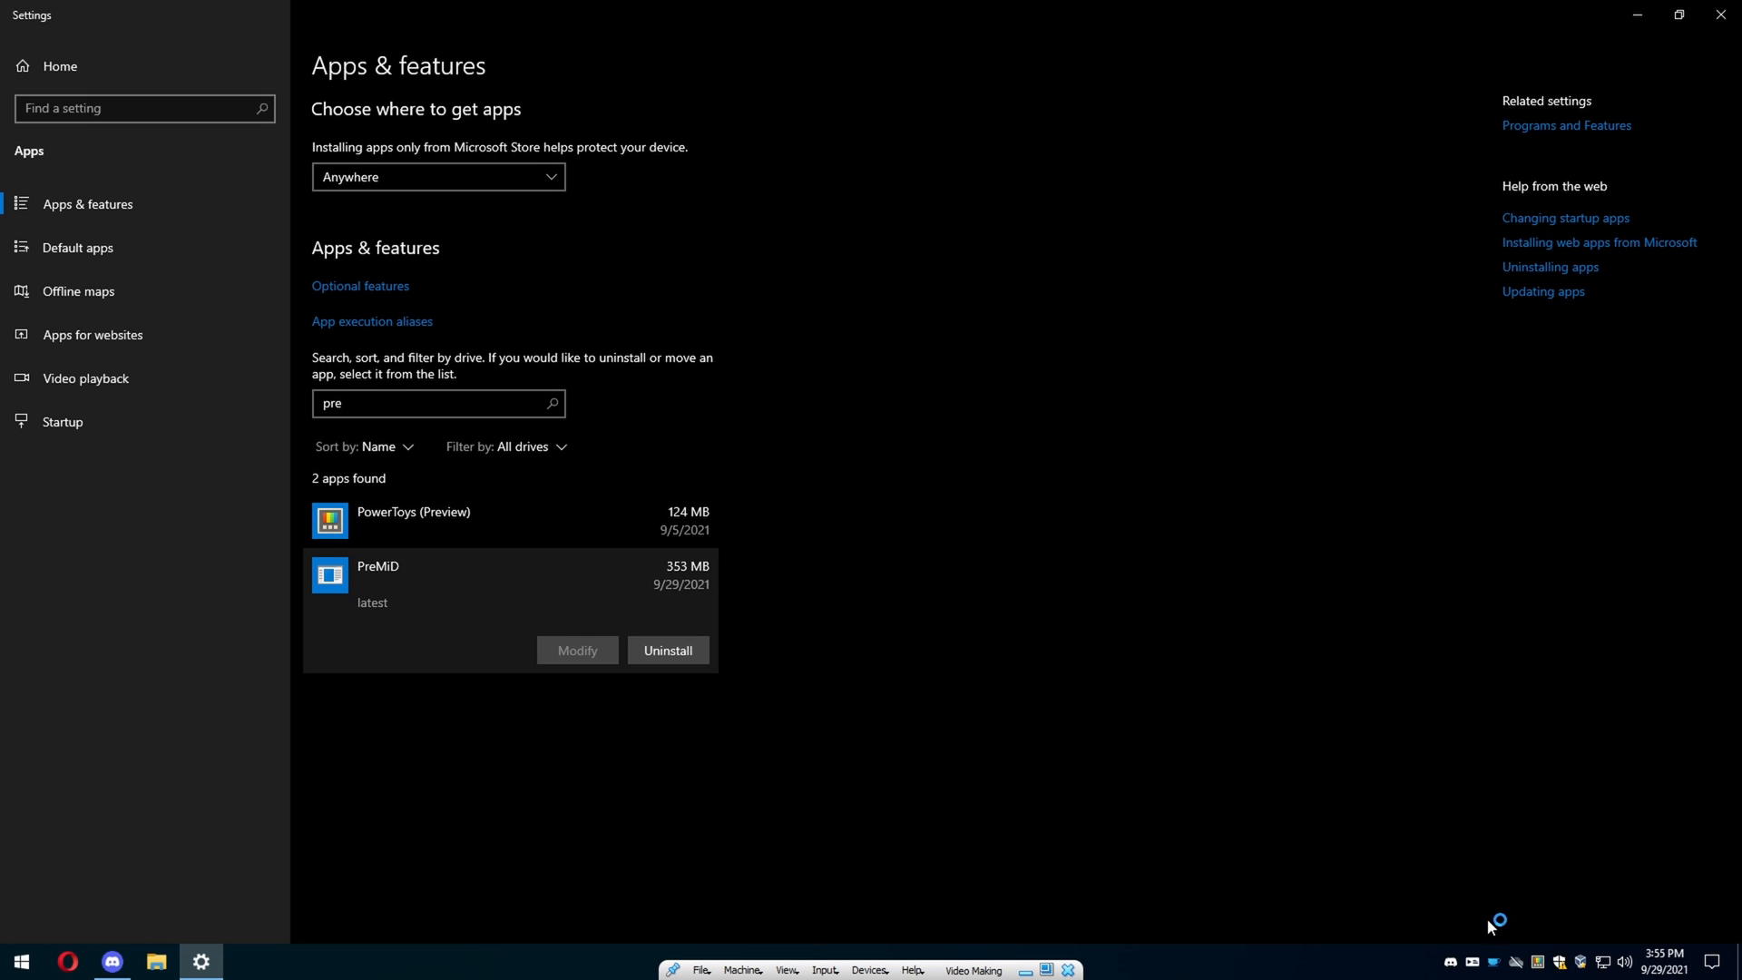
Confirm removing PreMiD with all its modules and acknowledge the completion message.
{"action": "left_click", "coordinate": [668, 651]}
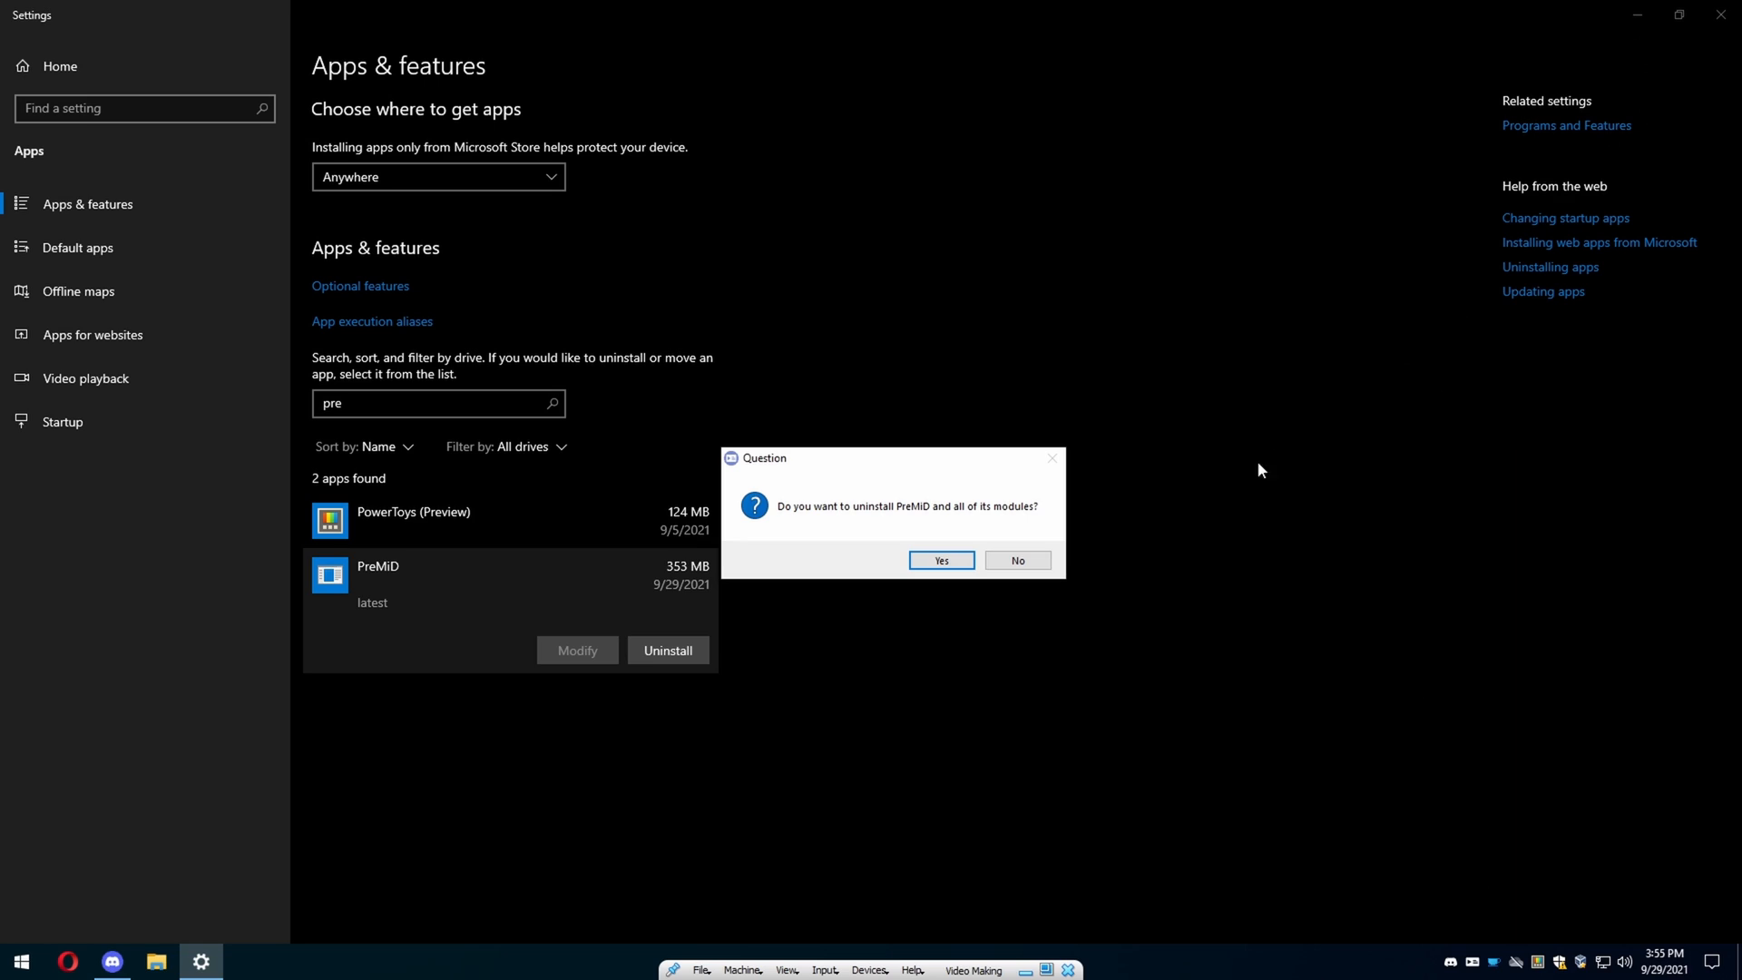
{"action": "mouse_move", "coordinate": [1018, 560]}
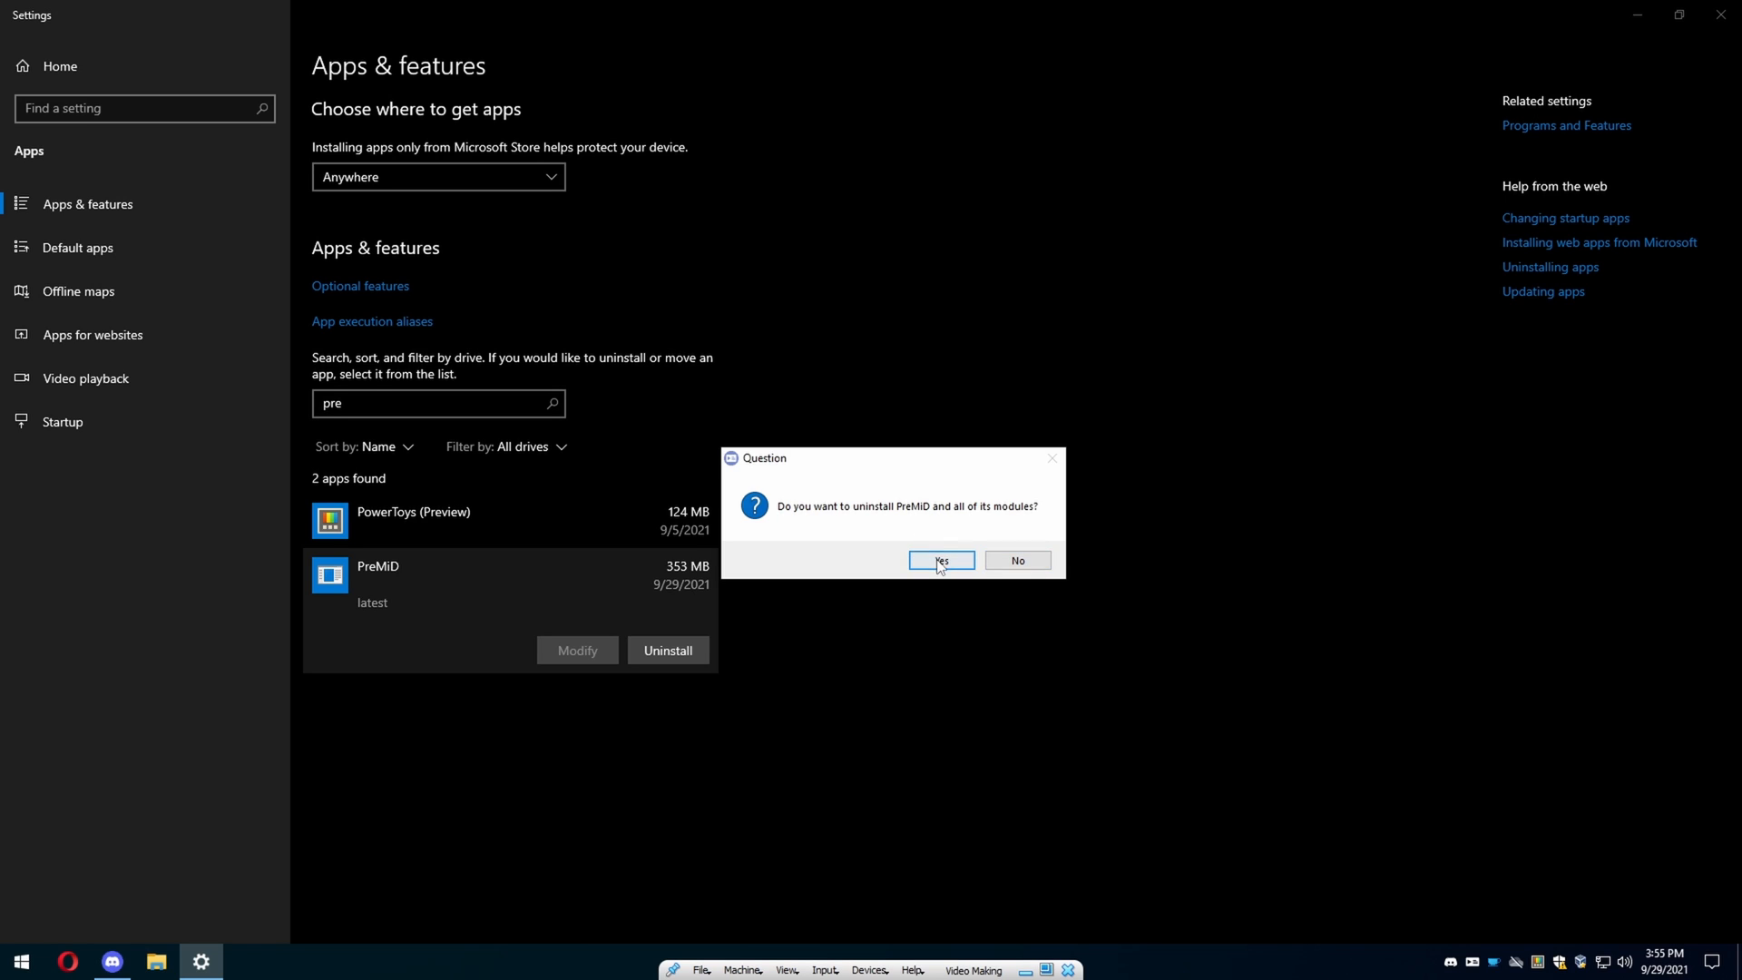
{"action": "left_click", "coordinate": [940, 560]}
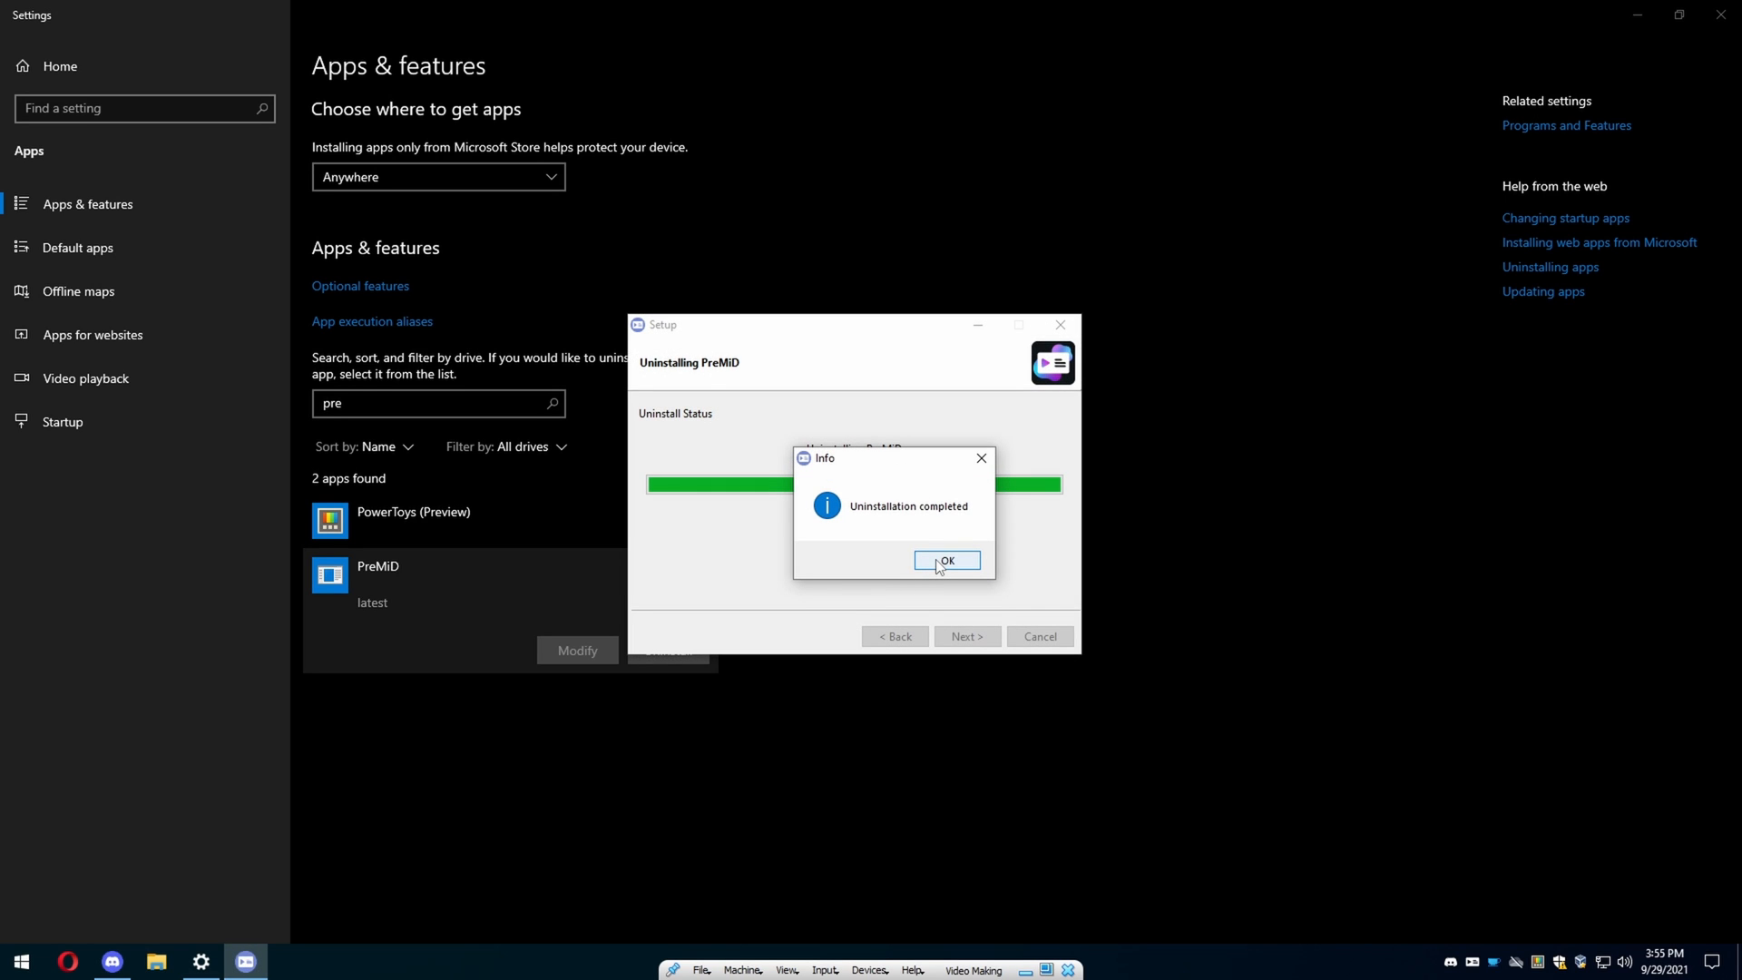
{"action": "left_click", "coordinate": [946, 560]}
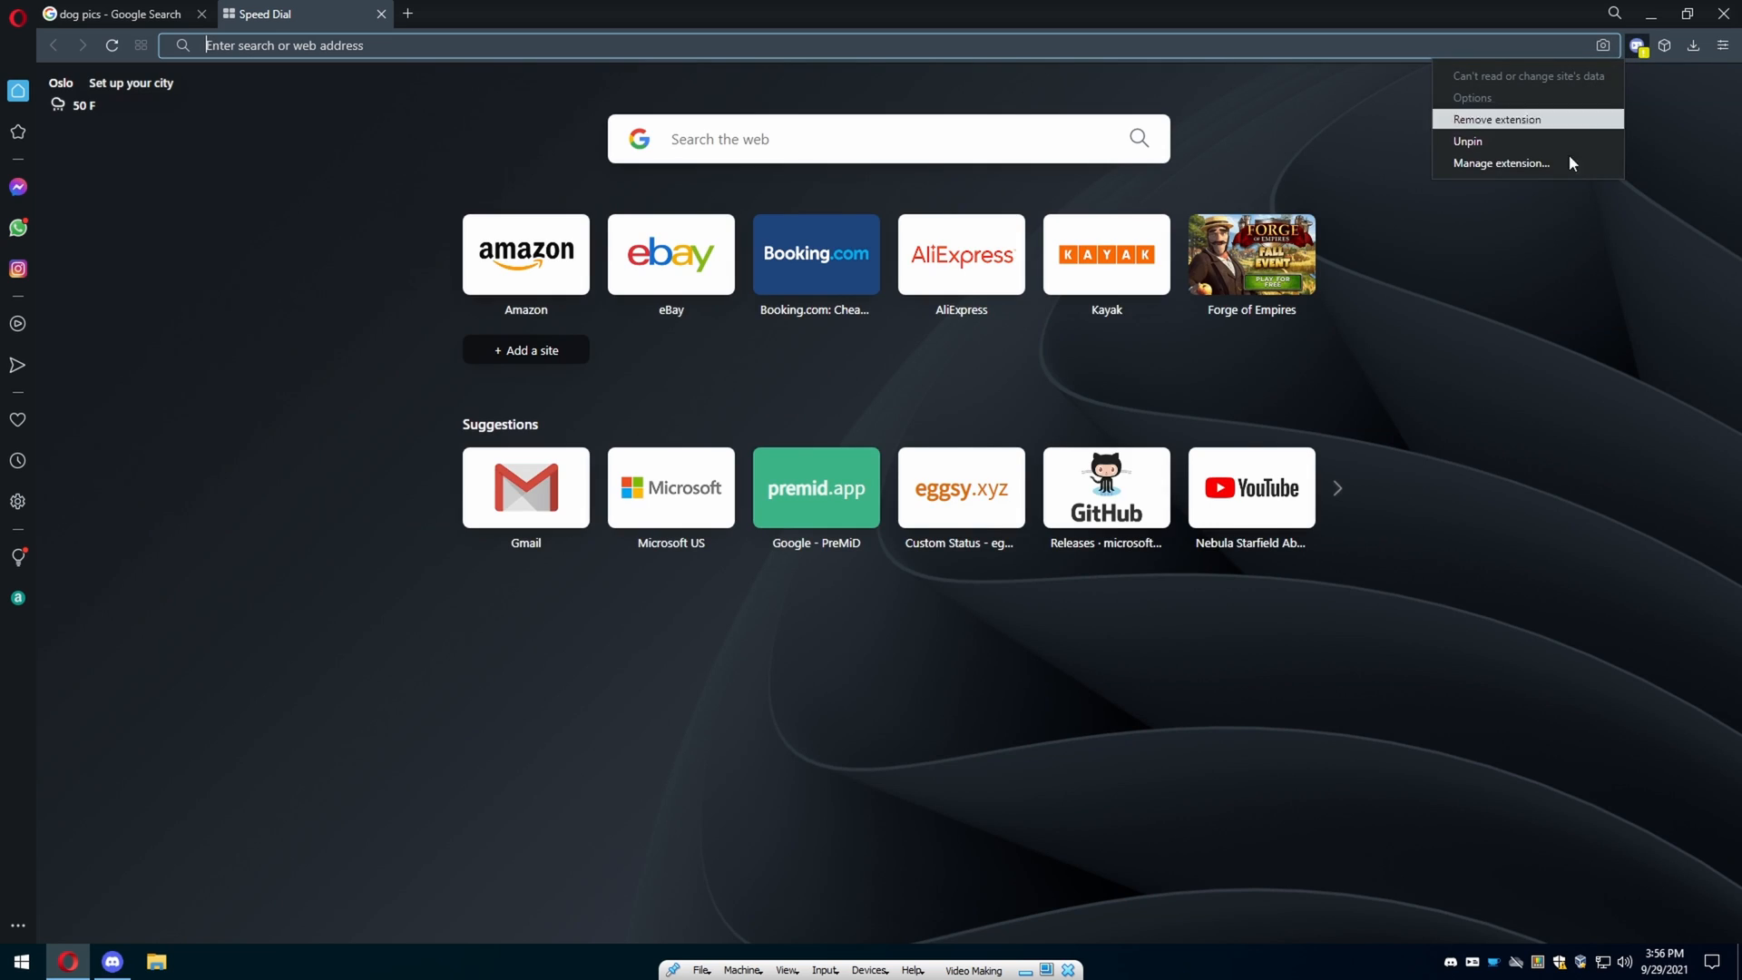
Remove the PreMiD extension from Opera and close the Speed Dial tab.
{"action": "left_click", "coordinate": [1495, 118]}
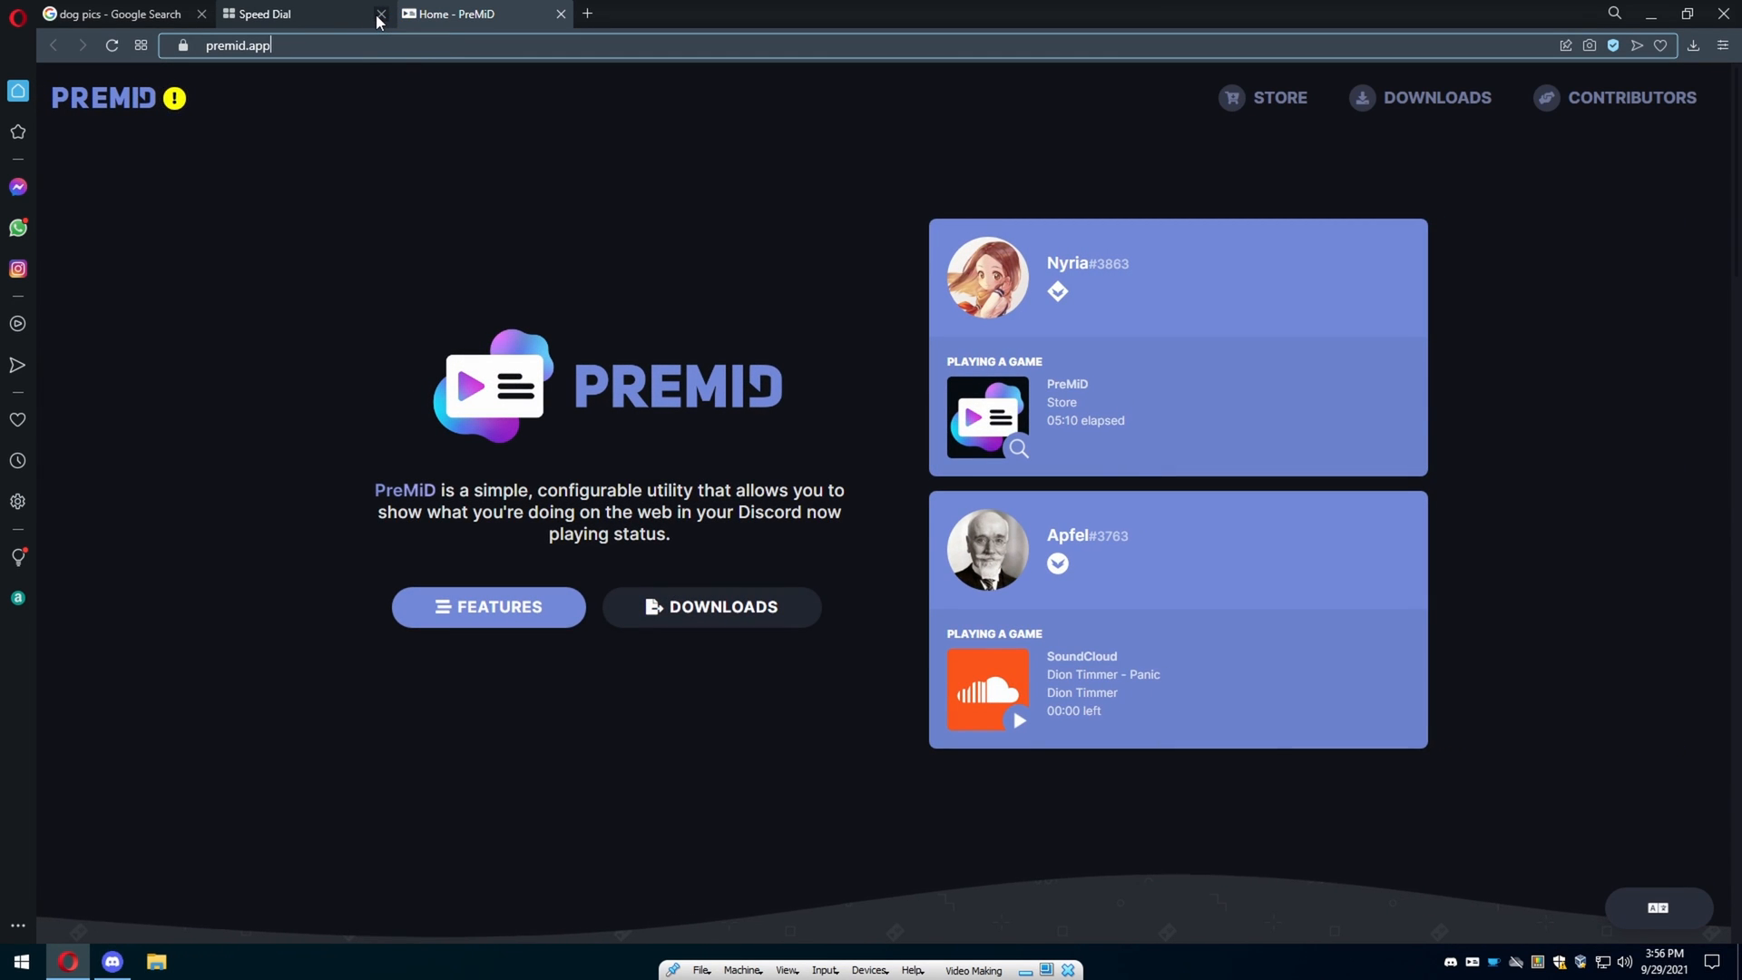
{"action": "left_click", "coordinate": [380, 15]}
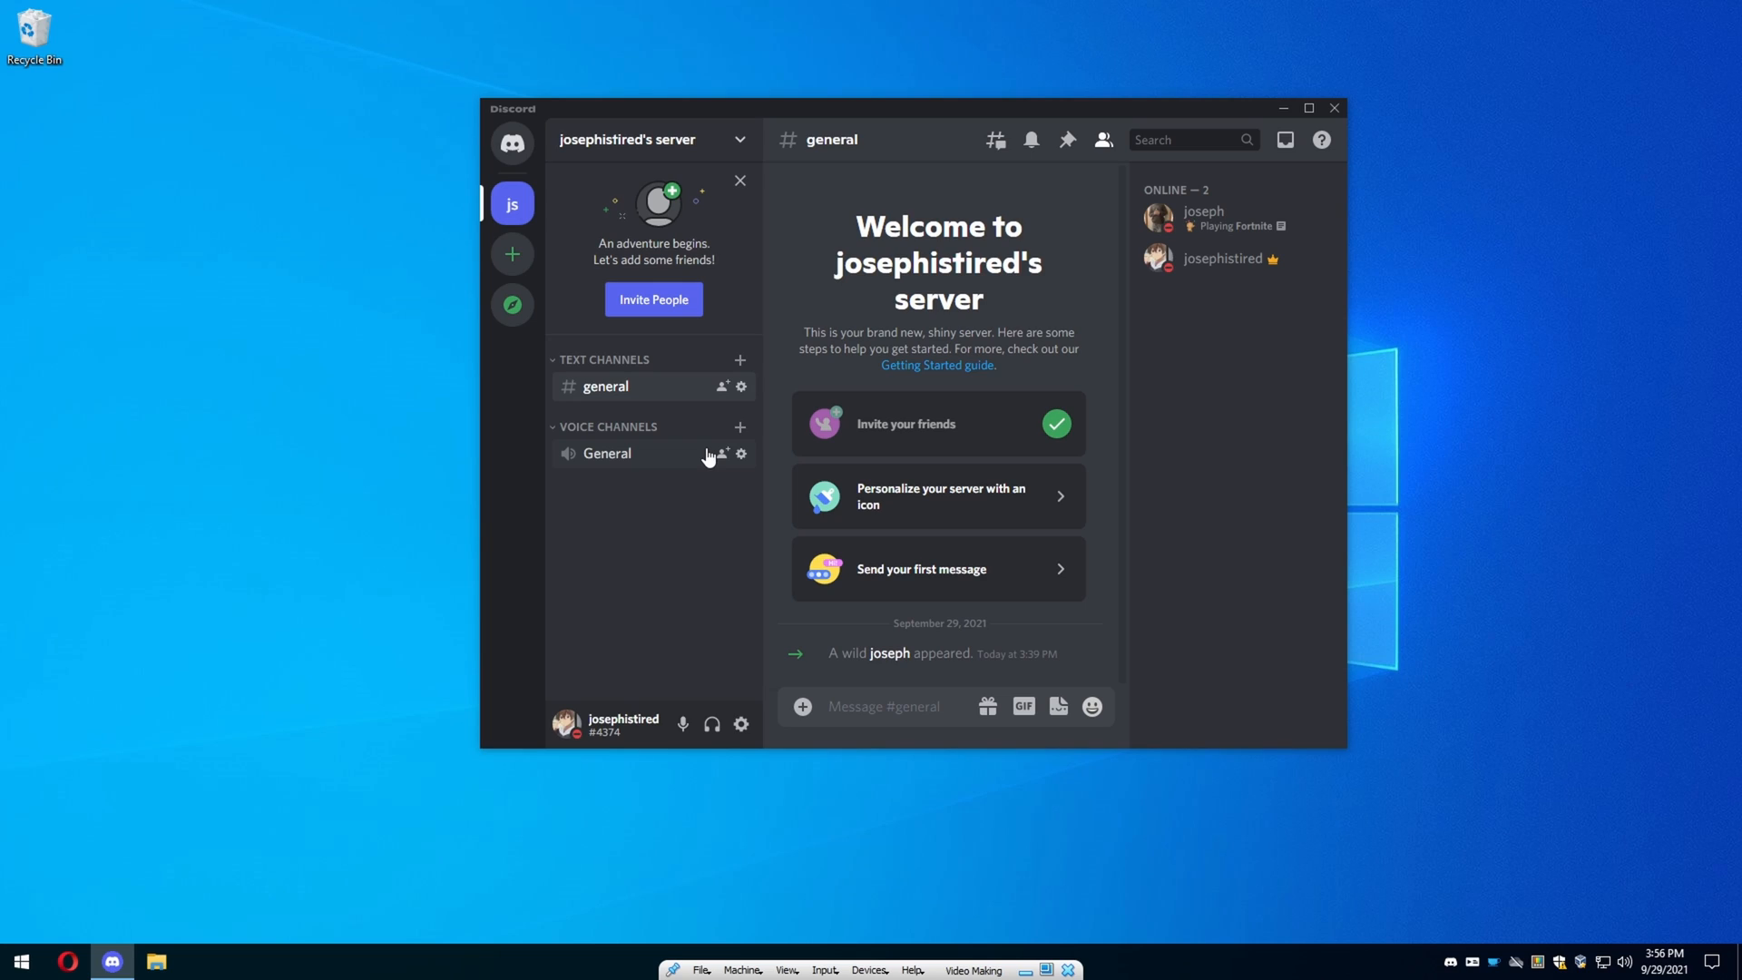
{"action": "mouse_move", "coordinate": [774, 457]}
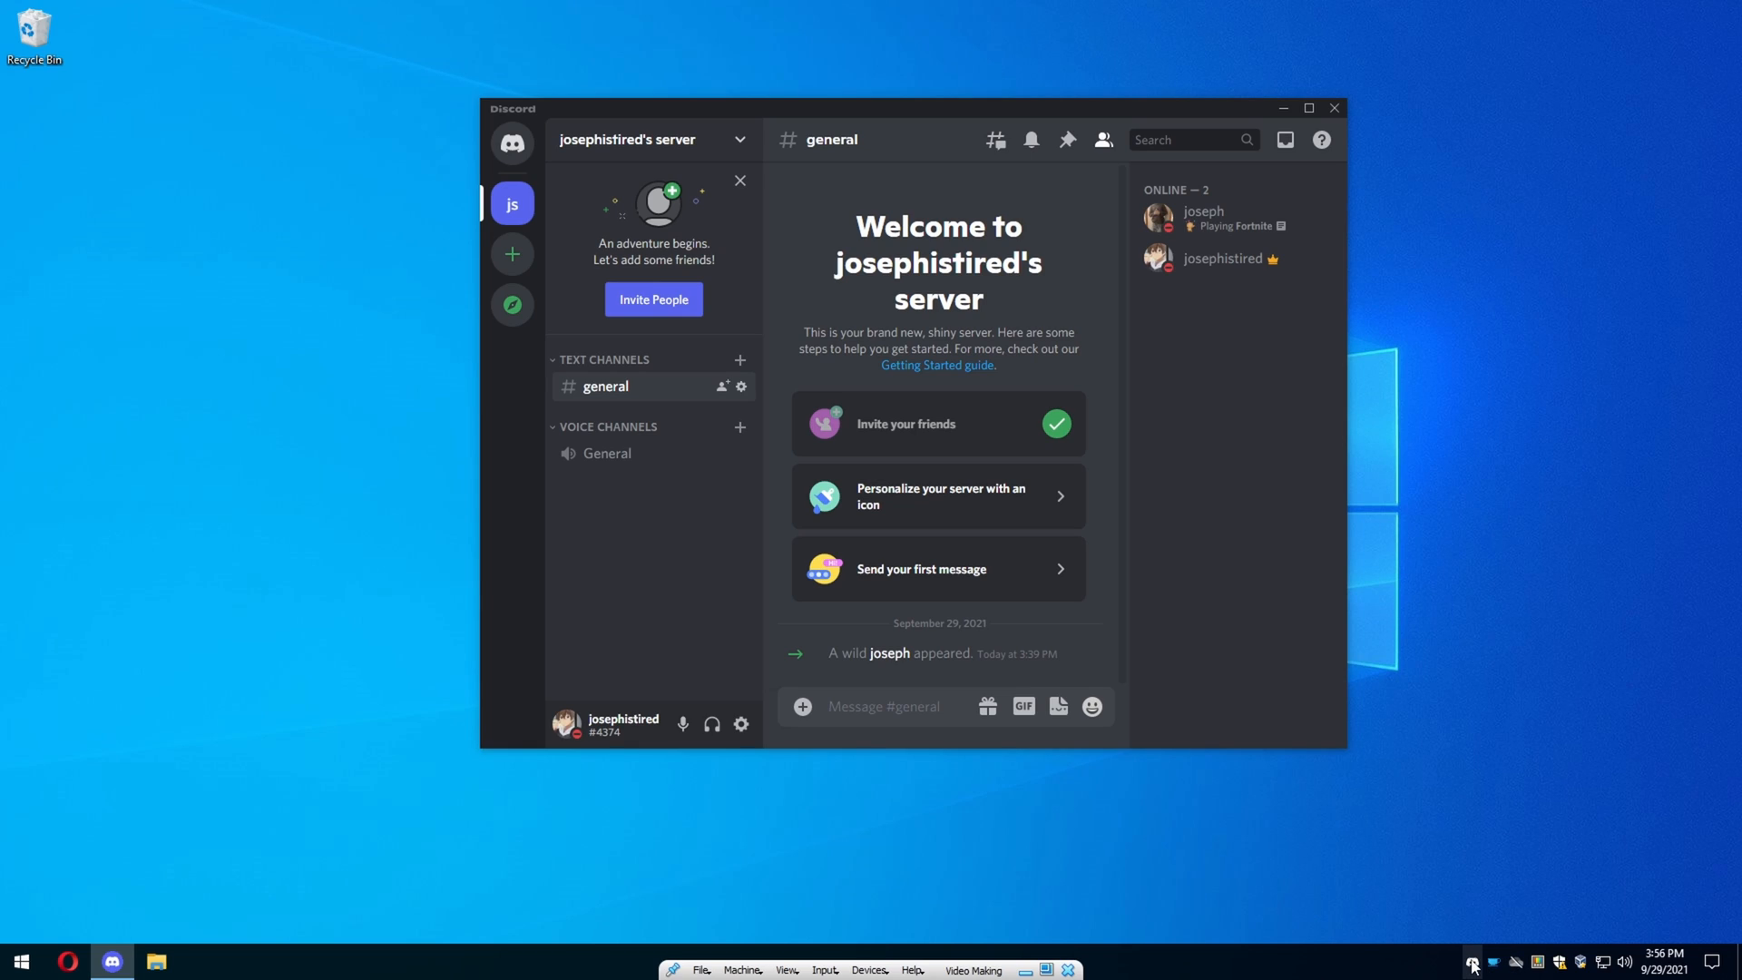
{"action": "mouse_move", "coordinate": [1410, 921]}
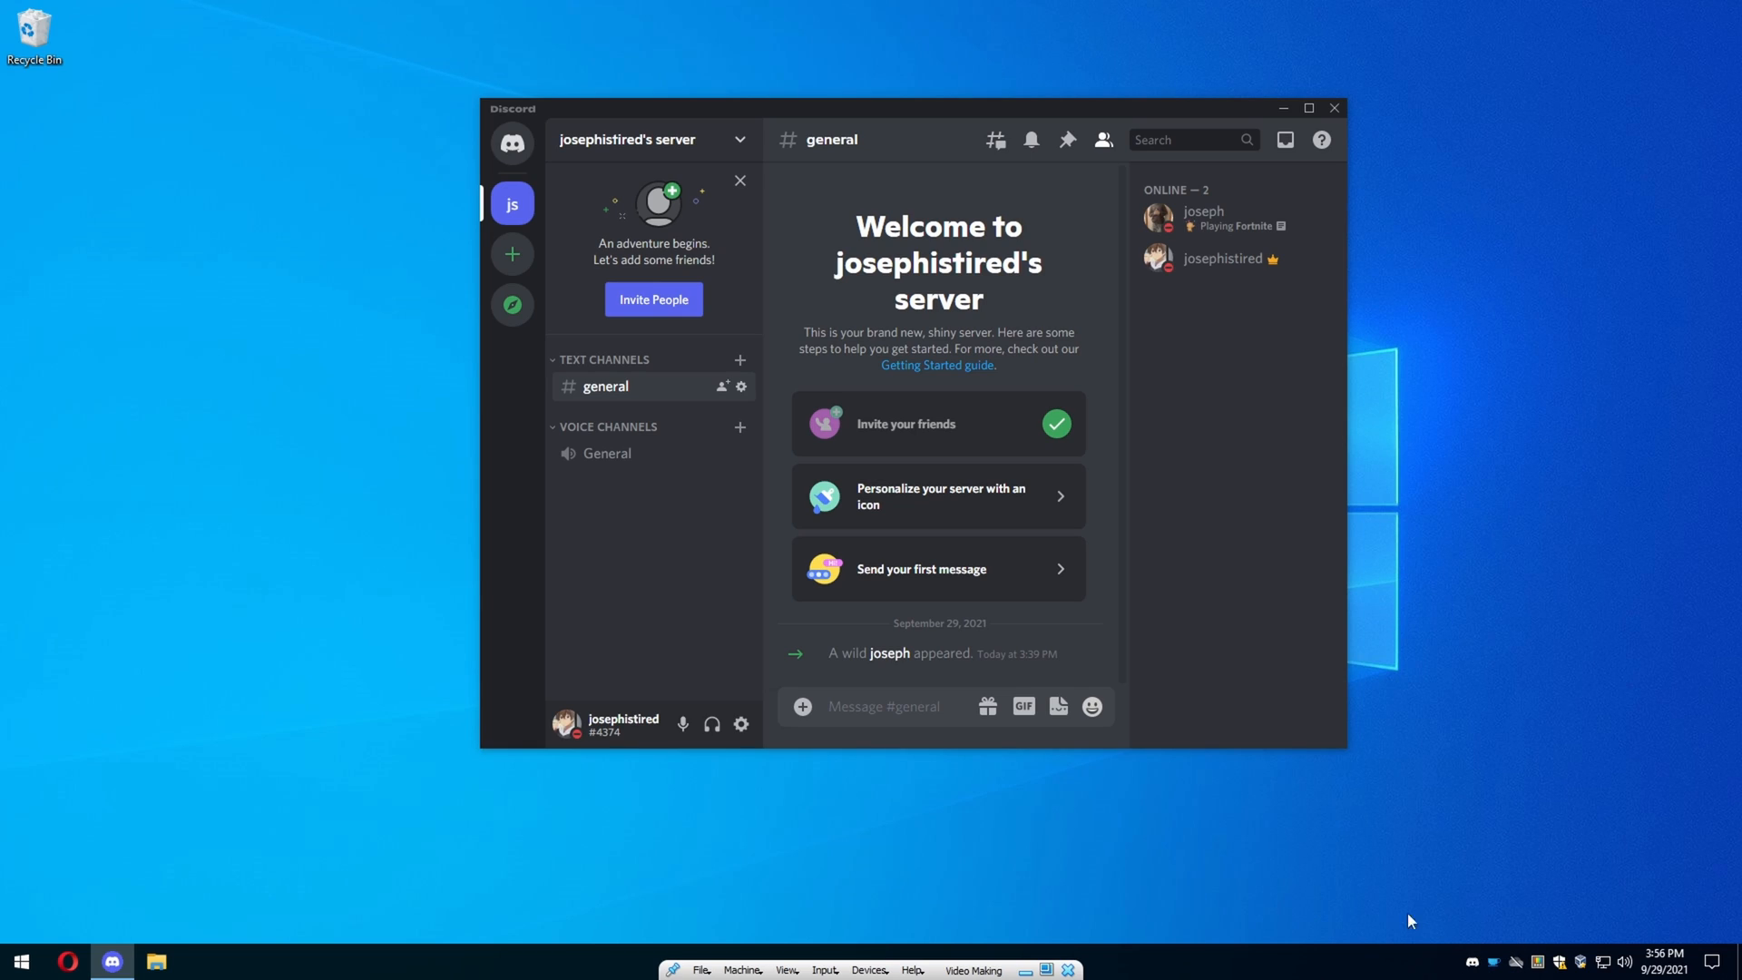